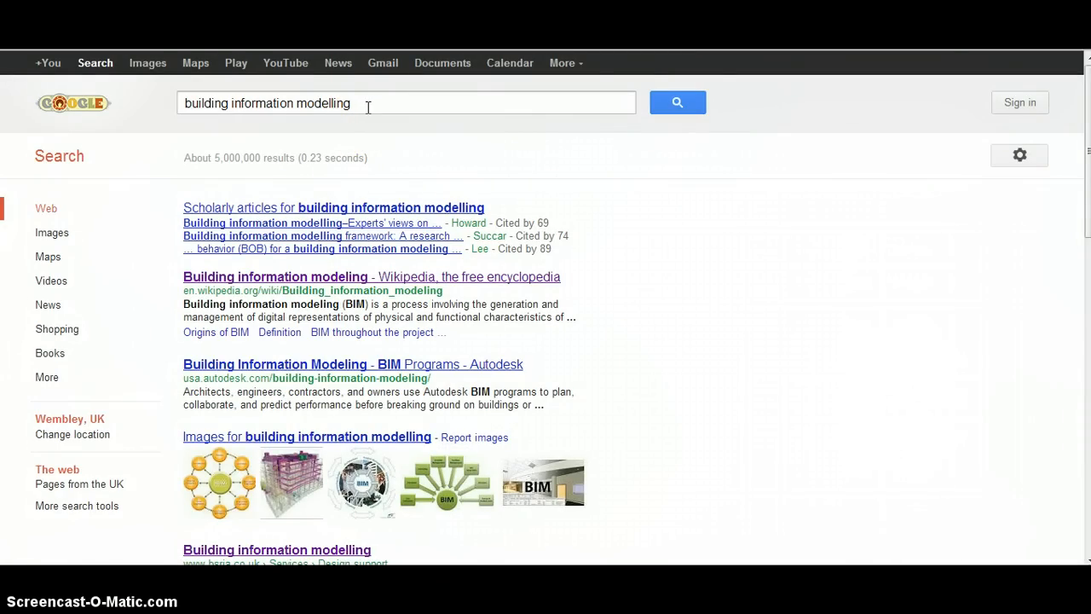
pyautogui.moveTo(266, 188)
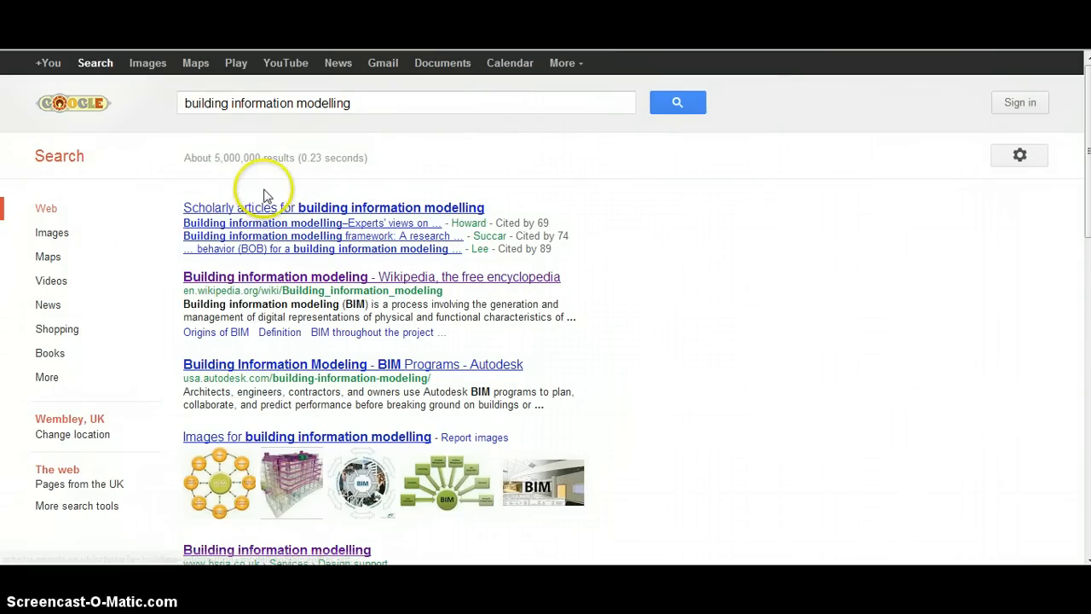
pyautogui.moveTo(554, 222)
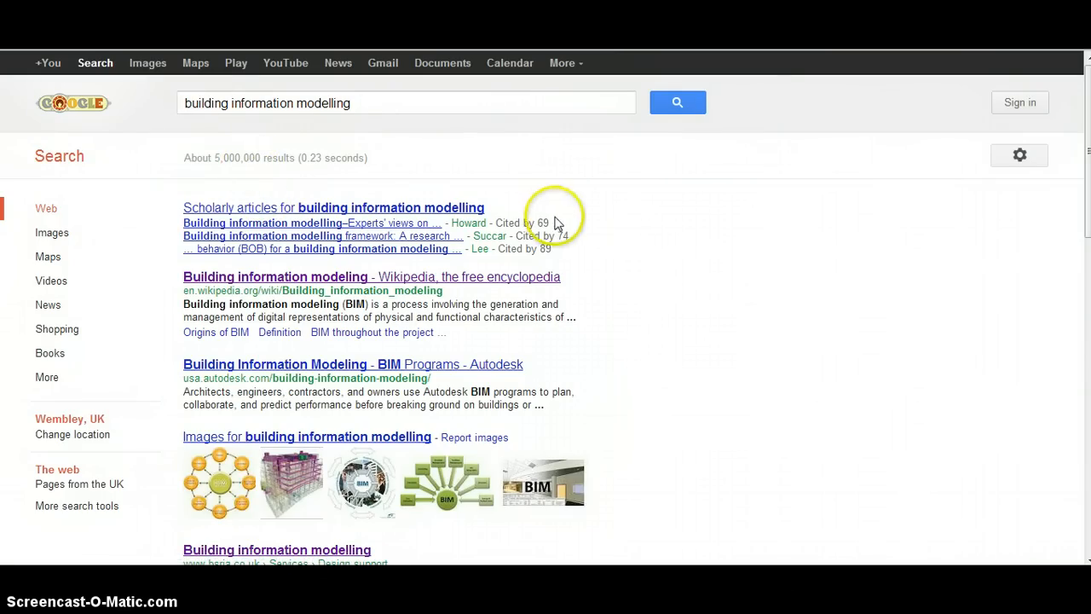
pyautogui.moveTo(680, 320)
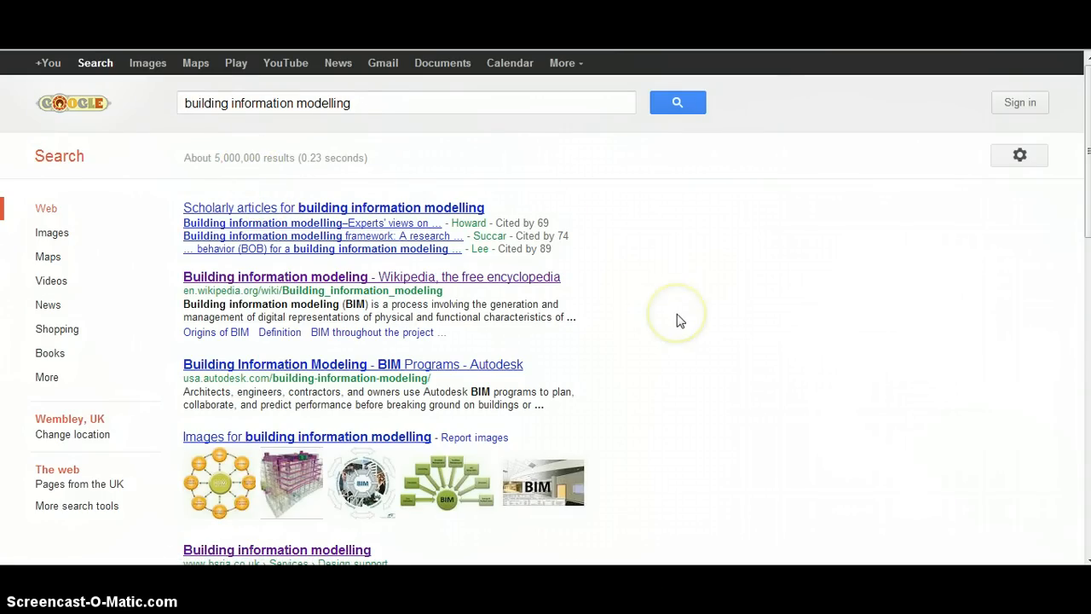
# - Browse the Google results and open the BSRIA page on building information modelling
pyautogui.scroll(-3)
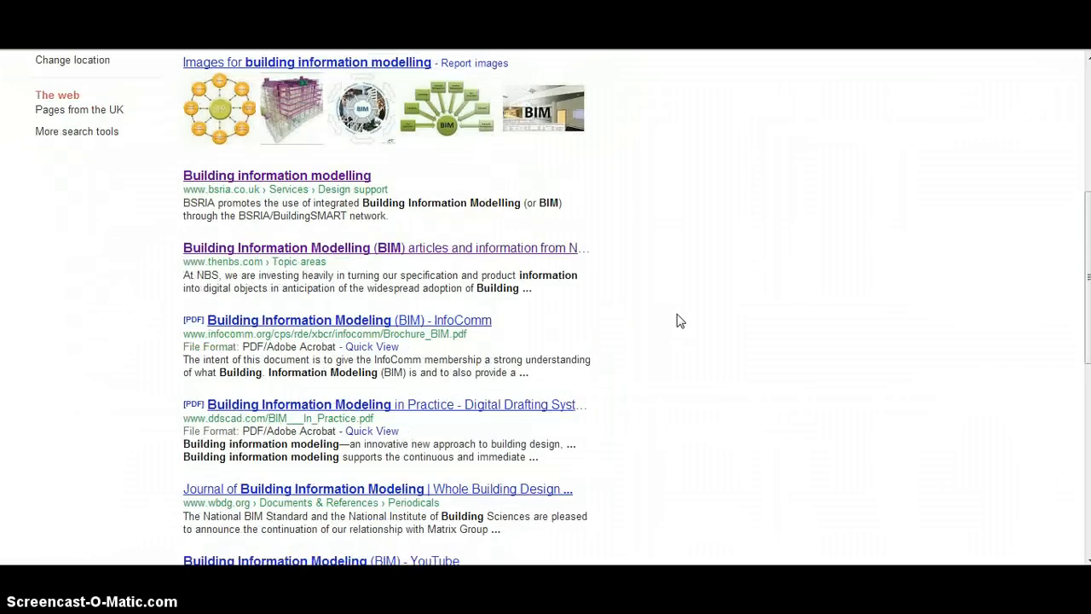
pyautogui.scroll(-3)
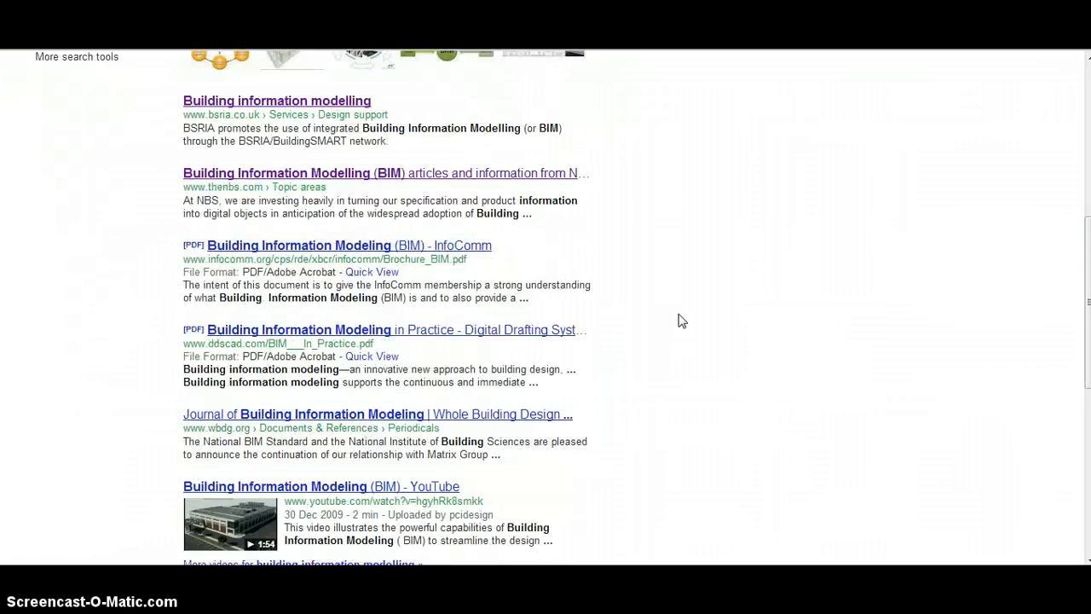
pyautogui.scroll(-3)
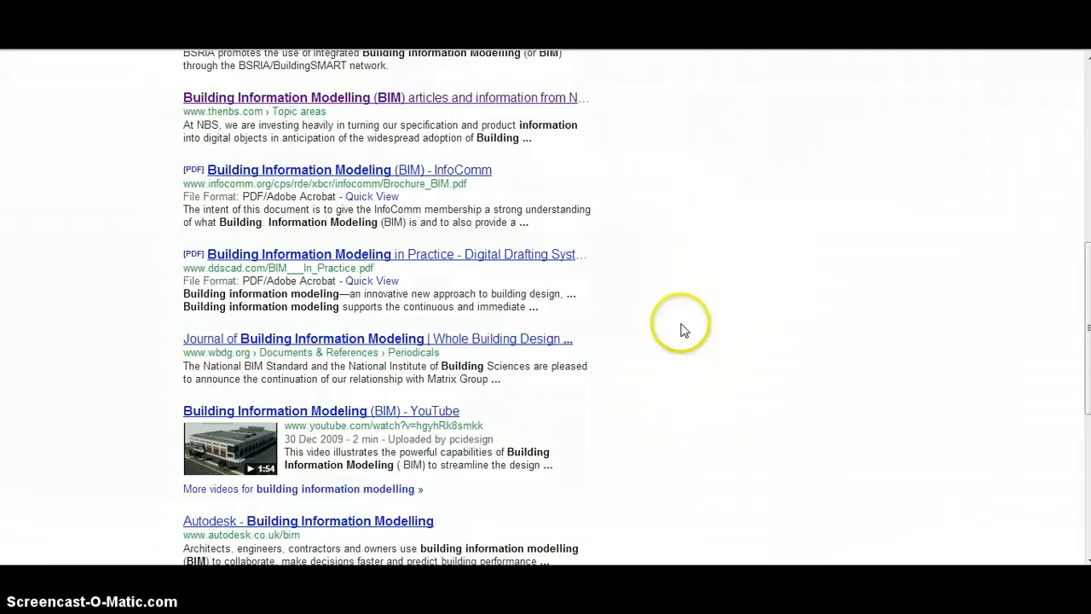
pyautogui.moveTo(689, 332)
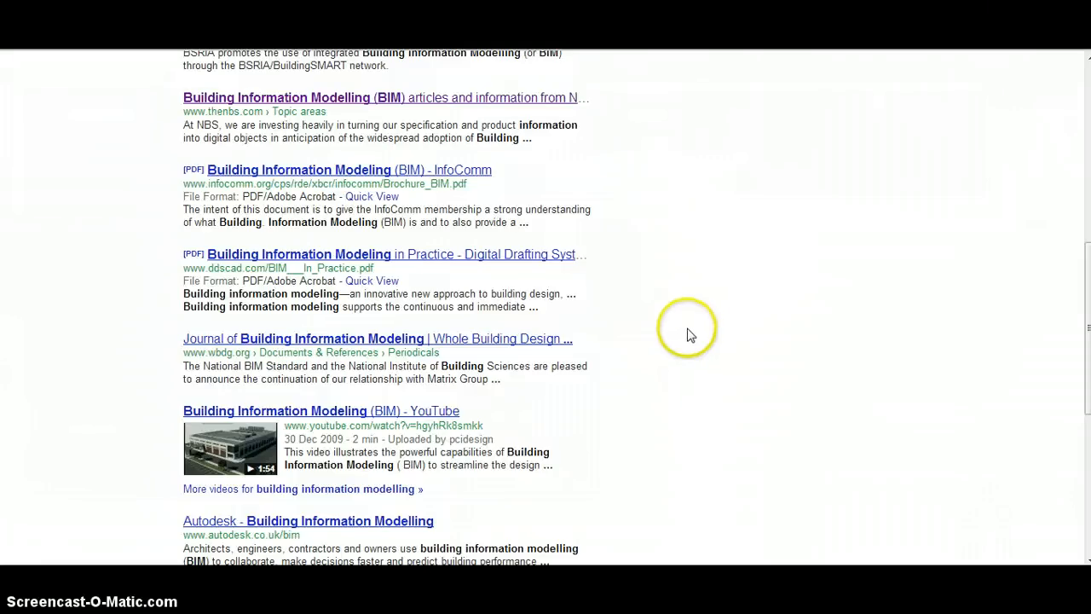
pyautogui.scroll(3)
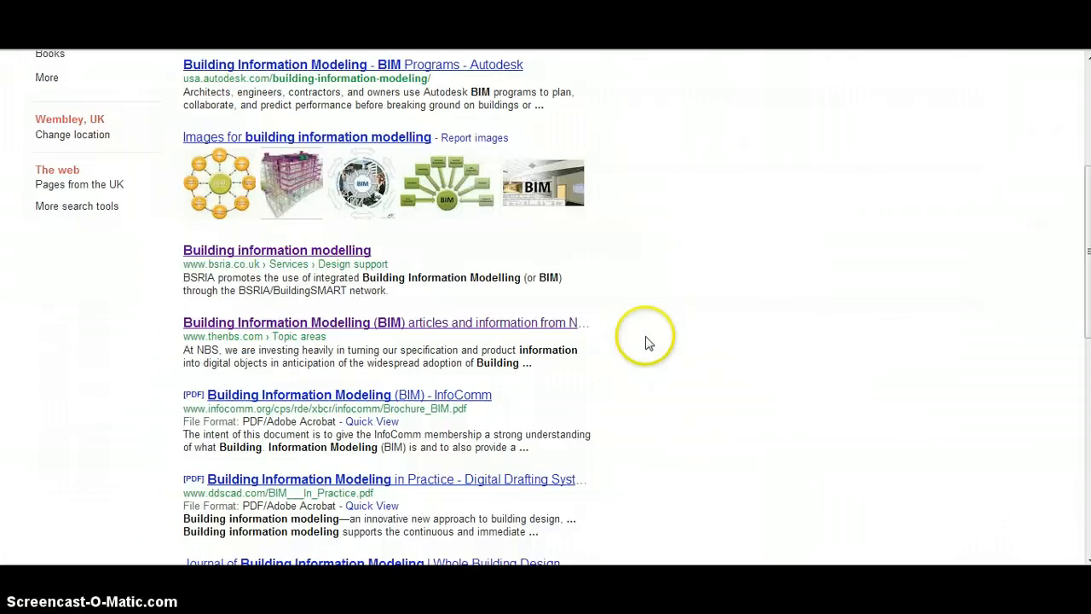
pyautogui.moveTo(647, 352)
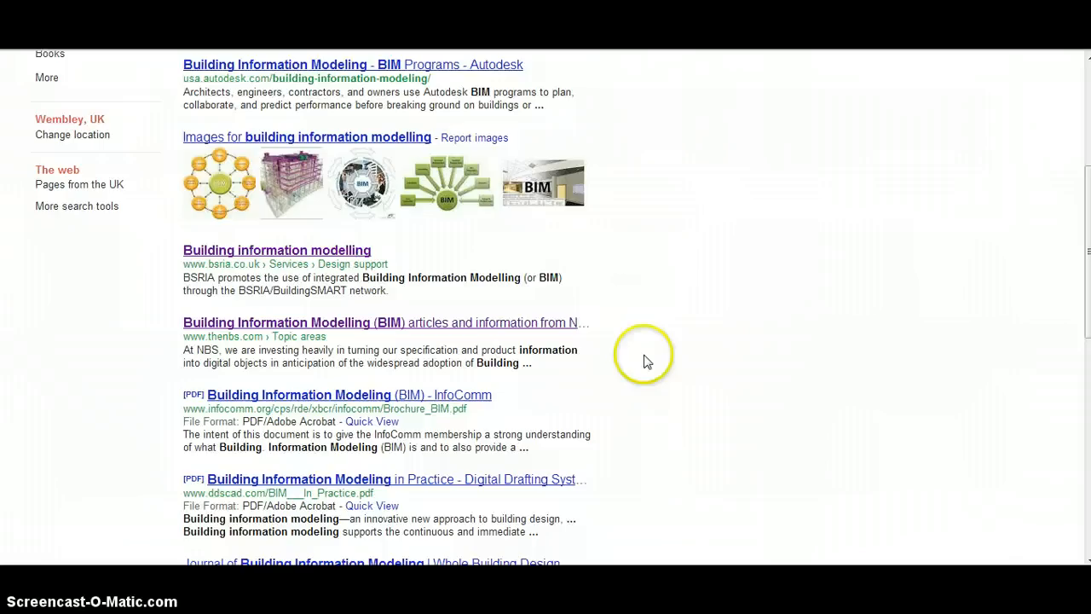
pyautogui.scroll(3)
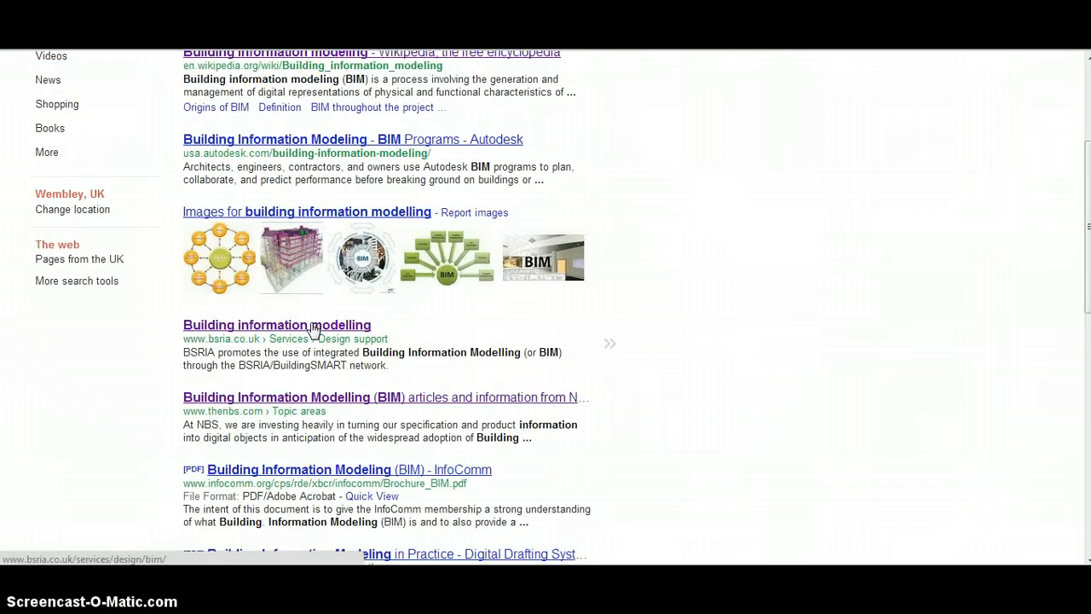
pyautogui.click(277, 324)
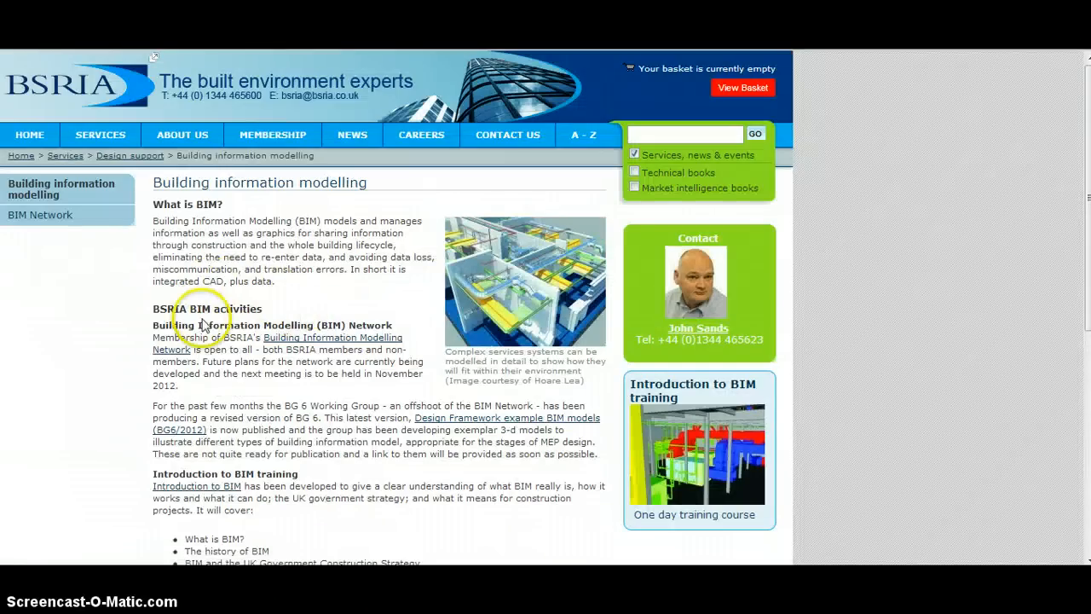
pyautogui.moveTo(71, 300)
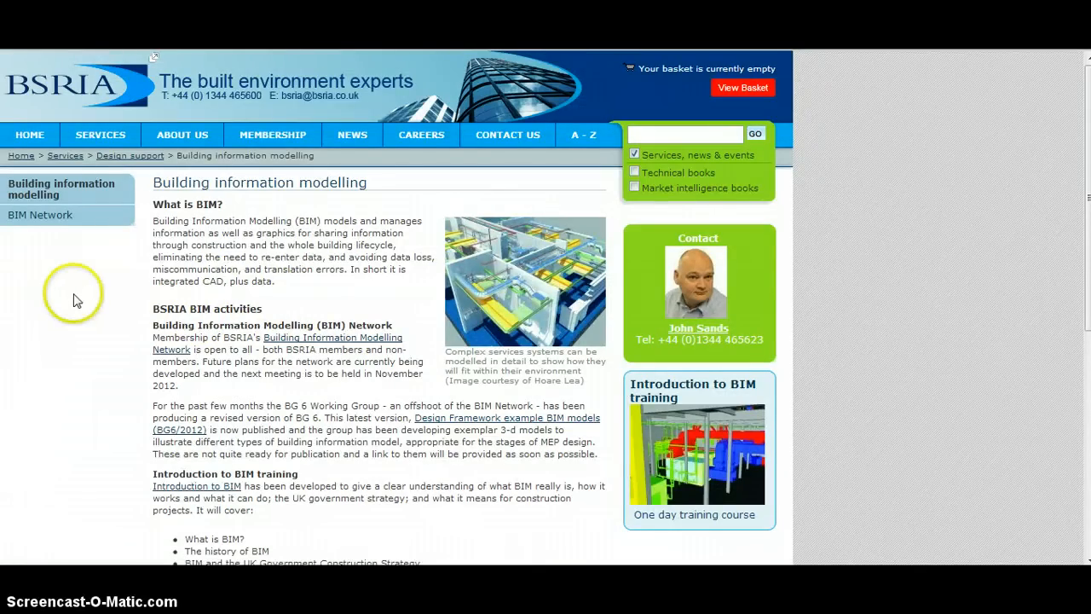
pyautogui.moveTo(95, 310)
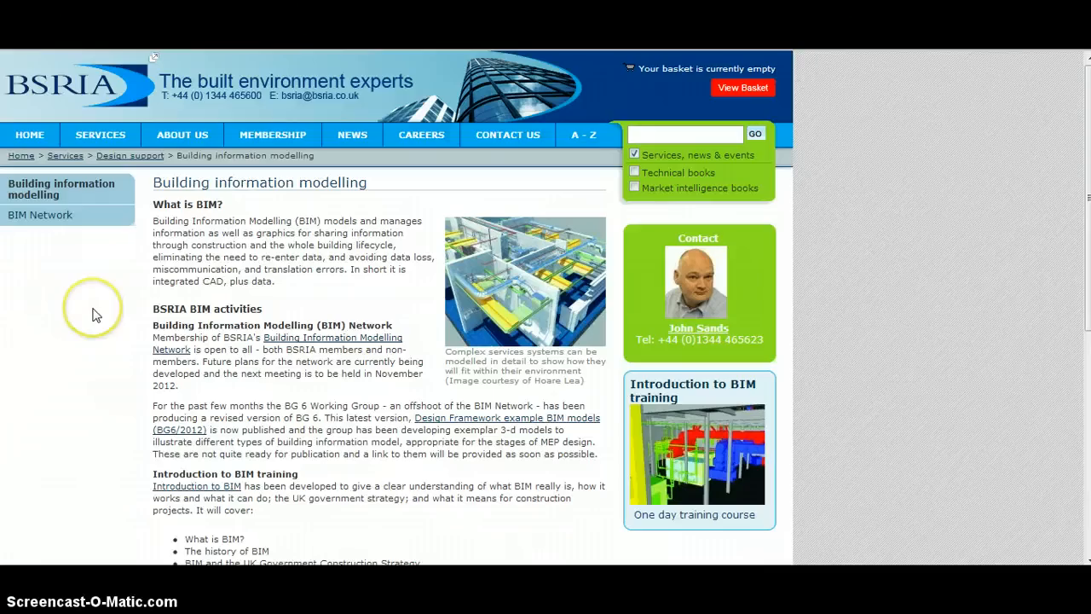
pyautogui.moveTo(152, 271)
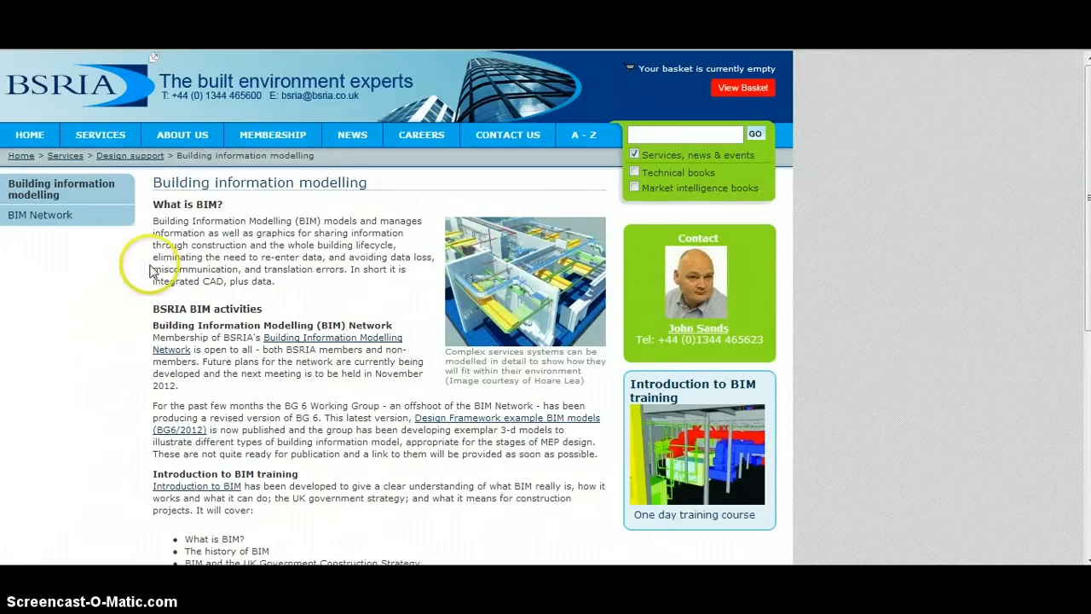
pyautogui.moveTo(191, 213)
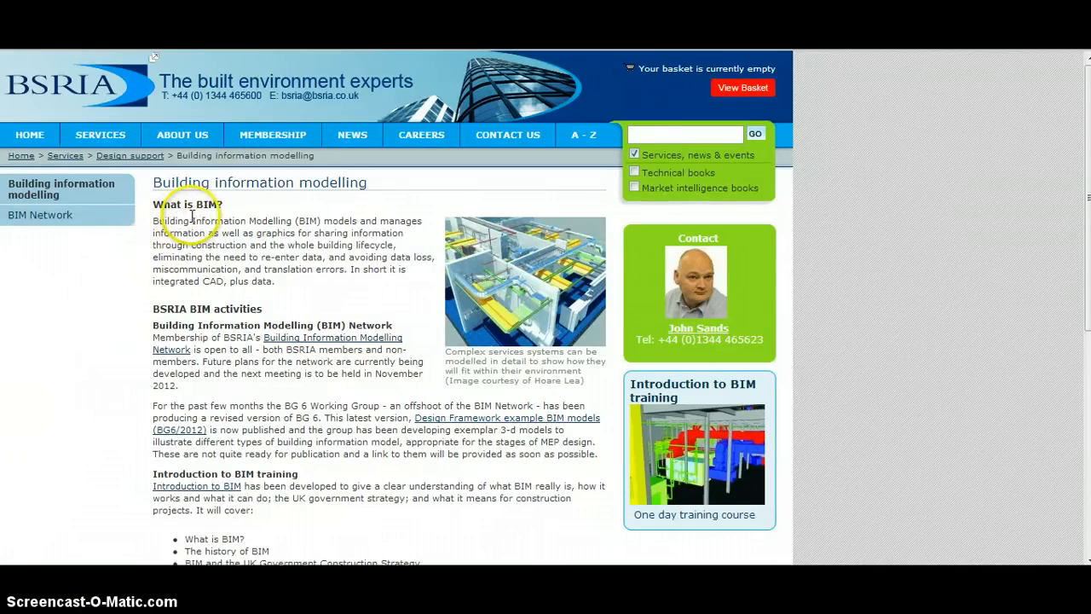
pyautogui.moveTo(245, 215)
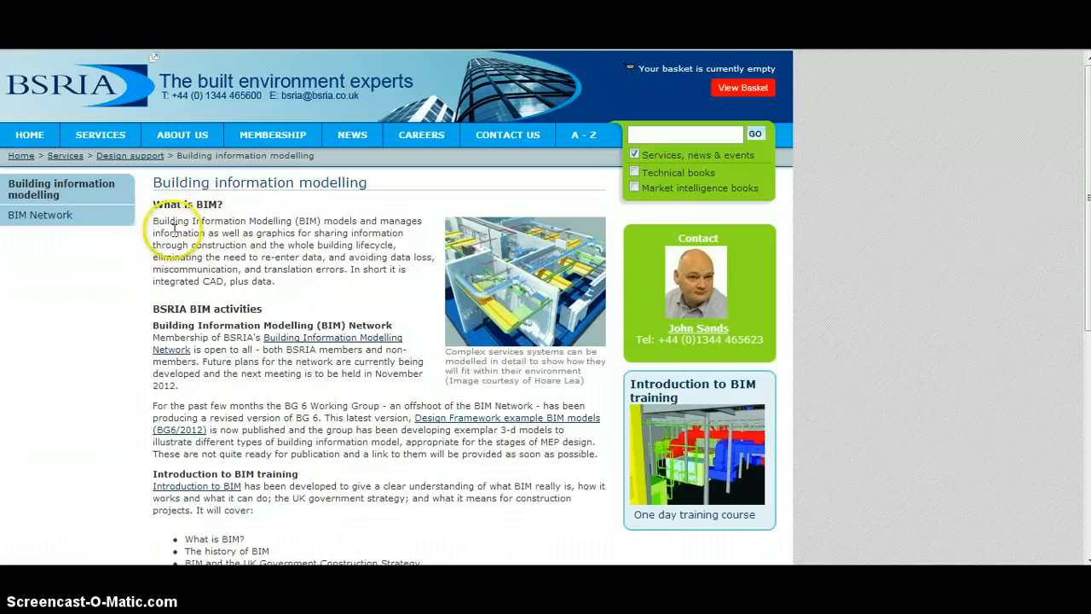
pyautogui.moveTo(322, 283)
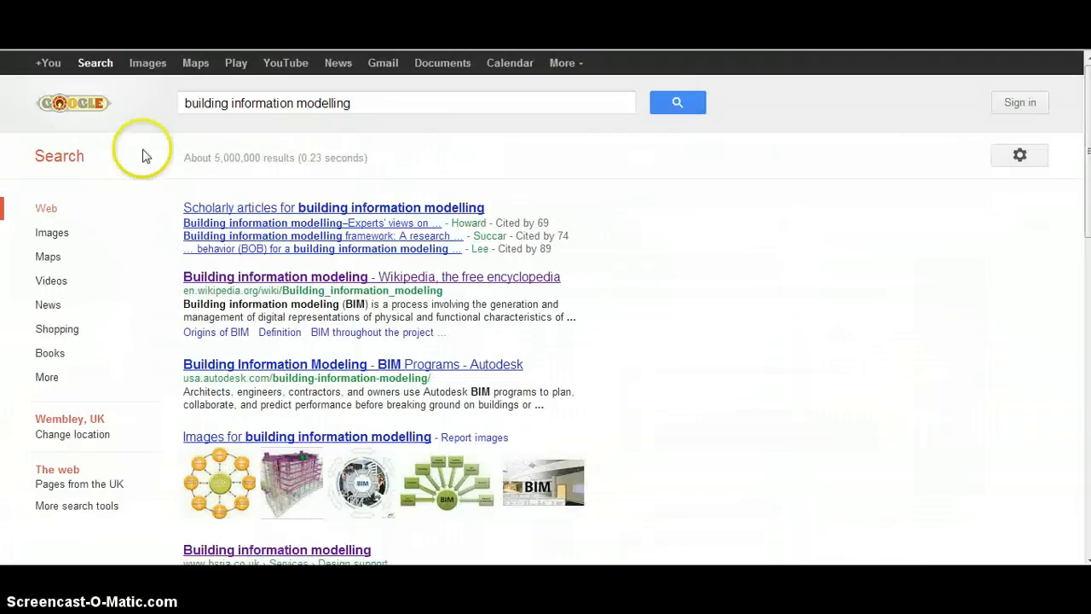
# - Return to the results and open the Wikipedia article on Building information modeling
pyautogui.scroll(-3)
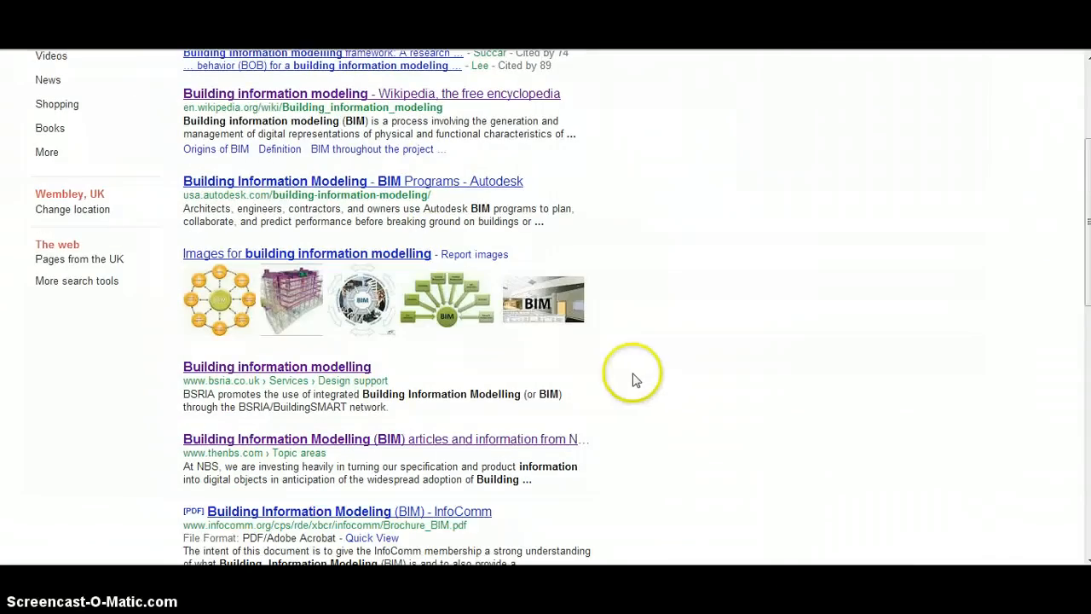
pyautogui.moveTo(381, 100)
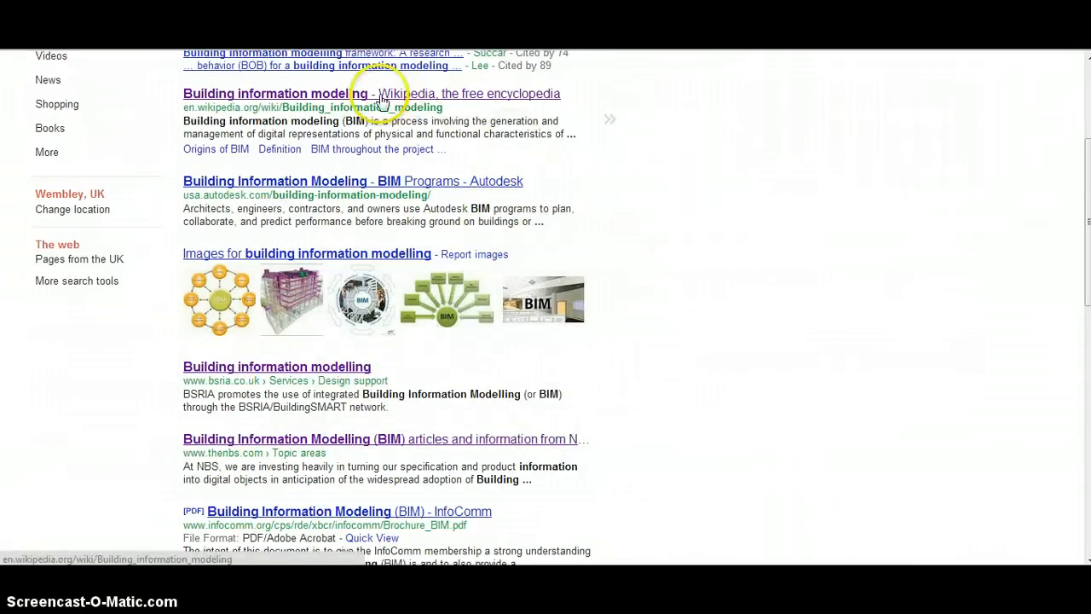
pyautogui.scroll(3)
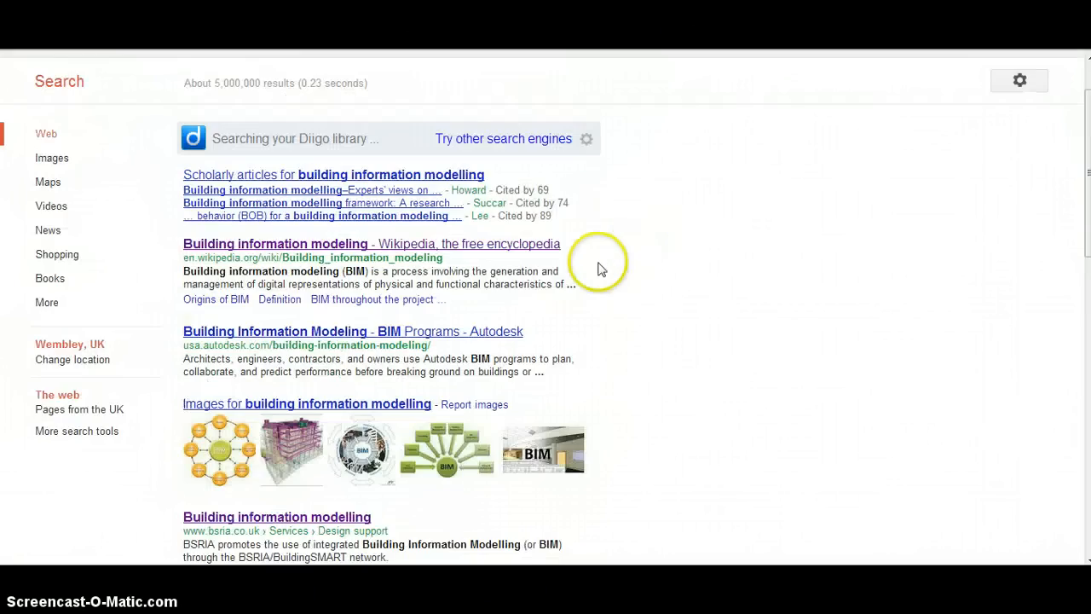
pyautogui.moveTo(375, 251)
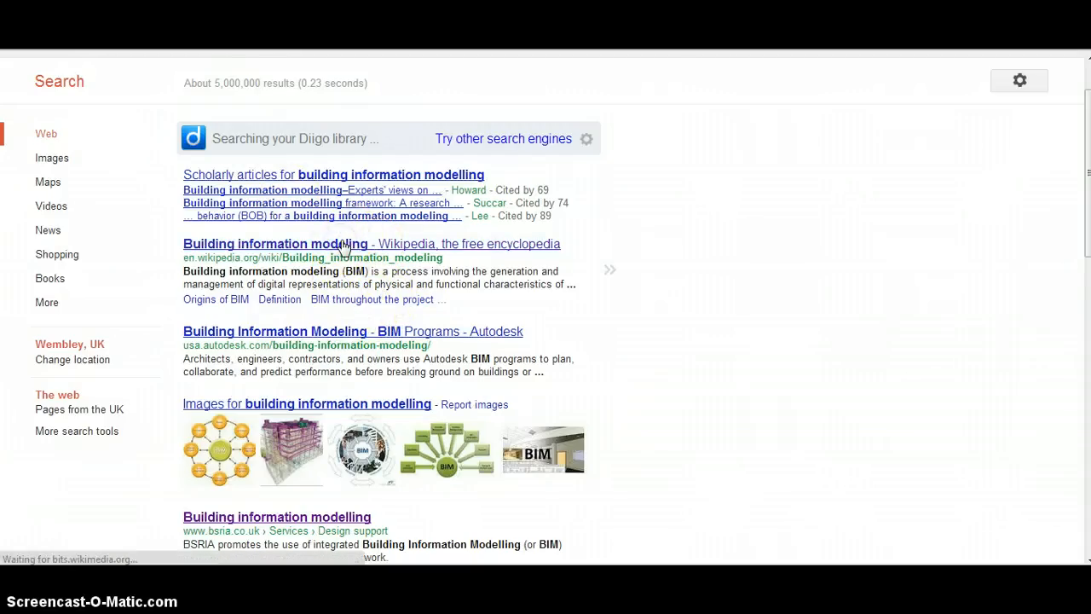
pyautogui.click(372, 242)
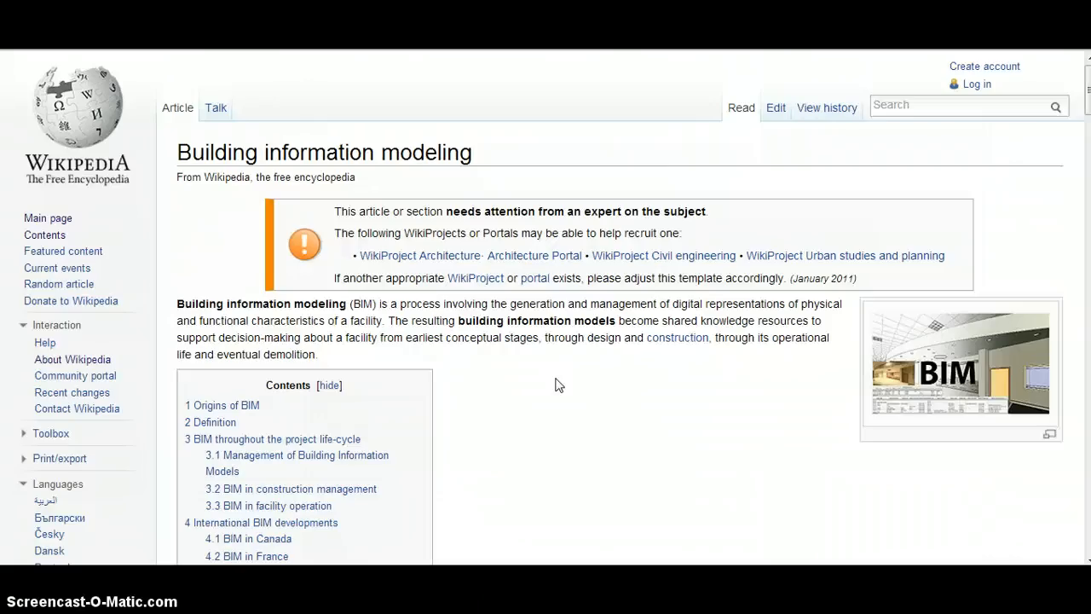
pyautogui.moveTo(511, 351)
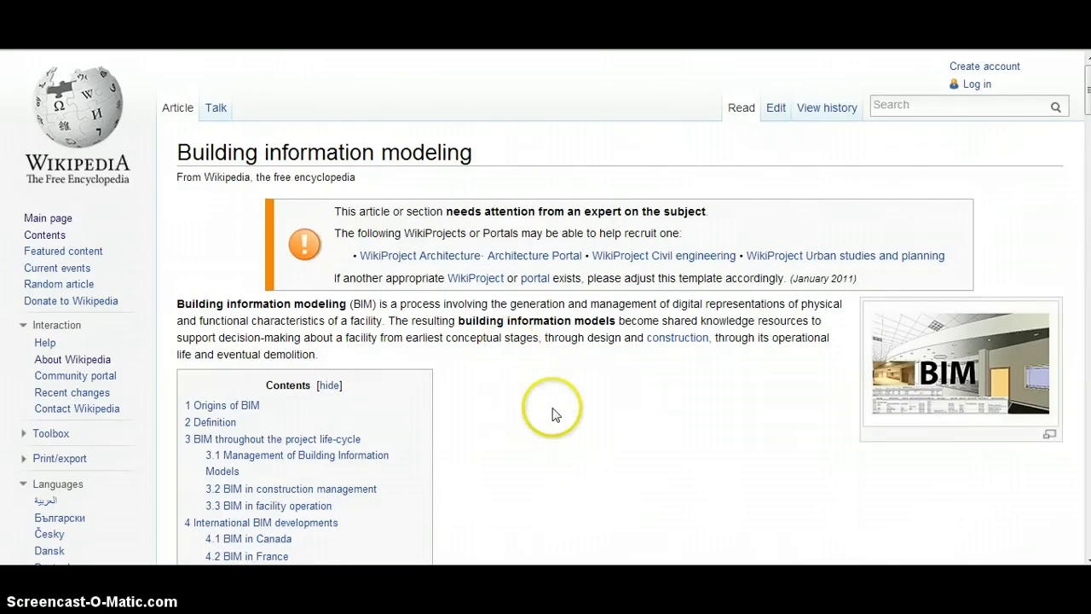
pyautogui.moveTo(554, 416)
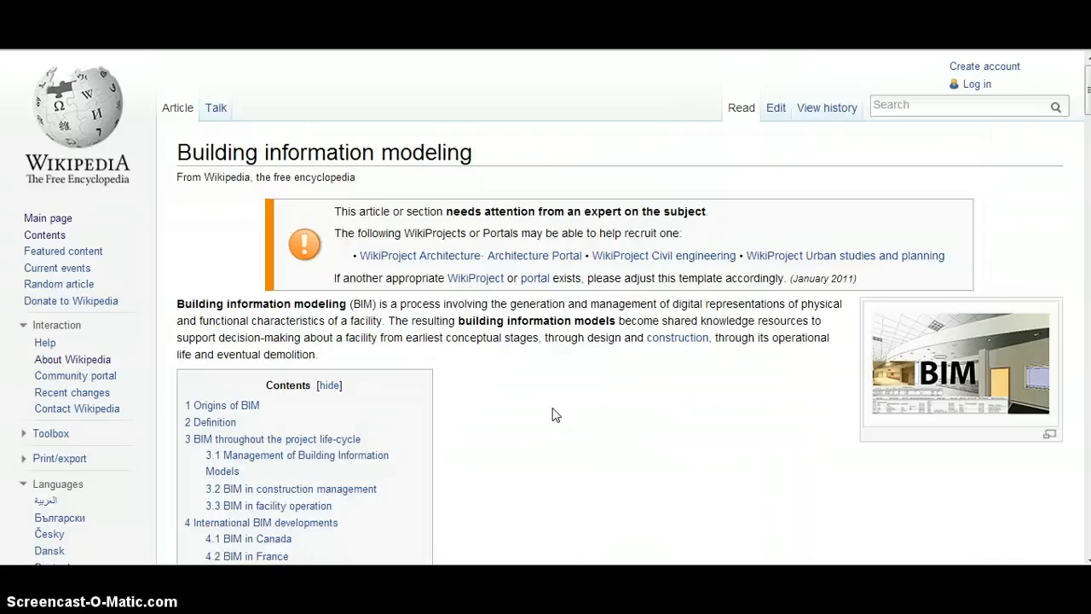
pyautogui.moveTo(545, 409)
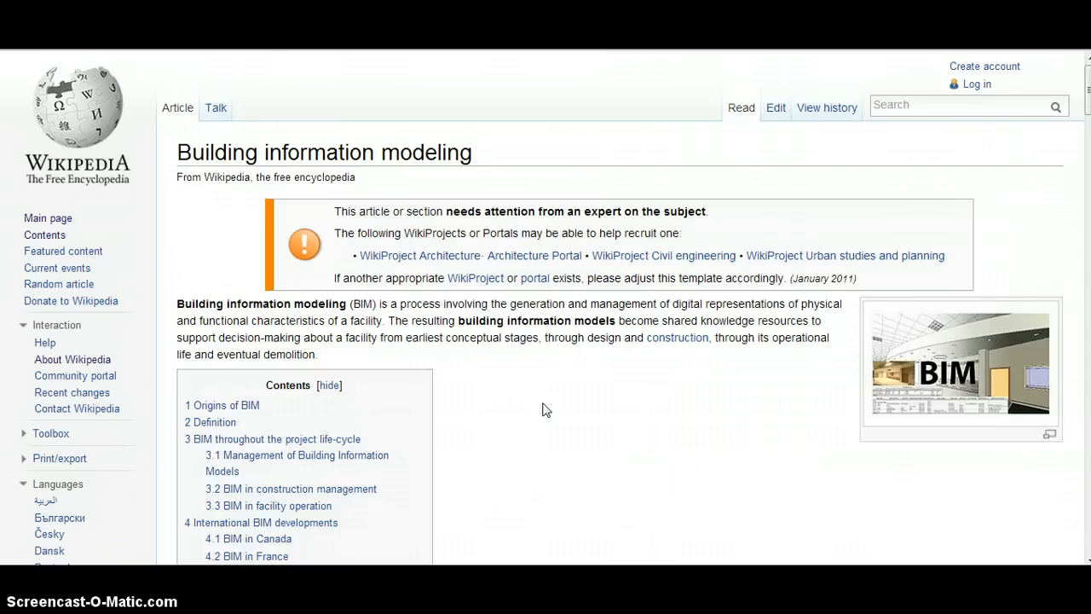
pyautogui.scroll(-3)
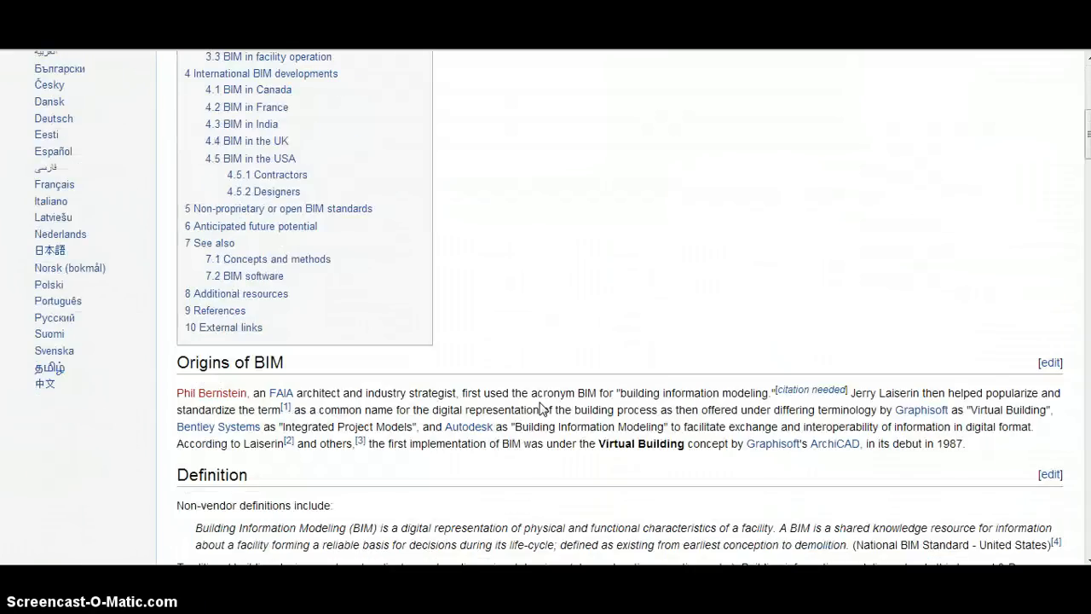
pyautogui.scroll(-3)
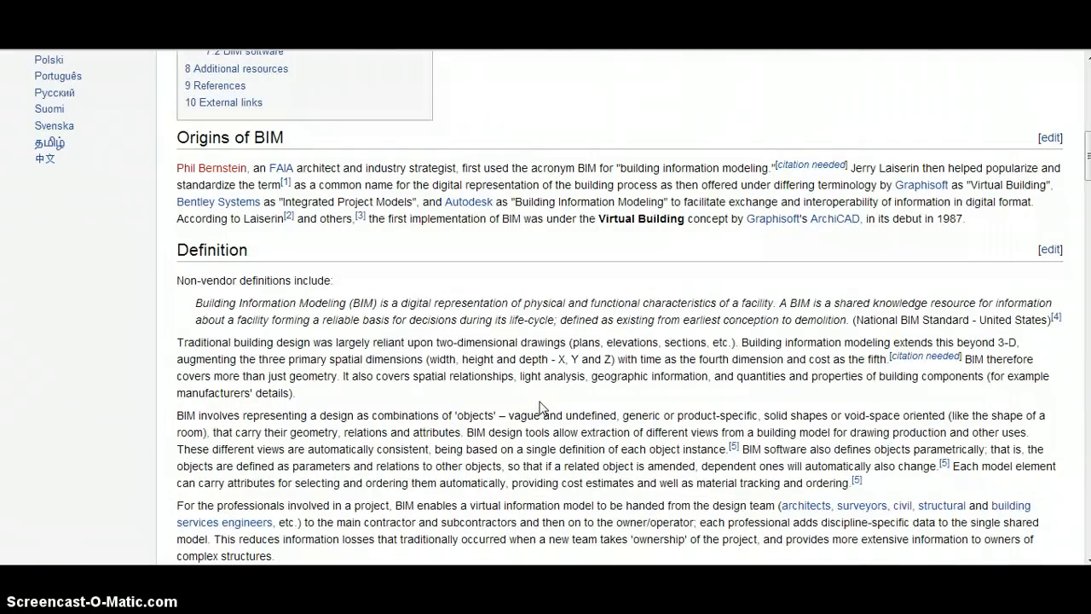
pyautogui.scroll(-3)
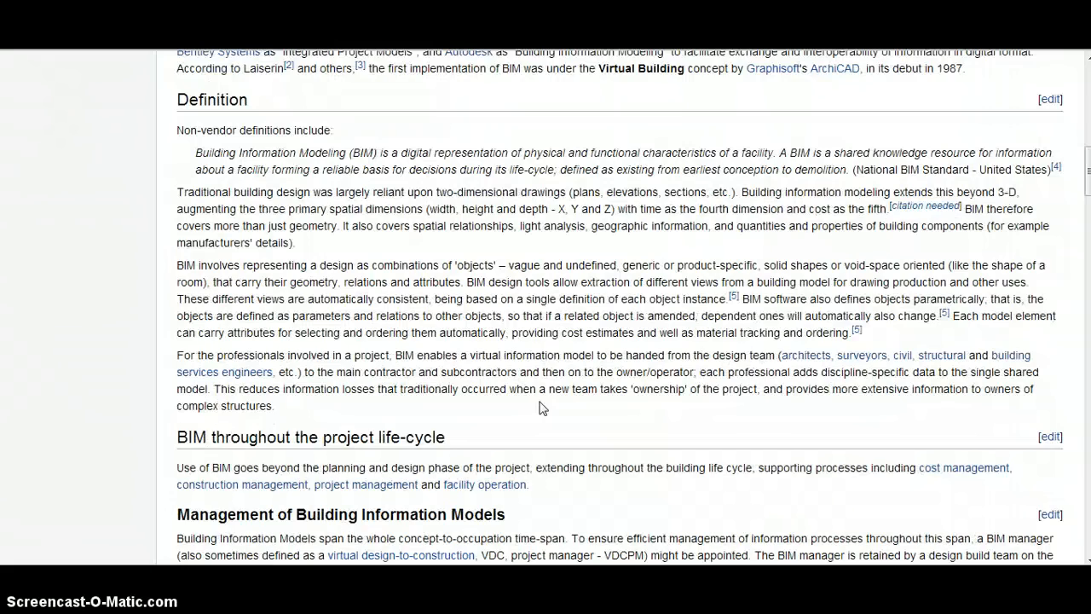
pyautogui.scroll(-3)
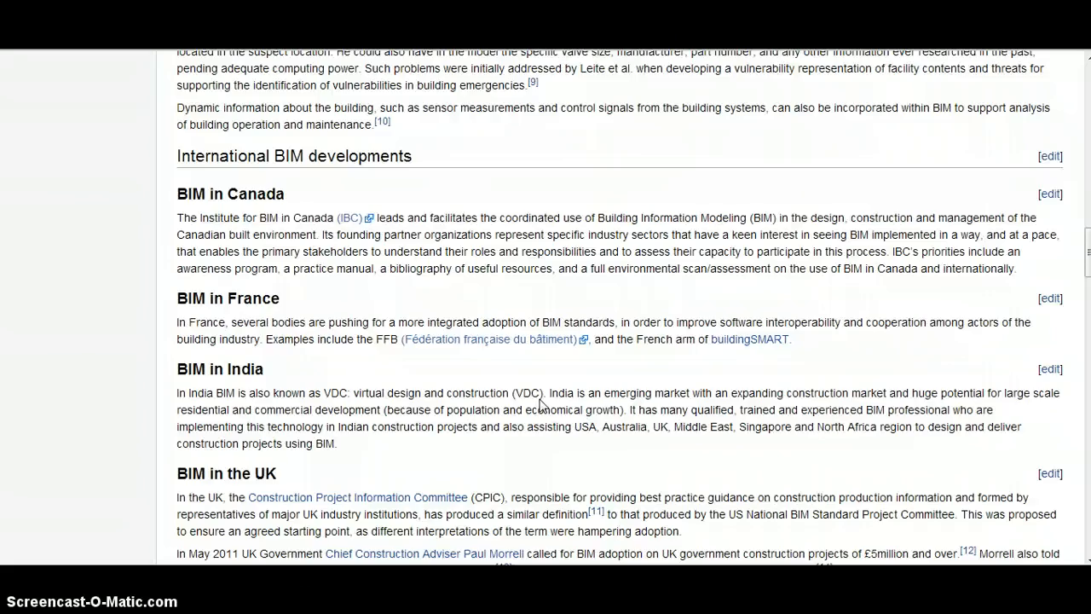
pyautogui.scroll(-3)
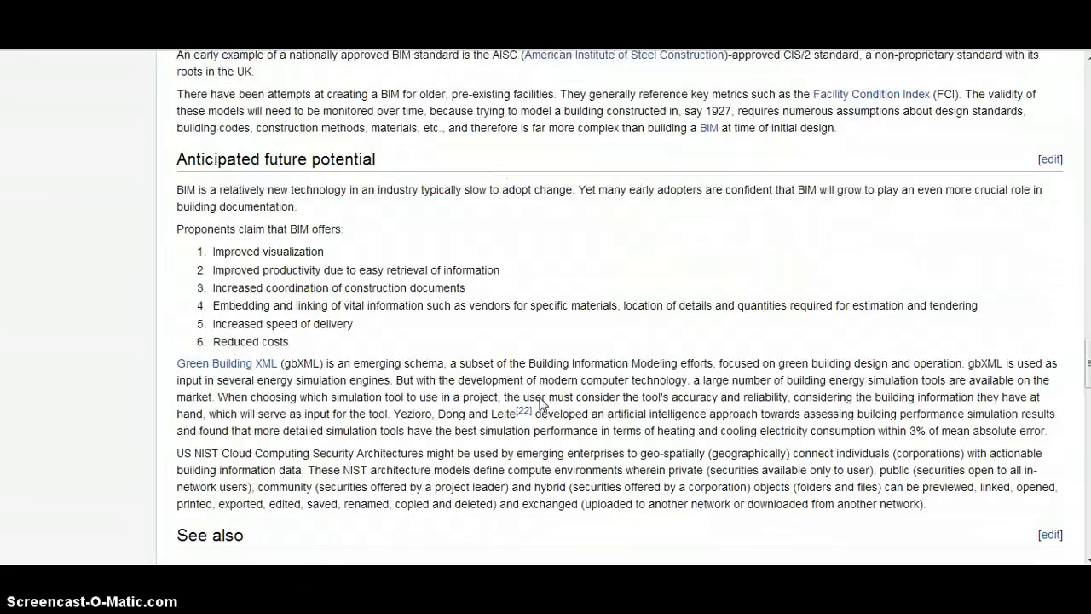
pyautogui.scroll(-3)
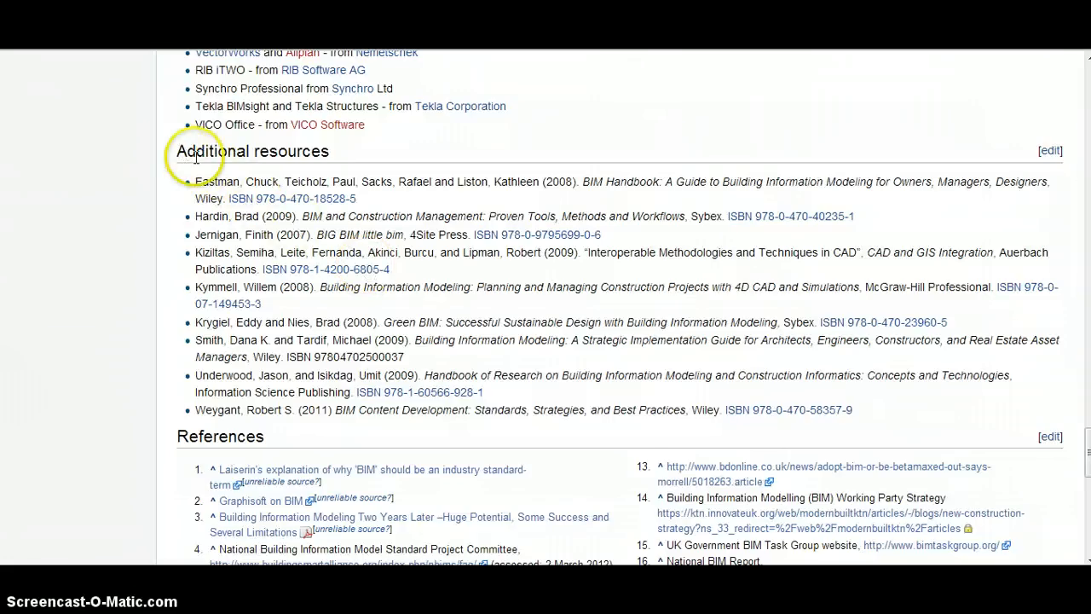
pyautogui.scroll(-3)
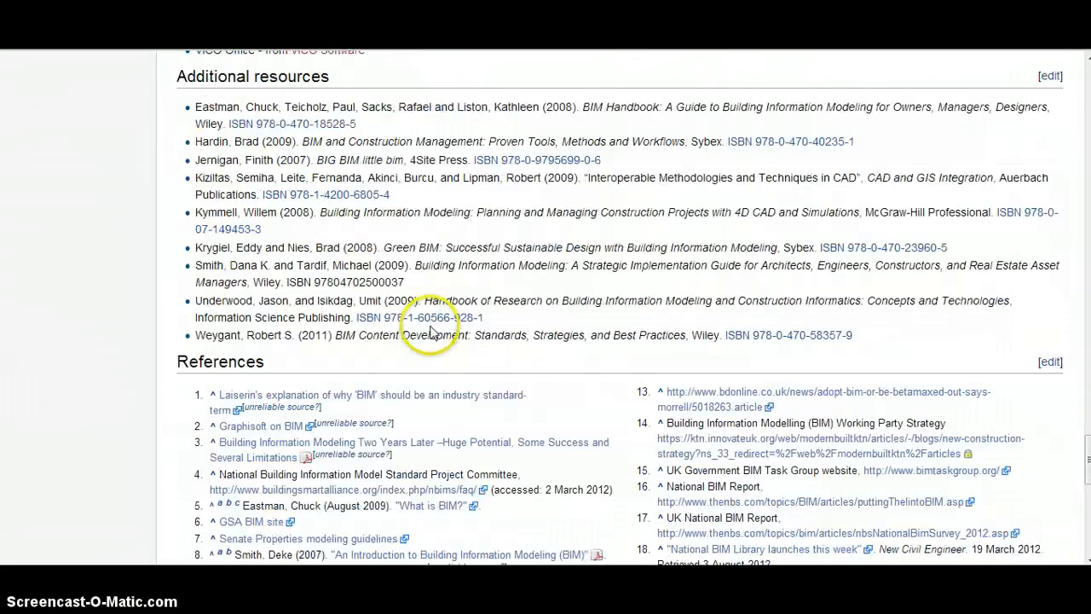
pyautogui.scroll(-3)
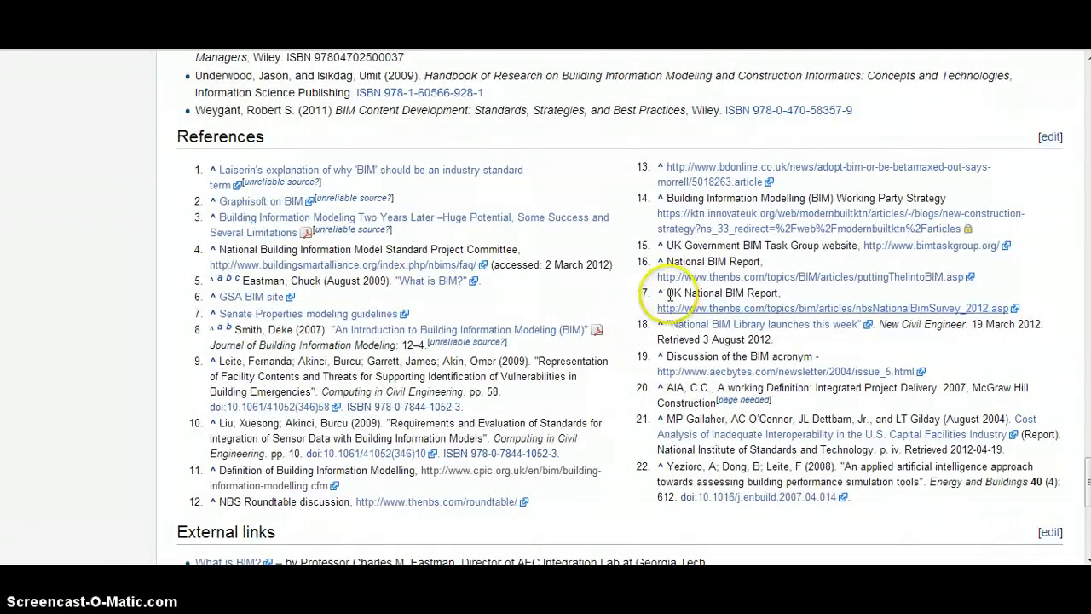
pyautogui.moveTo(621, 269)
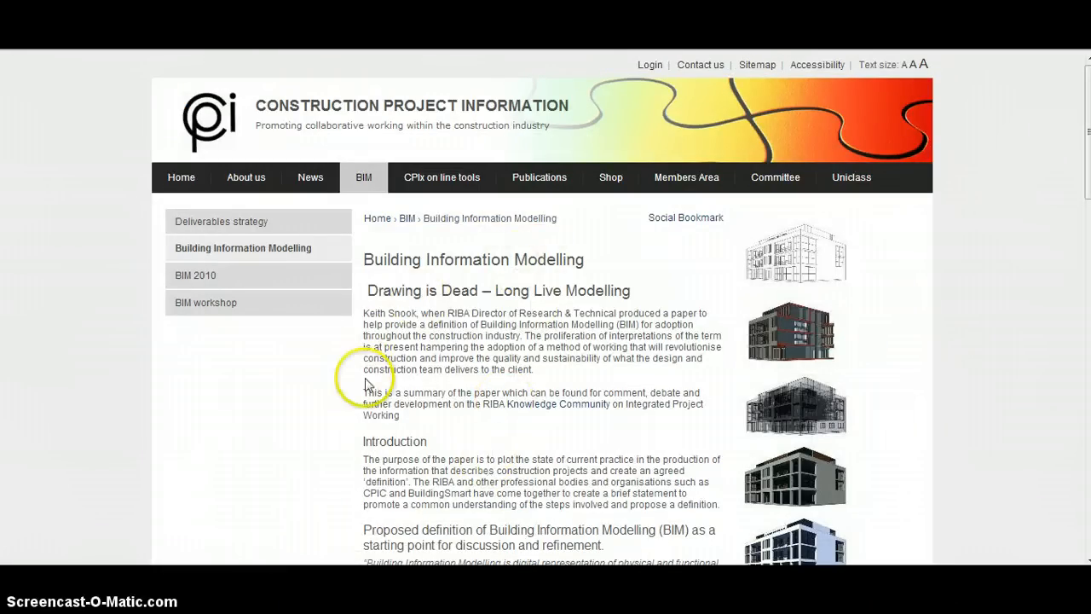
pyautogui.moveTo(249, 379)
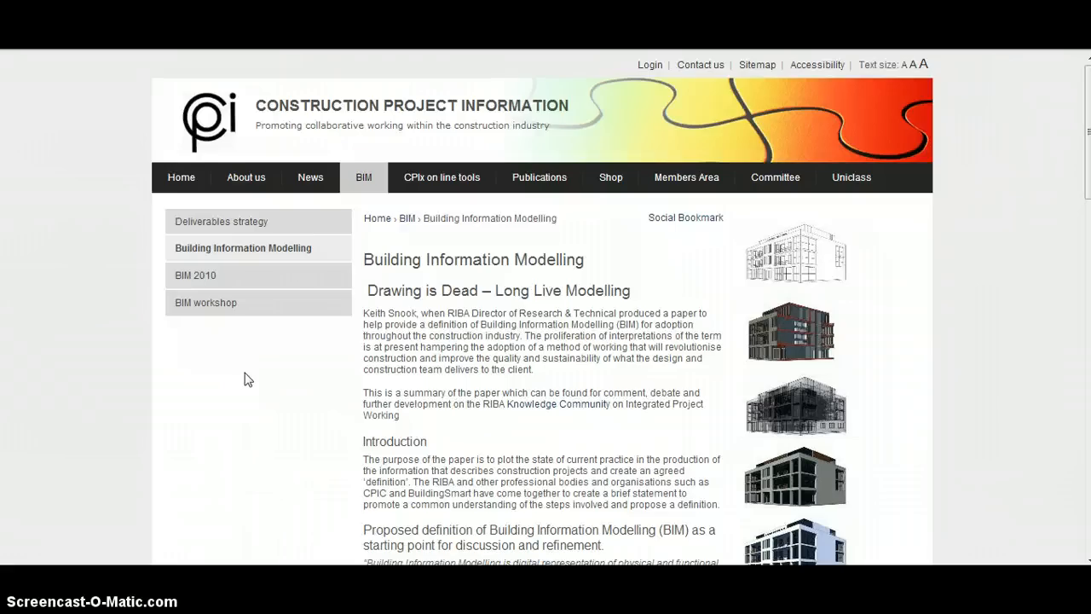
# - Scroll the CPIC BIM page down to the proposed definition and benefits sections
pyautogui.scroll(-3)
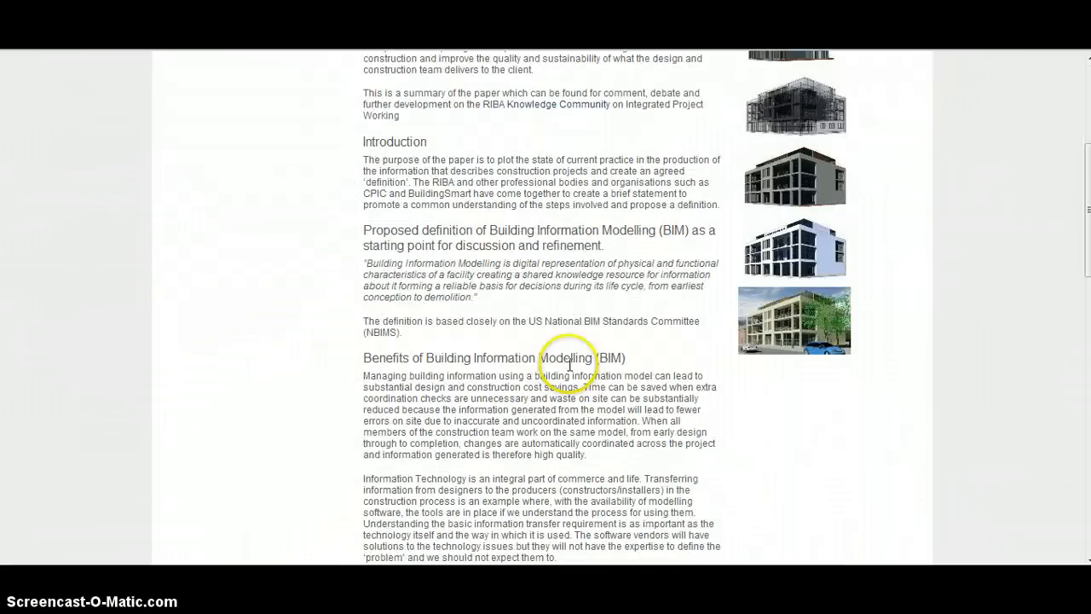
pyautogui.moveTo(571, 308)
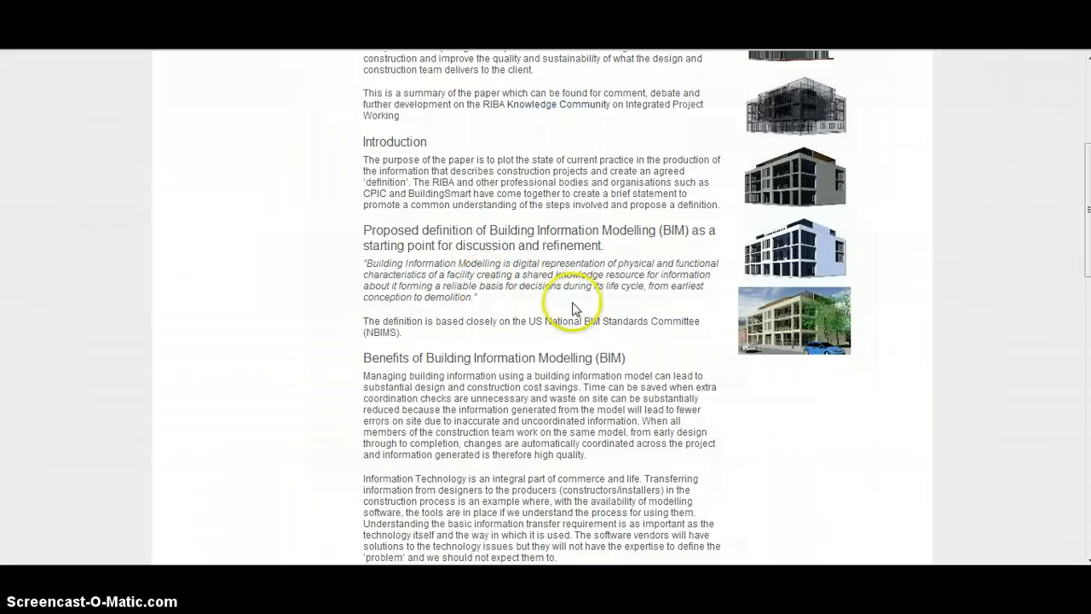
pyautogui.moveTo(371, 229)
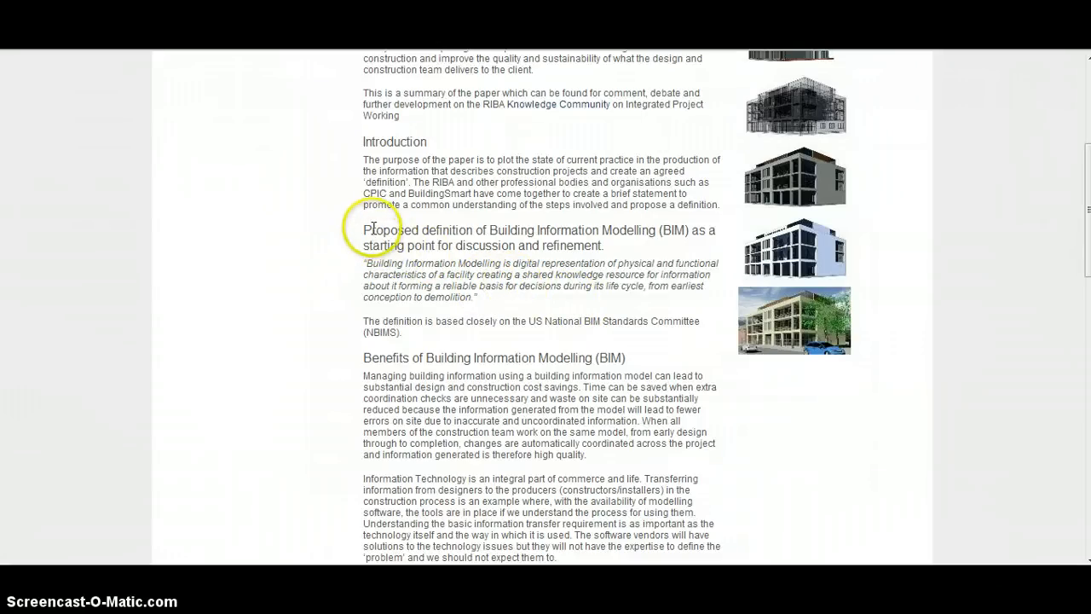
pyautogui.moveTo(423, 231)
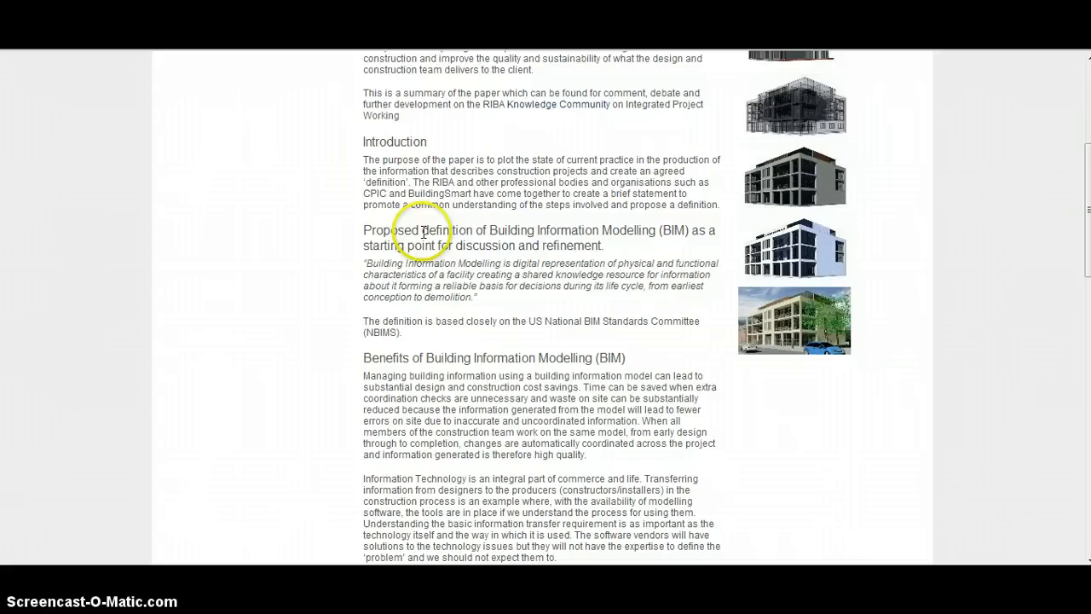
pyautogui.moveTo(447, 276)
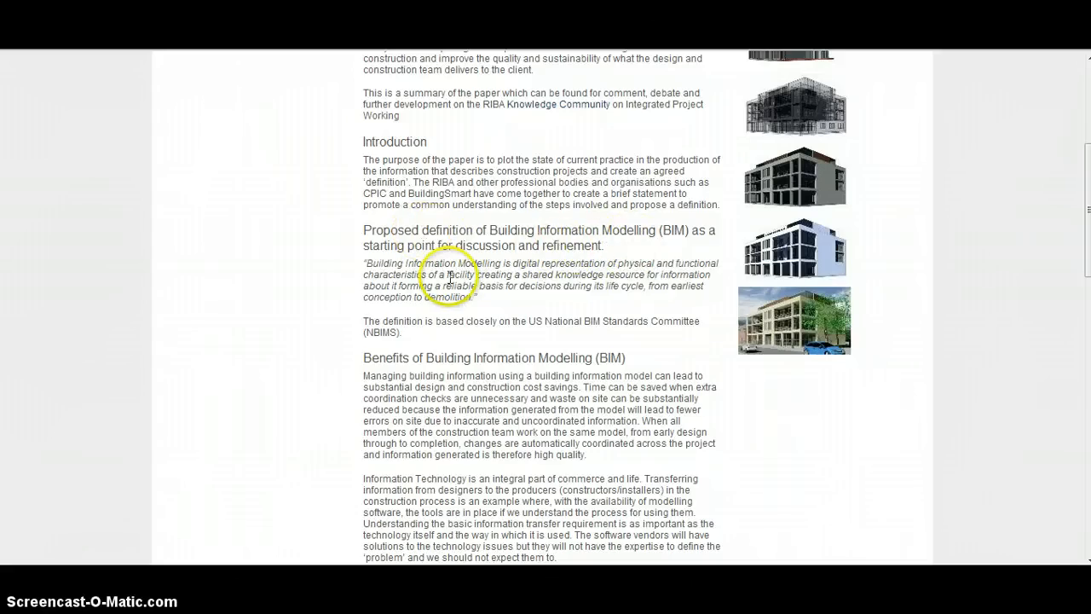
pyautogui.moveTo(491, 300)
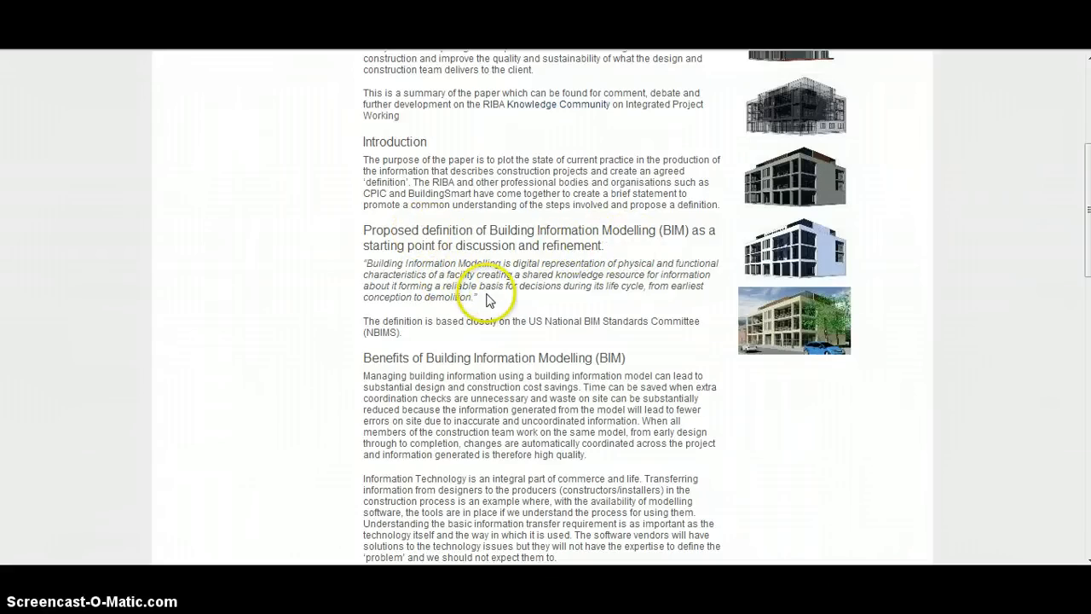
pyautogui.moveTo(493, 279)
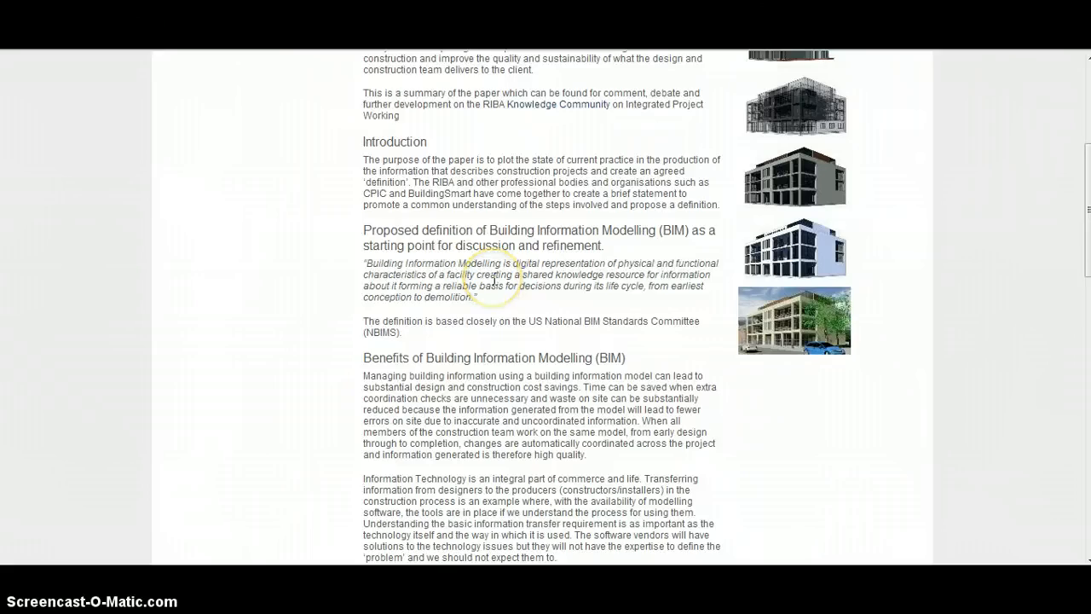
pyautogui.moveTo(317, 242)
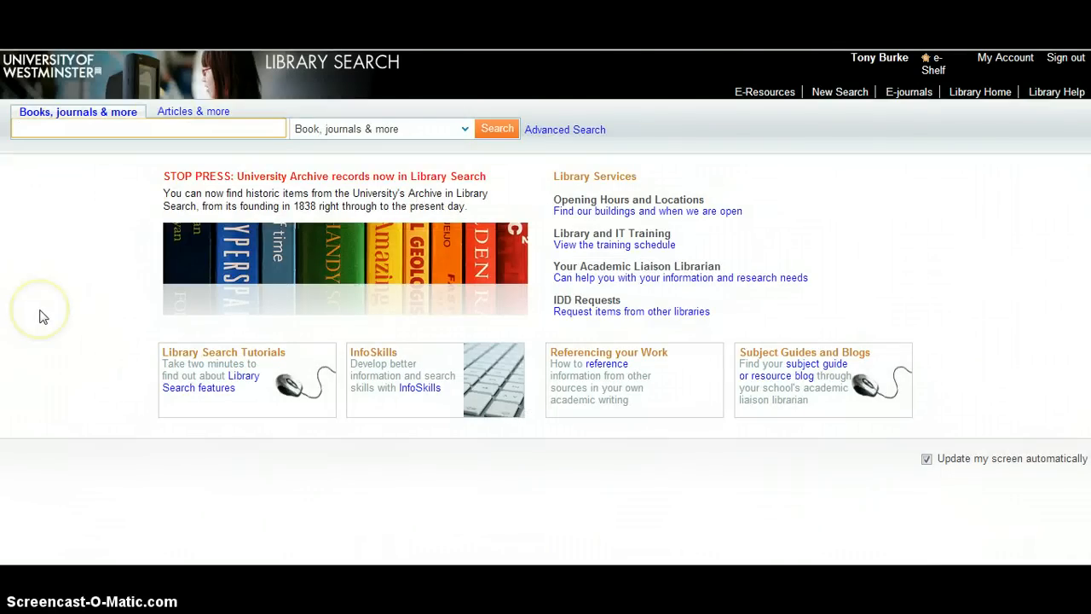
pyautogui.moveTo(38, 317)
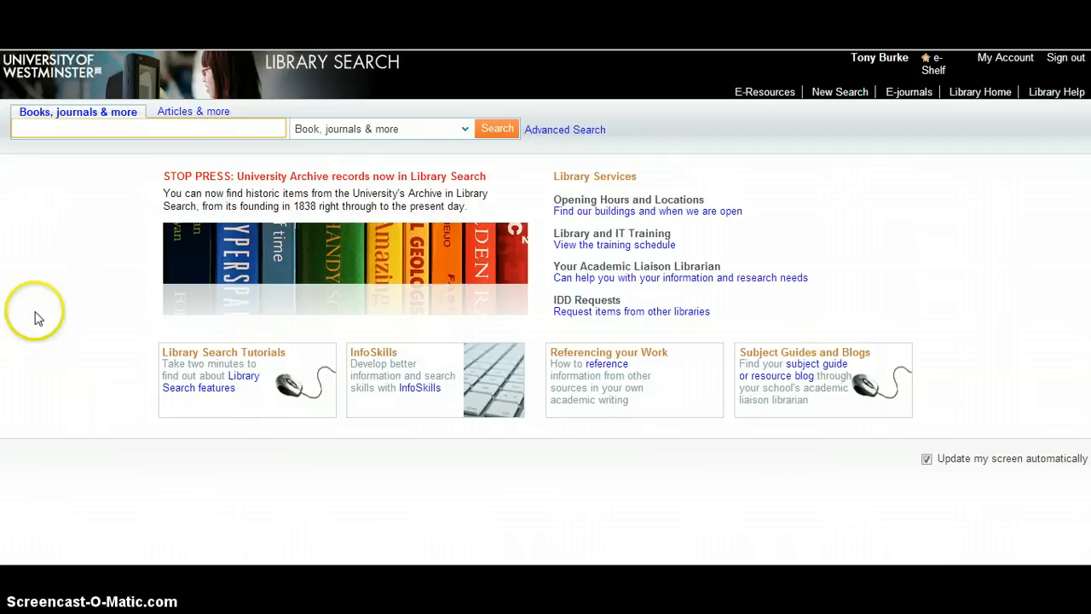
pyautogui.moveTo(48, 306)
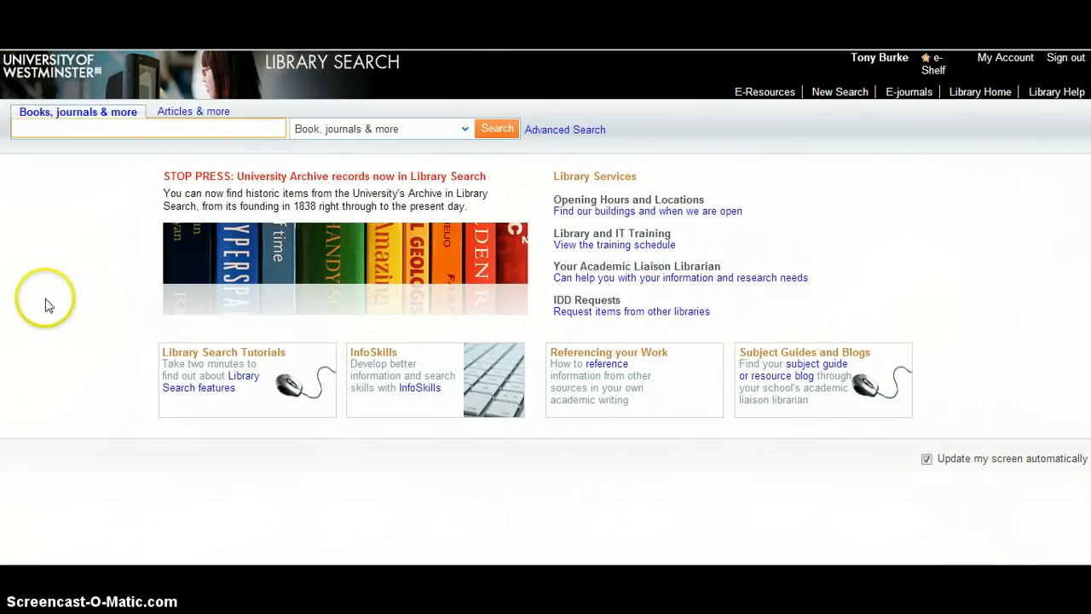
# - Search the library catalogue's books and journals for 'building information modelling'
pyautogui.click(149, 128)
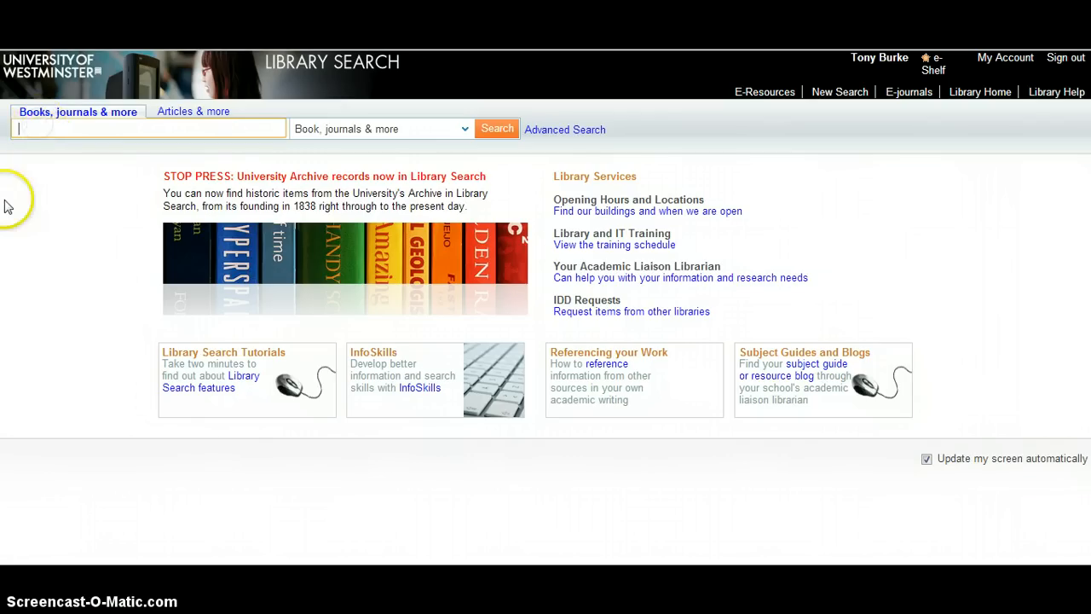
pyautogui.write('building inf')
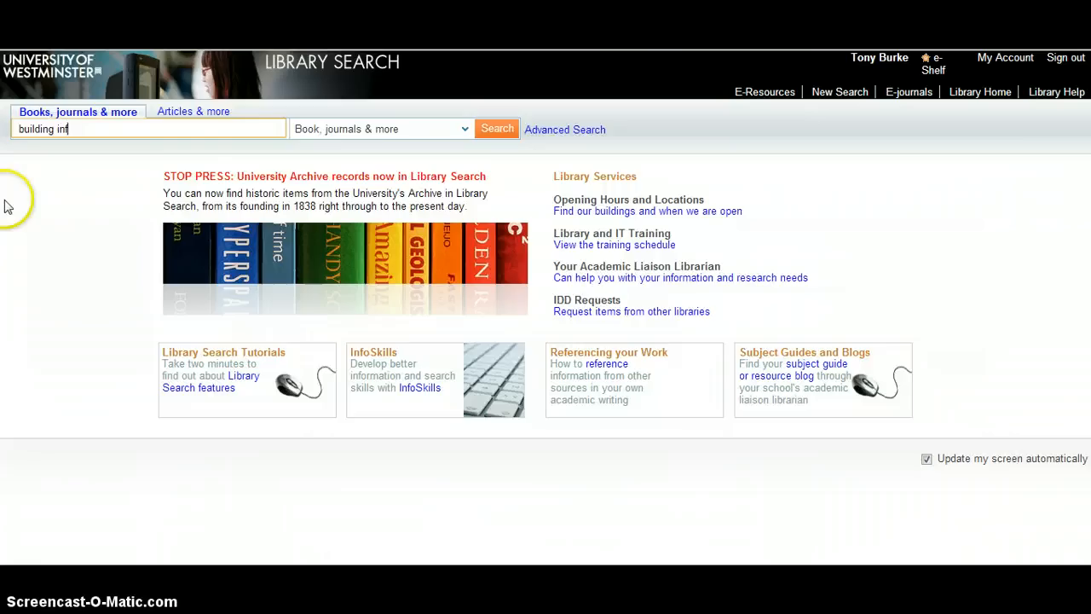
pyautogui.write('ormation m')
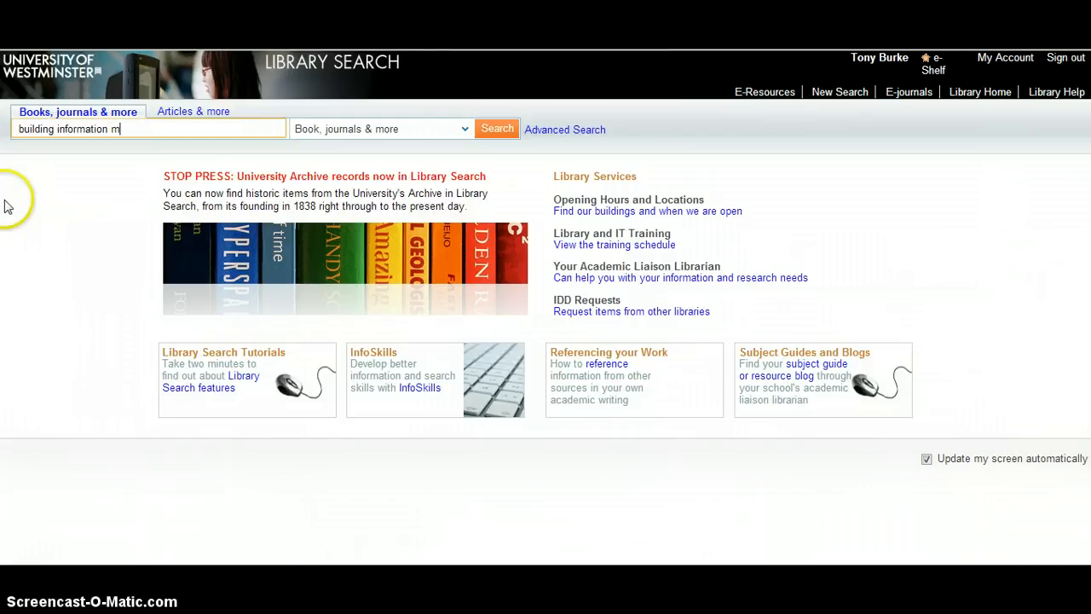
pyautogui.write('odelling')
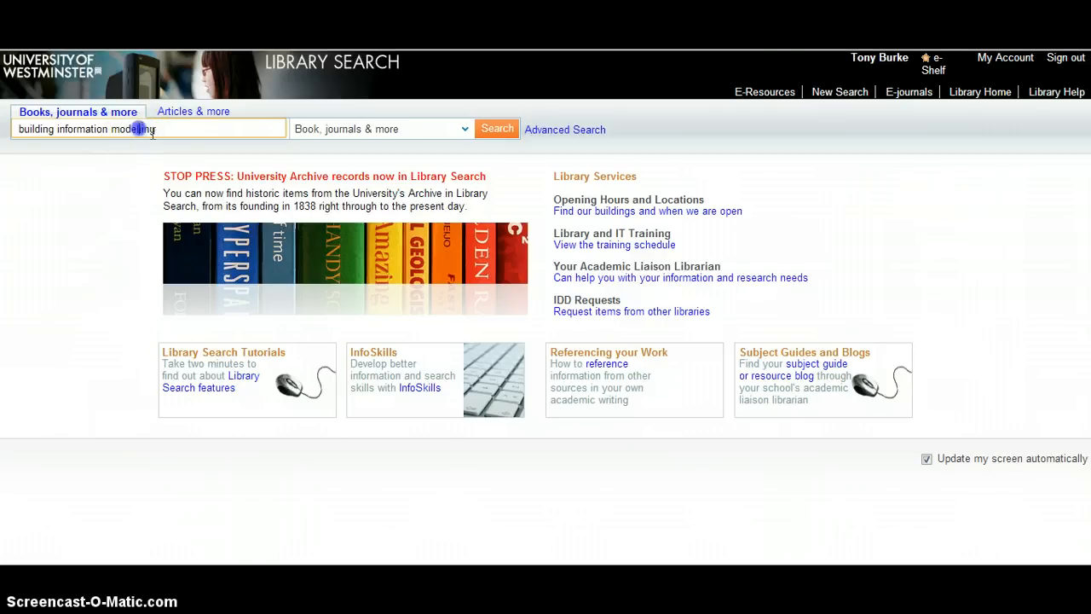
pyautogui.write('g')
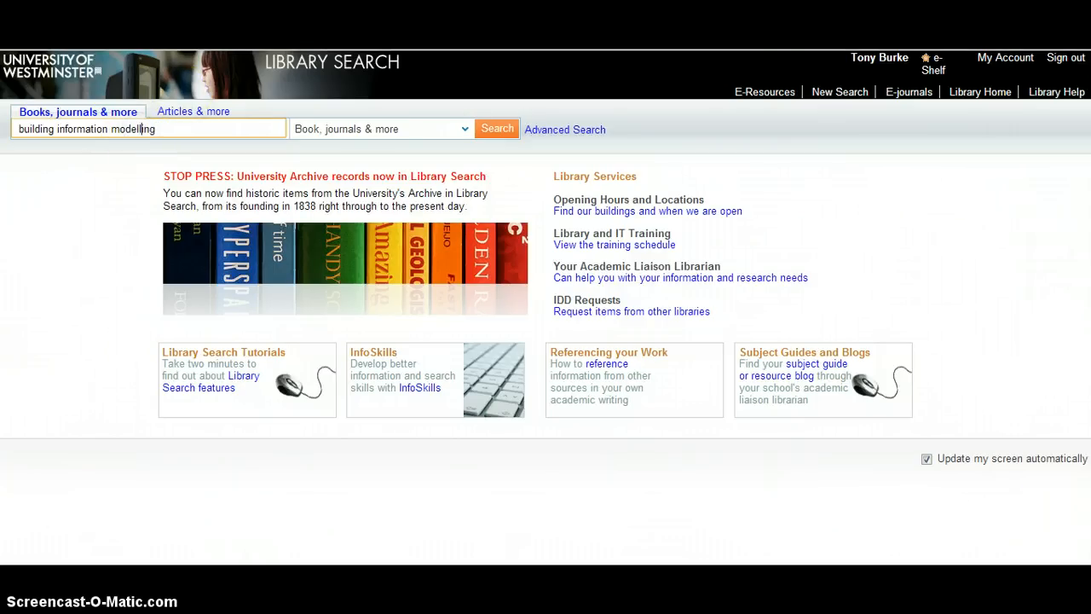
pyautogui.click(498, 130)
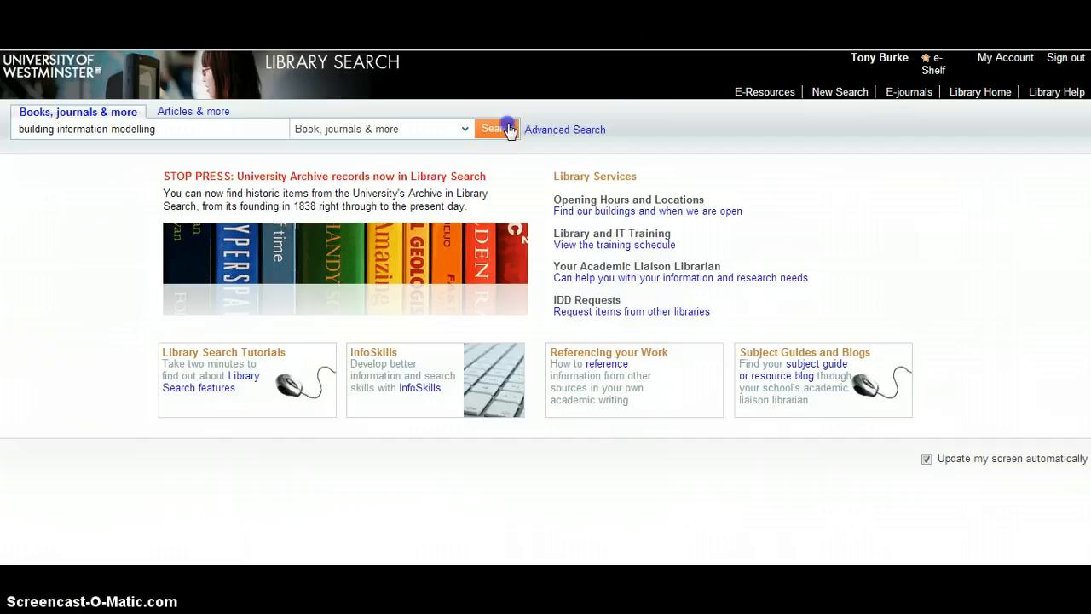
pyautogui.click(498, 130)
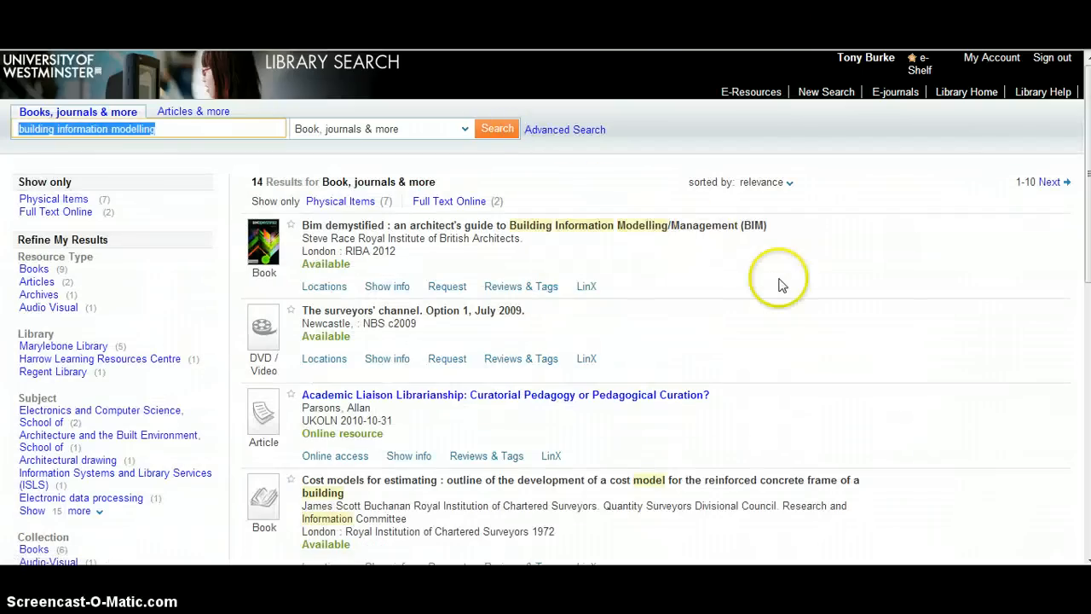
pyautogui.moveTo(593, 345)
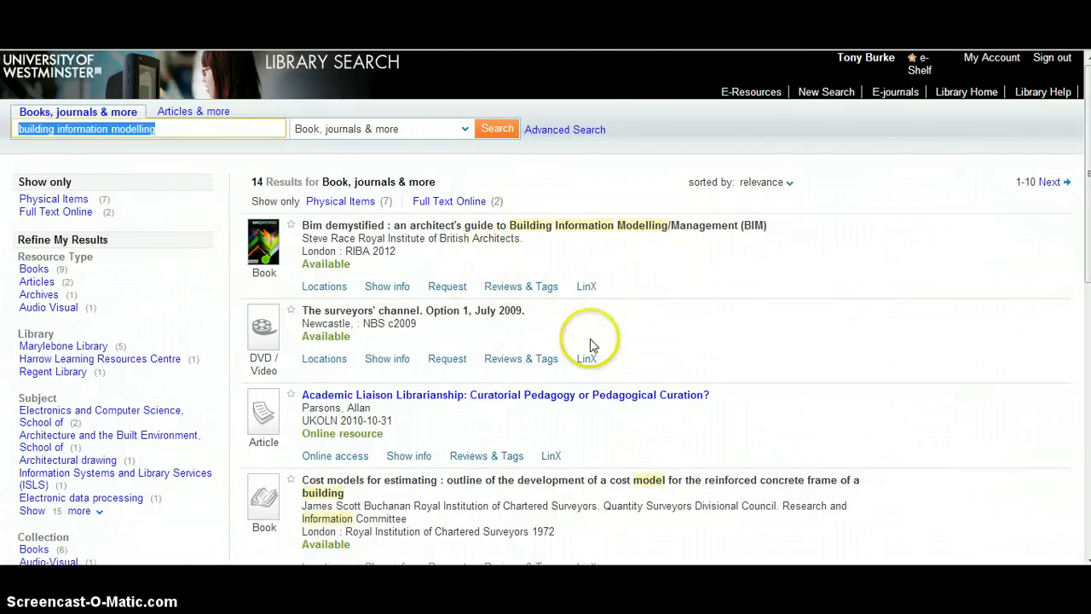
pyautogui.moveTo(737, 350)
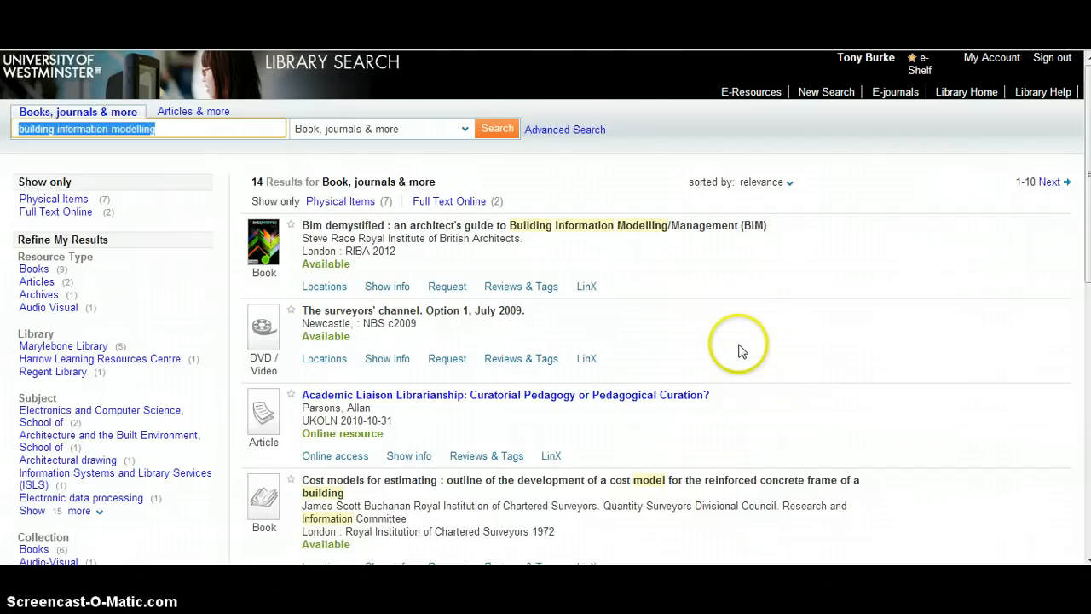
pyautogui.scroll(-3)
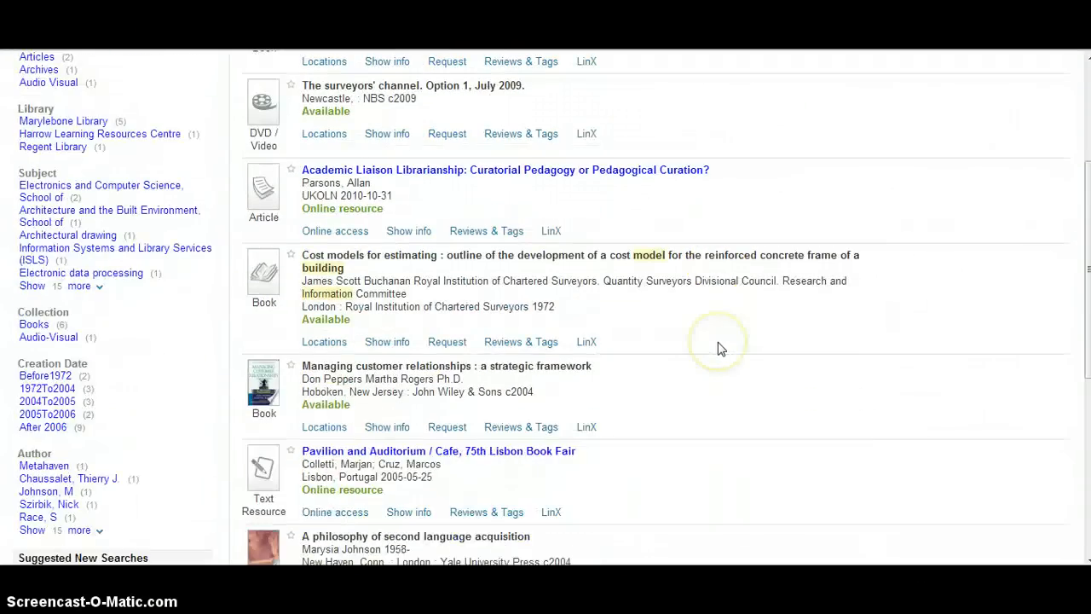
pyautogui.moveTo(746, 349)
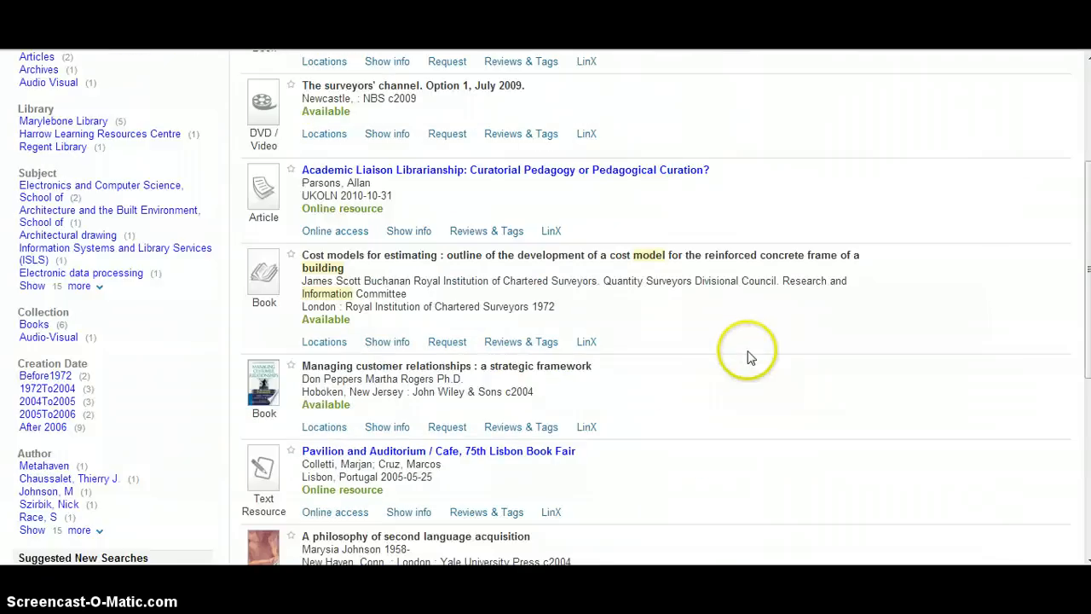
pyautogui.scroll(3)
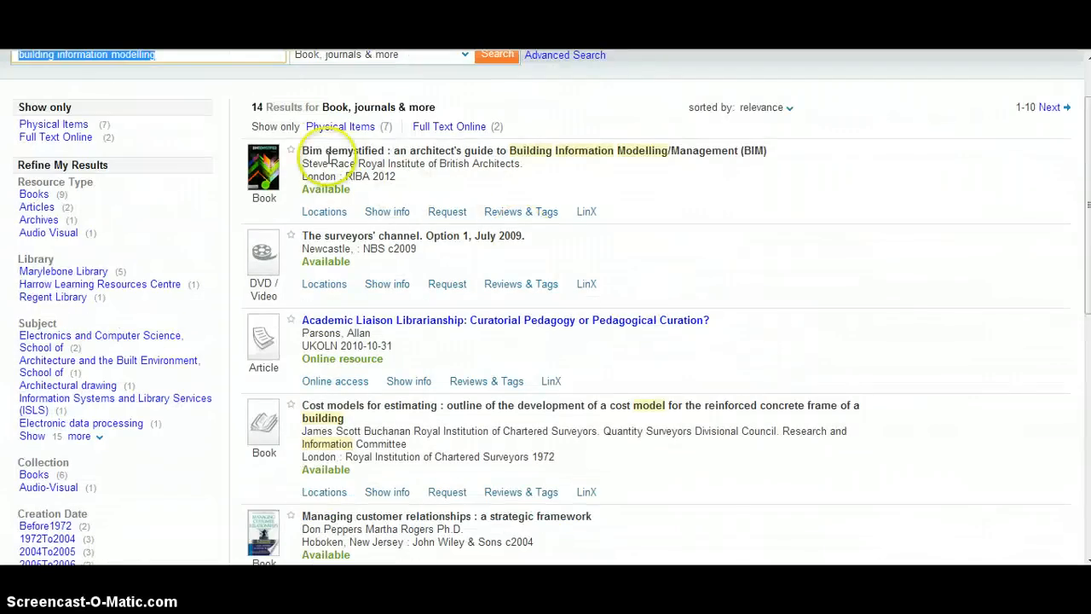
pyautogui.moveTo(501, 191)
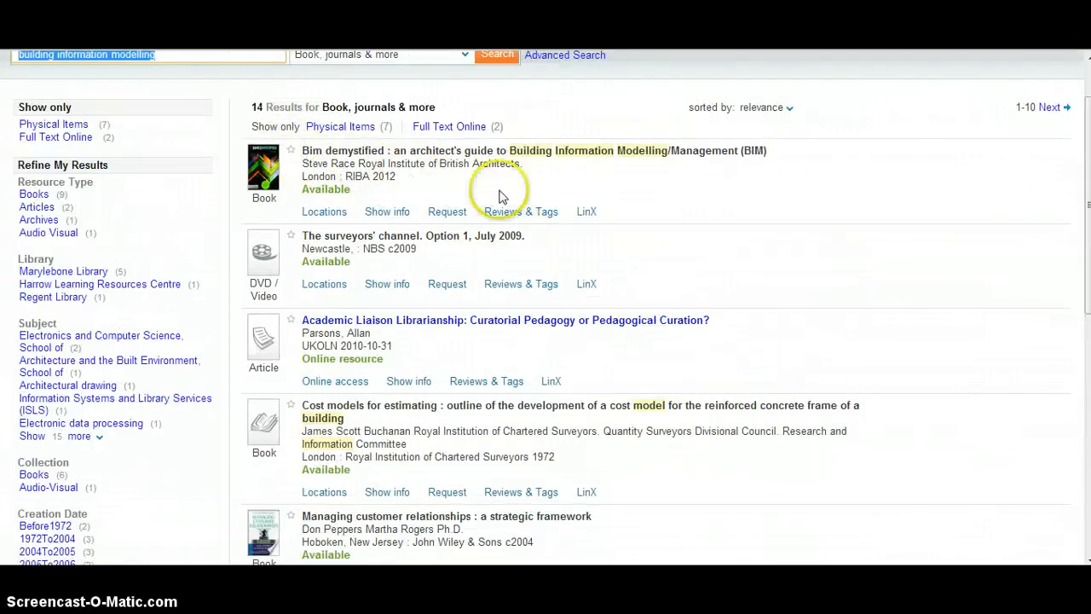
pyautogui.moveTo(588, 205)
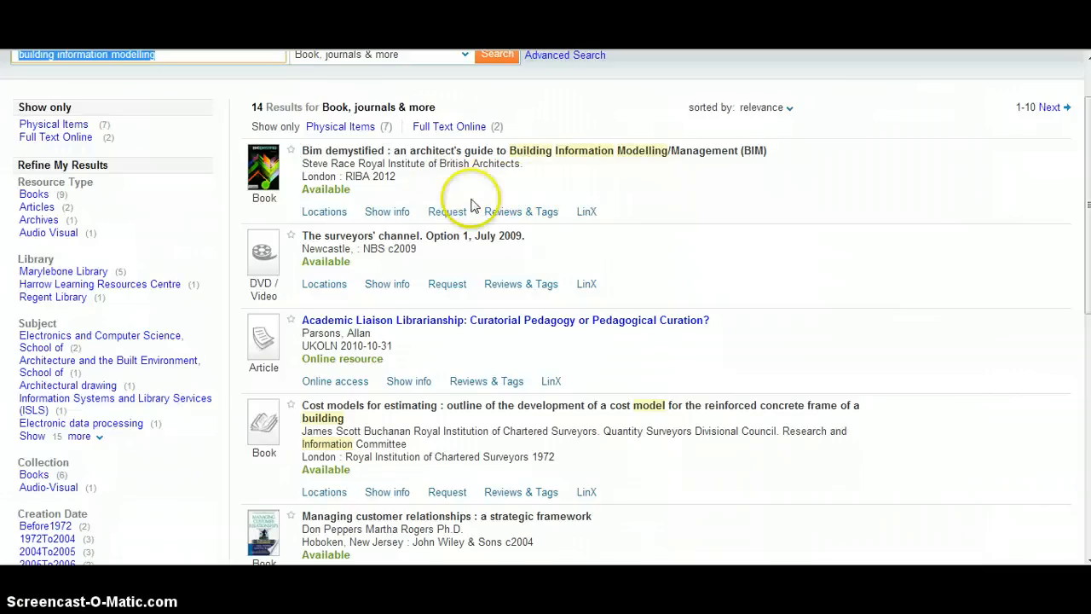
pyautogui.moveTo(486, 177)
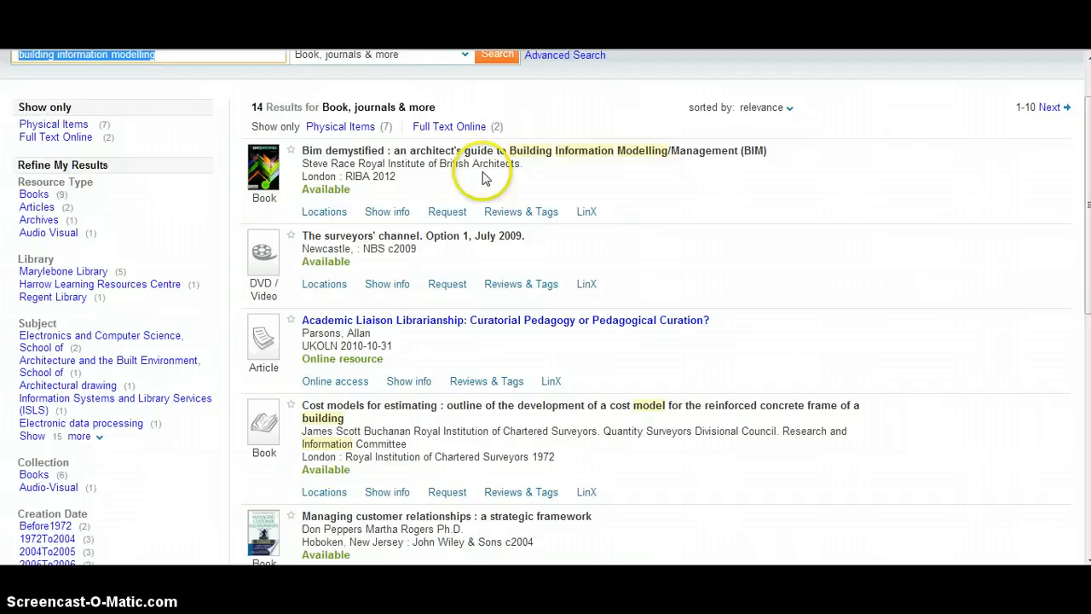
pyautogui.moveTo(648, 184)
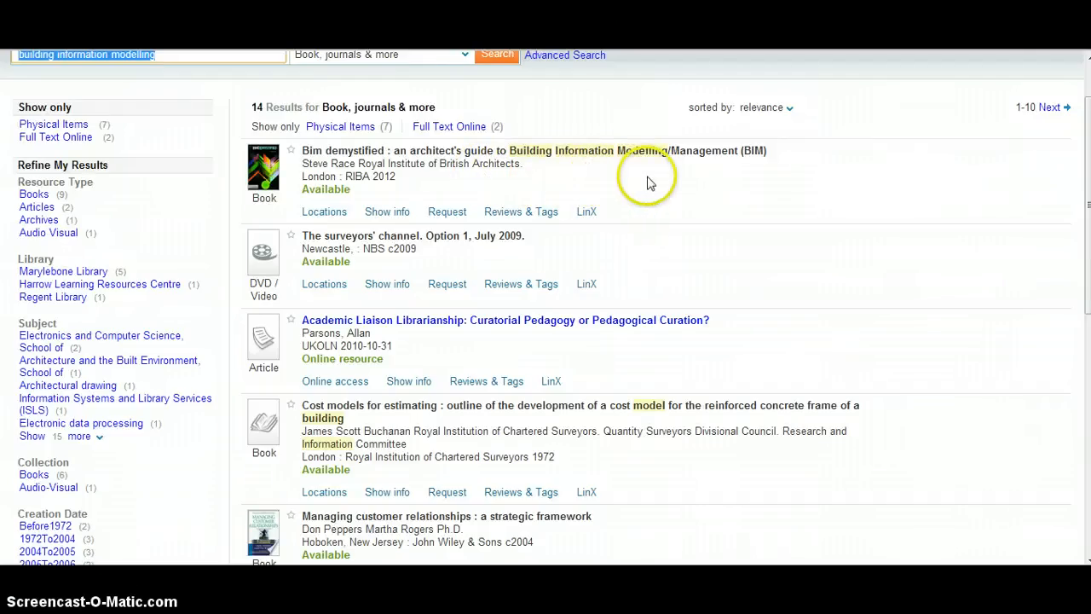
pyautogui.moveTo(464, 189)
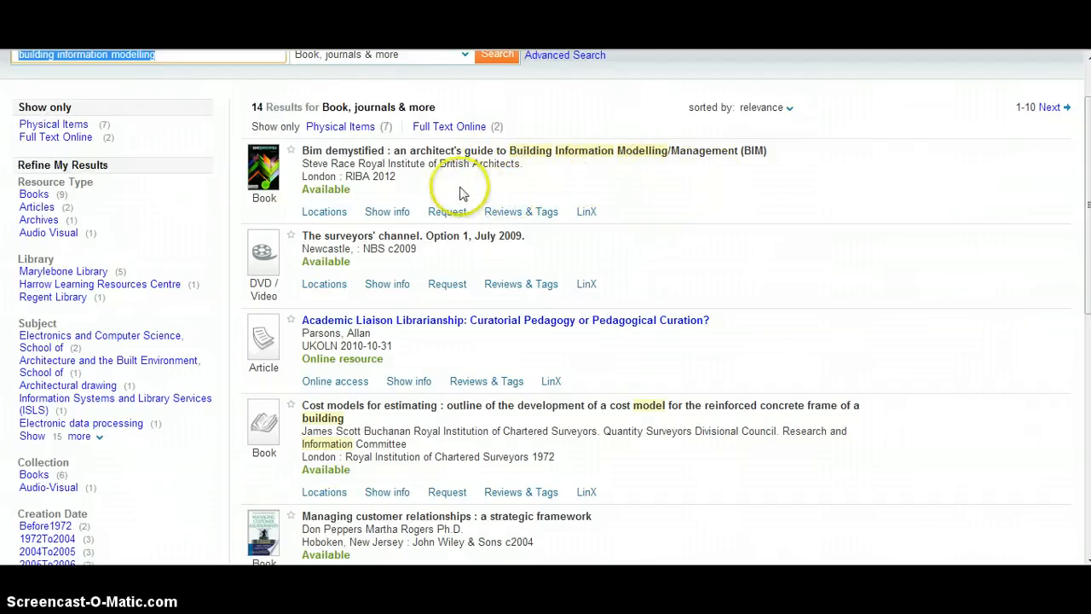
pyautogui.moveTo(441, 189)
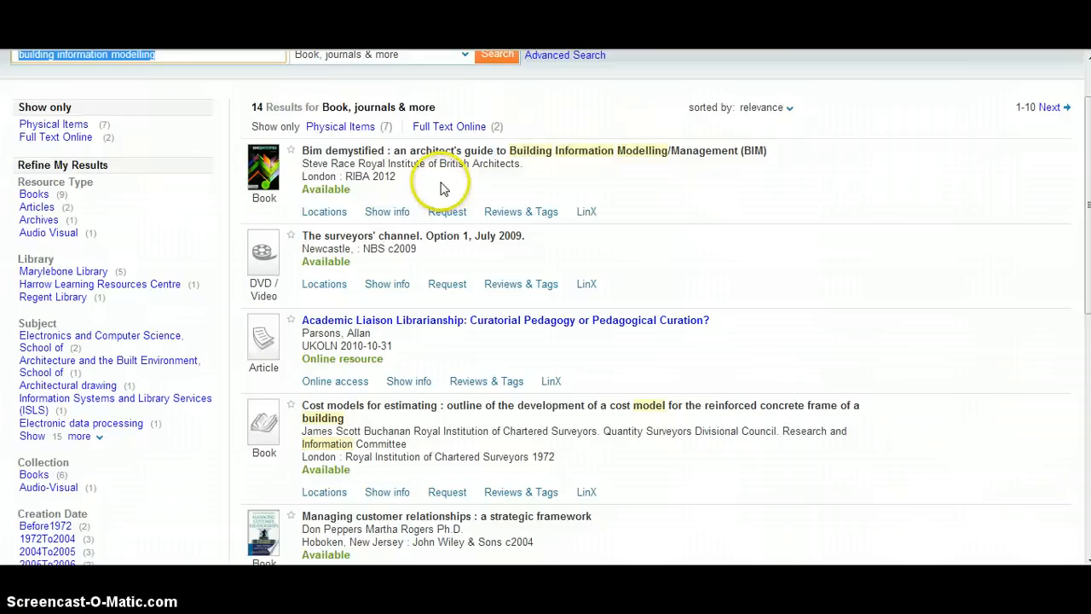
pyautogui.moveTo(434, 187)
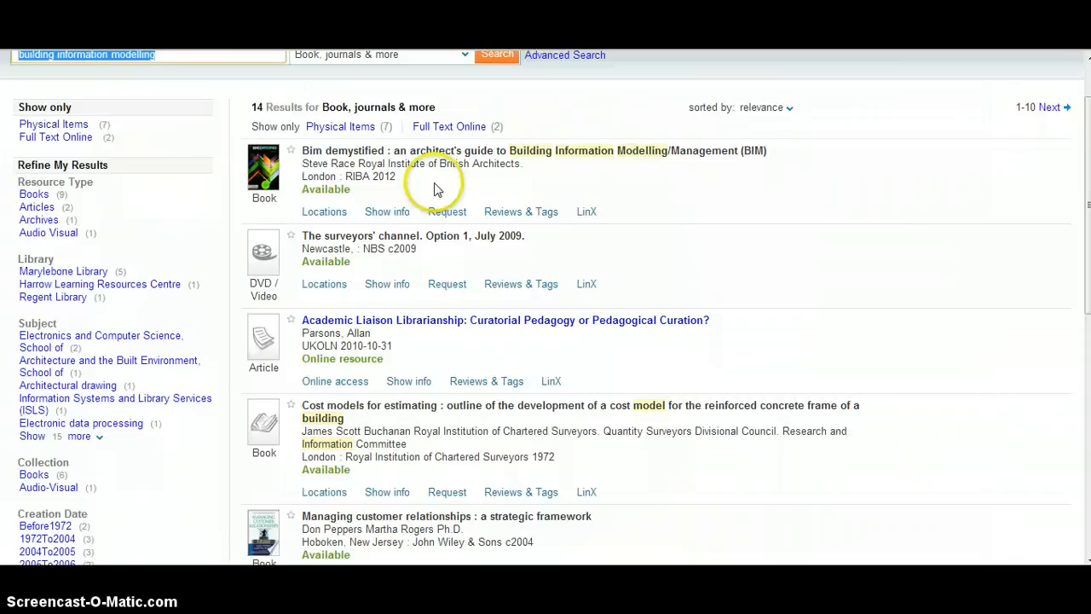
pyautogui.moveTo(324, 211)
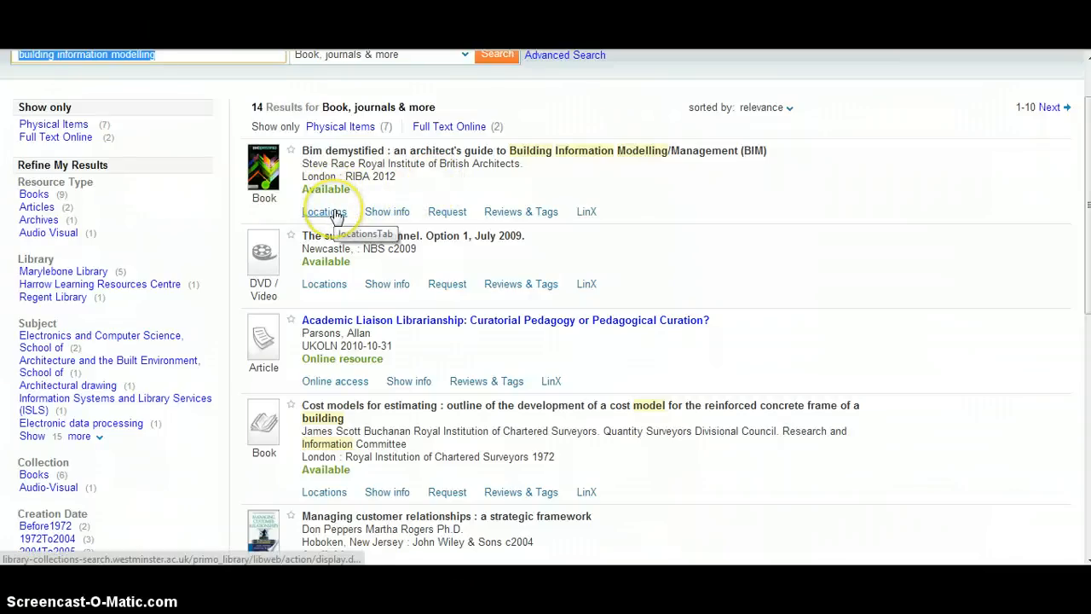
# - Expand the Locations holdings for 'BIM demystified', then return to the Library Search home page
pyautogui.click(324, 211)
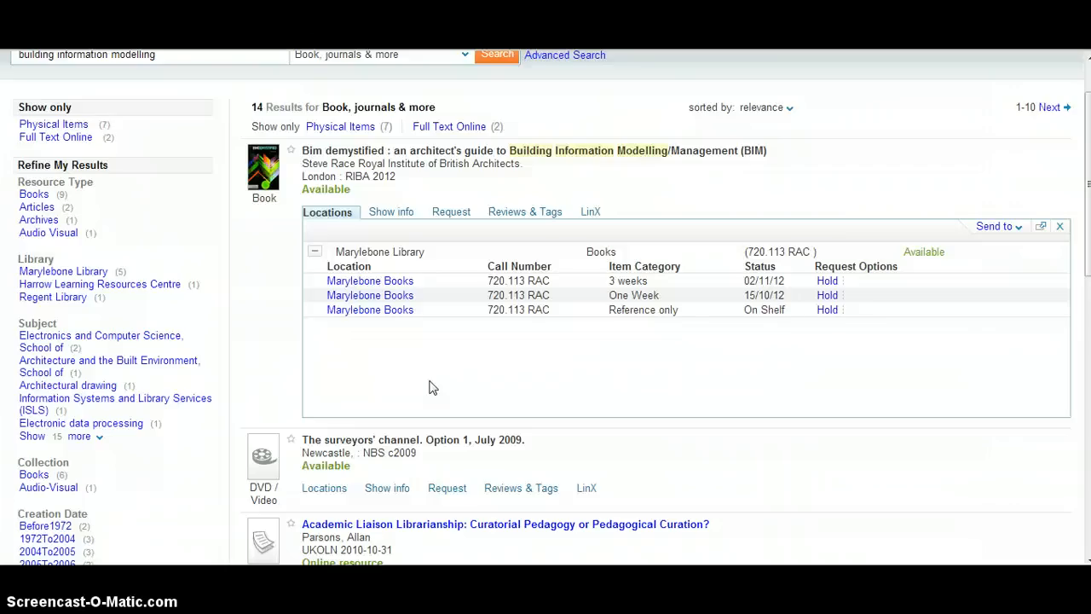
pyautogui.moveTo(528, 333)
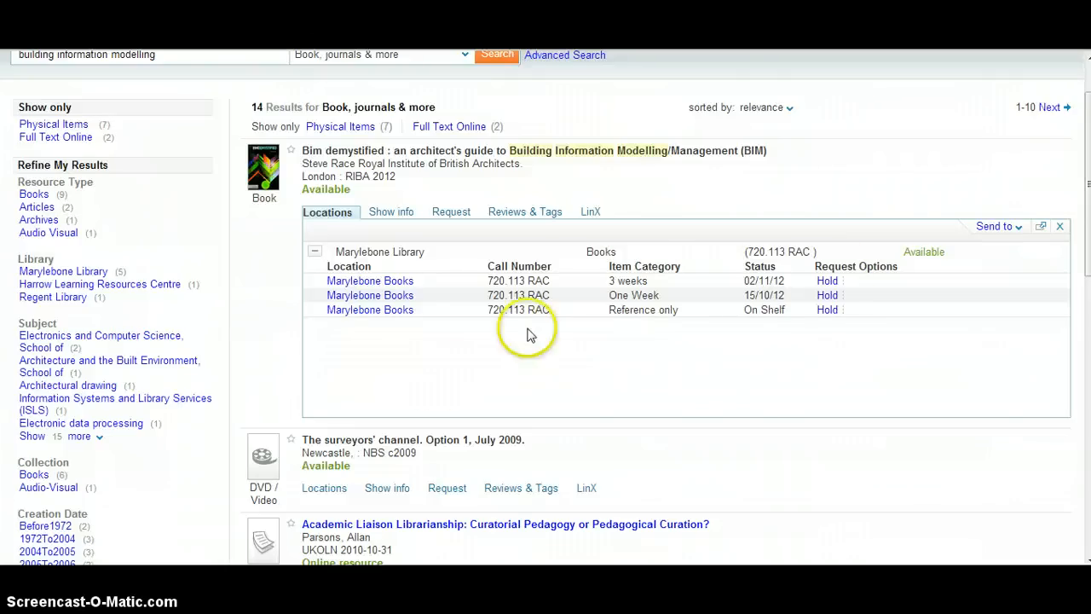
pyautogui.moveTo(776, 286)
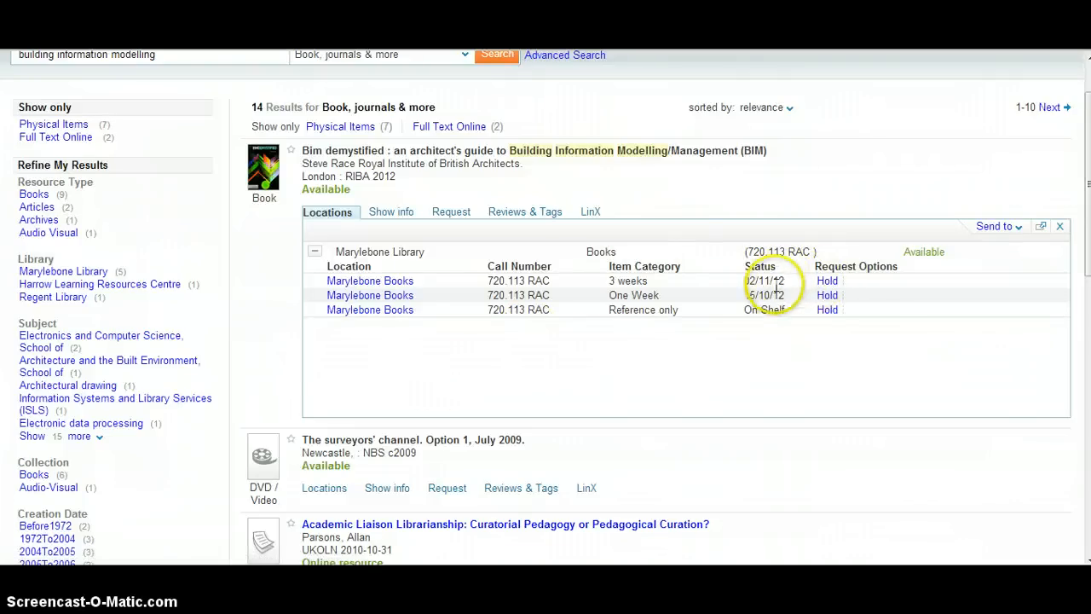
pyautogui.moveTo(622, 304)
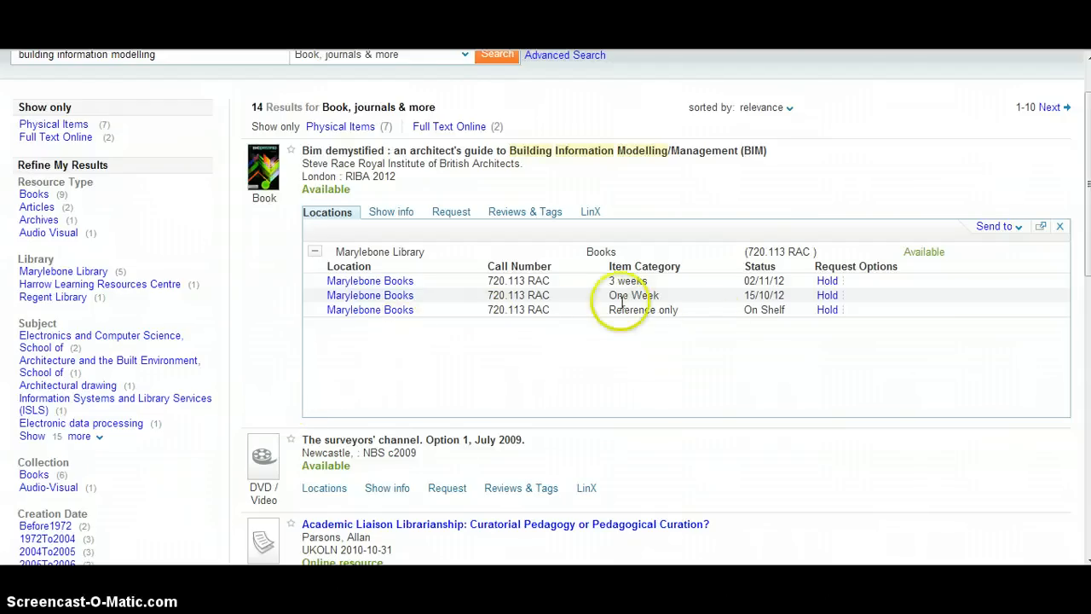
pyautogui.moveTo(771, 335)
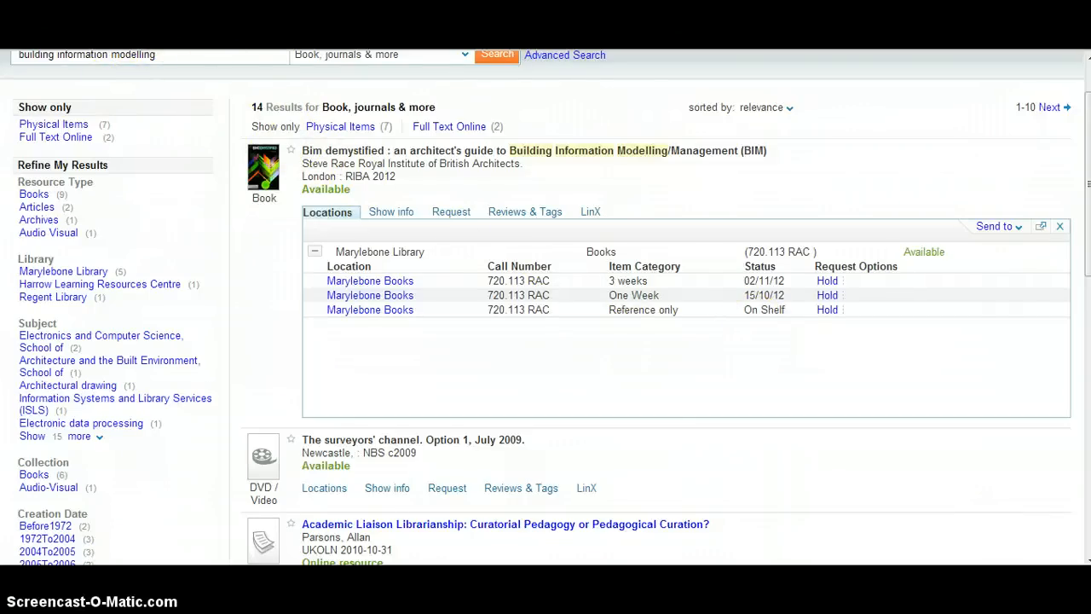
pyautogui.click(331, 61)
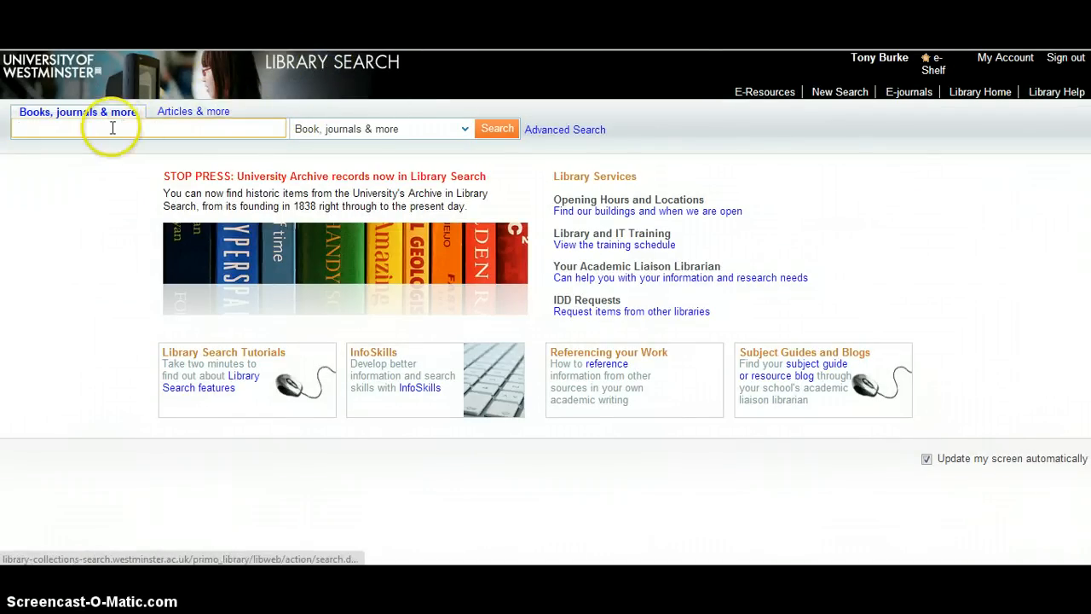
pyautogui.moveTo(123, 218)
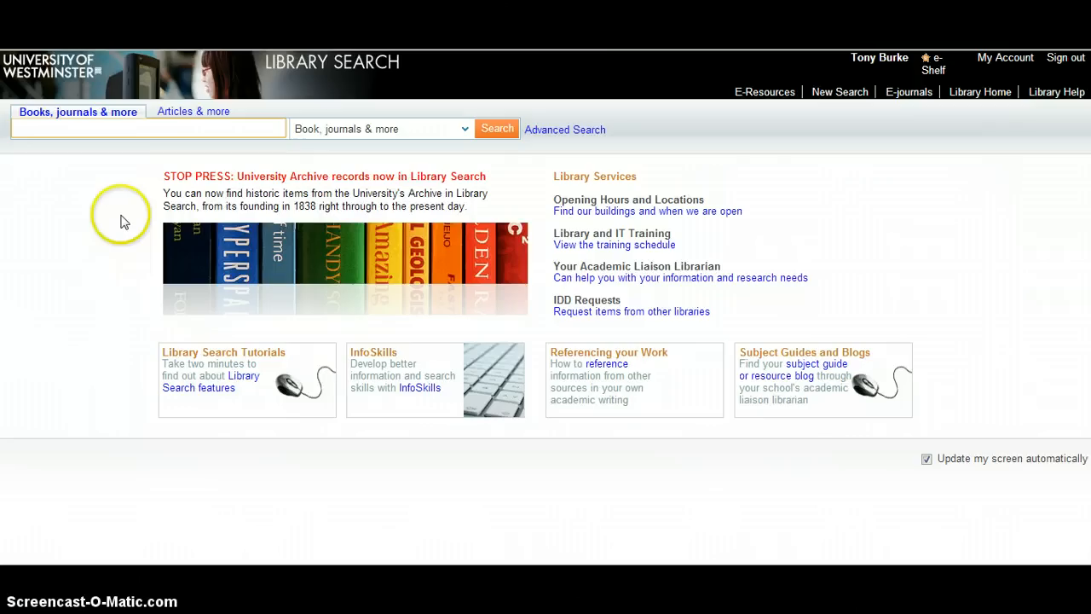
# - Search the library catalogue's books and journals for 'construction information service'
pyautogui.click(150, 128)
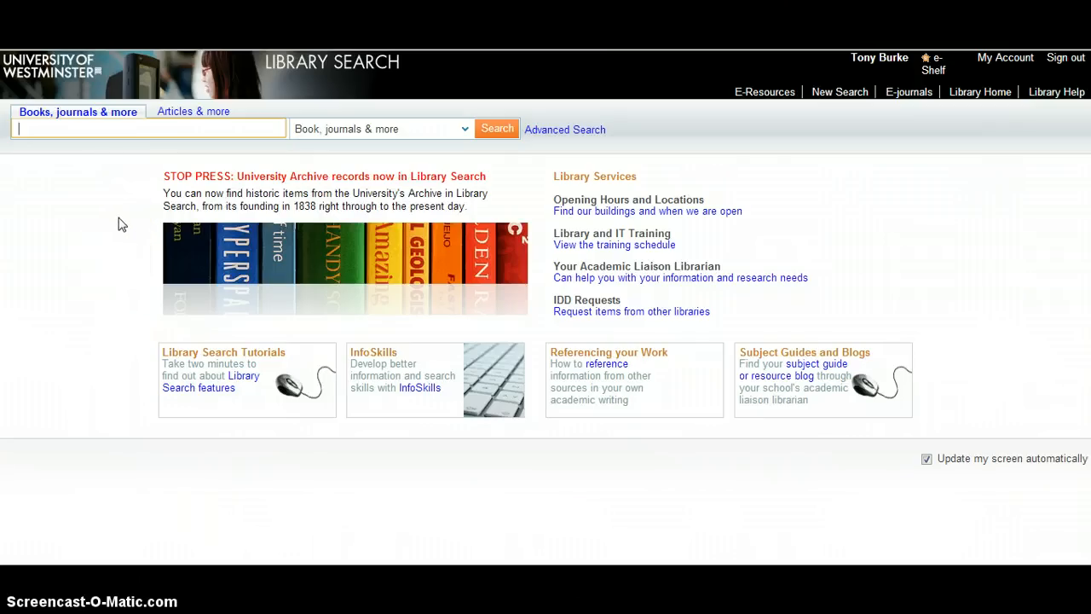
pyautogui.write('con')
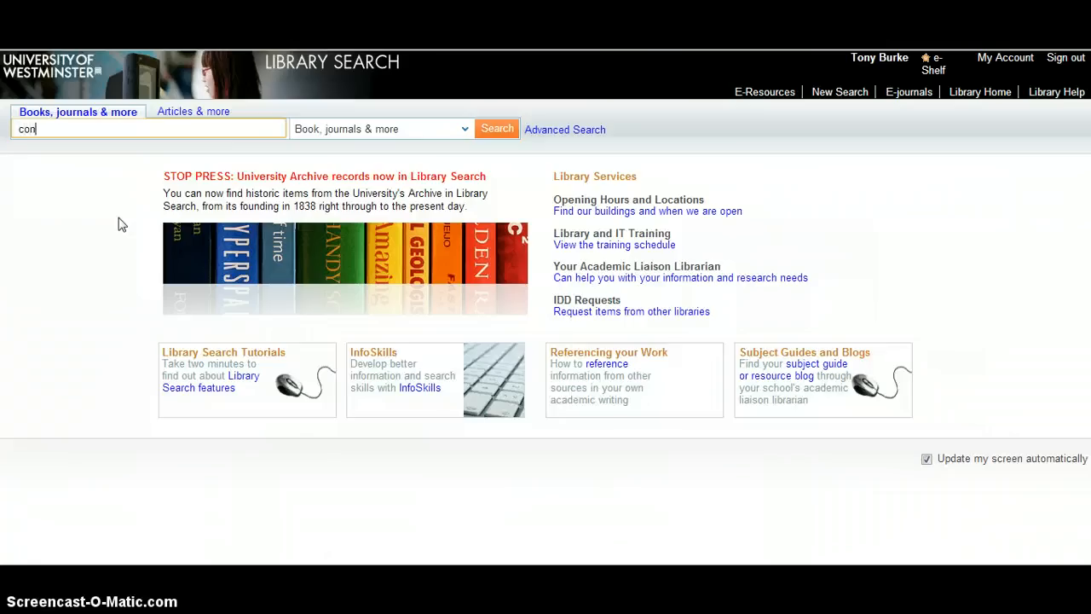
pyautogui.write('struction')
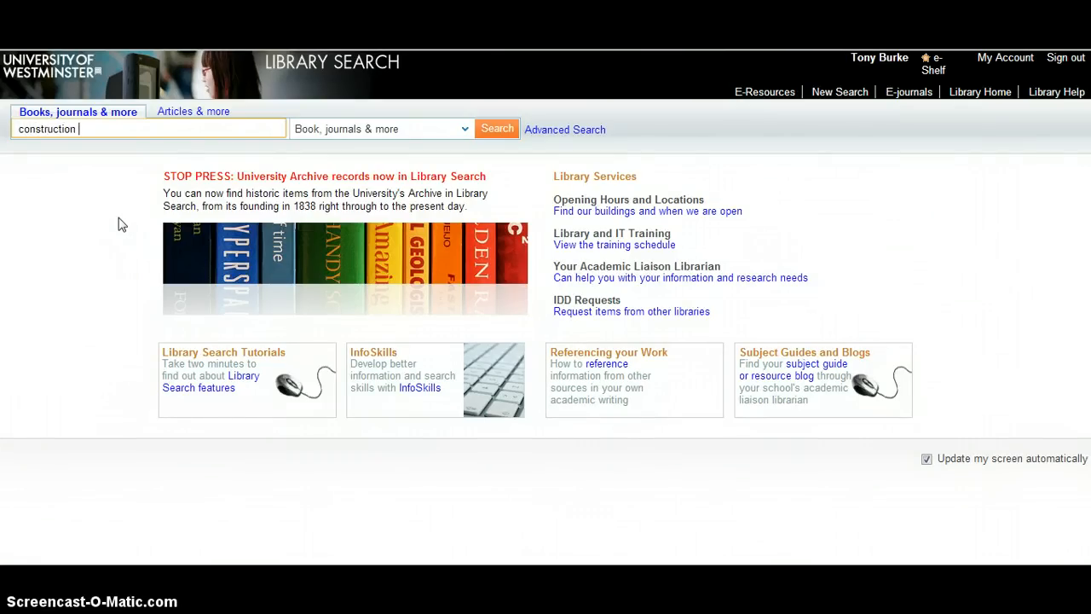
pyautogui.write('information')
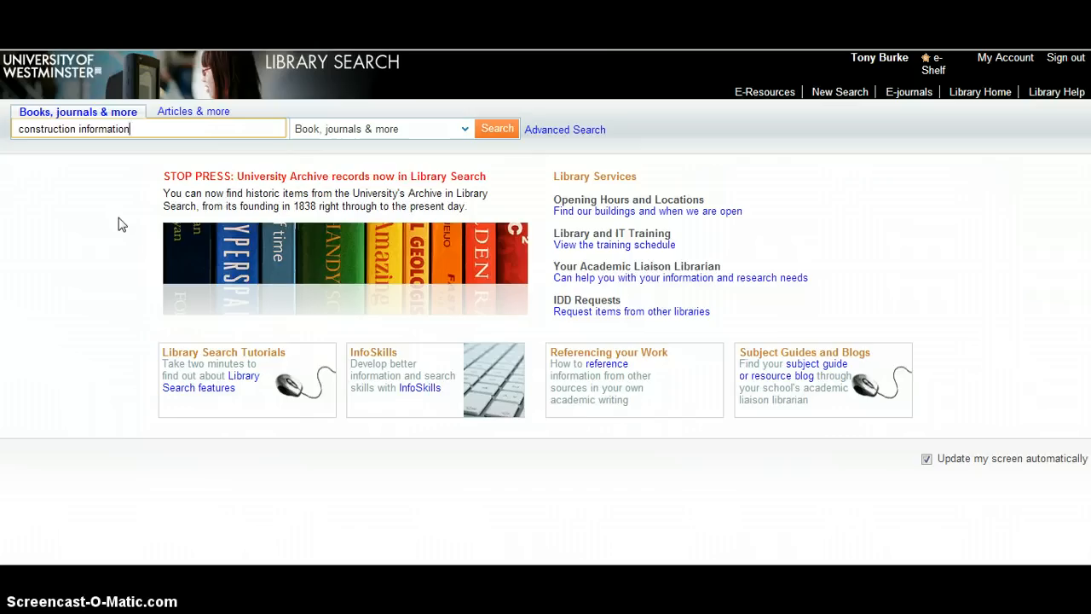
pyautogui.write('ser')
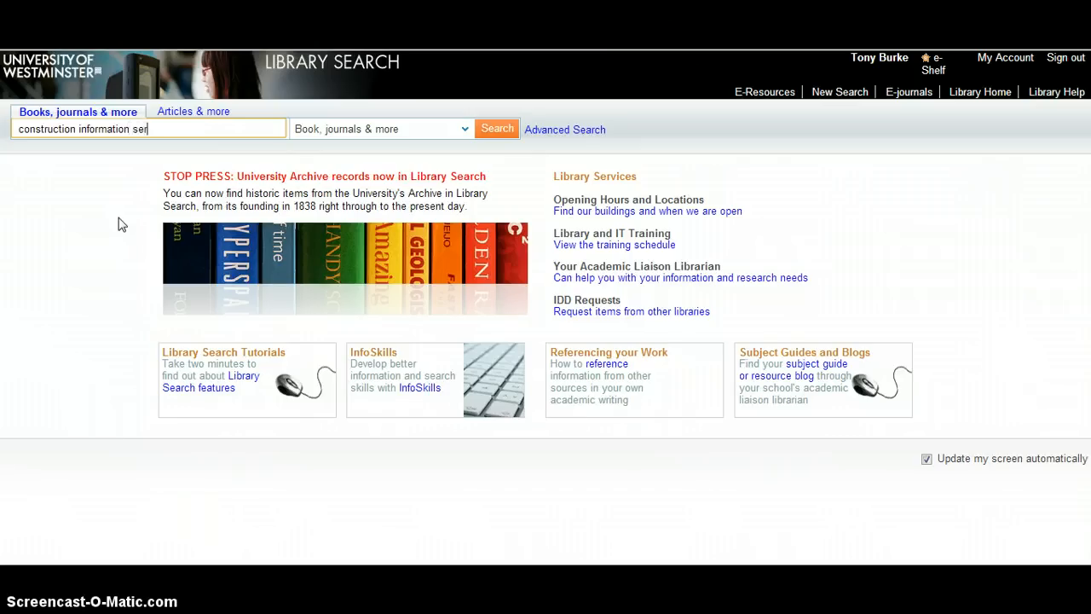
pyautogui.write('vice')
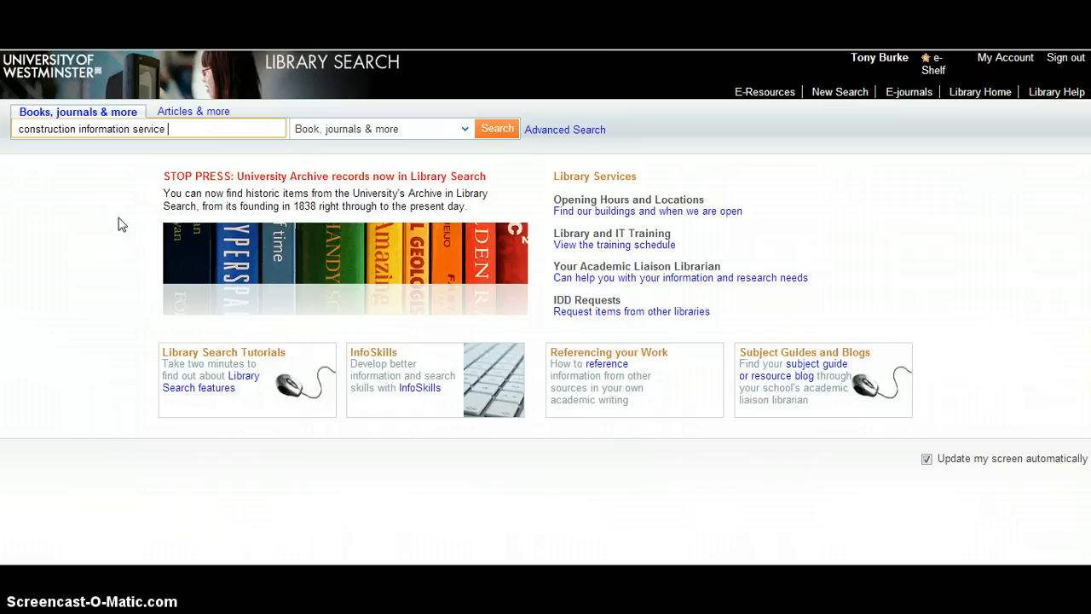
pyautogui.moveTo(218, 177)
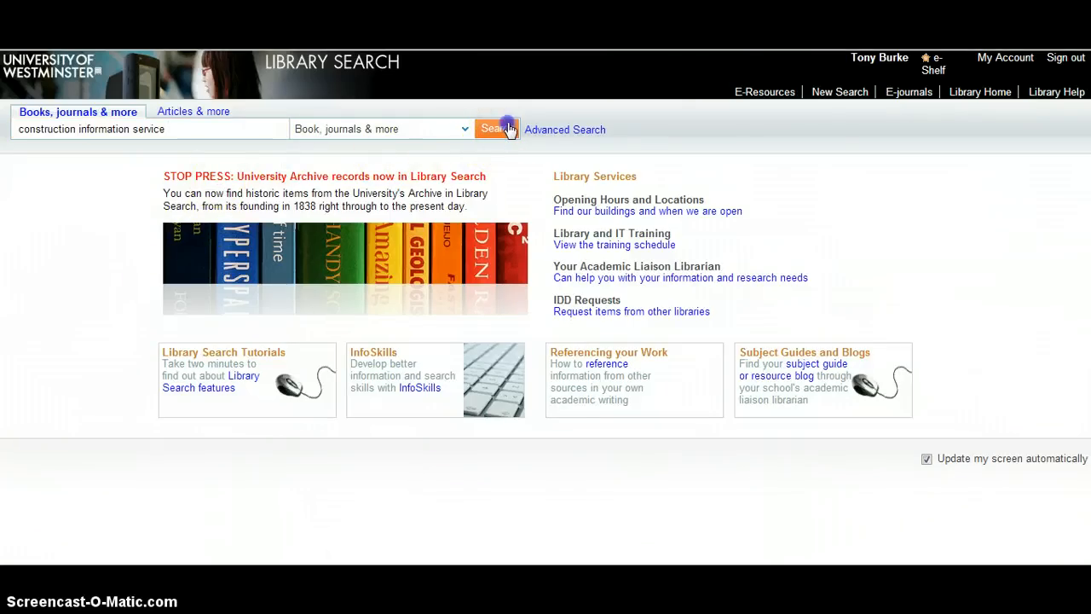
pyautogui.click(498, 130)
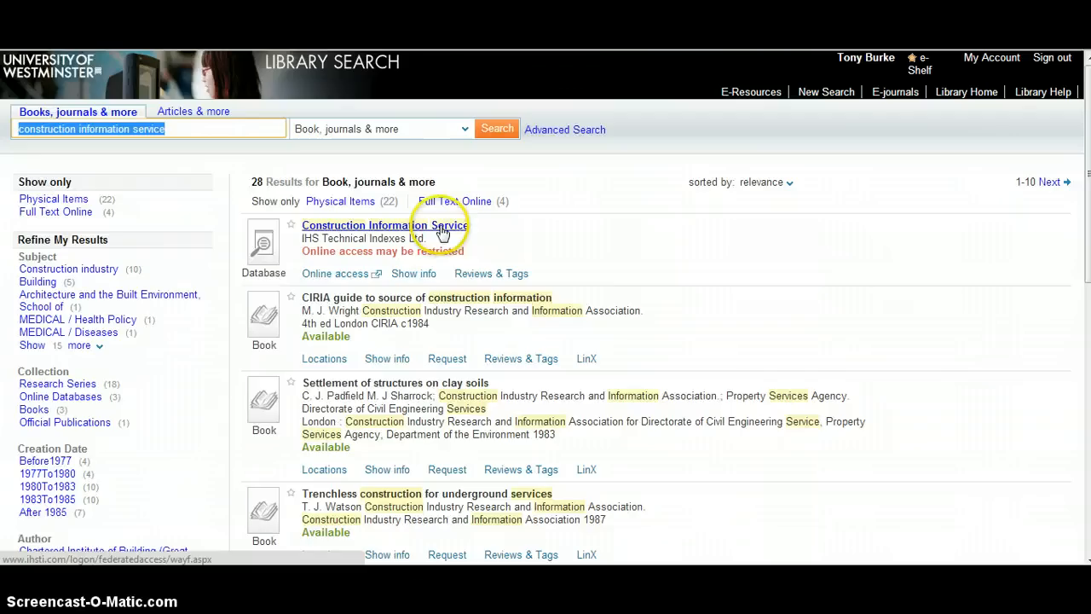
pyautogui.moveTo(529, 239)
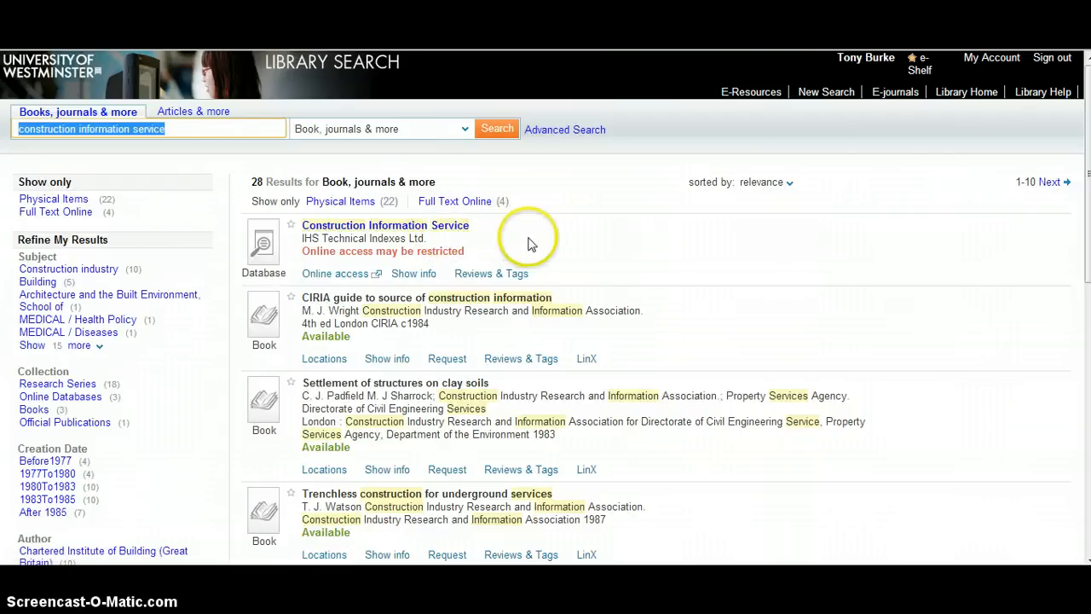
pyautogui.moveTo(529, 246)
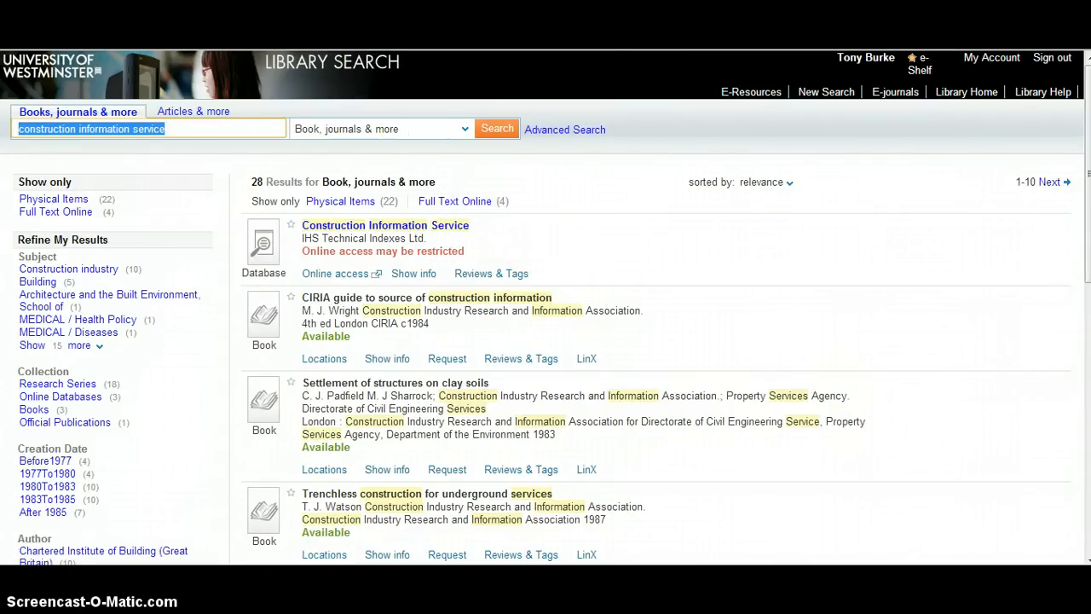
# - Open the Construction Information Service database from the top of the results
pyautogui.click(334, 273)
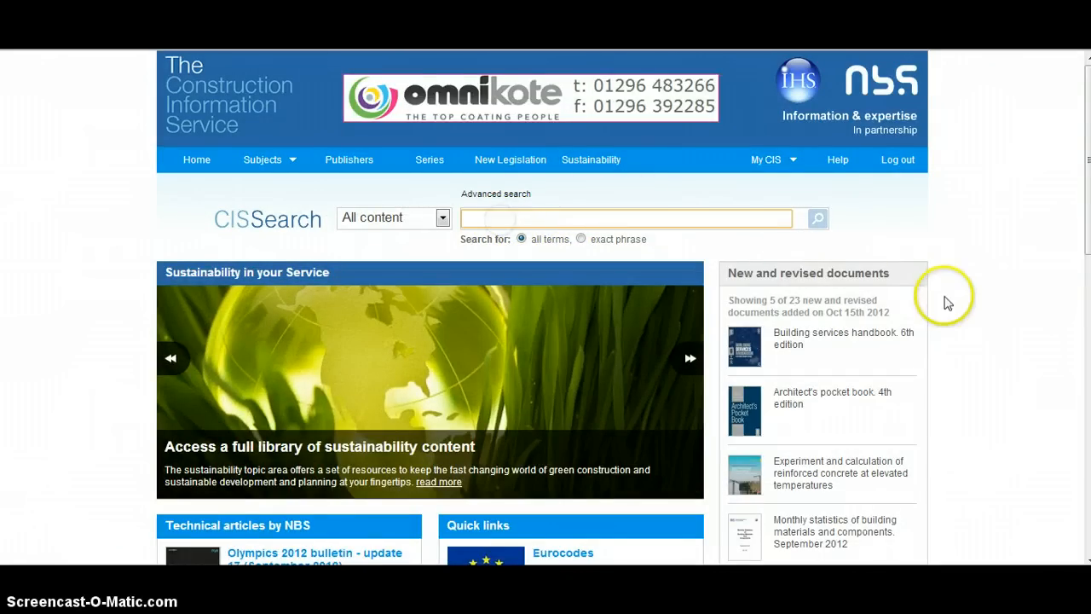
# - Search all CIS content for 'building information modelling (bim)'
pyautogui.write('building')
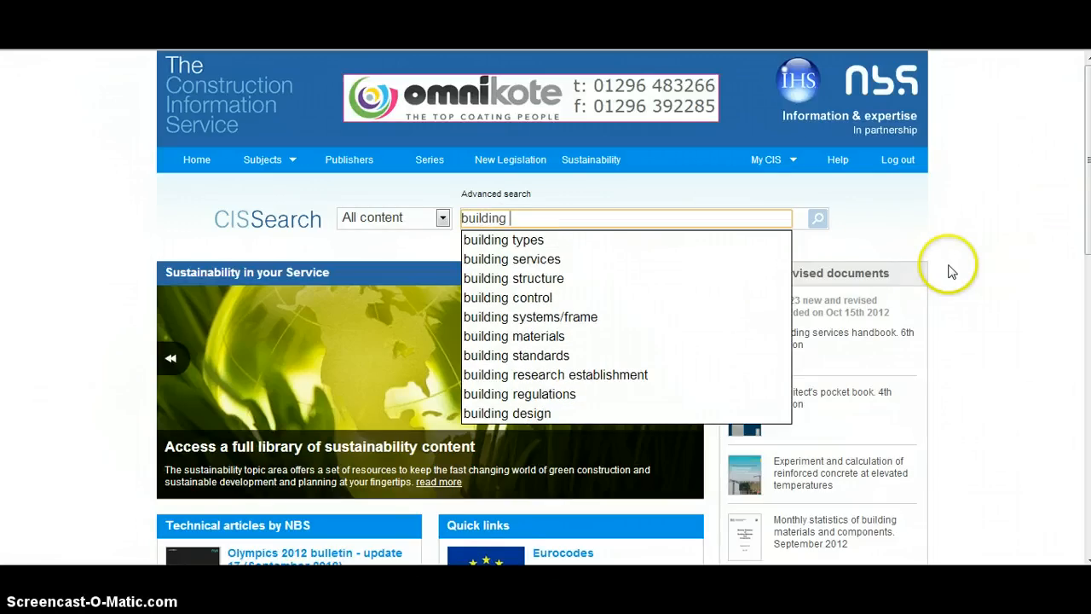
pyautogui.write('infor')
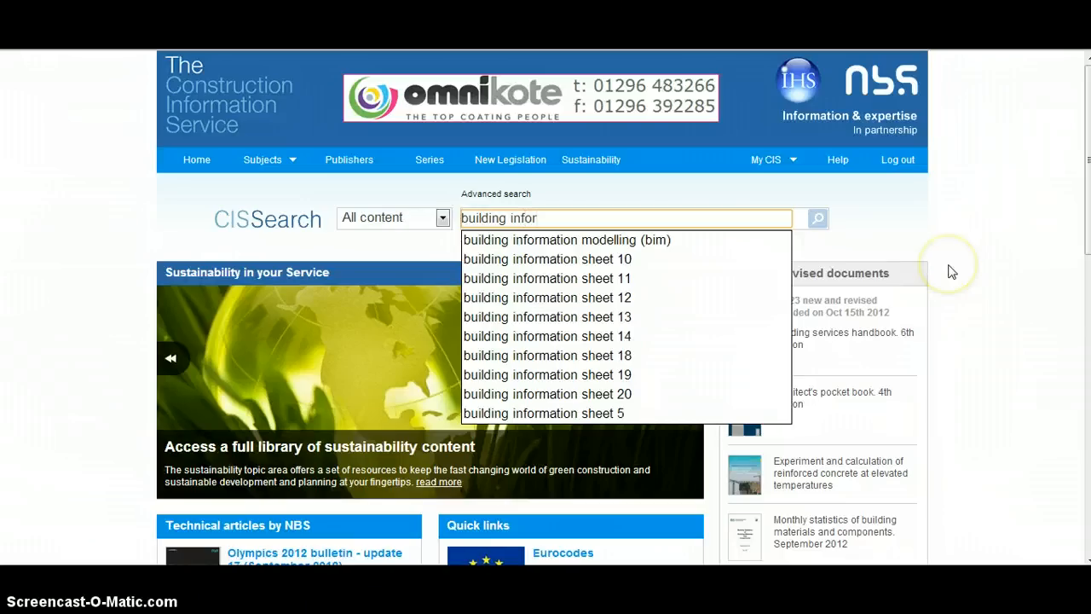
pyautogui.write('mation')
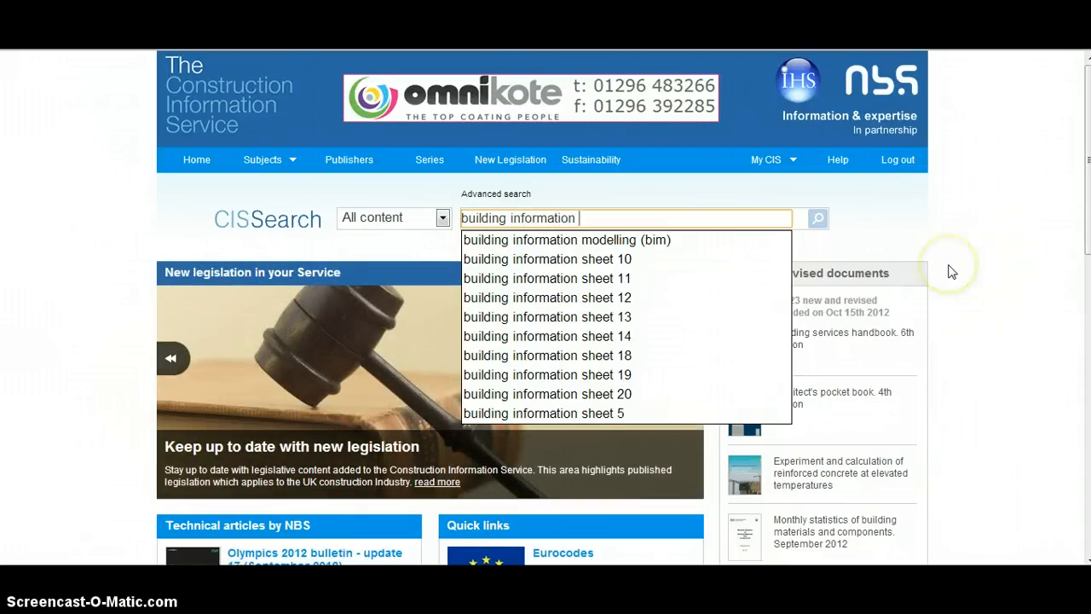
pyautogui.moveTo(617, 259)
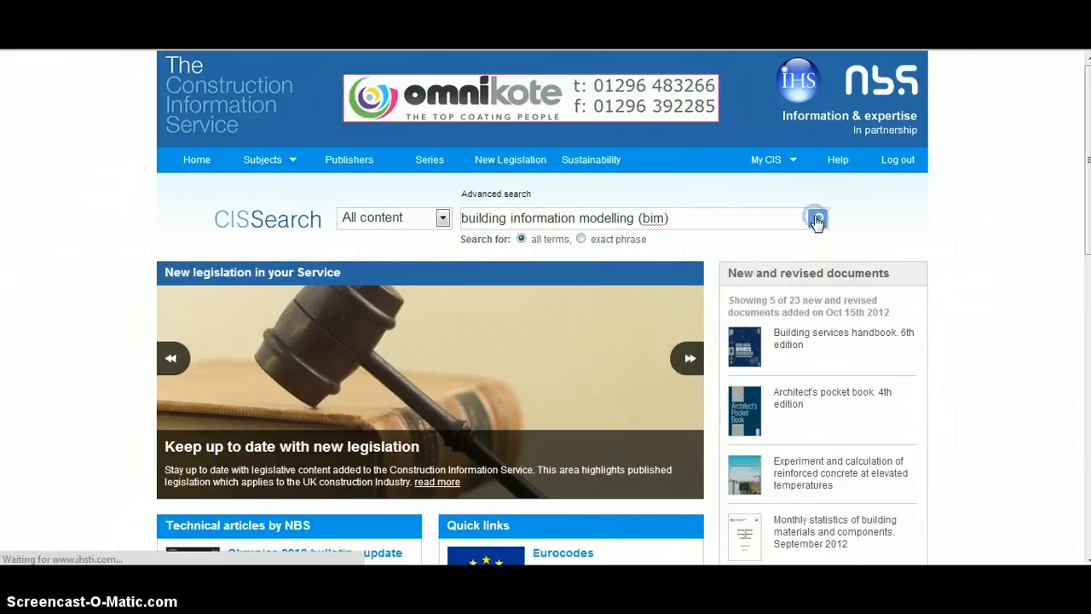
pyautogui.click(815, 218)
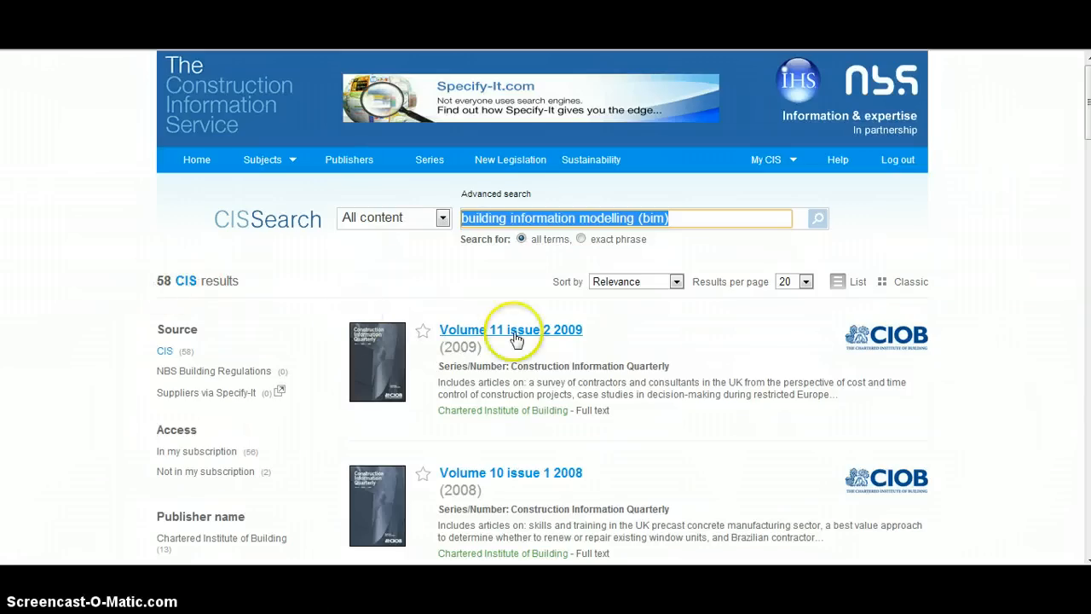
# - Look through the 58 results and open the 'Building information modelling' article record
pyautogui.scroll(-3)
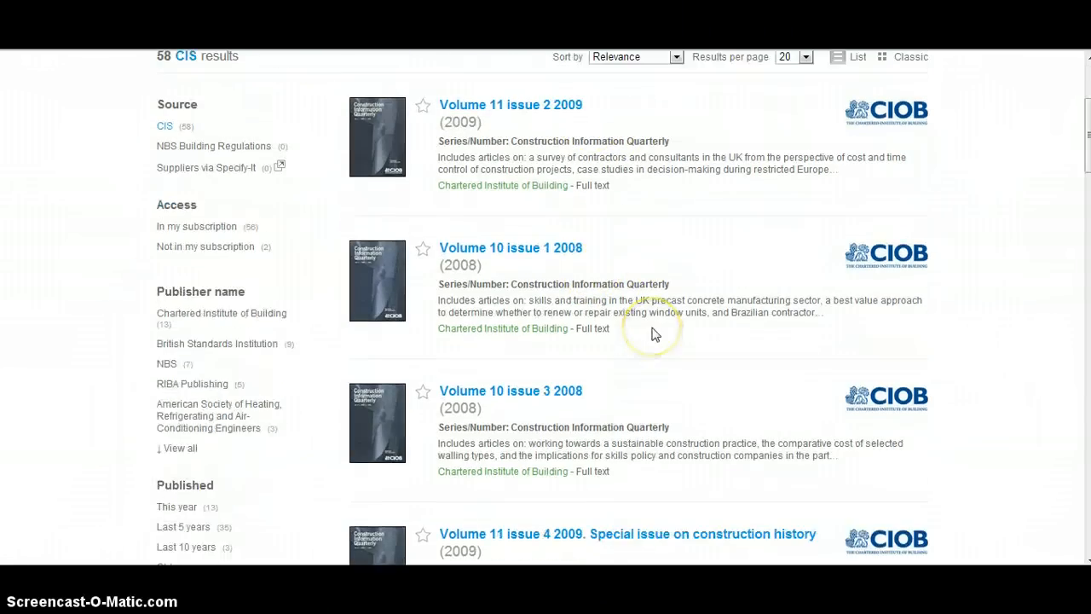
pyautogui.scroll(-3)
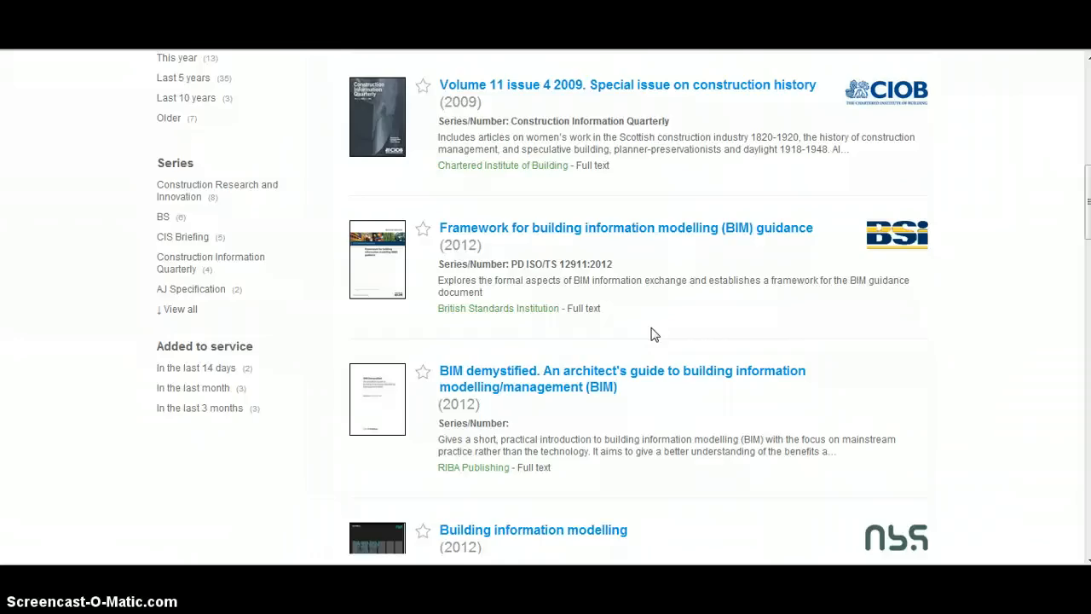
pyautogui.scroll(-3)
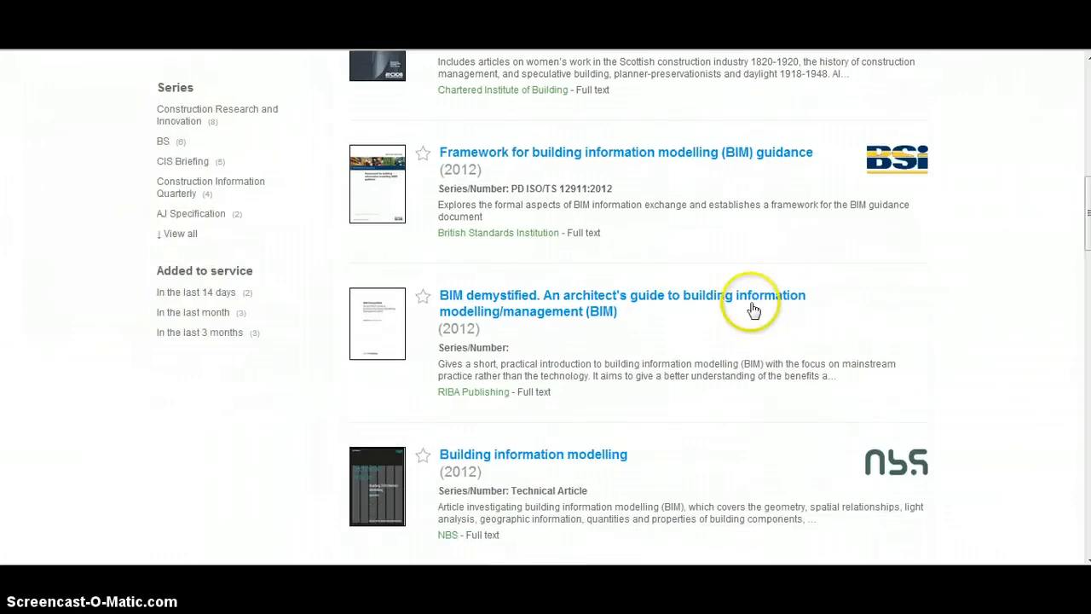
pyautogui.scroll(-3)
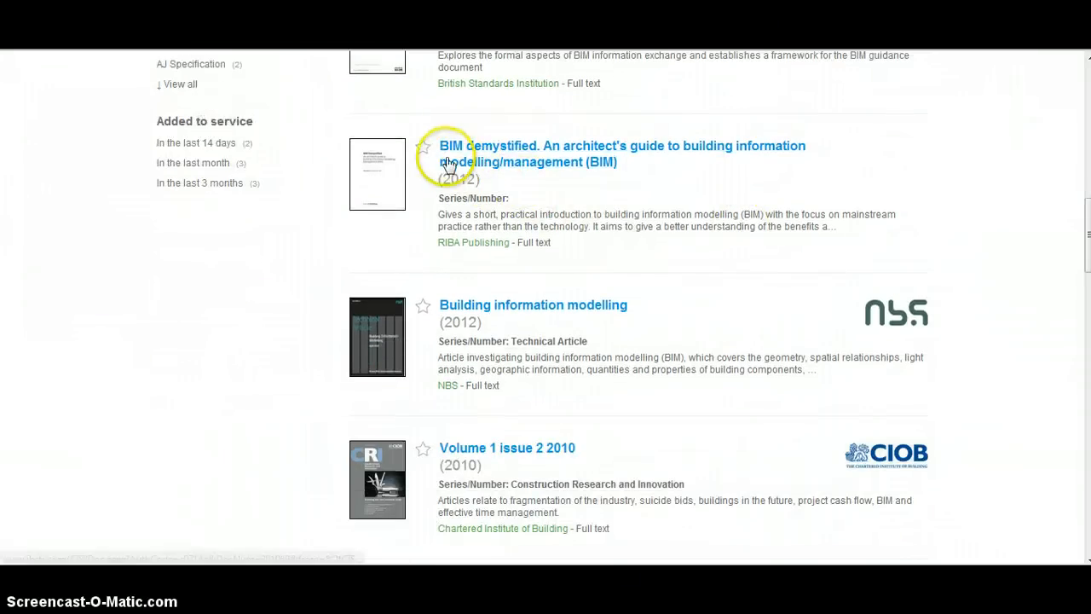
pyautogui.moveTo(508, 170)
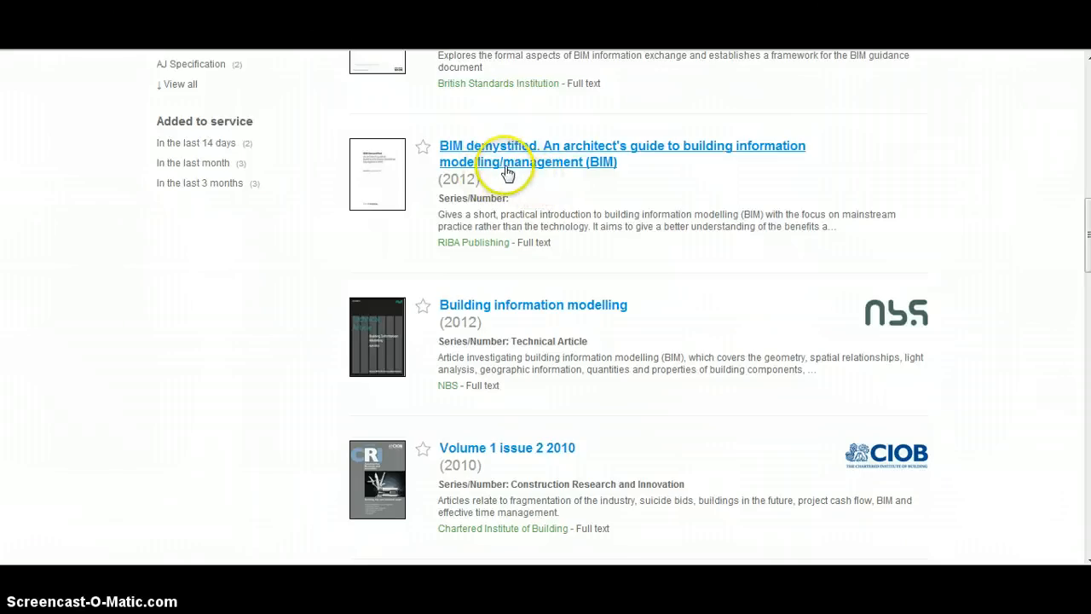
pyautogui.moveTo(562, 181)
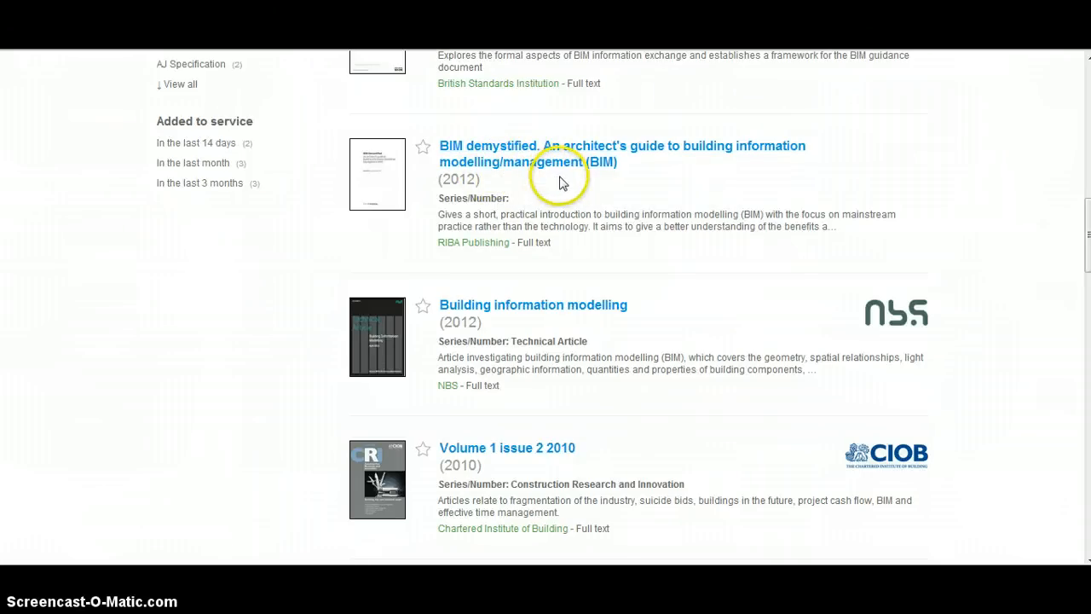
pyautogui.moveTo(560, 181)
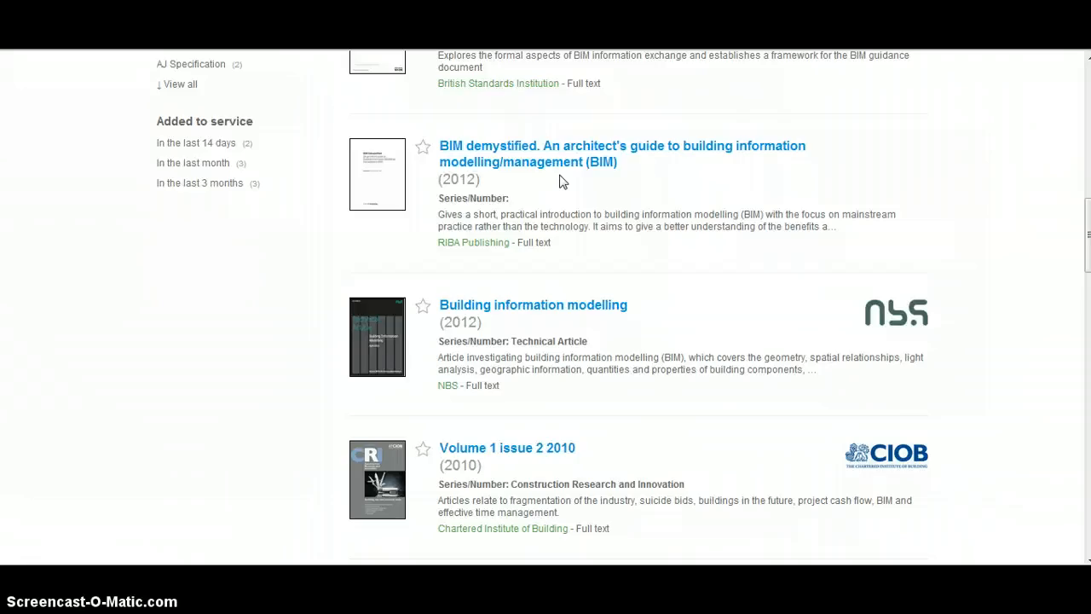
pyautogui.moveTo(554, 157)
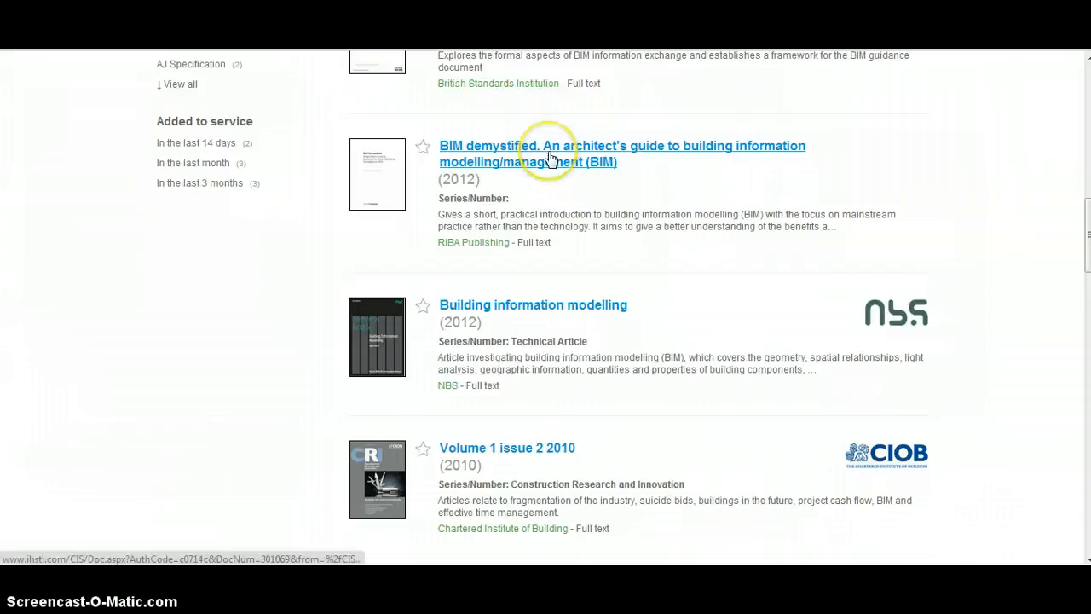
pyautogui.scroll(-3)
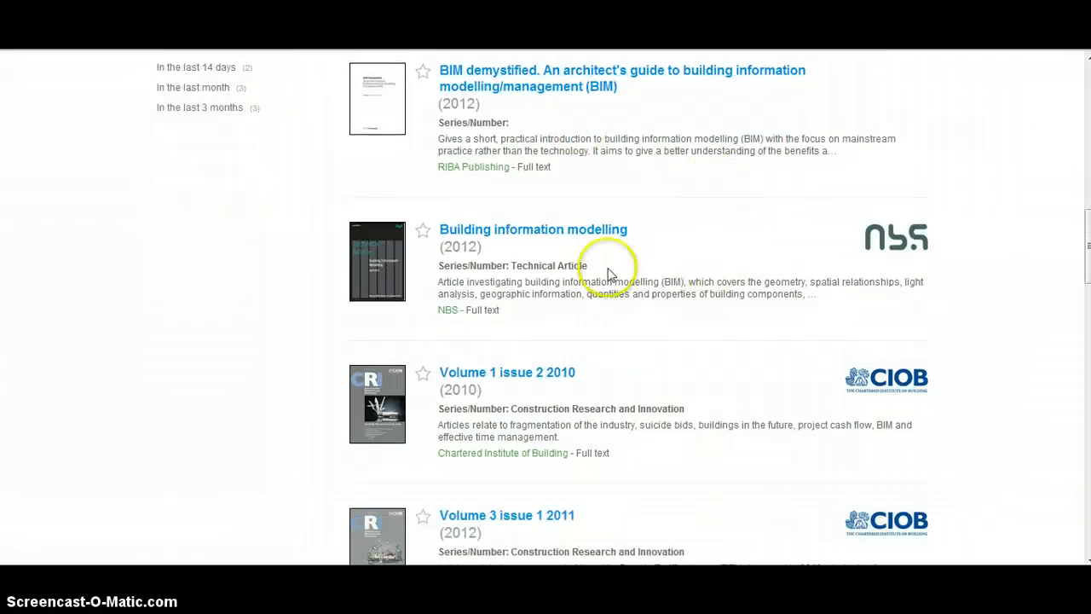
pyautogui.moveTo(492, 230)
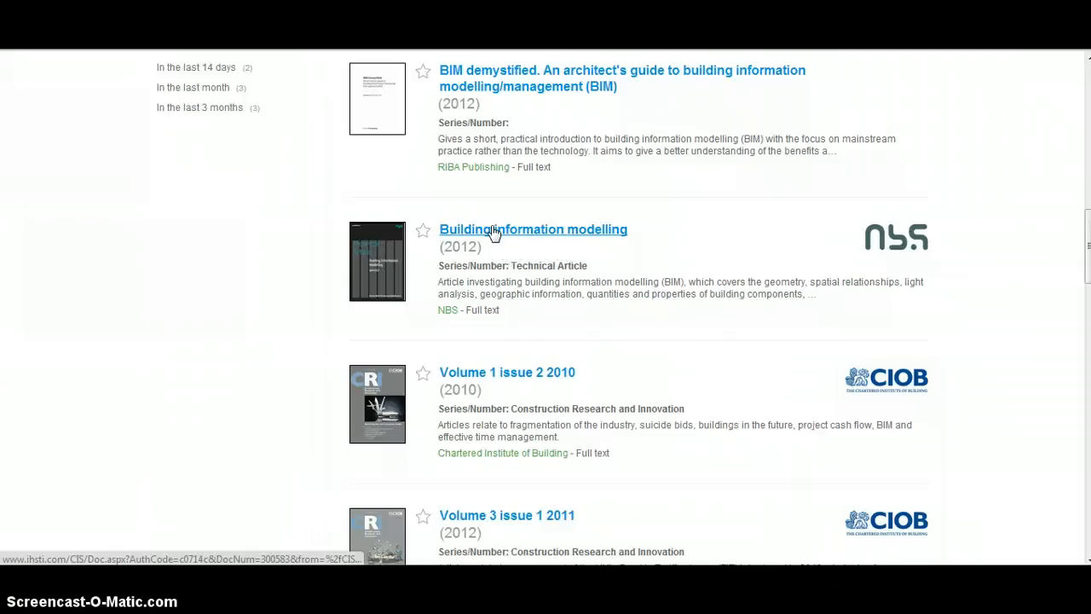
pyautogui.click(532, 228)
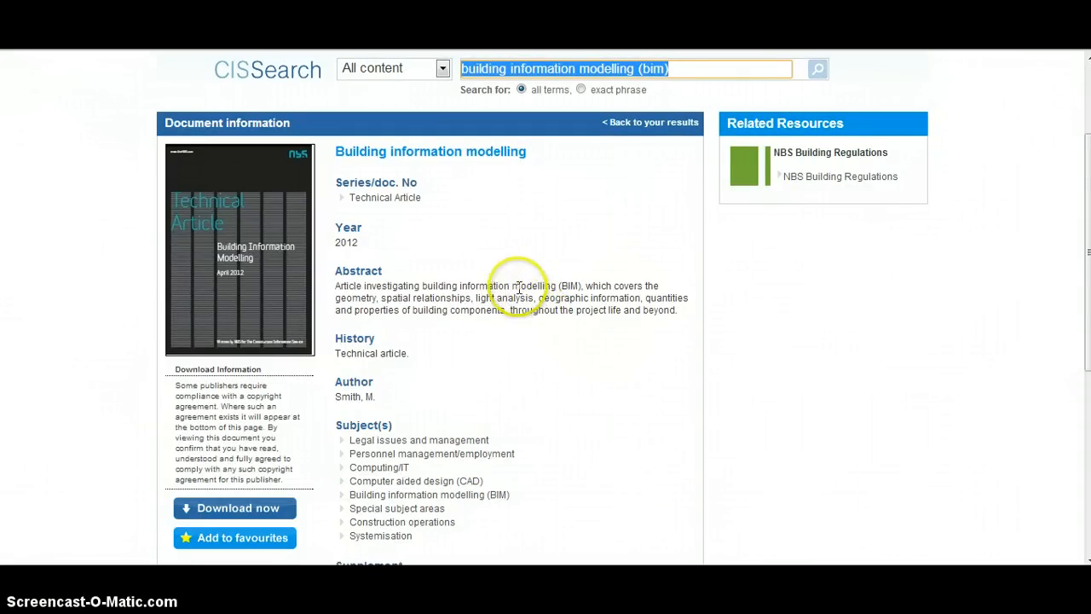
pyautogui.moveTo(522, 257)
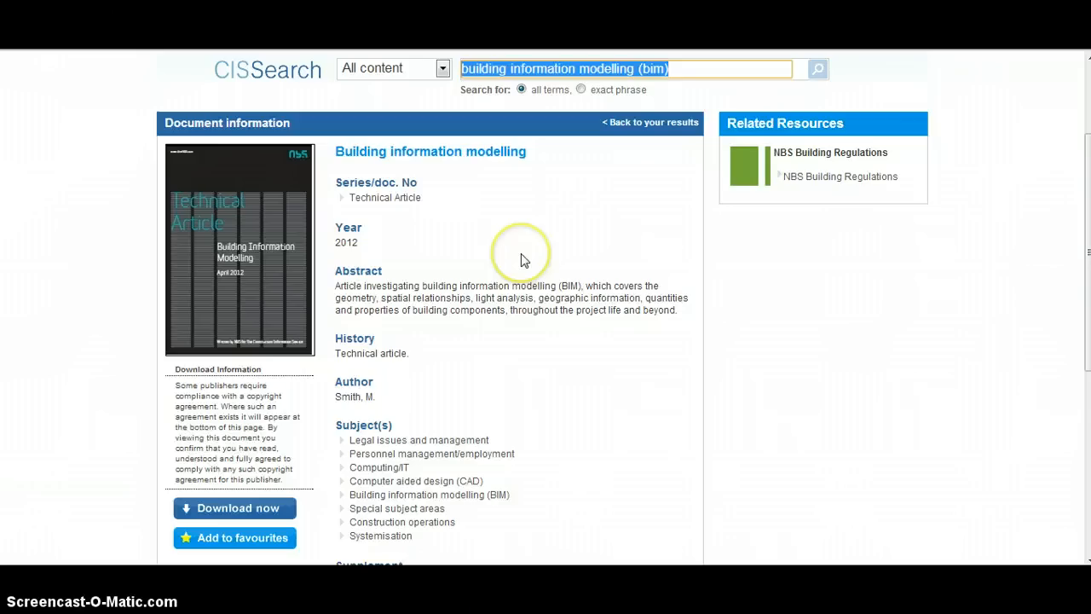
# - Review the article's abstract and subjects, then download its full text
pyautogui.scroll(-3)
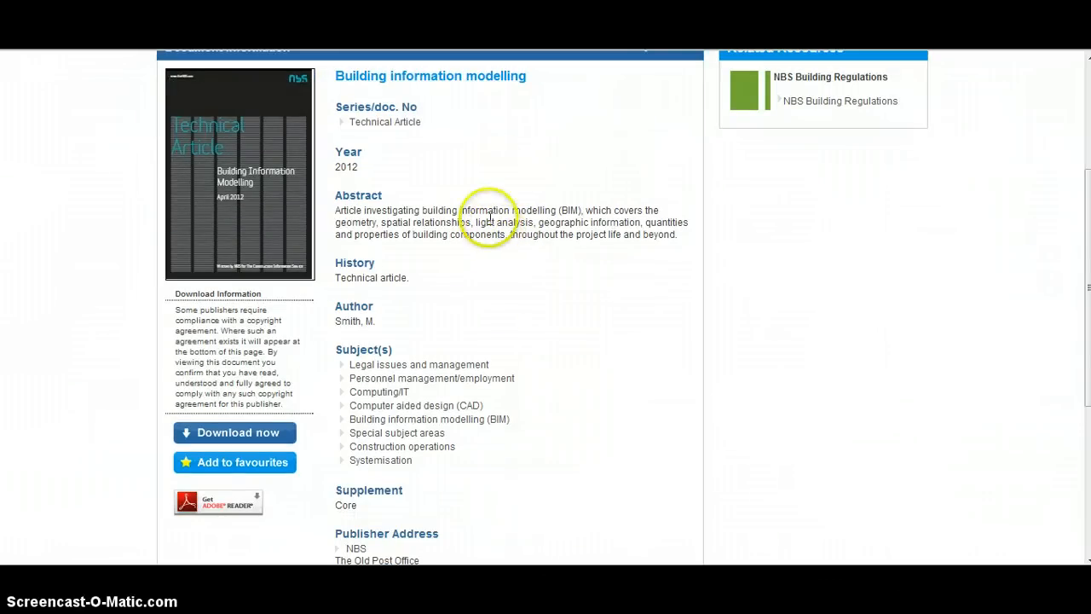
pyautogui.moveTo(475, 109)
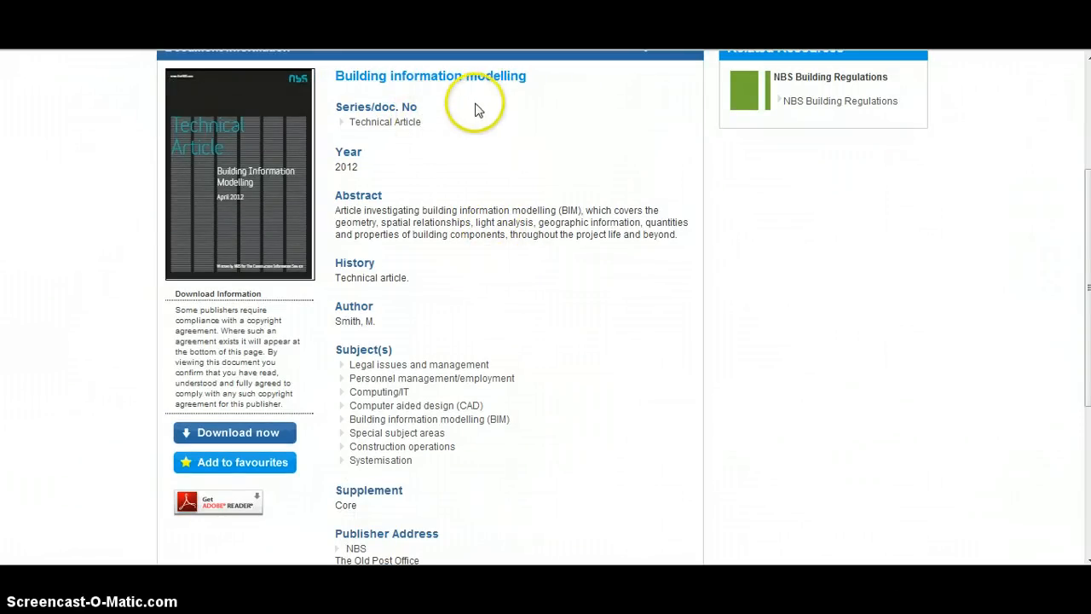
pyautogui.scroll(-3)
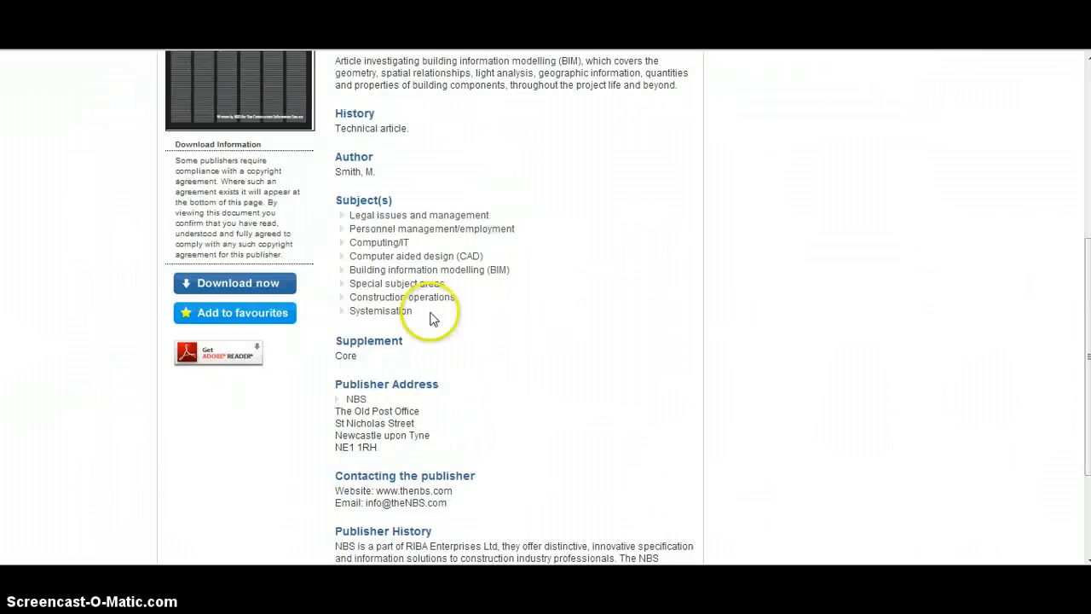
pyautogui.click(235, 283)
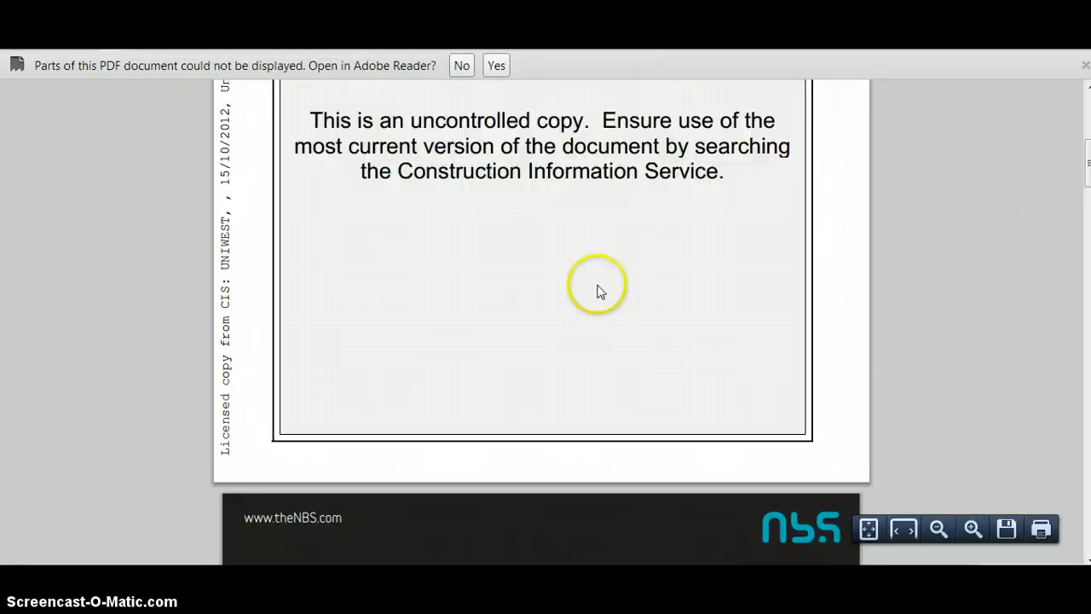
# - Read through the NBS article PDF pages and return to the UNIWEST licence cover page
pyautogui.scroll(-3)
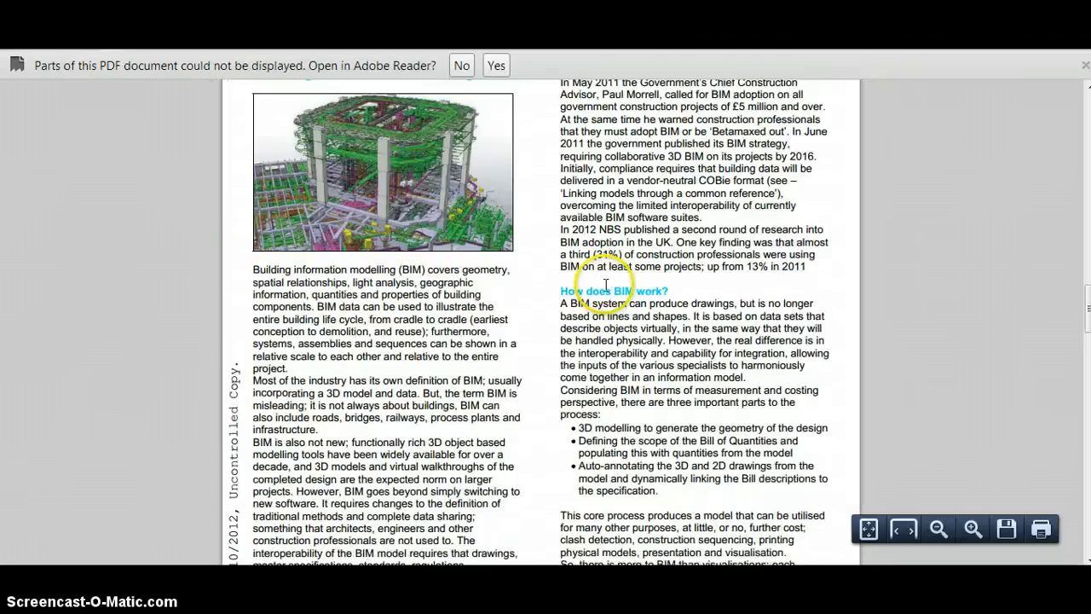
pyautogui.scroll(-3)
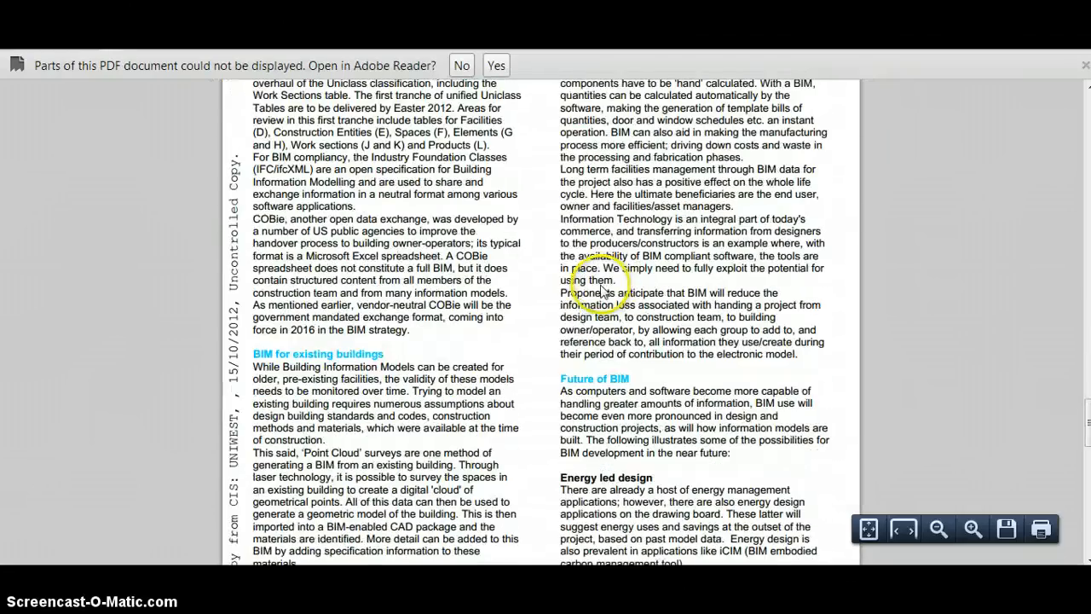
pyautogui.scroll(-3)
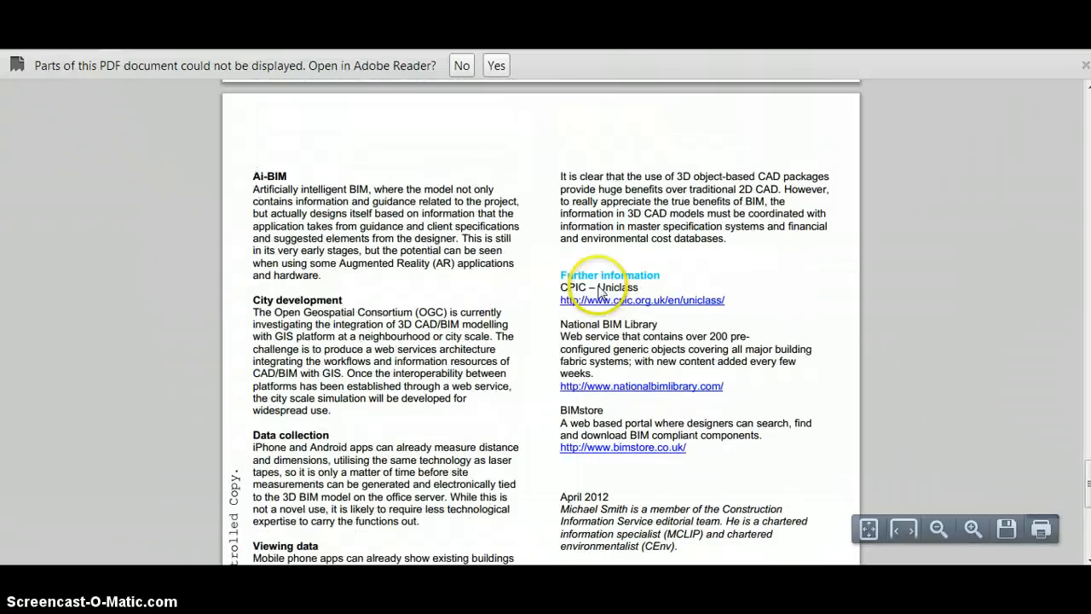
pyautogui.scroll(3)
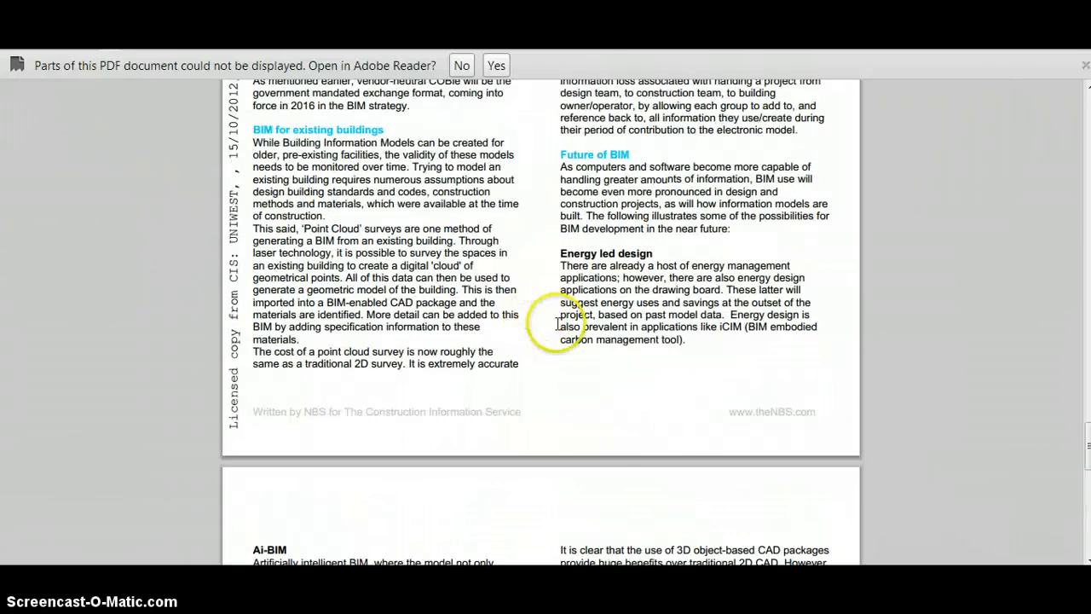
pyautogui.scroll(3)
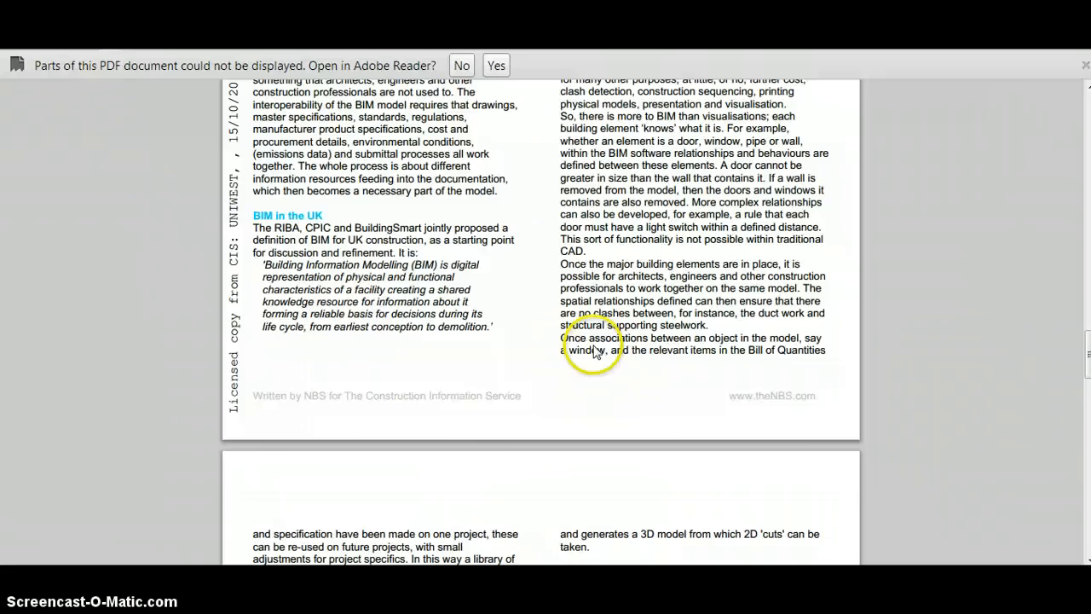
pyautogui.scroll(-3)
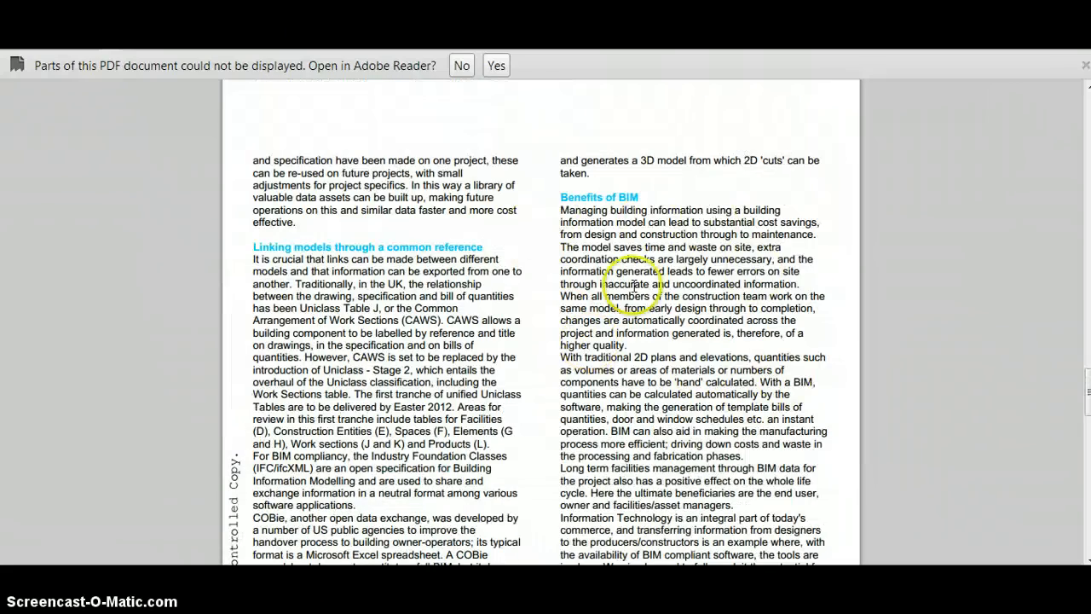
pyautogui.scroll(-3)
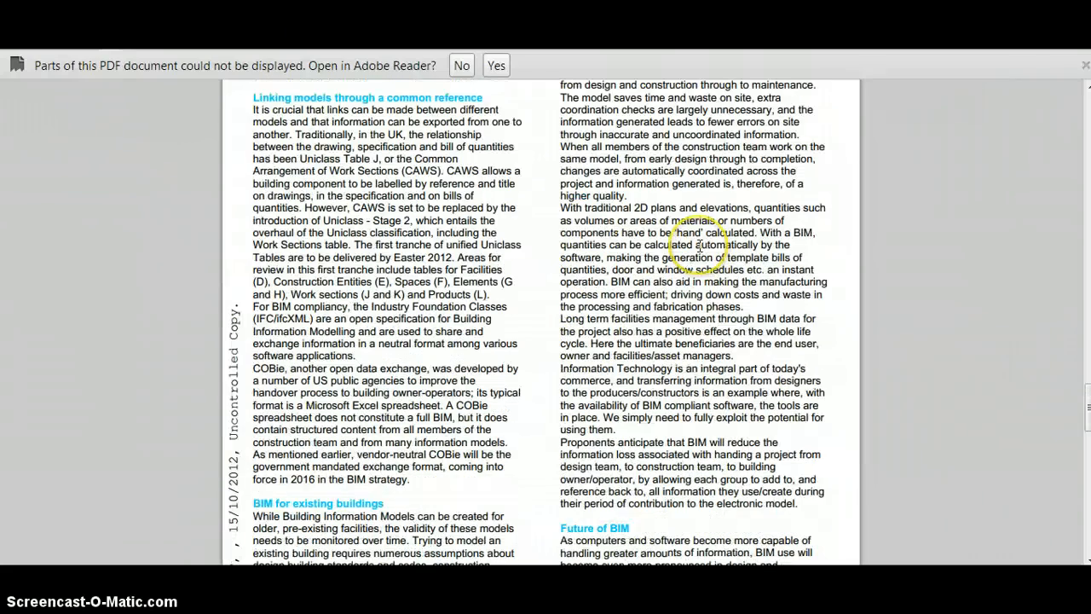
pyautogui.scroll(3)
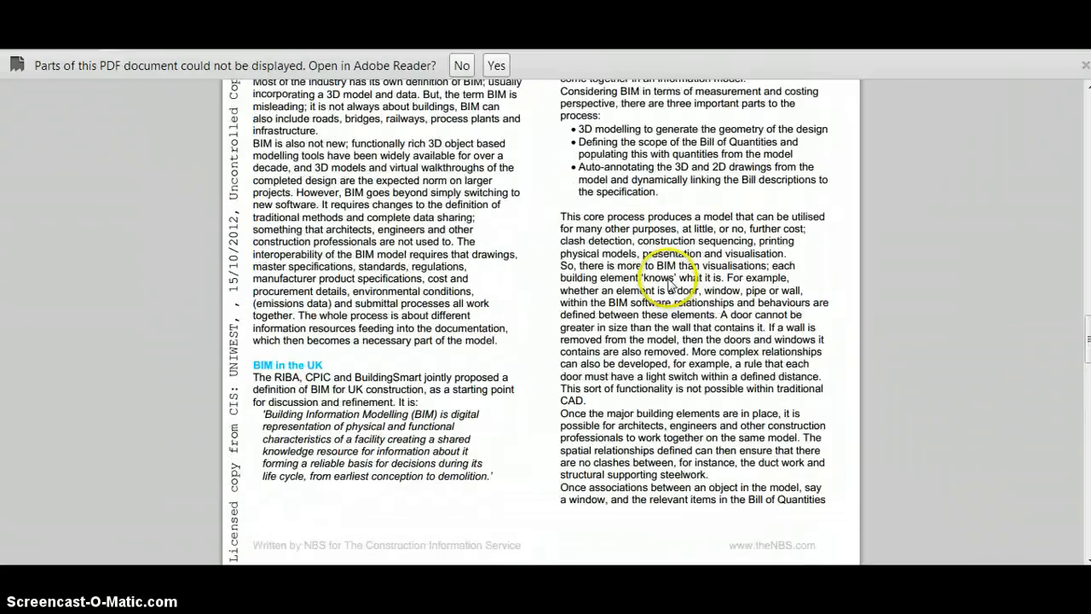
pyautogui.scroll(-3)
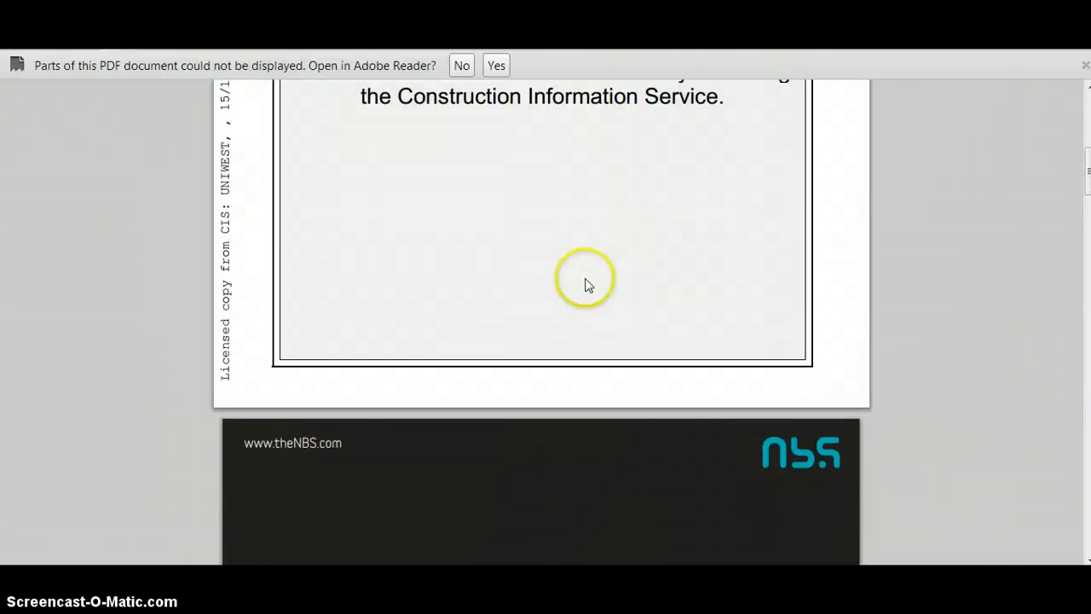
pyautogui.scroll(3)
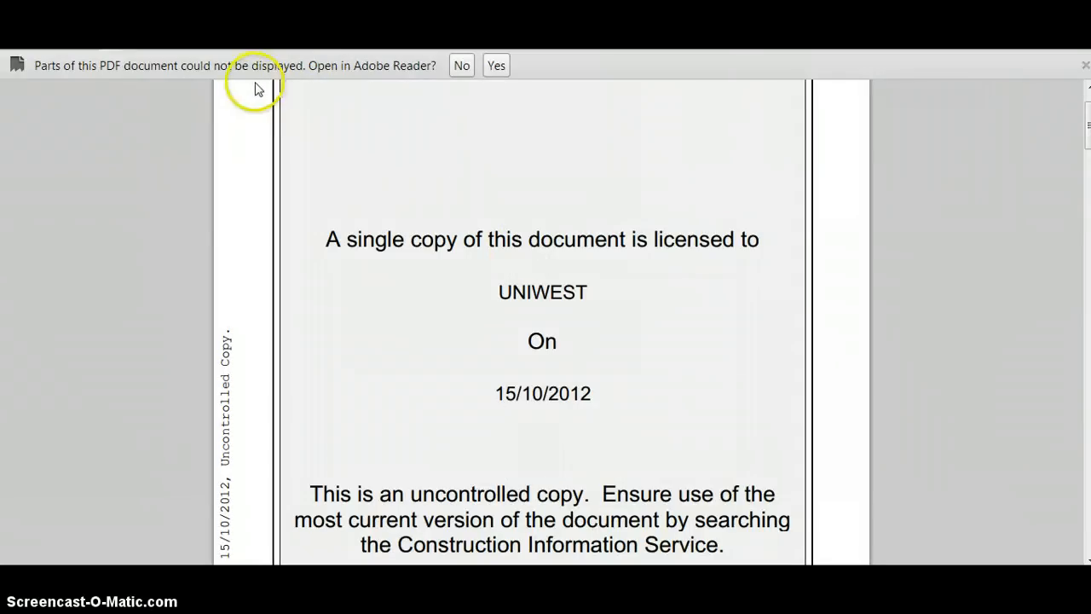
pyautogui.moveTo(259, 89)
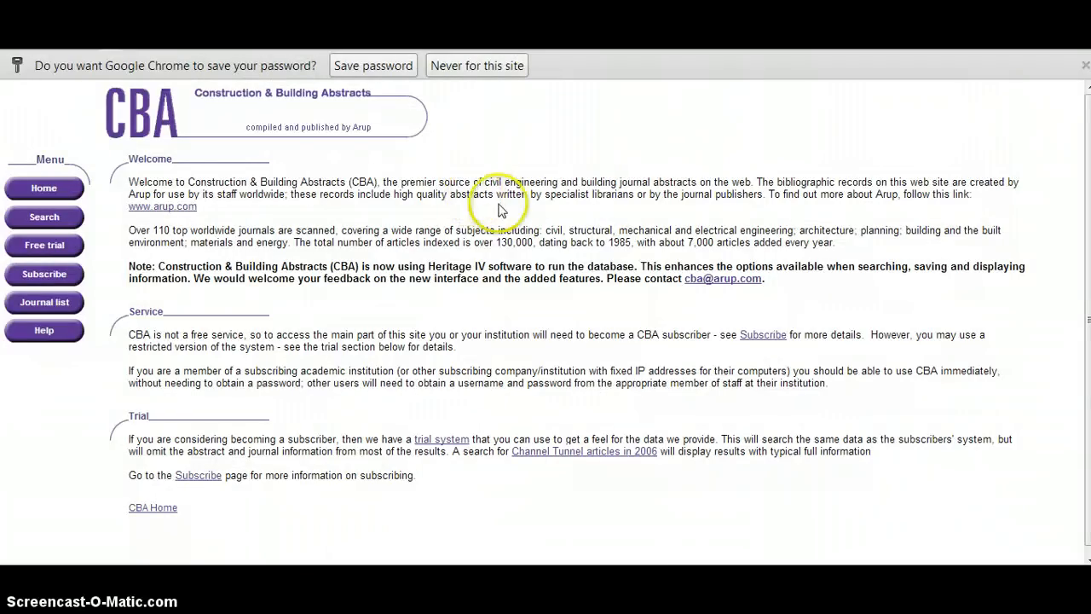
pyautogui.moveTo(265, 97)
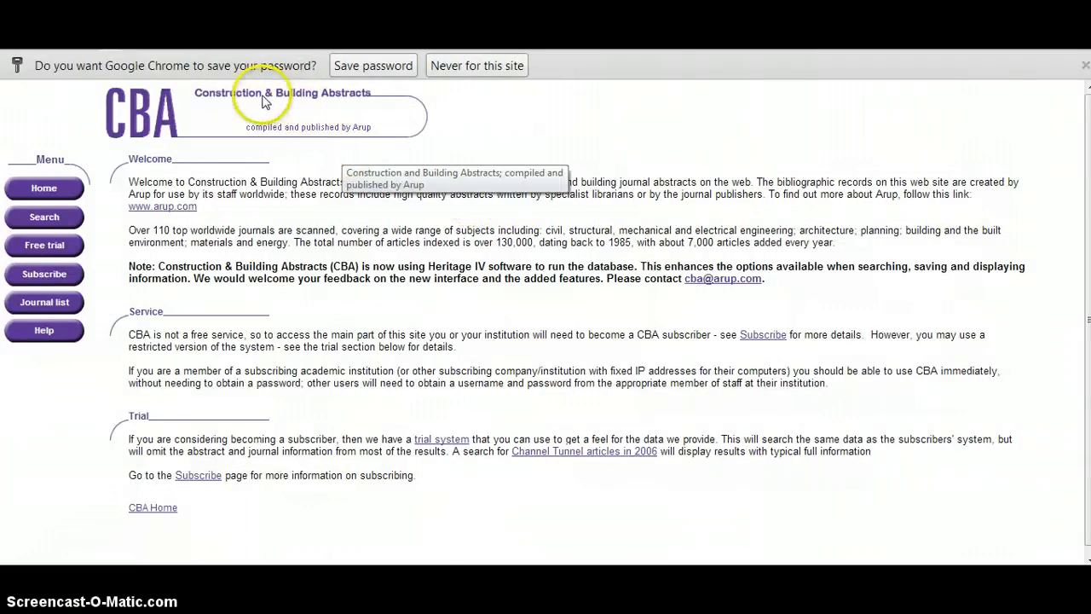
pyautogui.moveTo(223, 169)
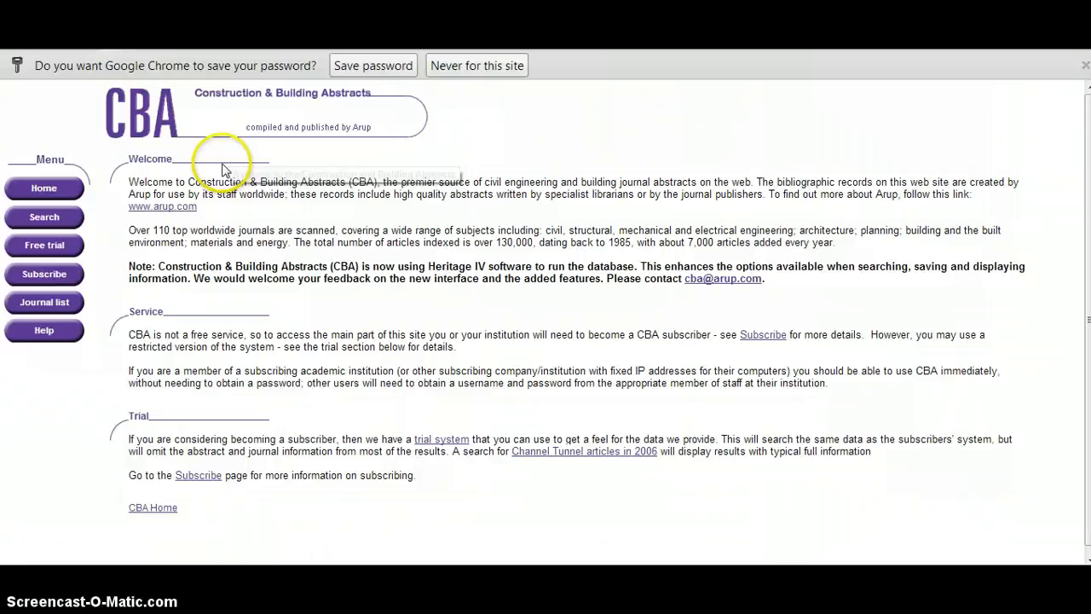
# - Open the Construction & Building Abstracts search form from the left-hand menu
pyautogui.click(44, 217)
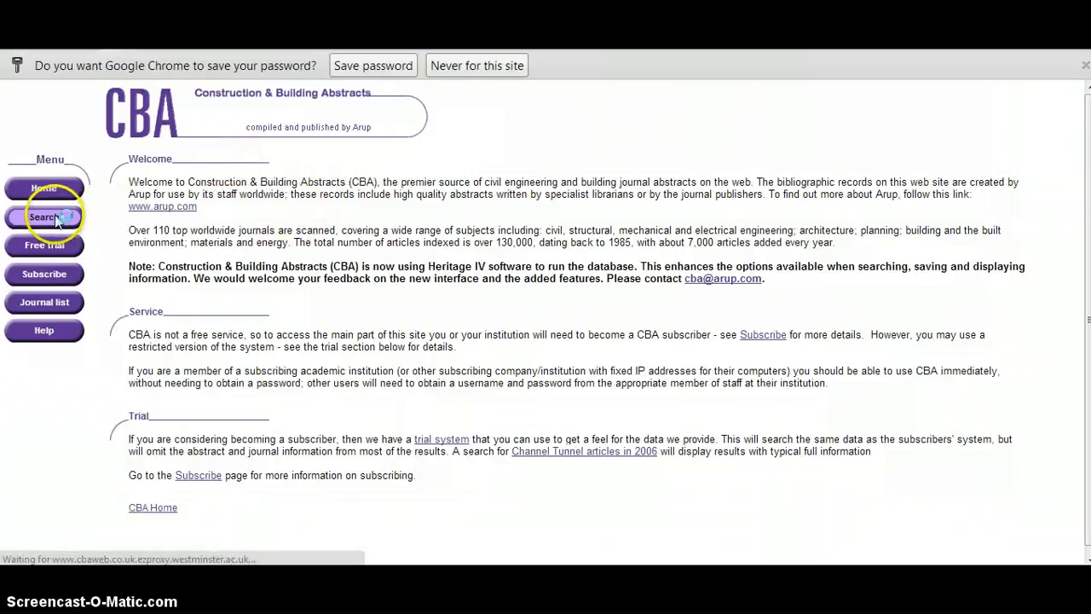
pyautogui.click(44, 217)
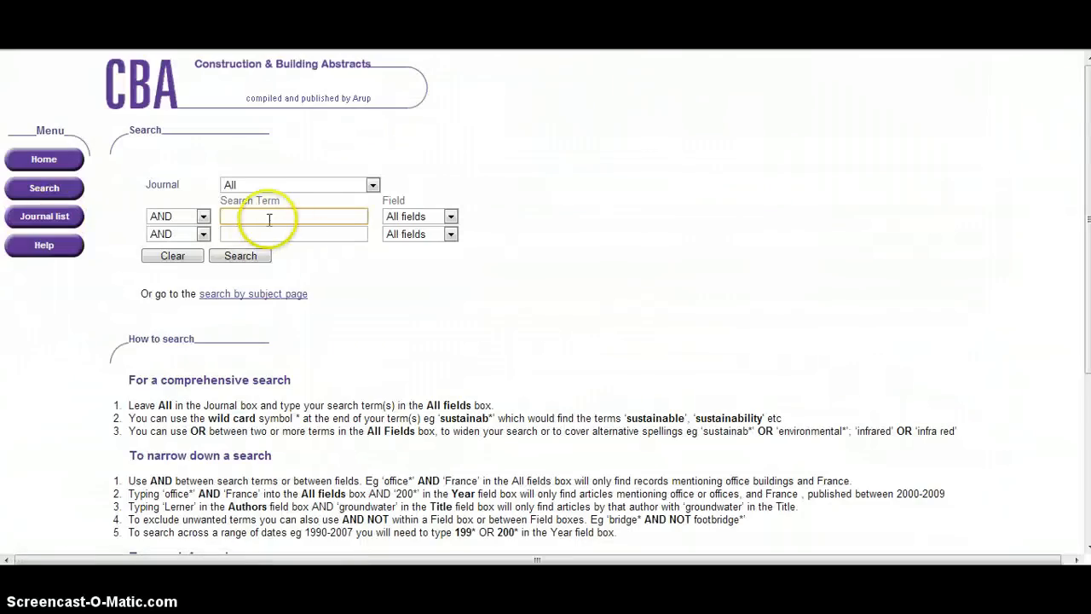
# - Search all fields for 'building information modelling', returning 131 records led by 'Academy models the benefits of BIM'
pyautogui.write('building')
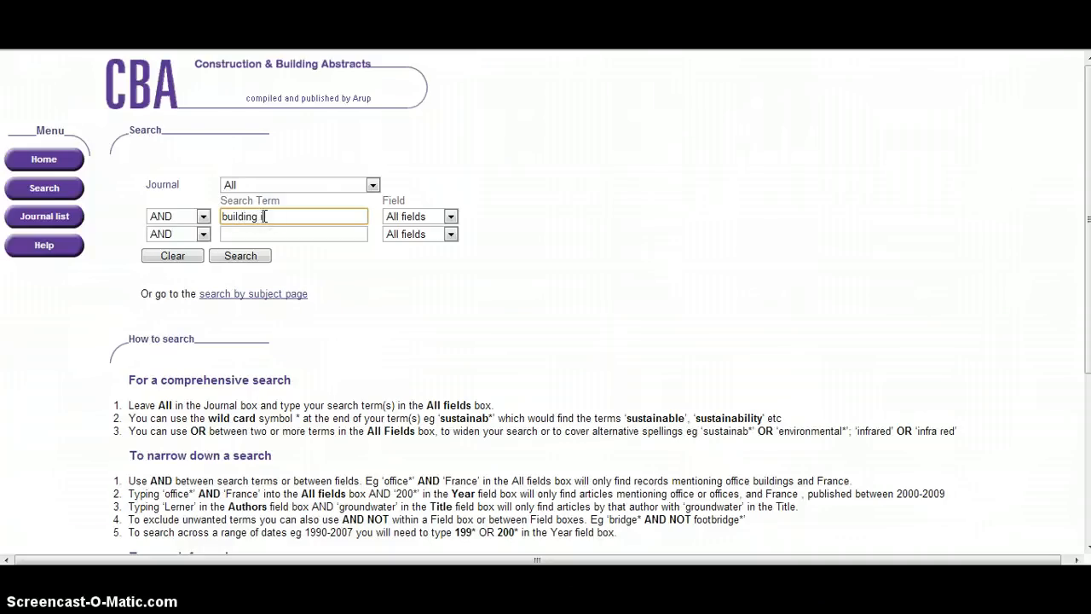
pyautogui.write('nformation')
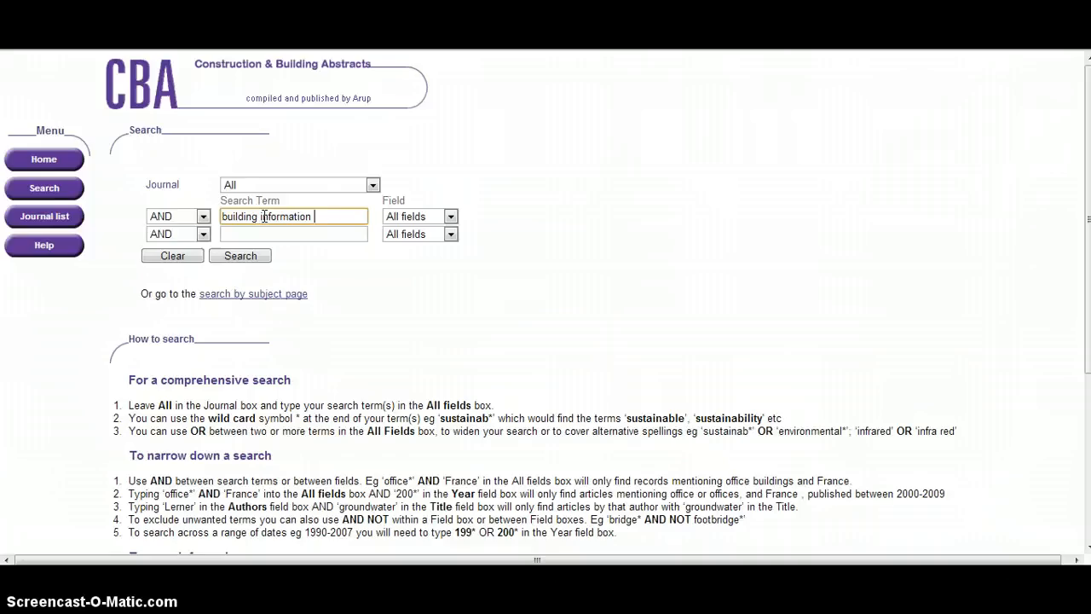
pyautogui.write('modw')
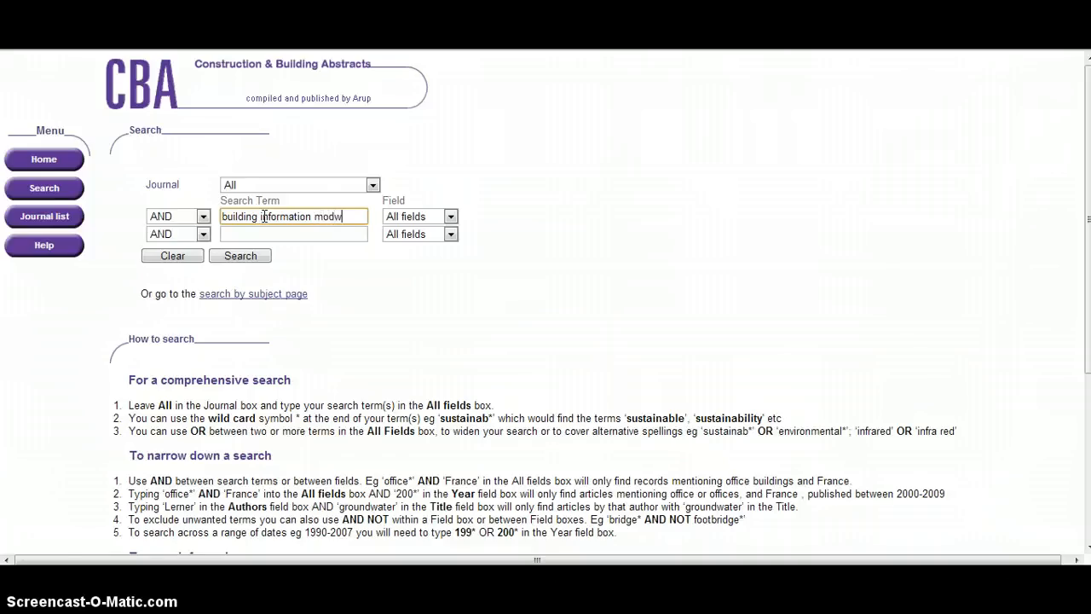
pyautogui.write('elling')
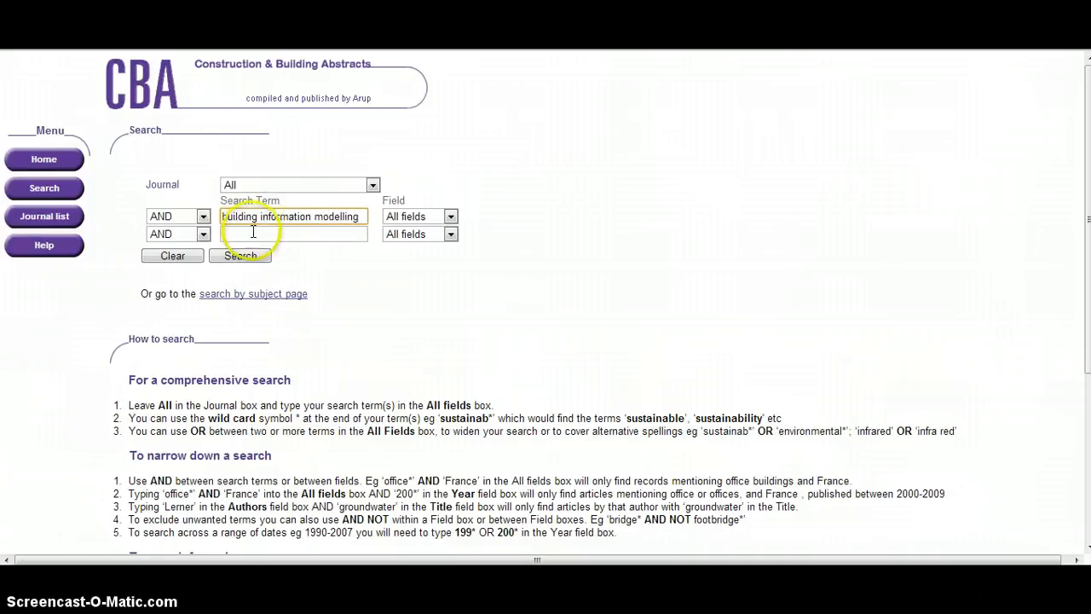
pyautogui.click(240, 256)
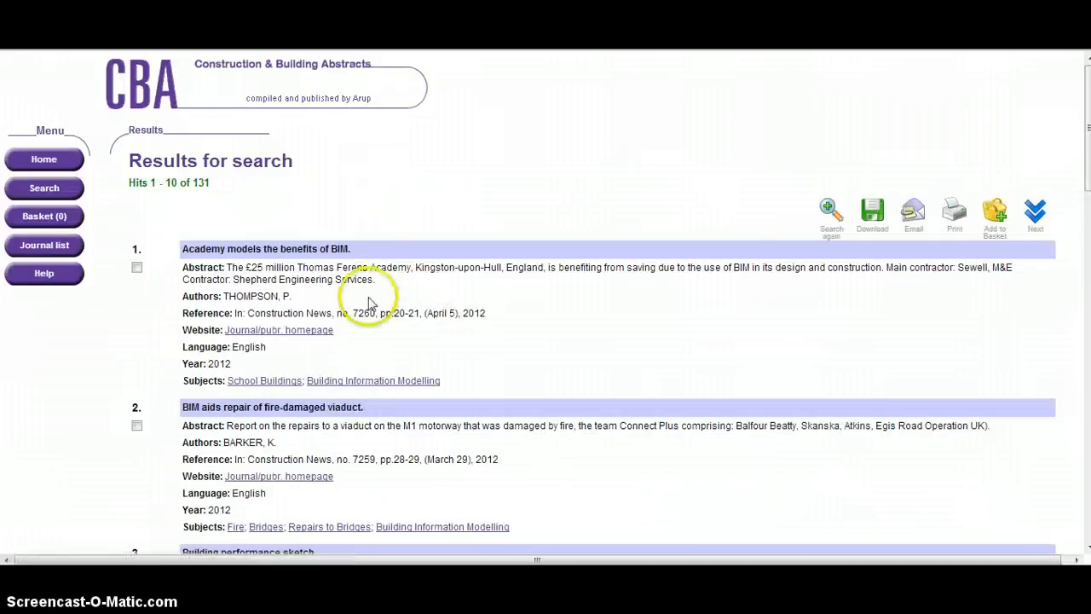
pyautogui.moveTo(213, 196)
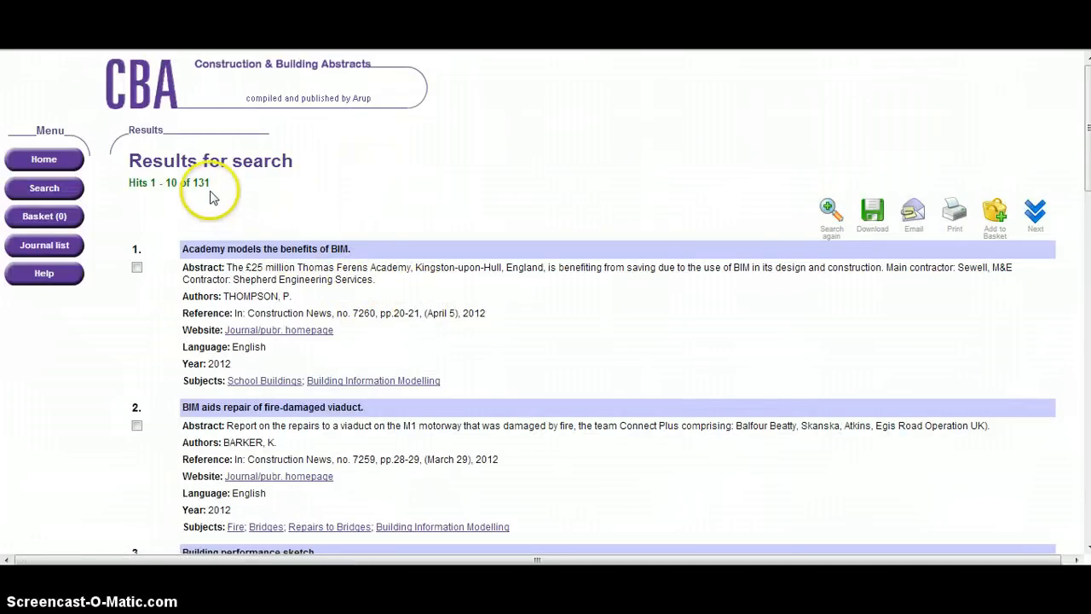
pyautogui.moveTo(361, 259)
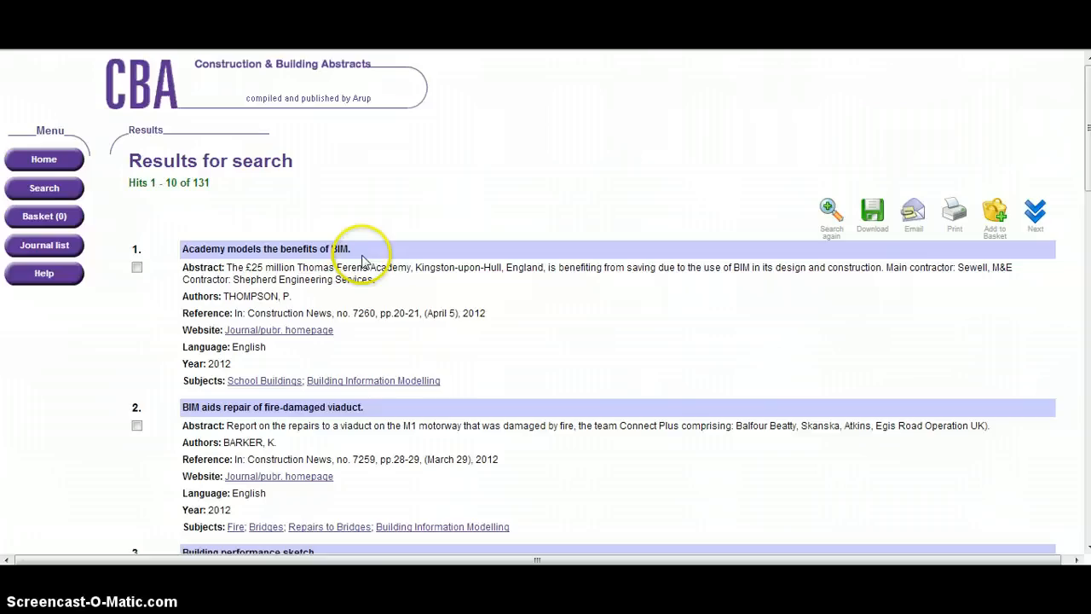
pyautogui.moveTo(396, 314)
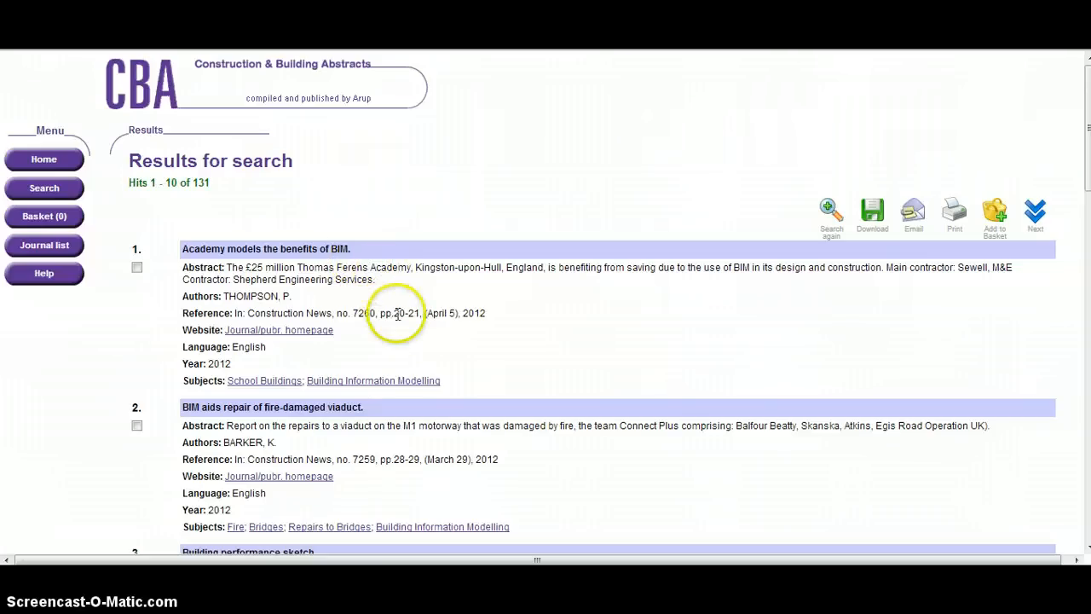
pyautogui.moveTo(435, 307)
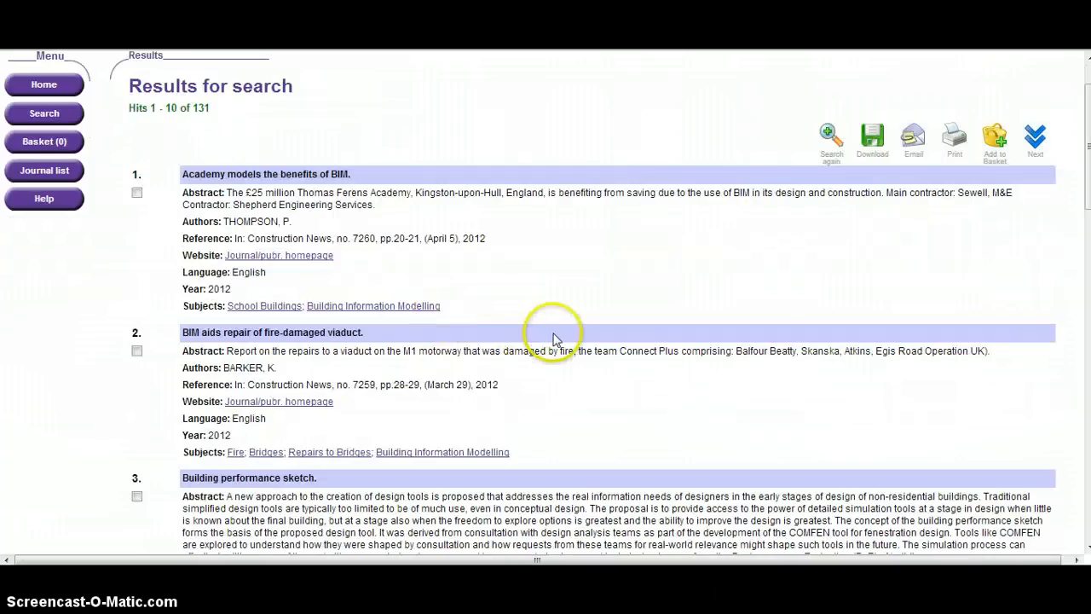
pyautogui.moveTo(562, 321)
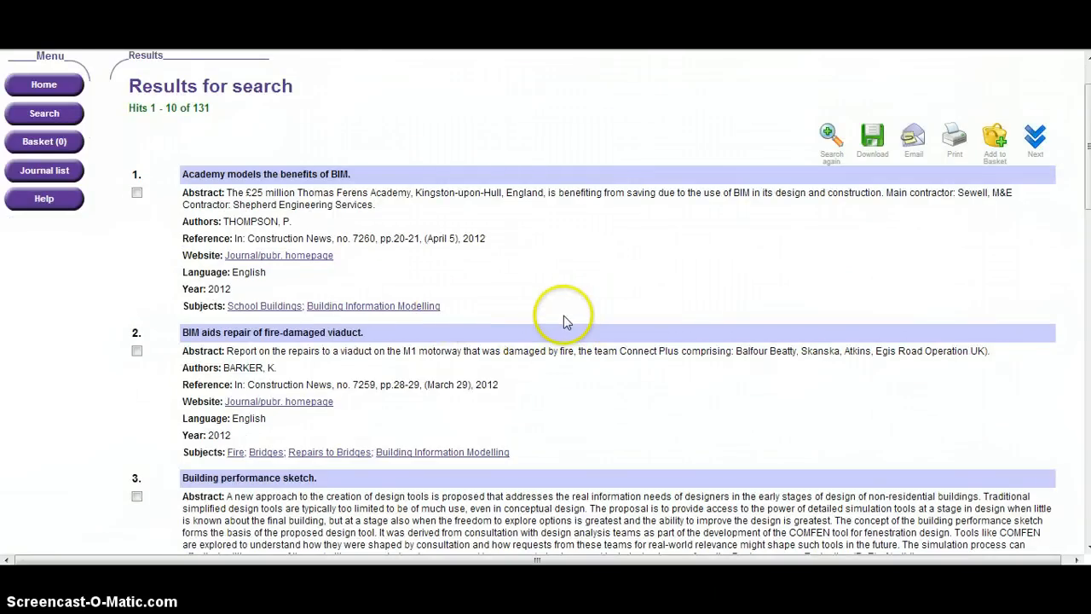
pyautogui.scroll(-3)
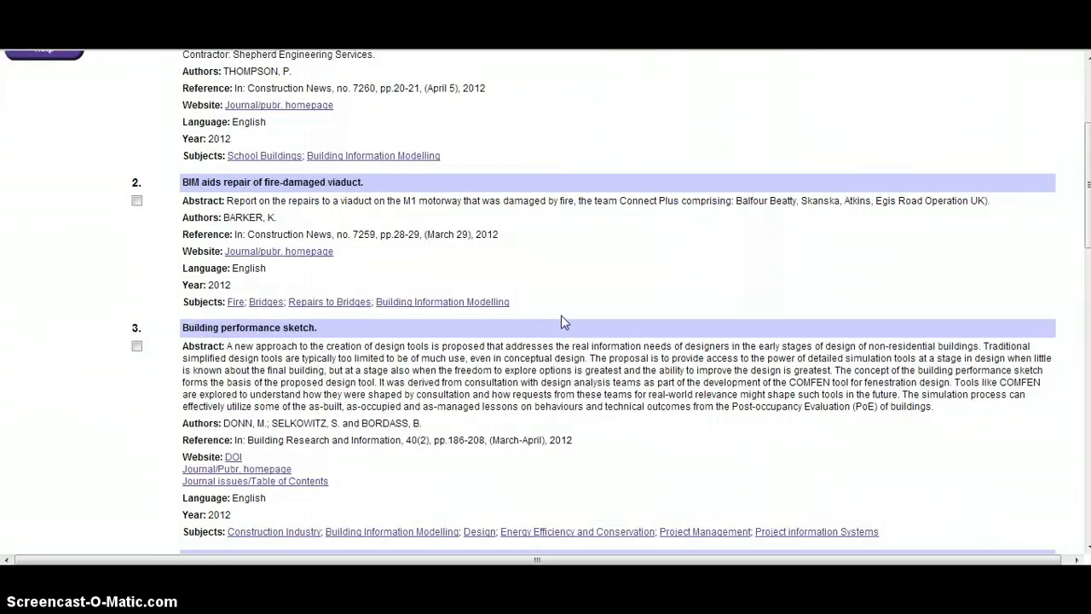
pyautogui.scroll(-3)
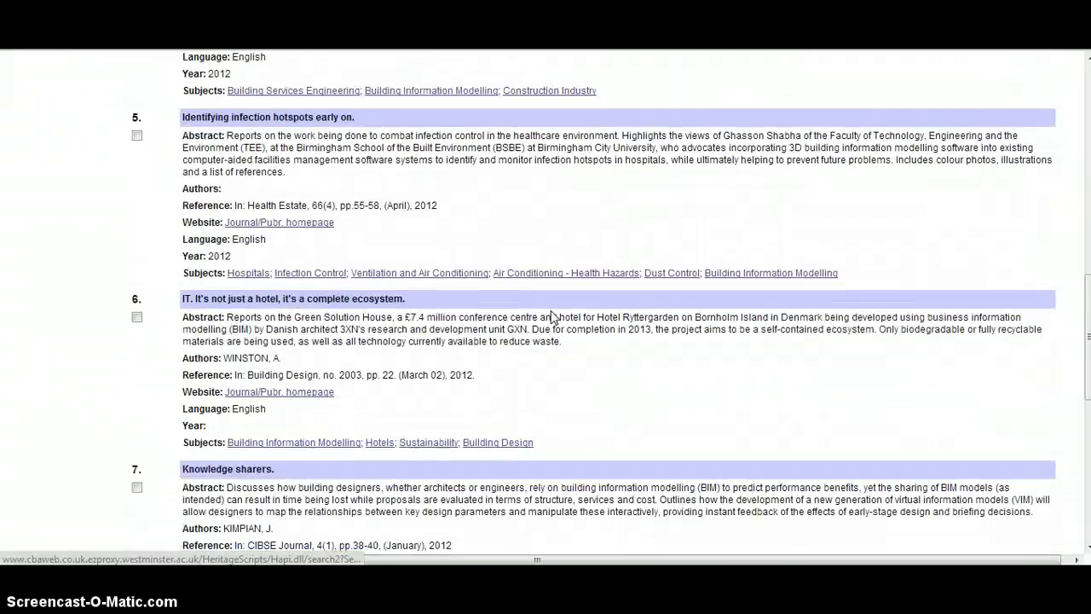
pyautogui.scroll(-3)
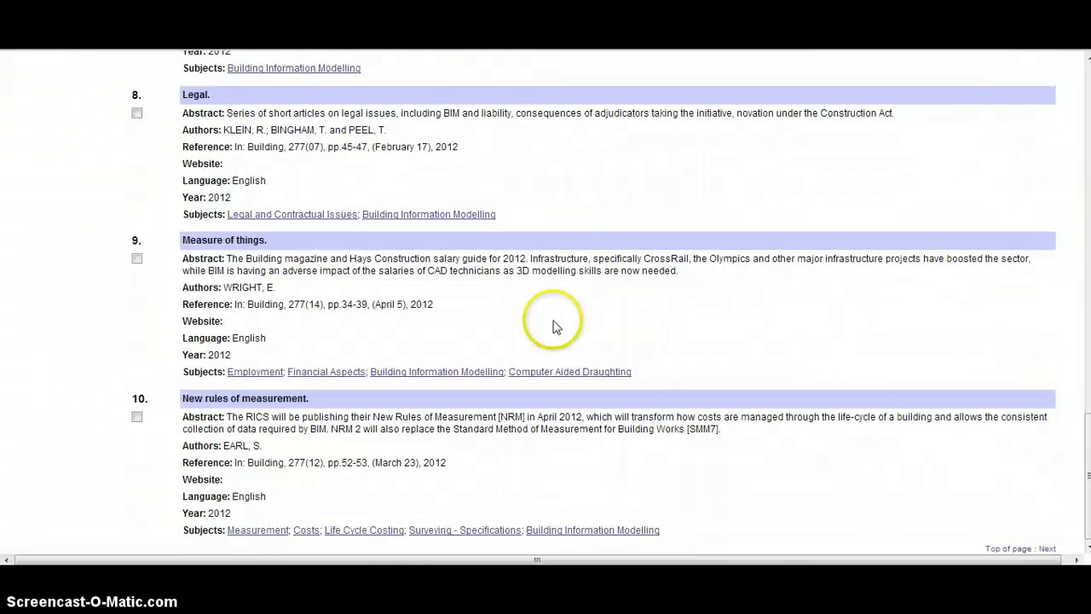
pyautogui.moveTo(1047, 549)
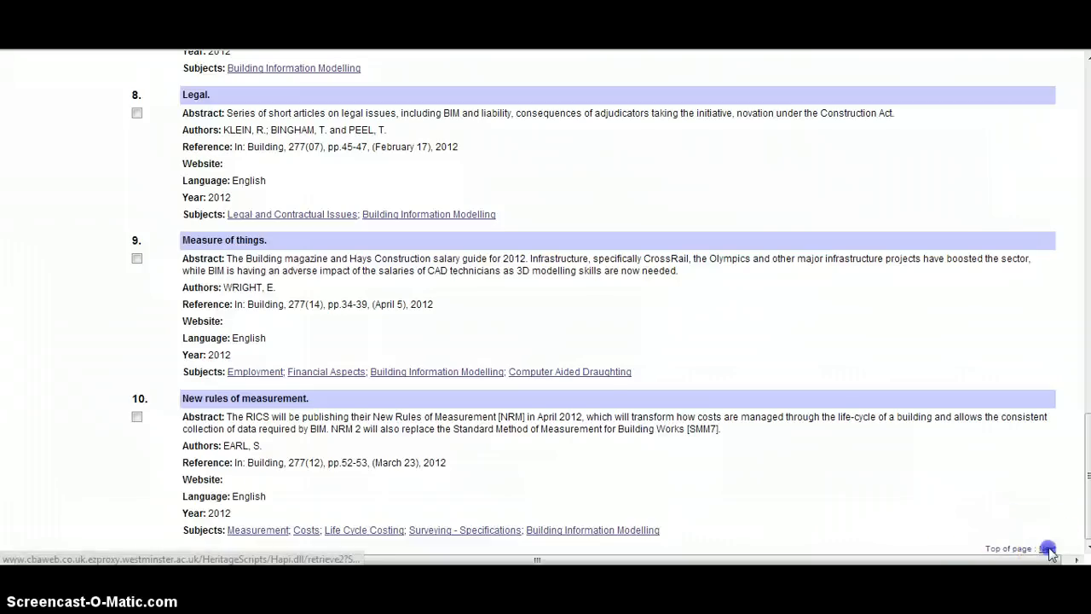
pyautogui.scroll(-3)
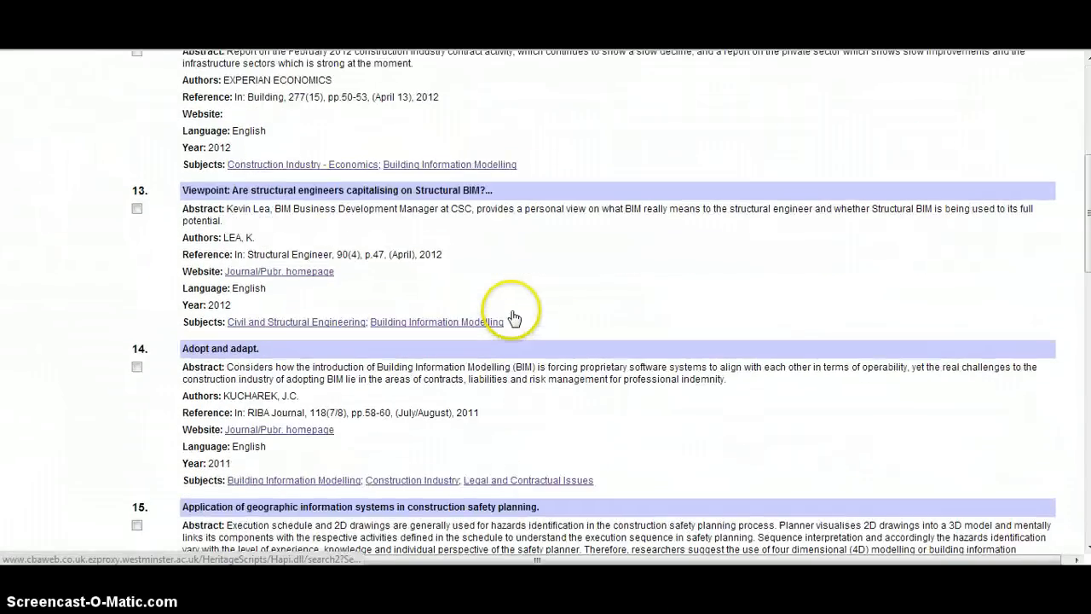
pyautogui.scroll(-3)
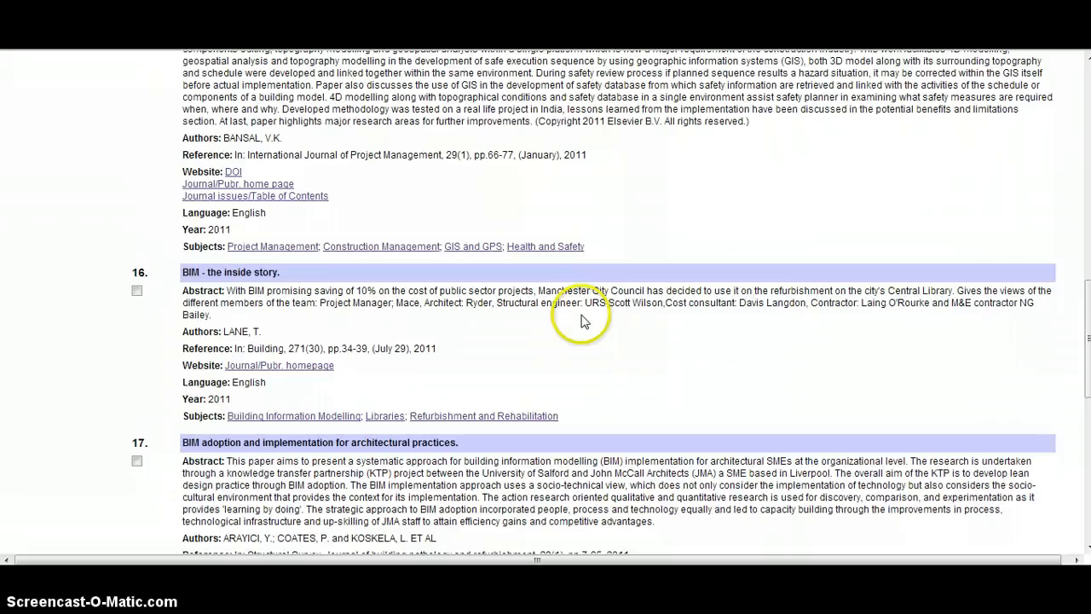
pyautogui.moveTo(163, 286)
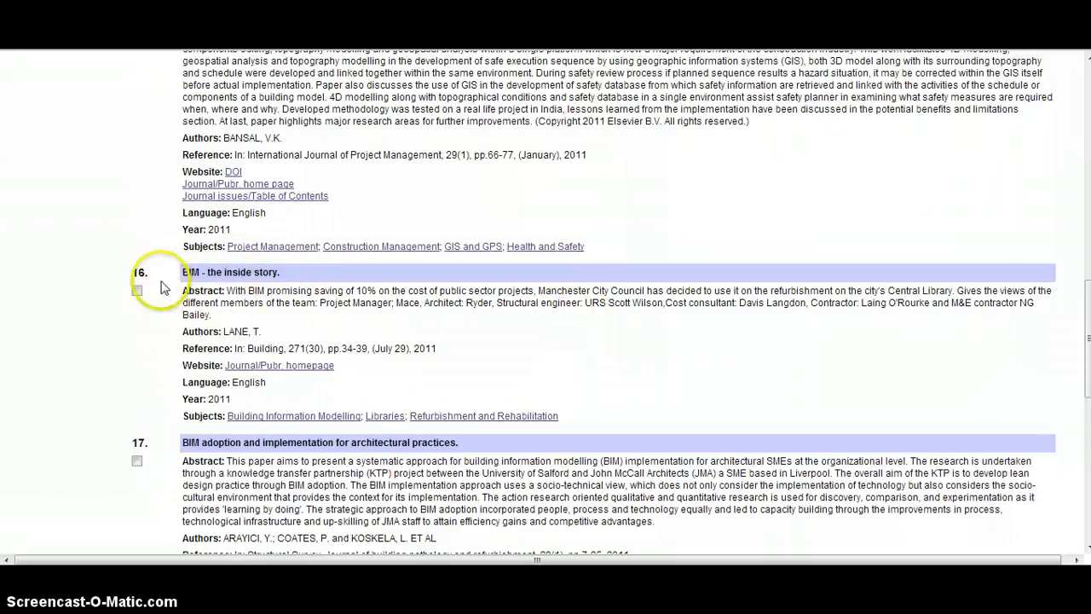
pyautogui.moveTo(235, 290)
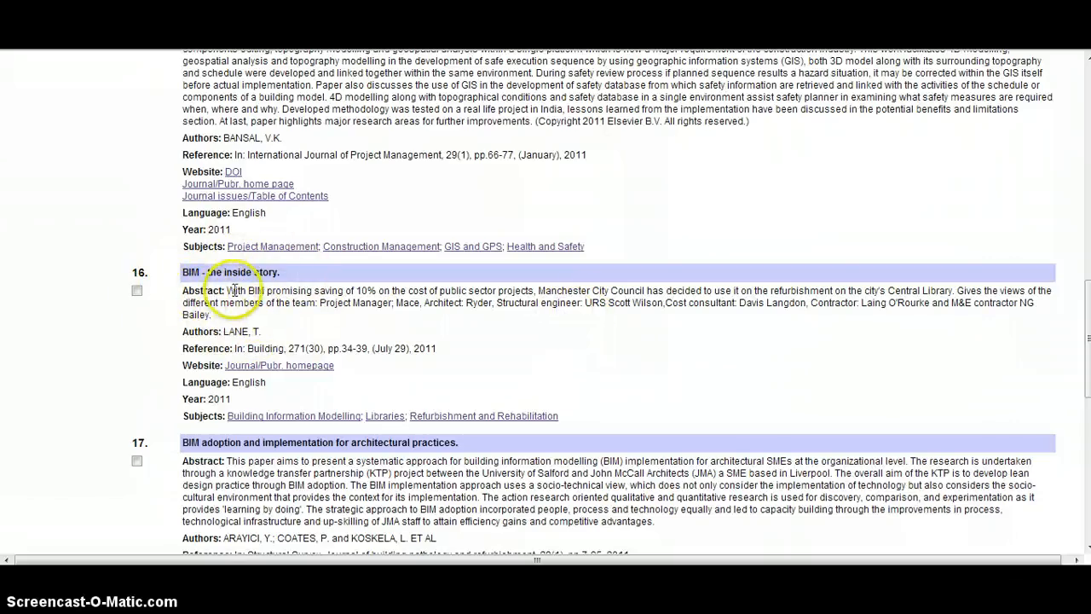
pyautogui.moveTo(306, 366)
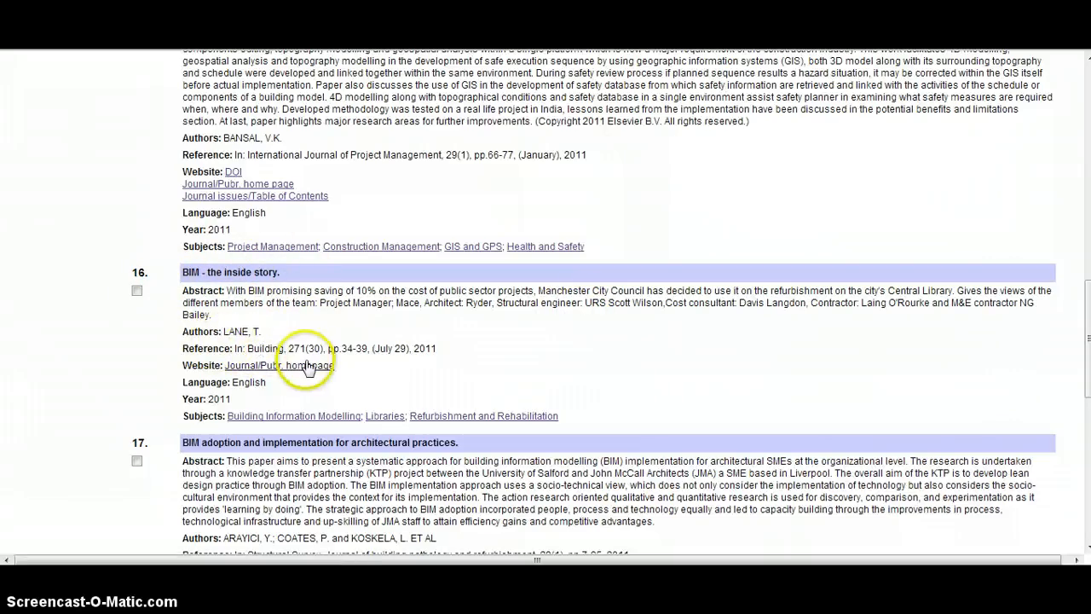
pyautogui.moveTo(416, 351)
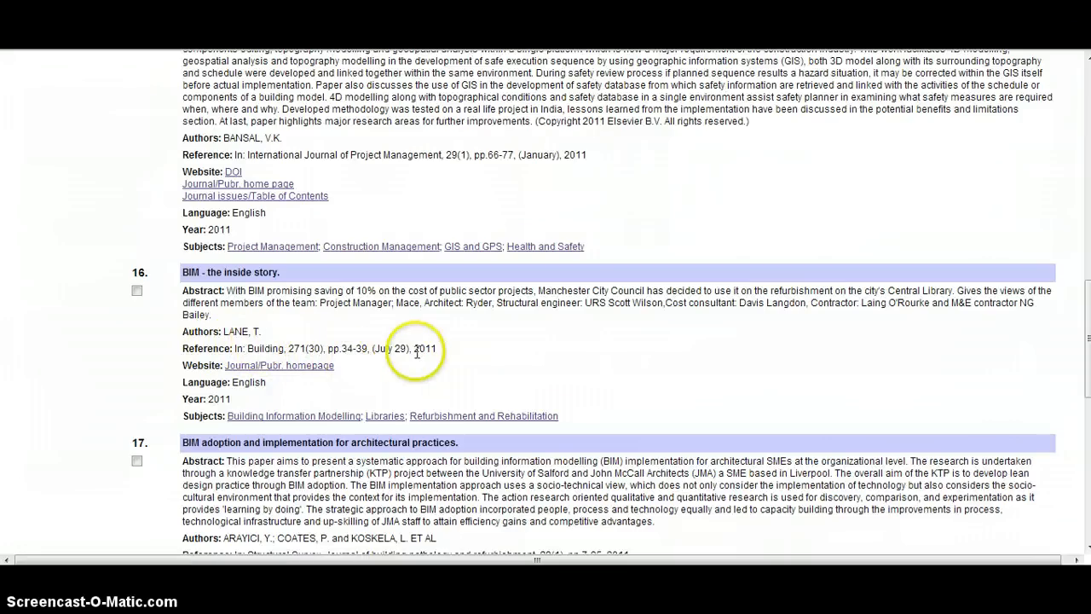
pyautogui.moveTo(502, 373)
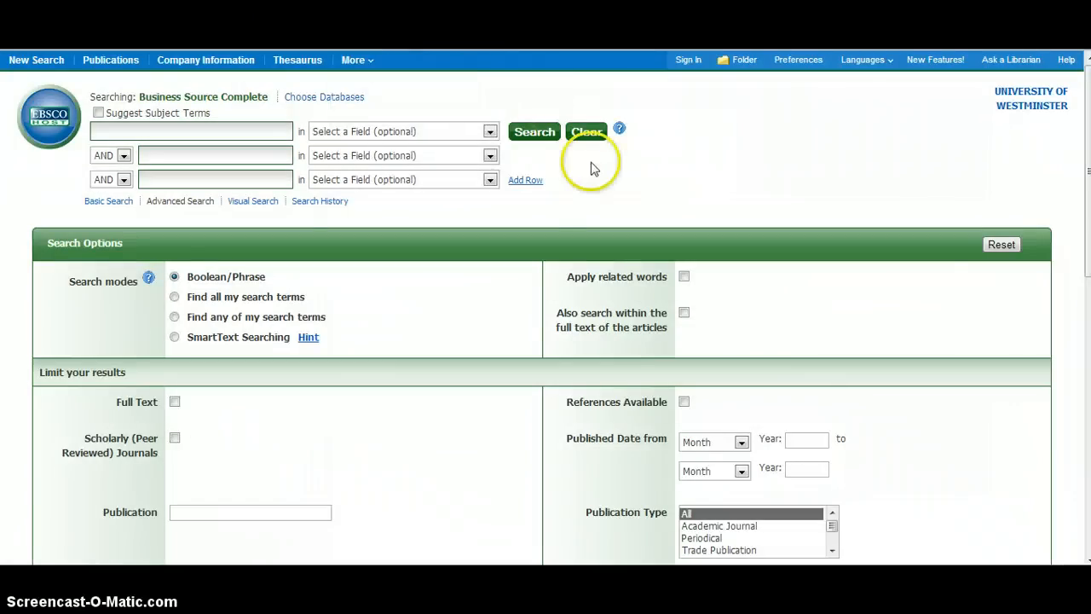
pyautogui.moveTo(242, 116)
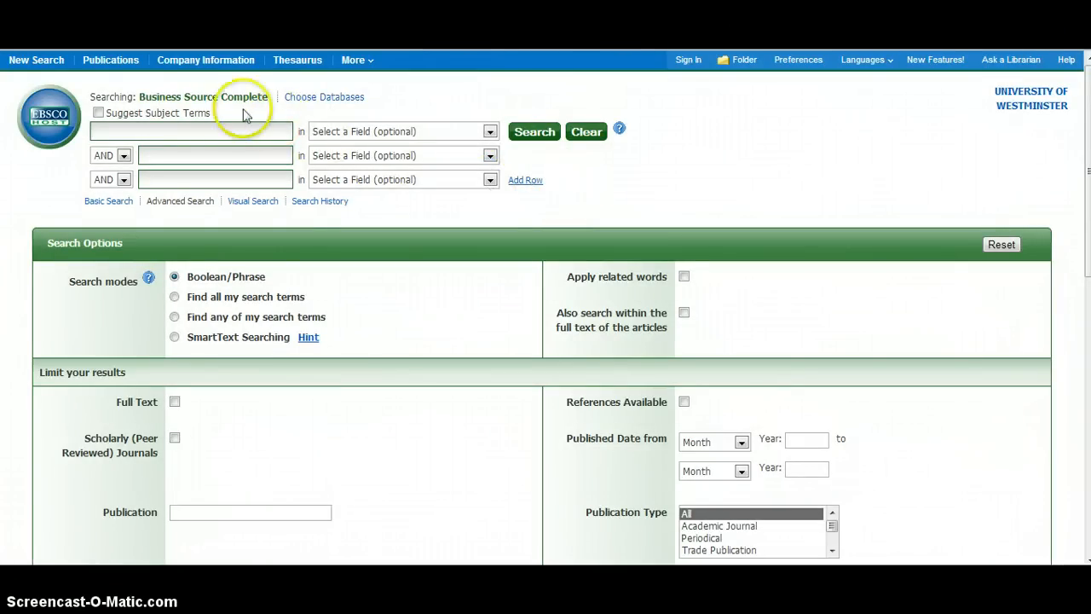
pyautogui.moveTo(371, 249)
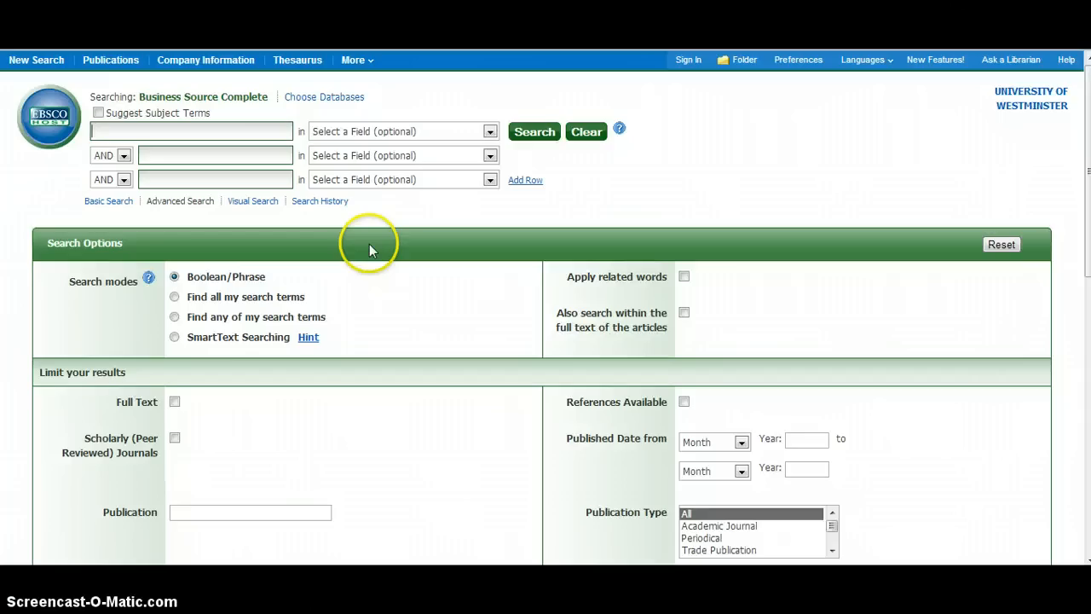
# - Search for 'building information modelling', returning 39 results led by 'Construction industry goes high-tech'
pyautogui.write('buildin')
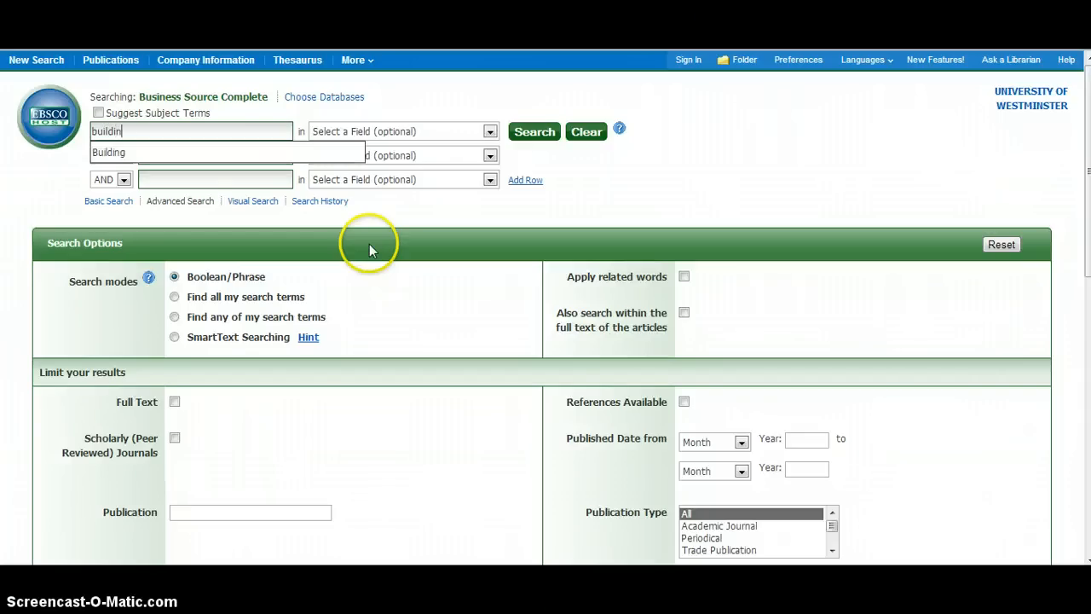
pyautogui.write('building inf')
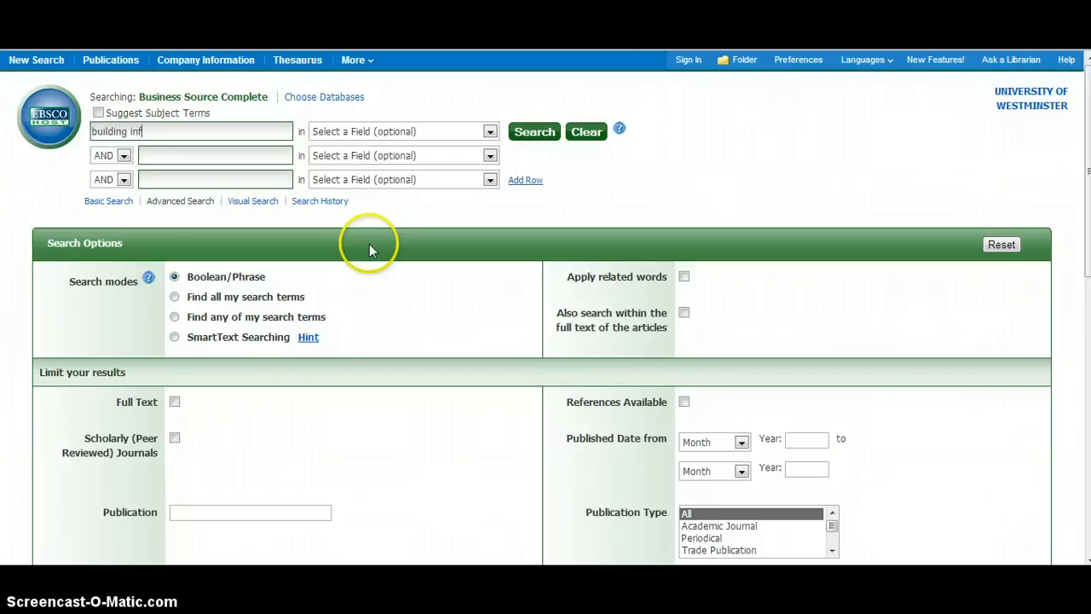
pyautogui.write('o')
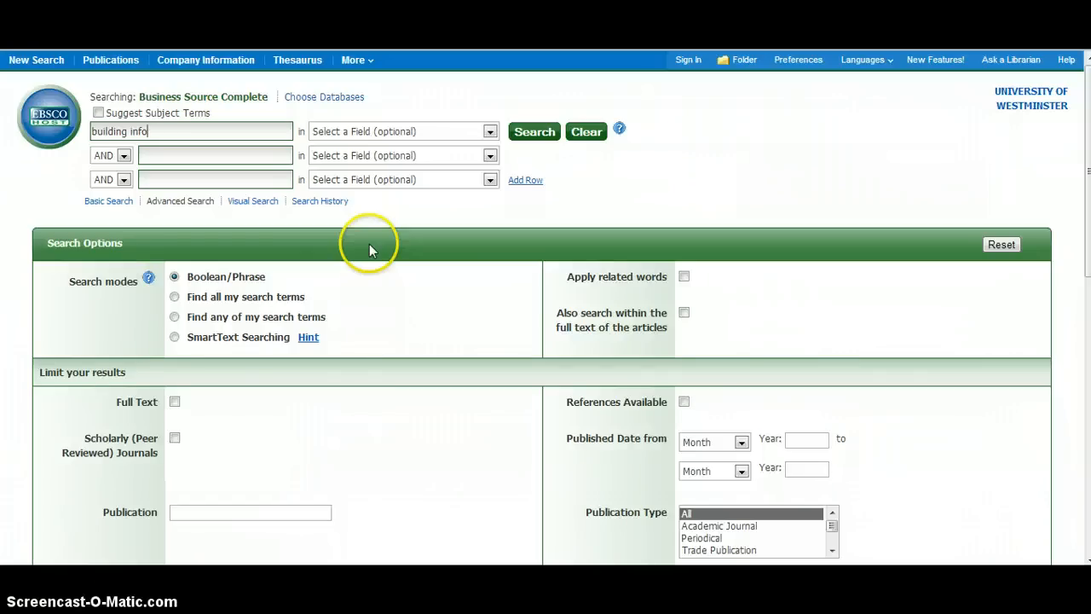
pyautogui.write('rmation m')
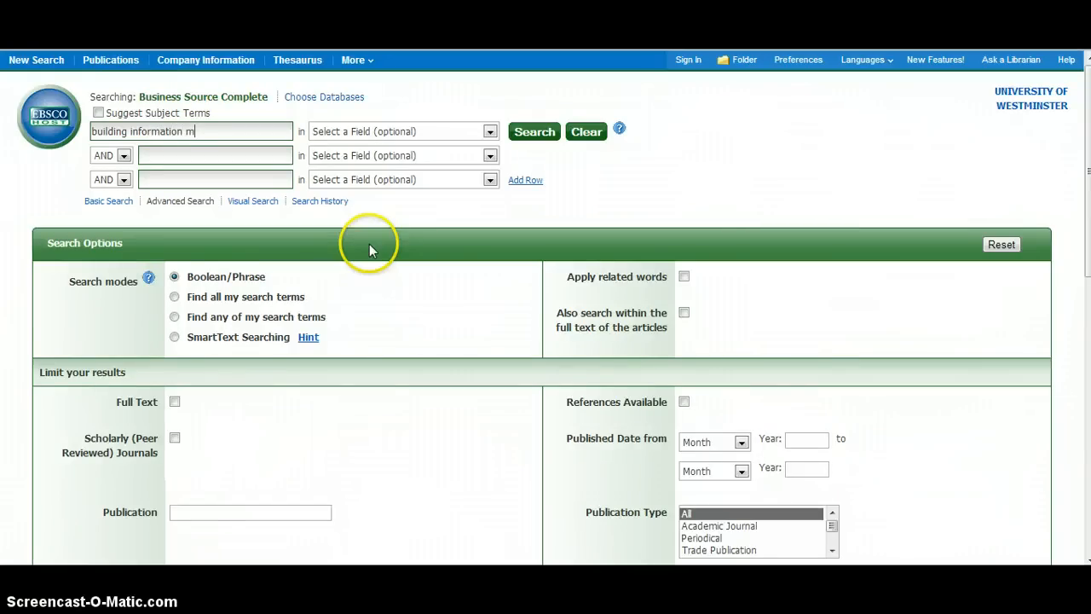
pyautogui.write('odelling')
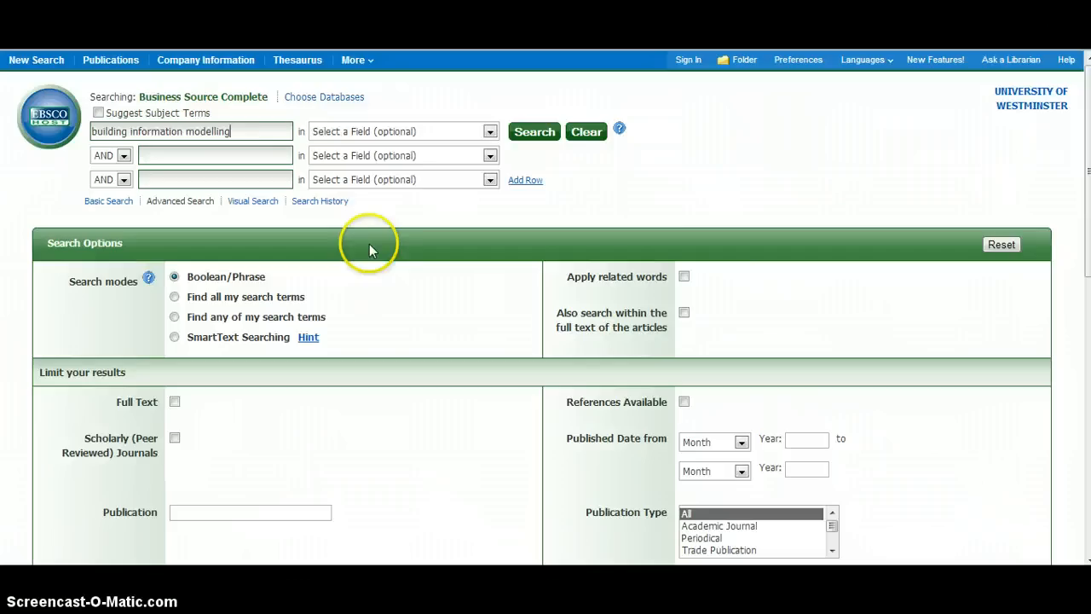
pyautogui.click(535, 132)
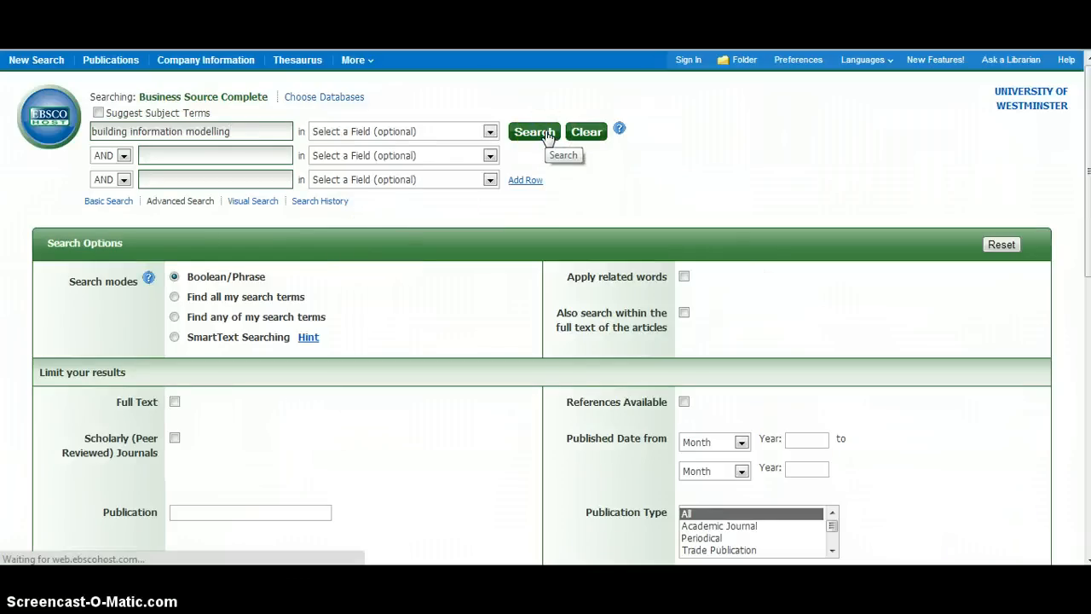
pyautogui.click(536, 133)
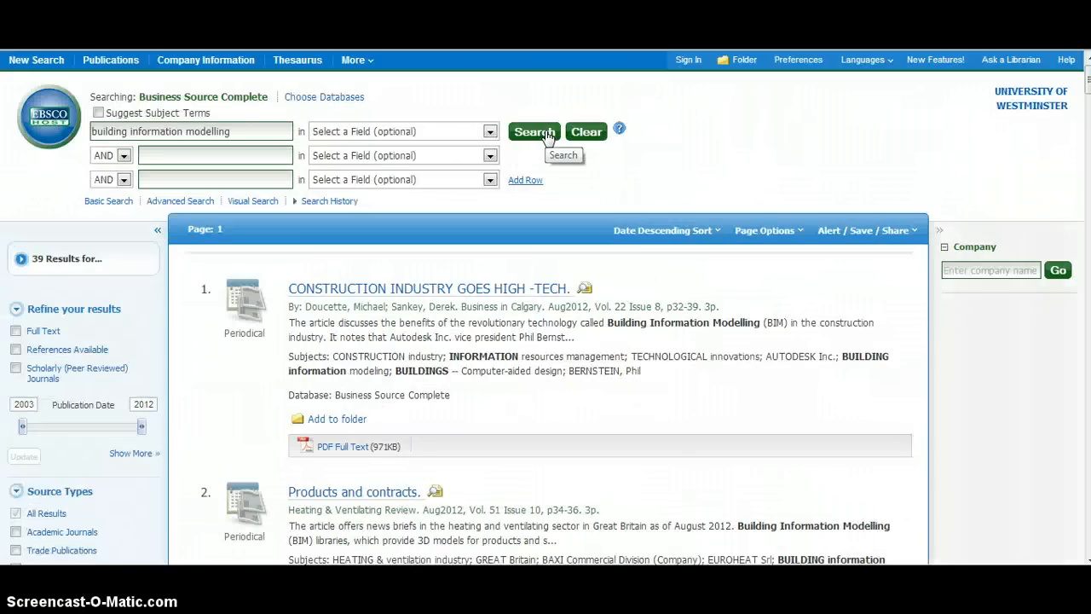
# - Scroll to result 14 and open the PDF Full Text of 'How to avoid the problems with bim'
pyautogui.scroll(-3)
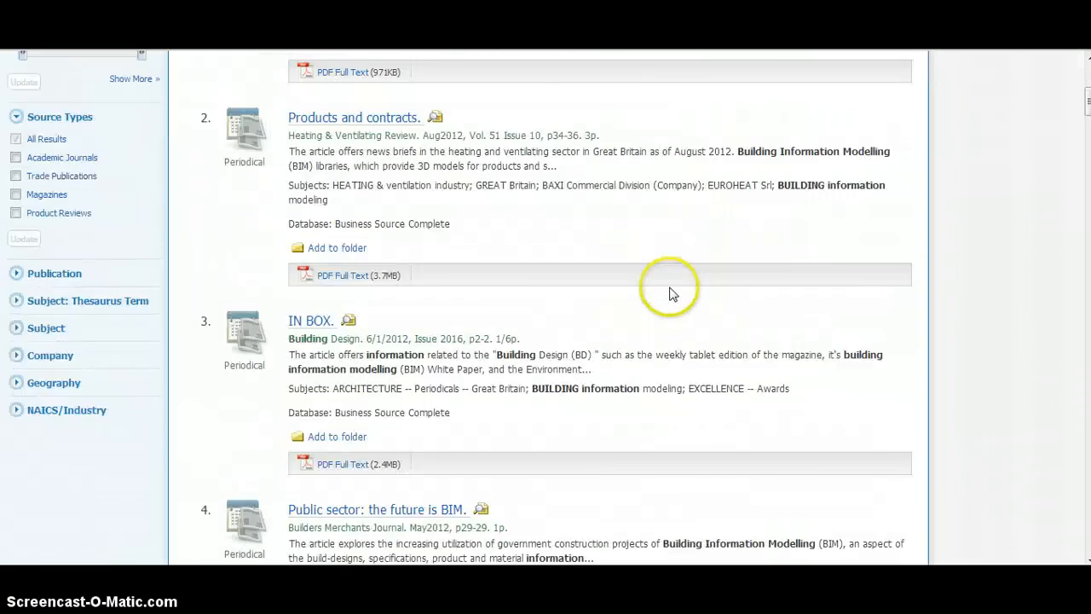
pyautogui.scroll(-3)
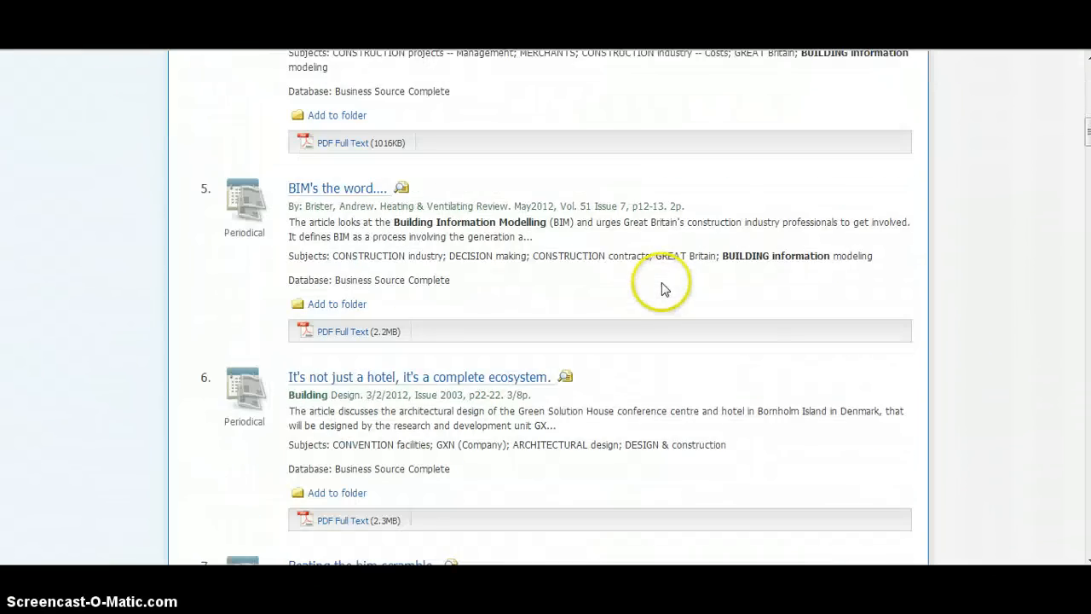
pyautogui.scroll(-3)
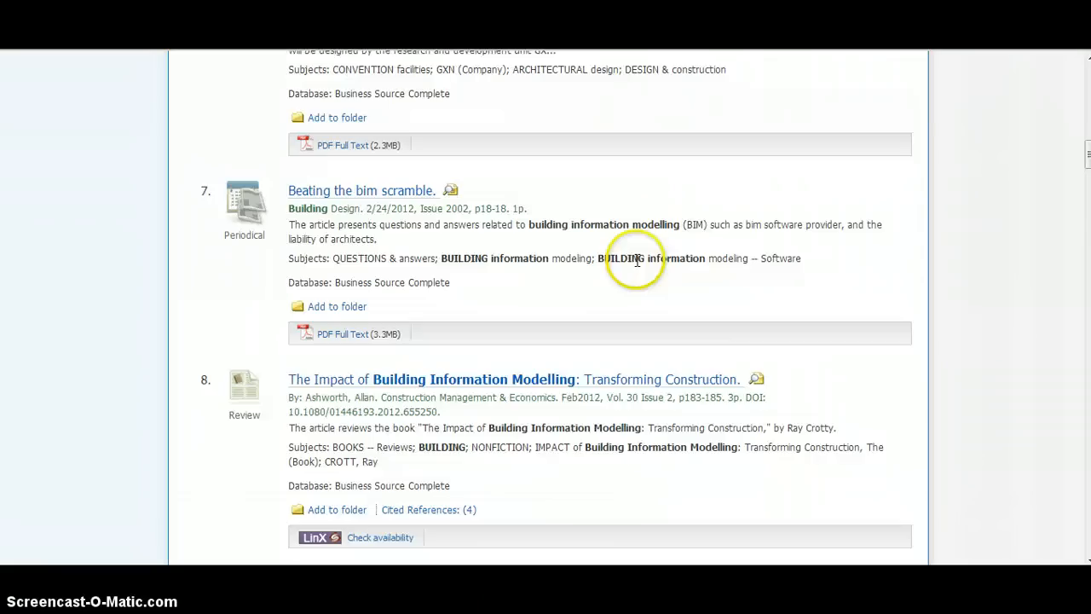
pyautogui.scroll(-3)
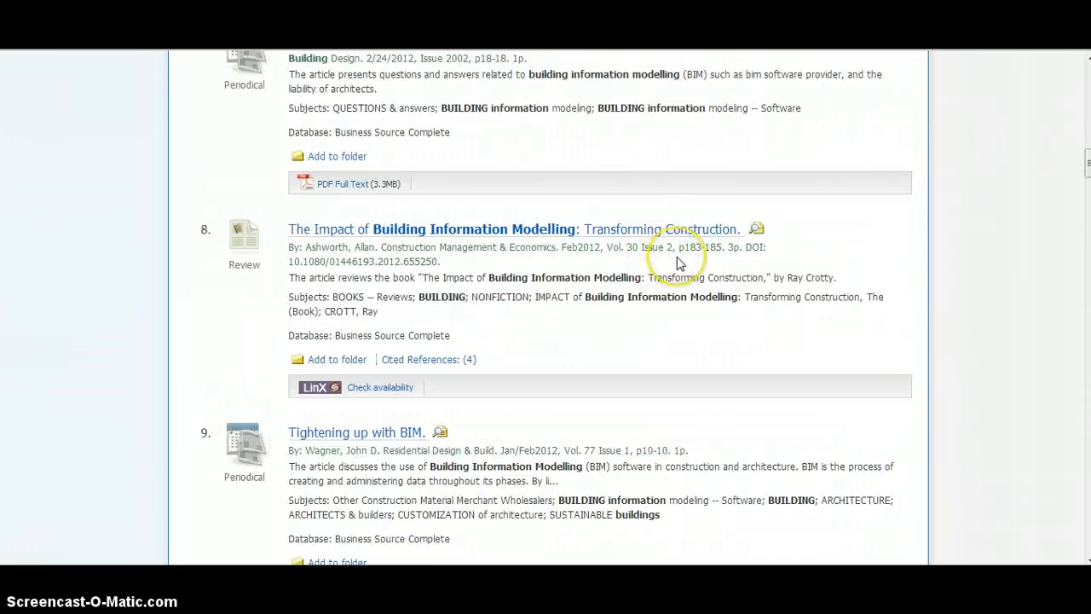
pyautogui.scroll(-3)
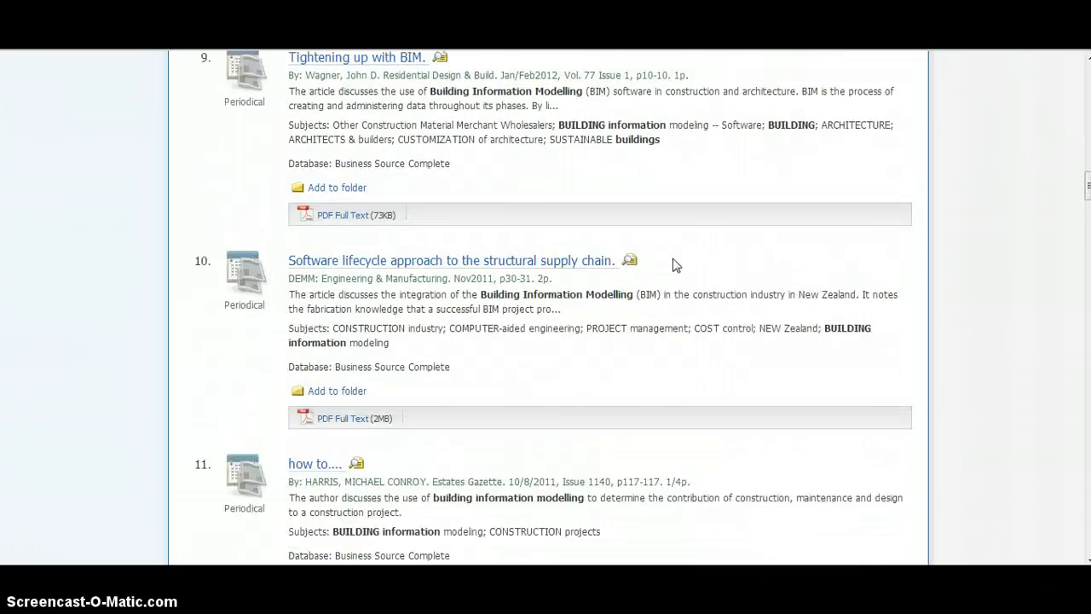
pyautogui.scroll(-3)
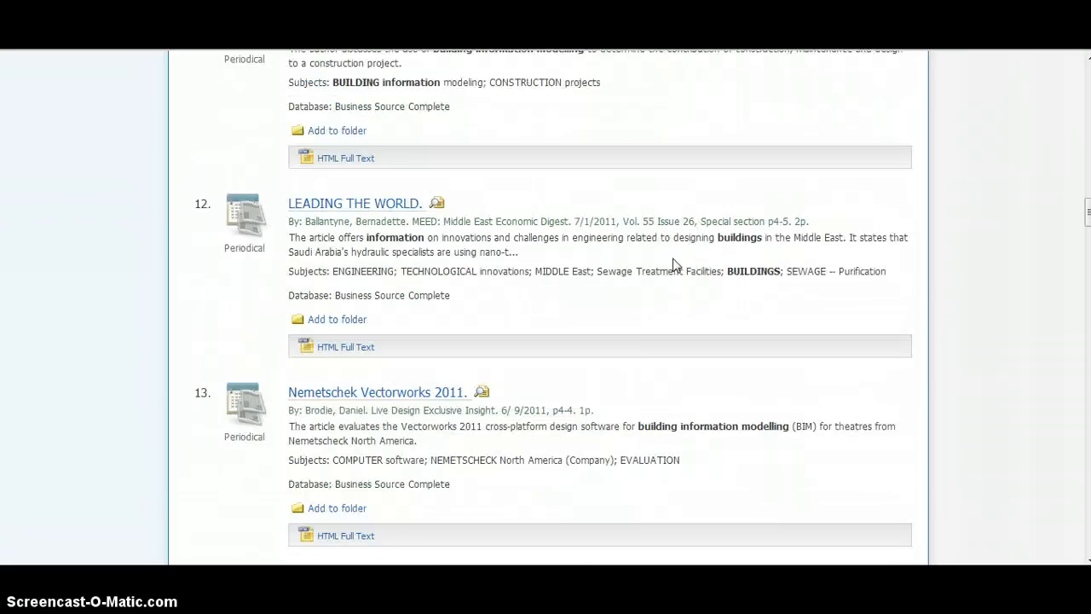
pyautogui.scroll(-3)
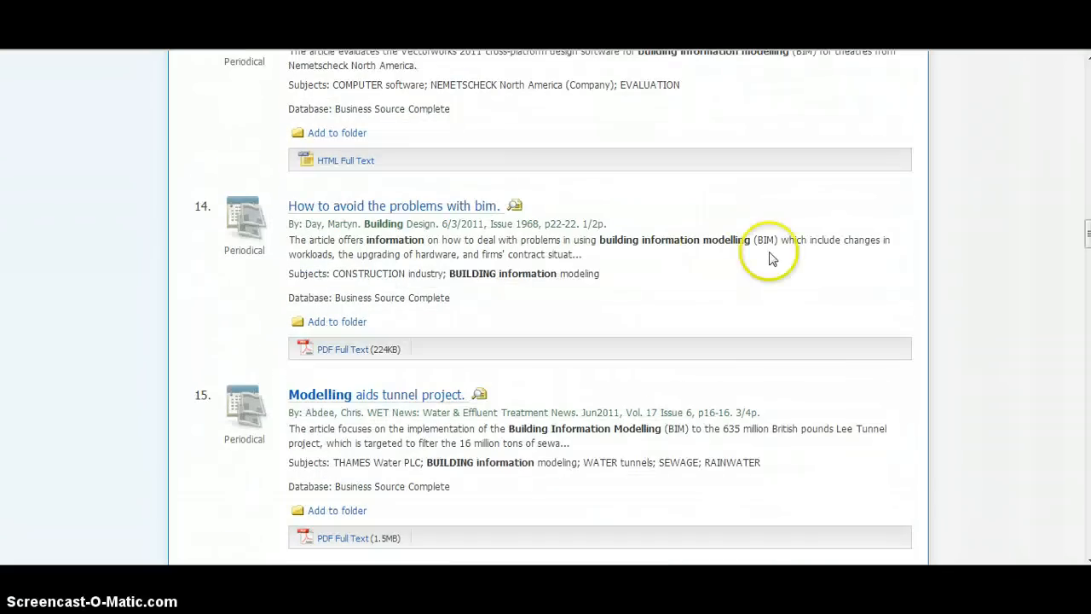
pyautogui.moveTo(413, 271)
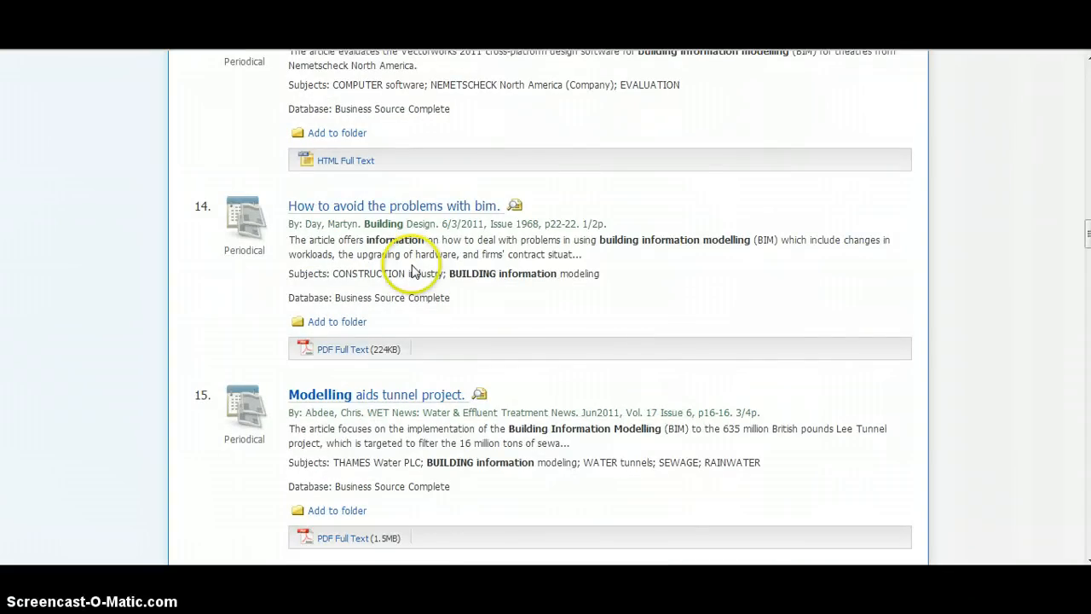
pyautogui.moveTo(375, 235)
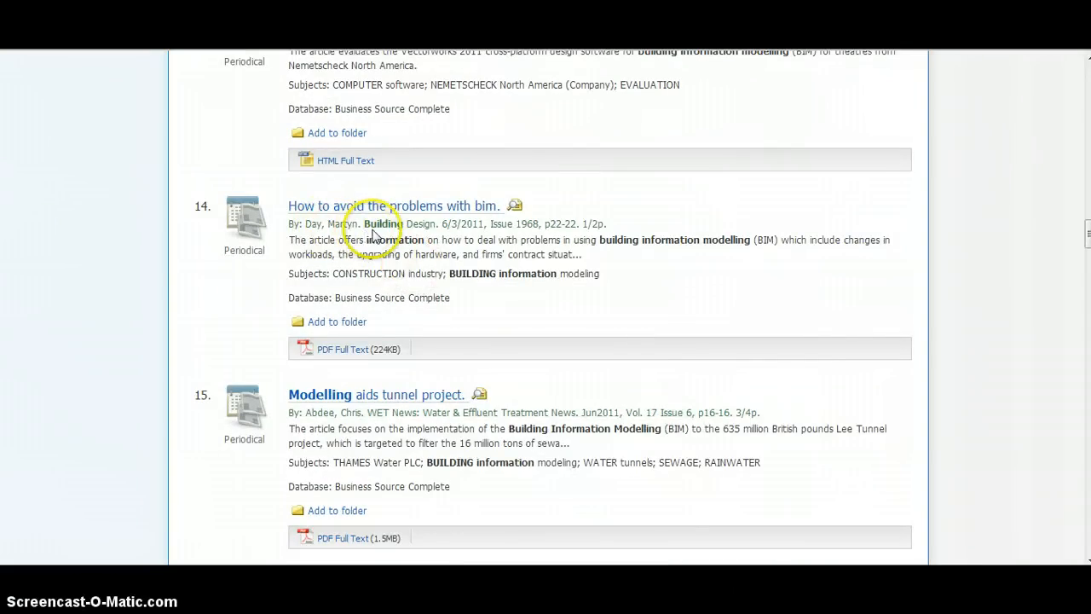
pyautogui.moveTo(565, 330)
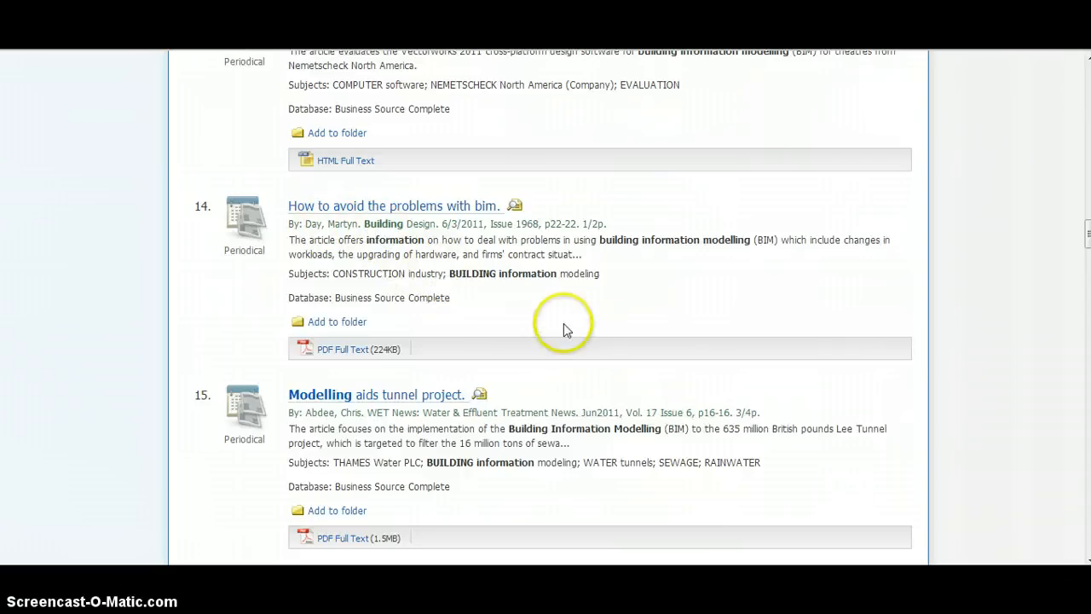
pyautogui.moveTo(426, 314)
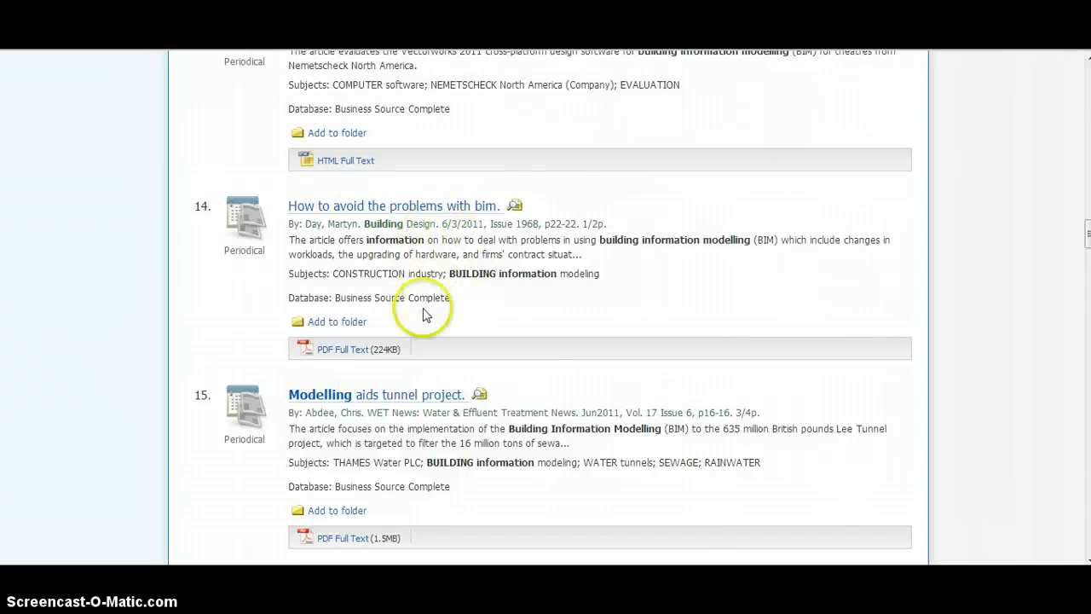
pyautogui.moveTo(343, 348)
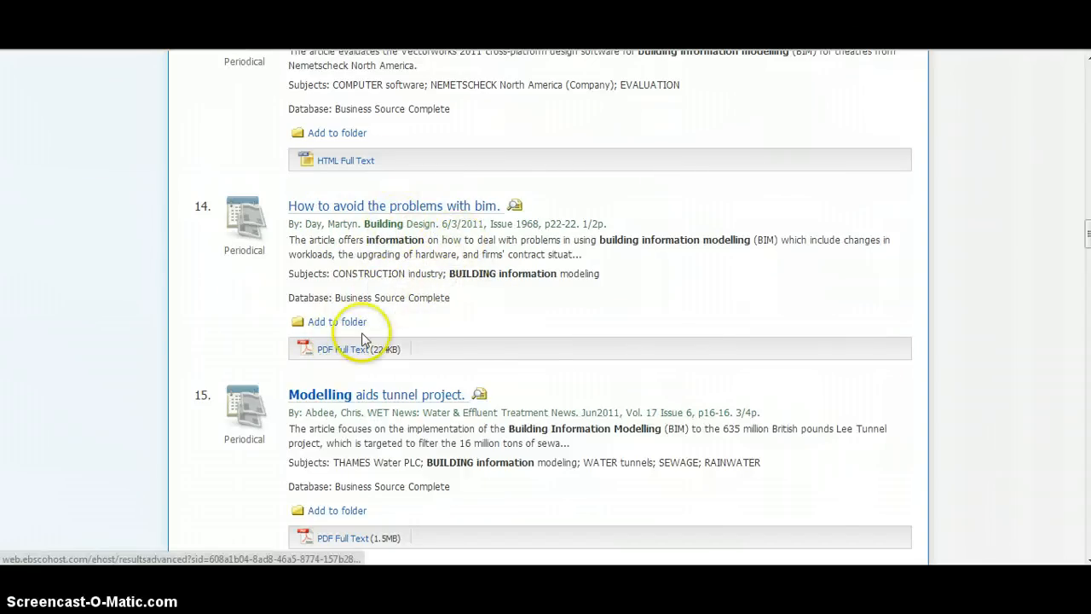
pyautogui.click(343, 349)
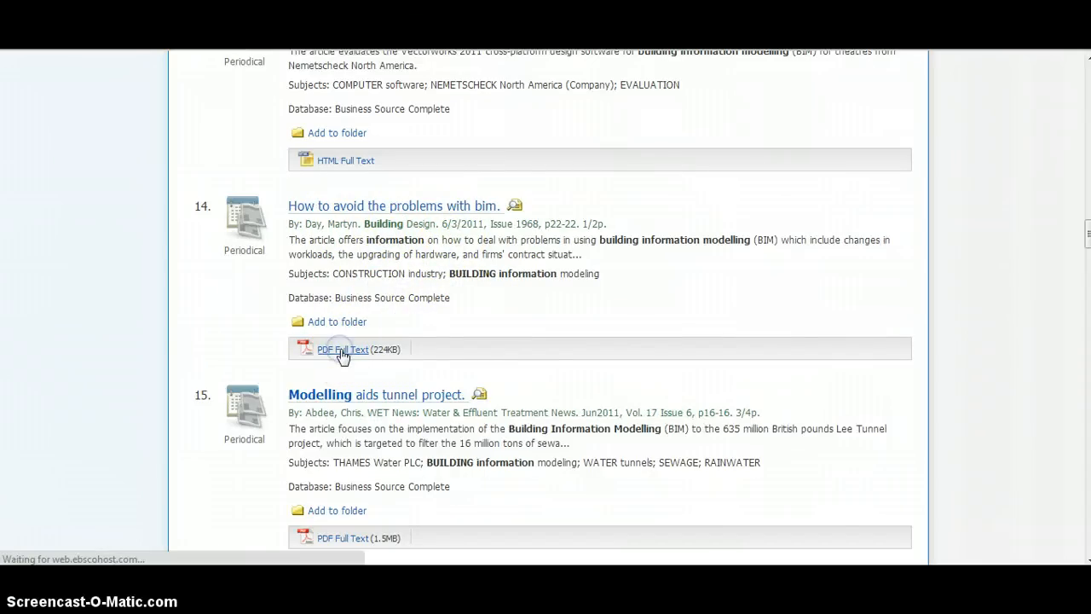
pyautogui.click(343, 350)
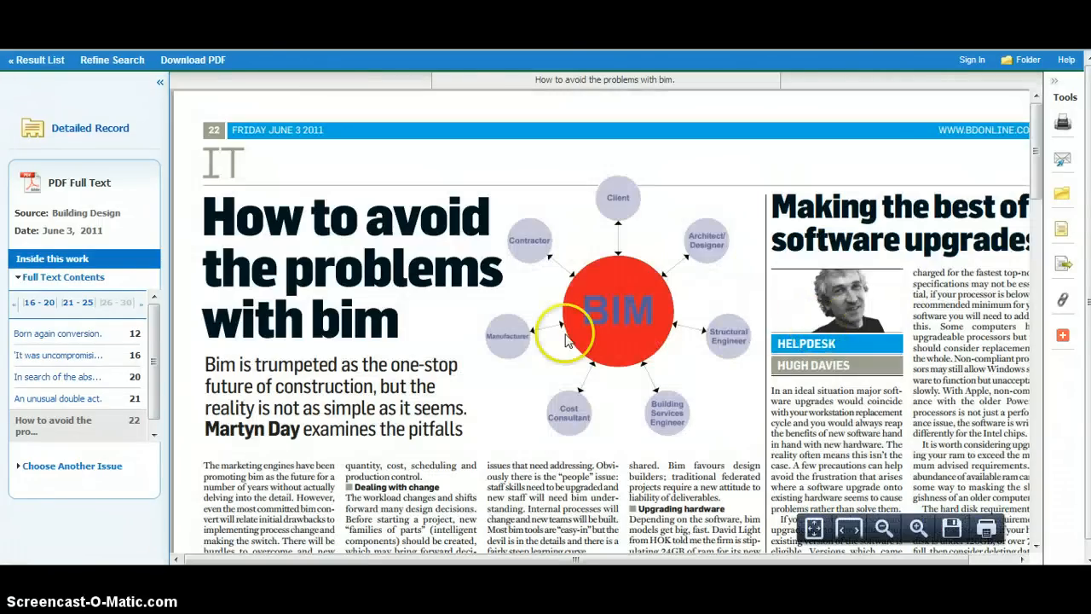
pyautogui.scroll(-3)
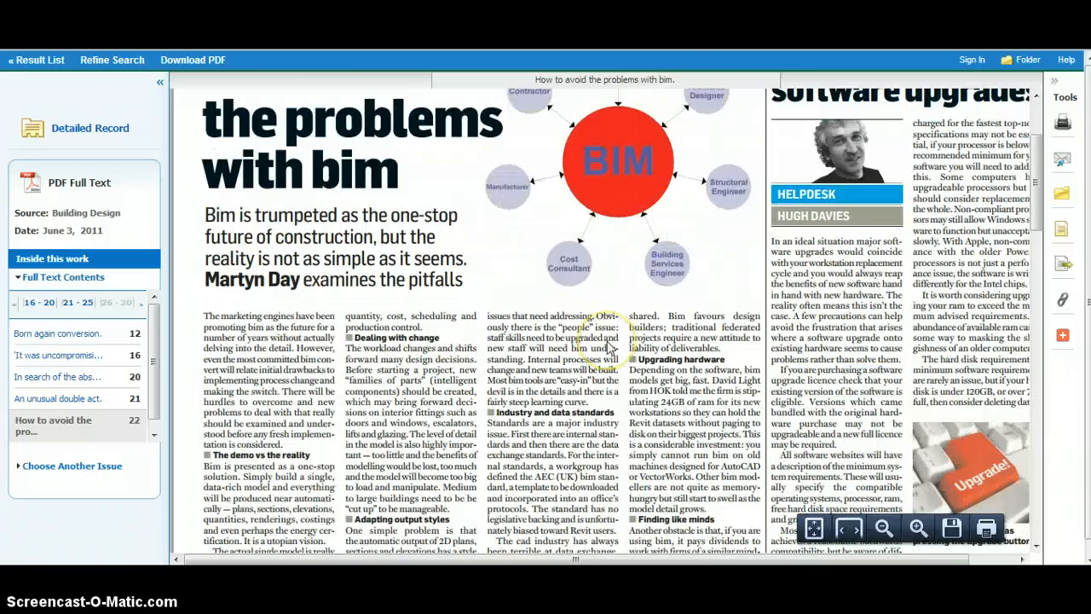
pyautogui.scroll(-3)
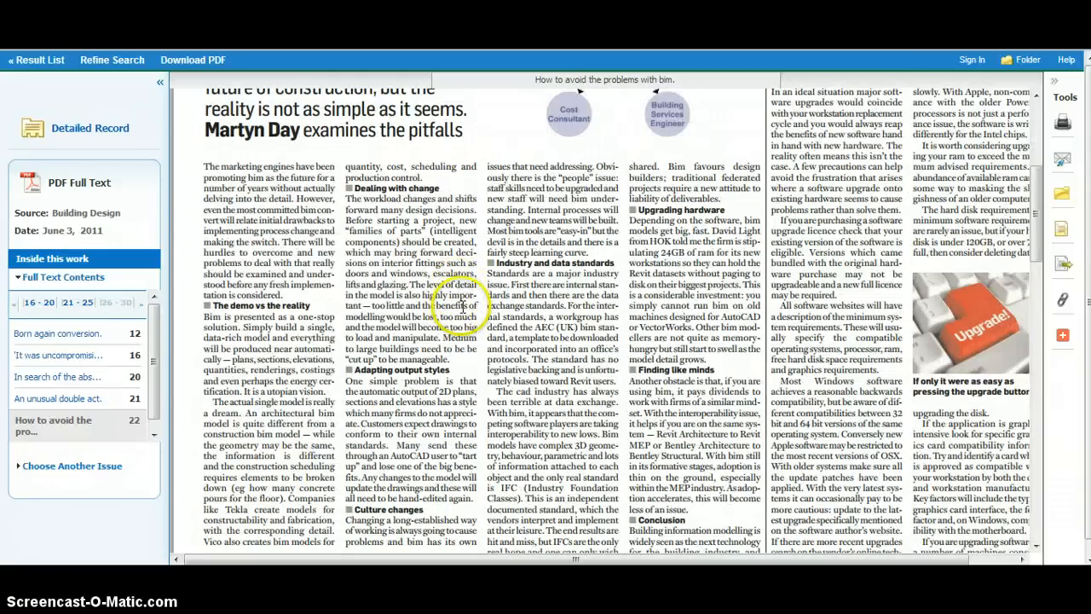
pyautogui.scroll(3)
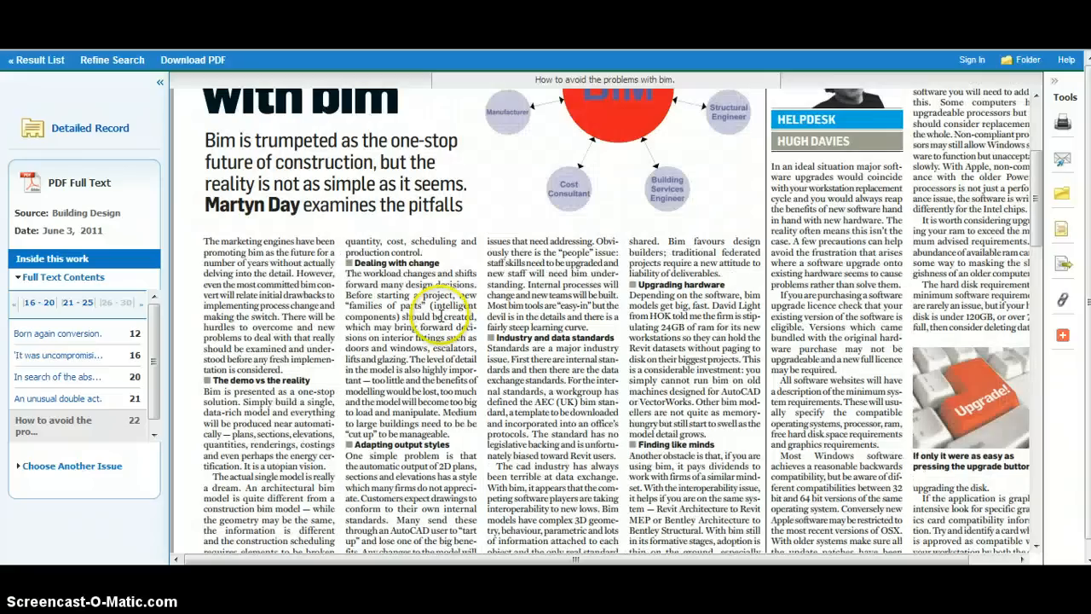
pyautogui.scroll(-3)
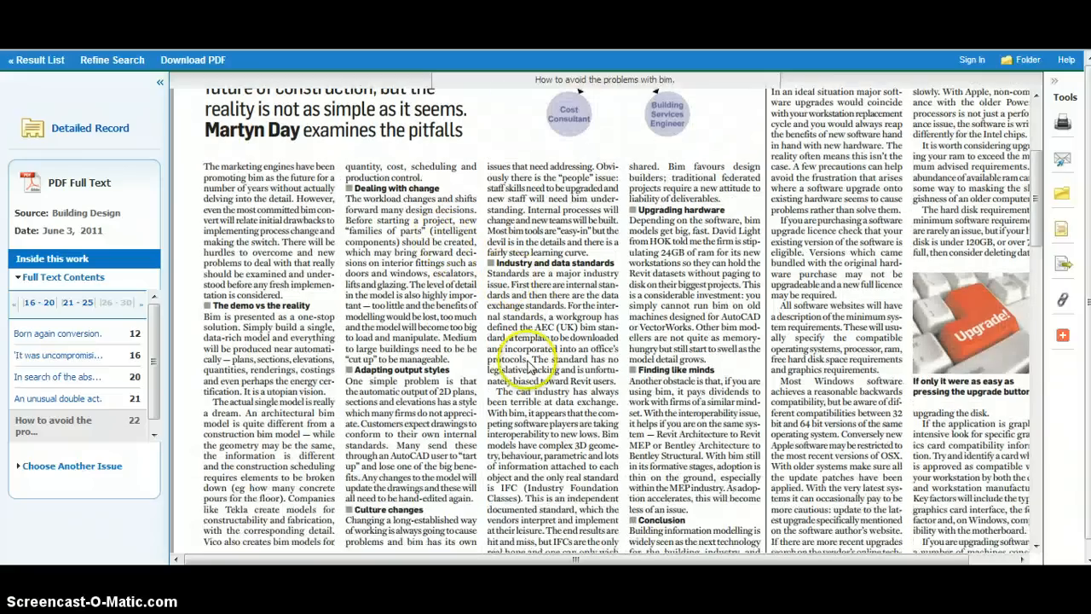
pyautogui.scroll(-3)
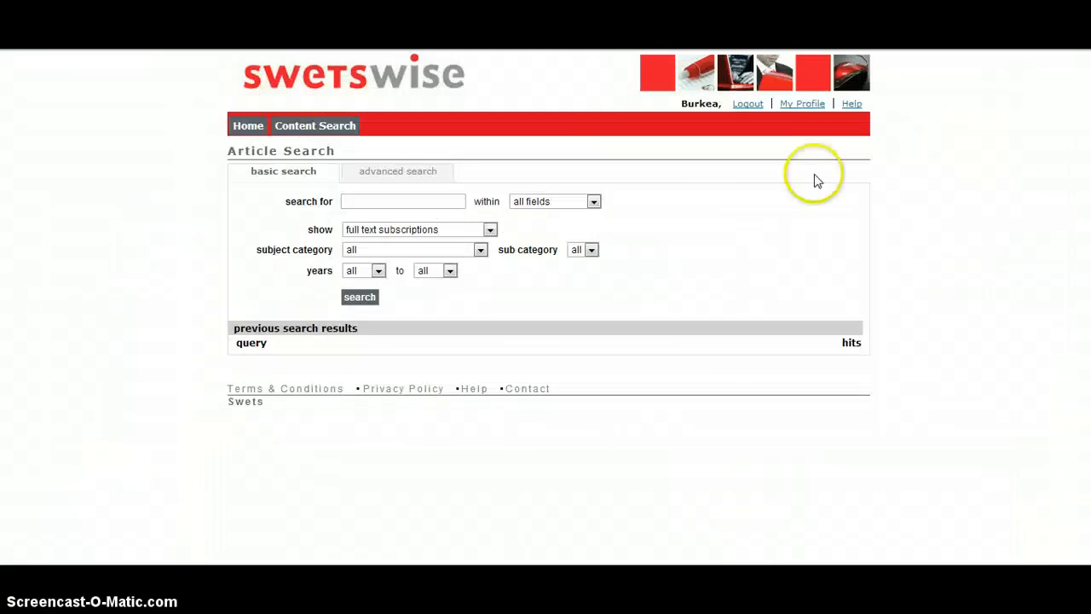
pyautogui.moveTo(758, 253)
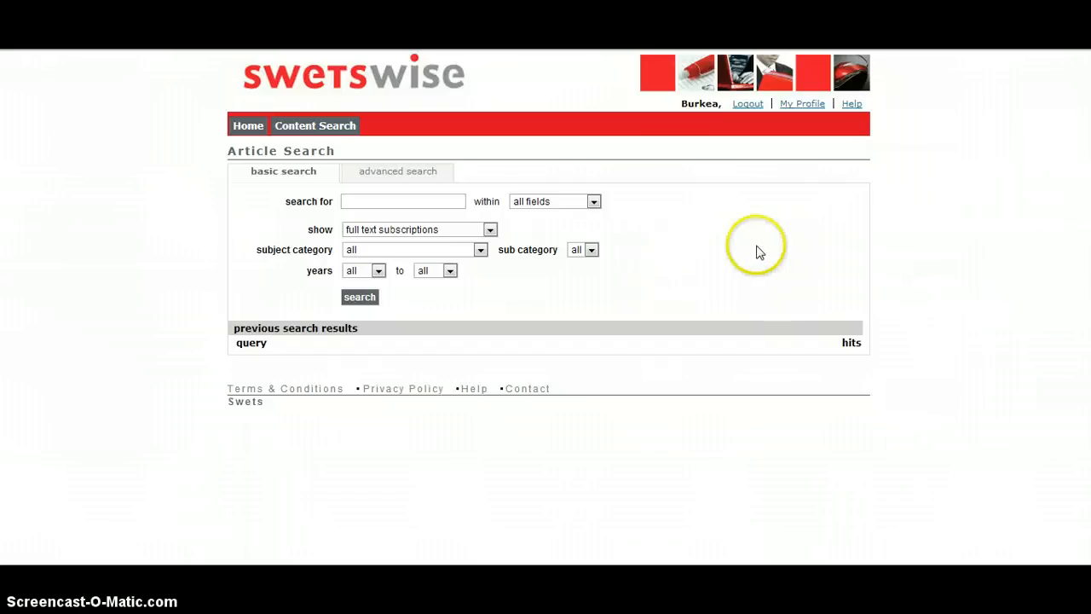
pyautogui.moveTo(583, 225)
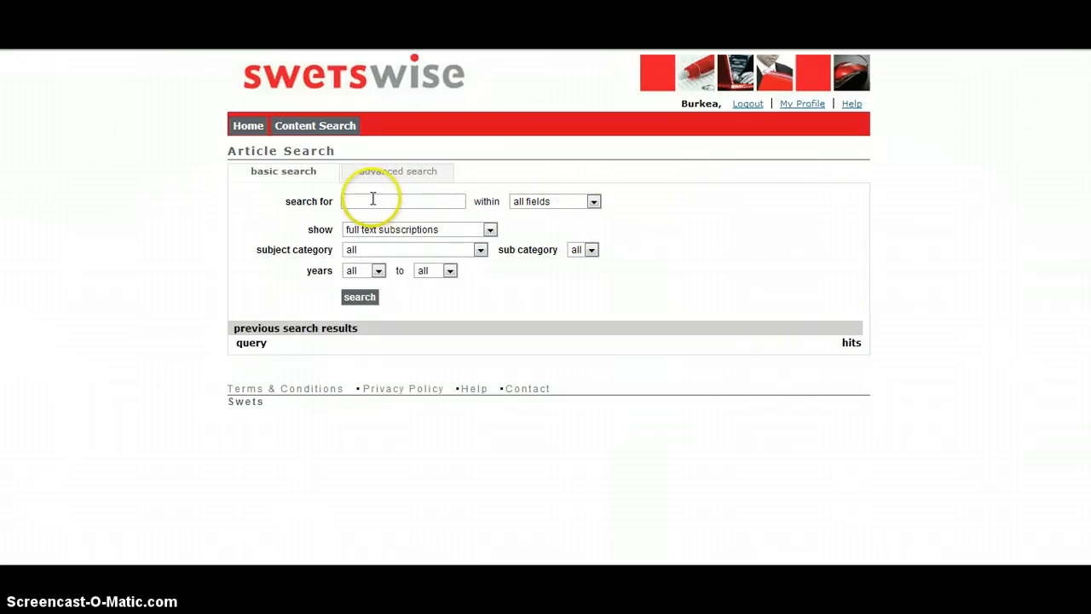
pyautogui.moveTo(759, 332)
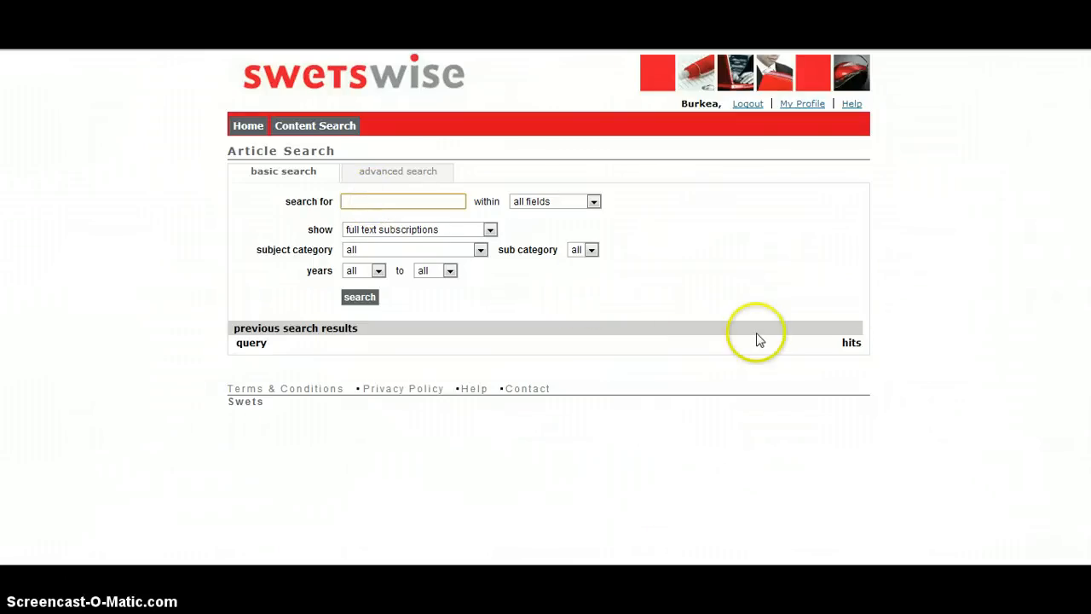
pyautogui.moveTo(903, 368)
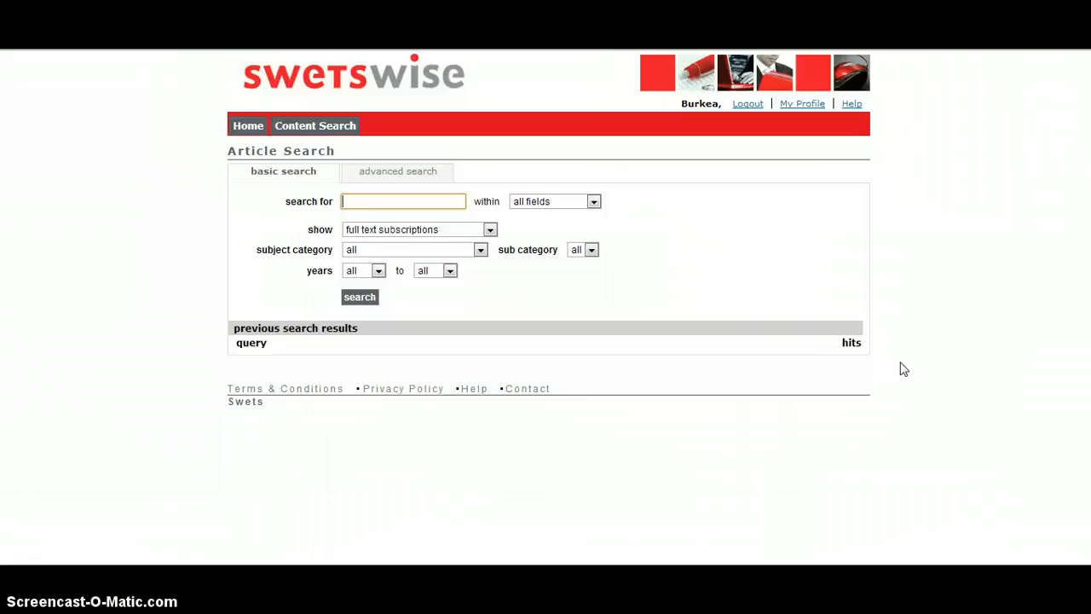
# - Replace the partly typed search terms with 'bim' in the search-for box
pyautogui.write('build')
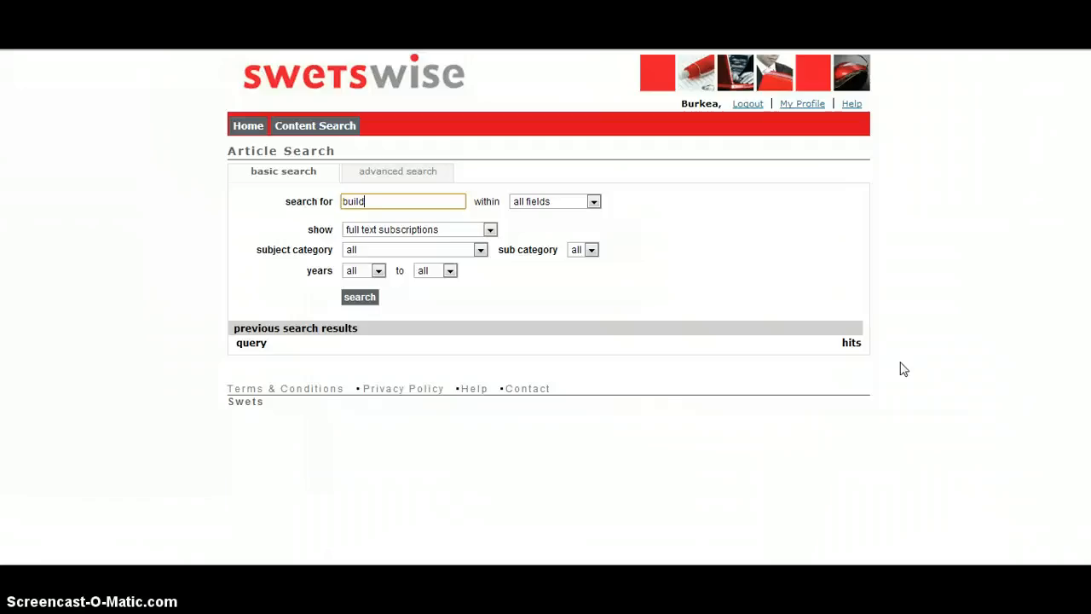
pyautogui.write('ing inf')
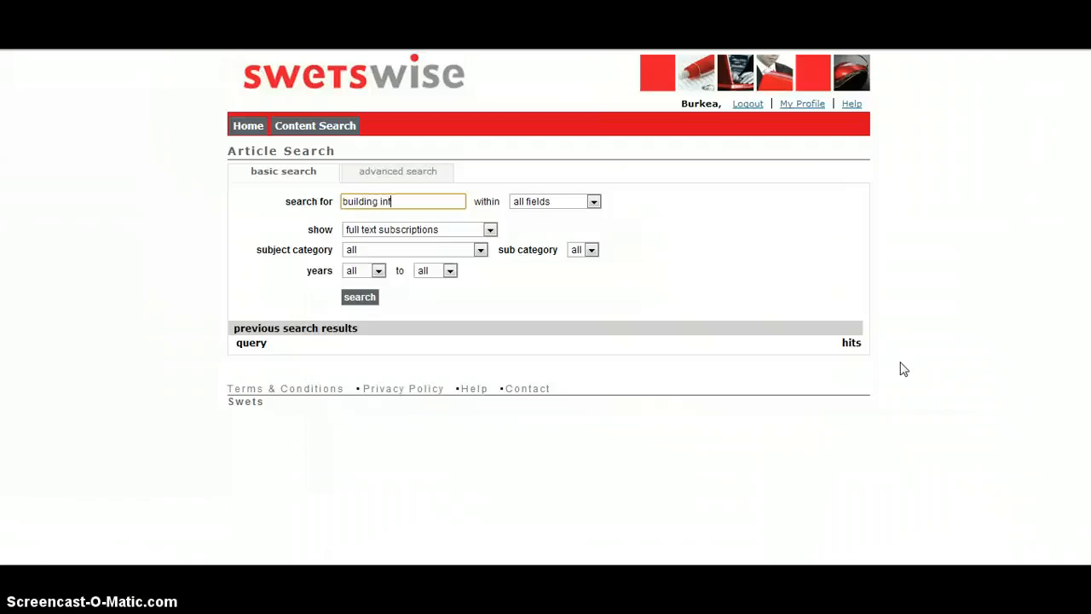
pyautogui.press('BackSpace')
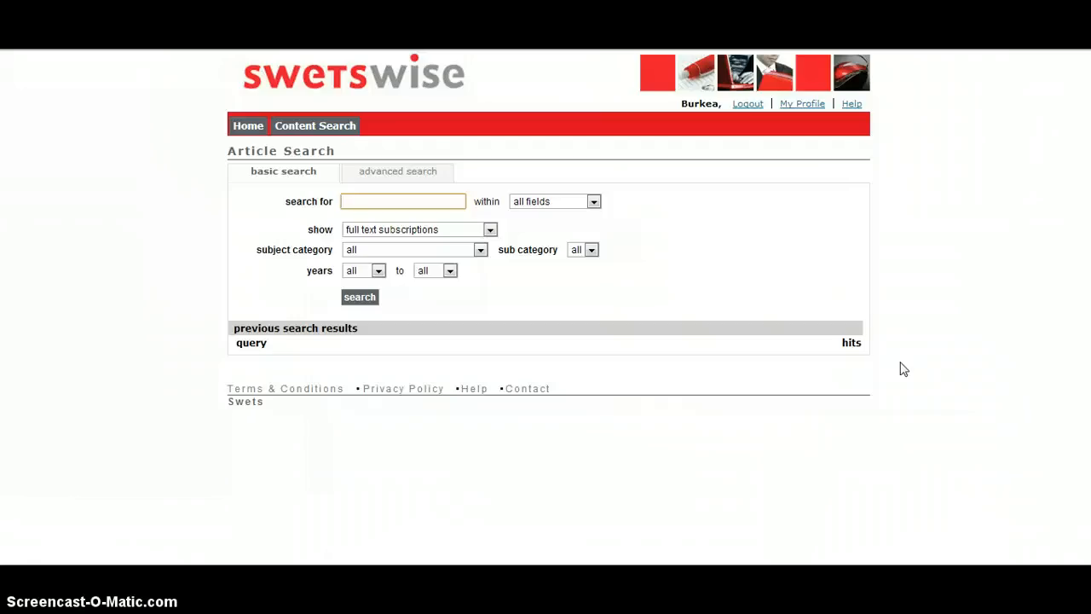
pyautogui.write('bim')
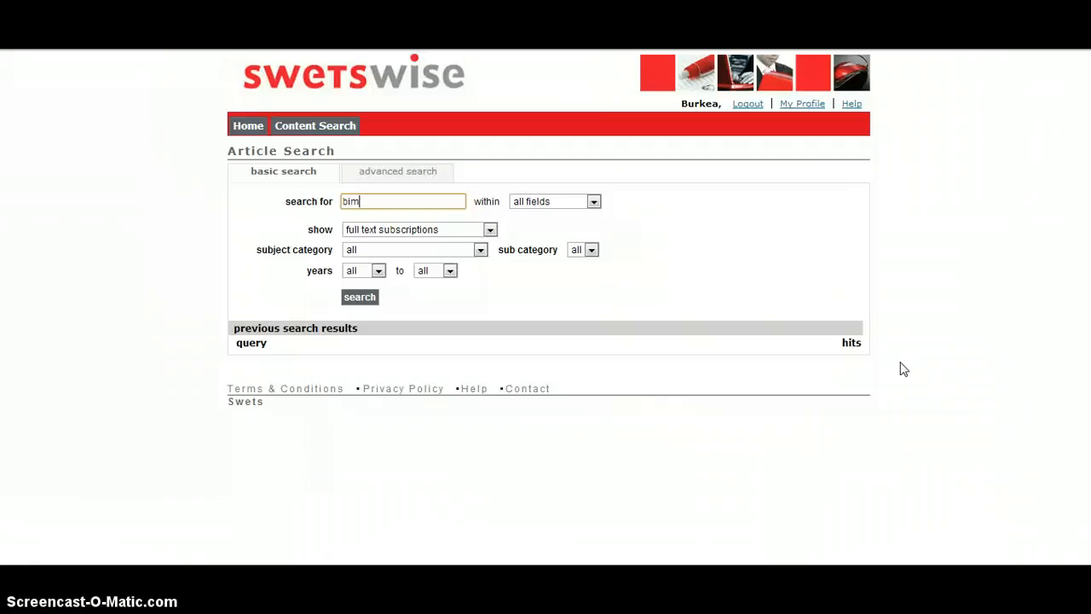
# - Run the article search for 'bim' within all fields, returning 499 results
pyautogui.click(358, 296)
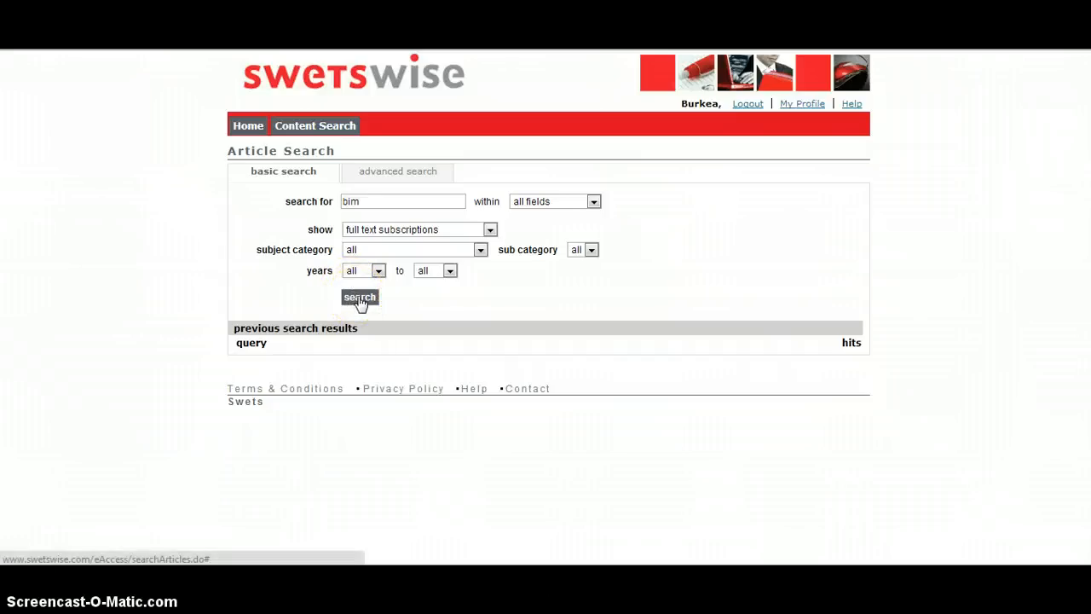
pyautogui.click(358, 297)
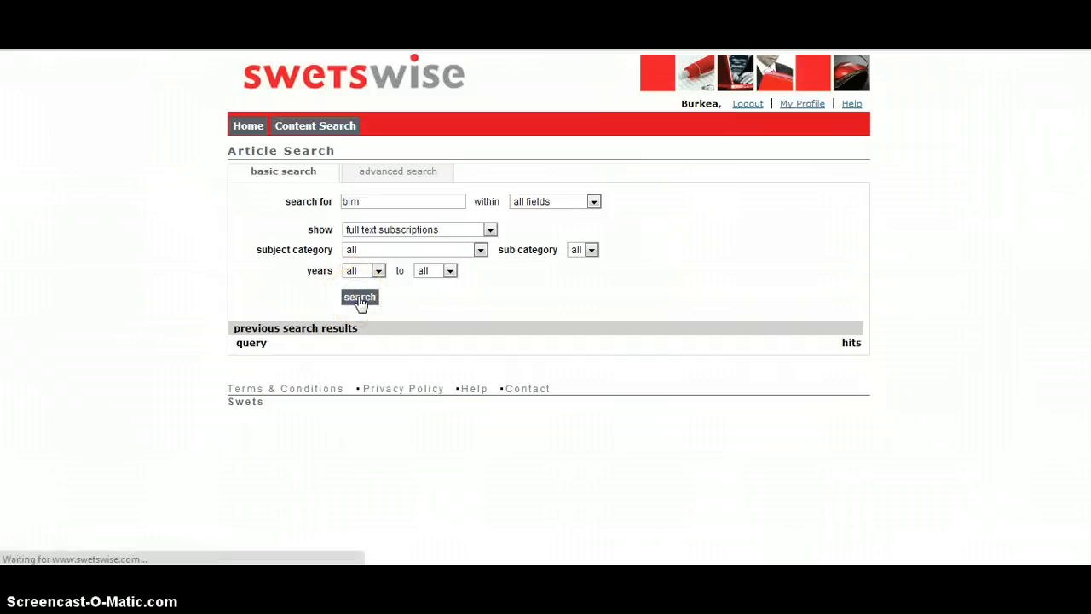
pyautogui.click(358, 296)
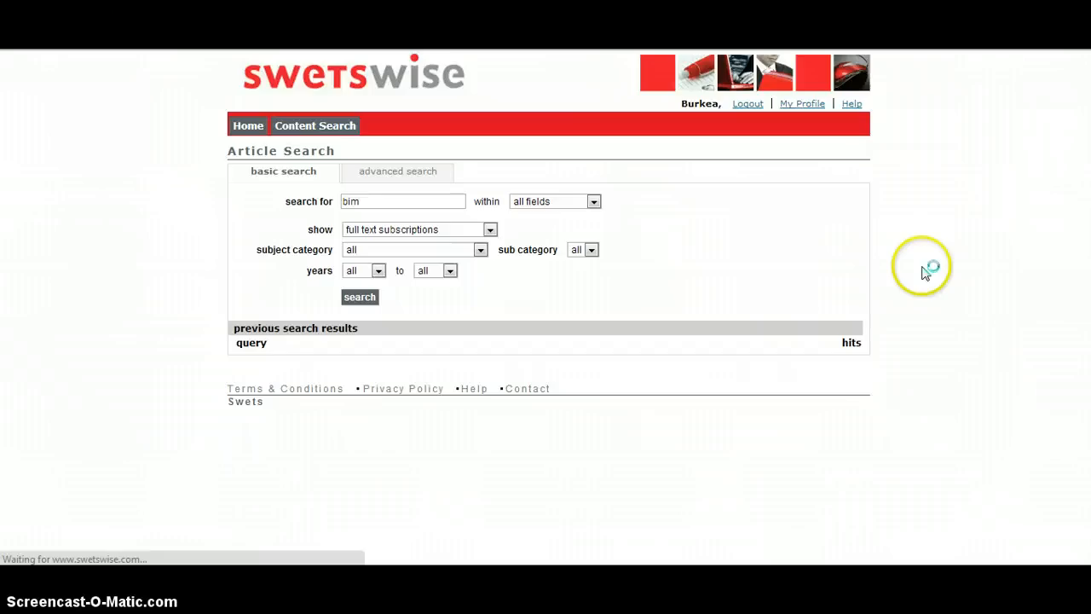
pyautogui.click(358, 297)
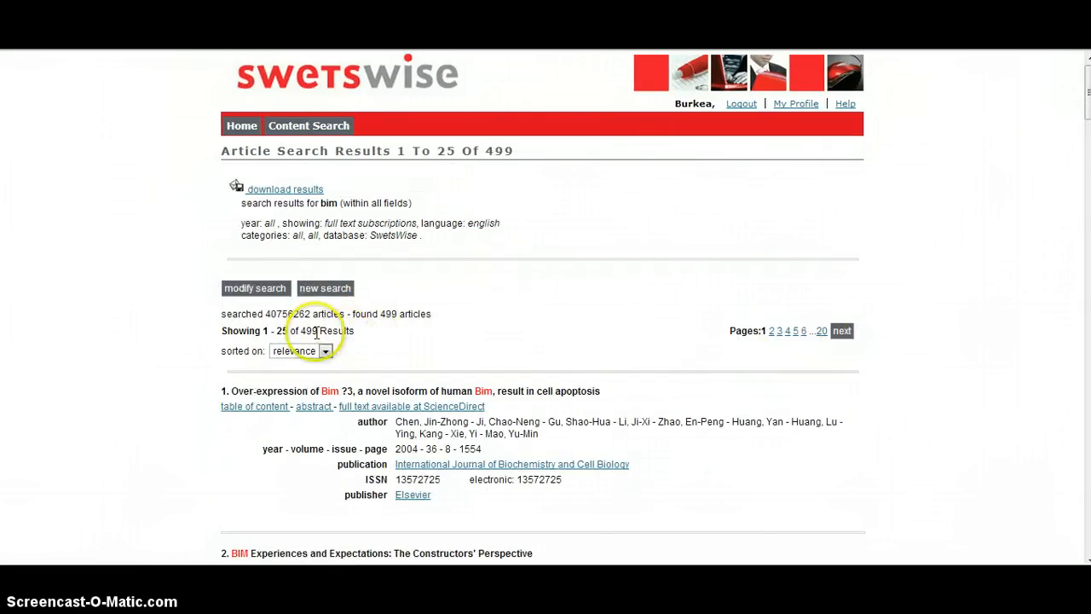
pyautogui.moveTo(600, 322)
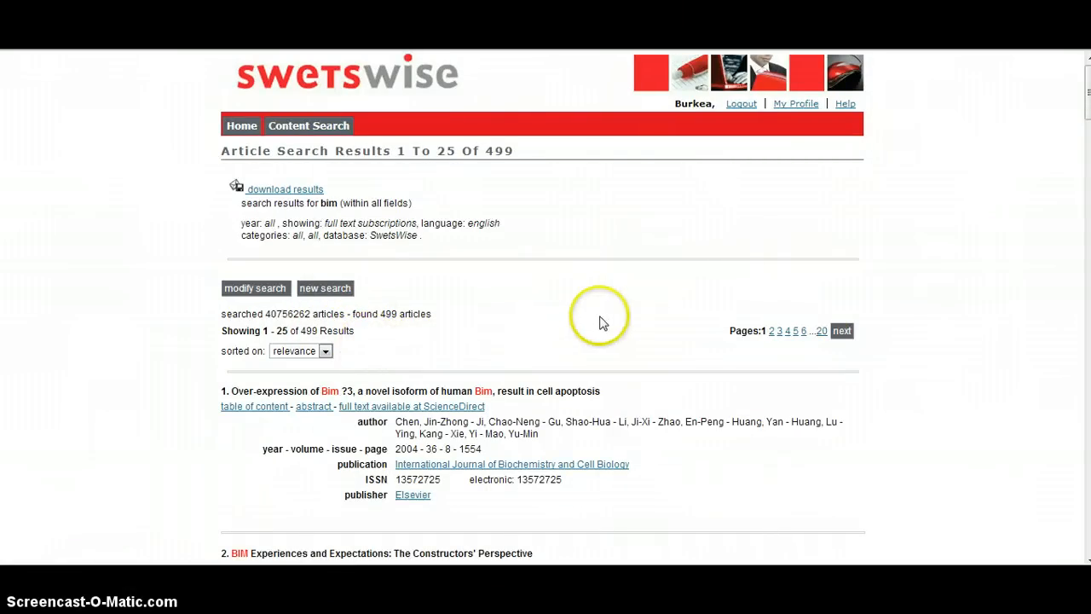
# - Scroll the 499 'bim' results through records 4–6 and back to the top
pyautogui.scroll(-3)
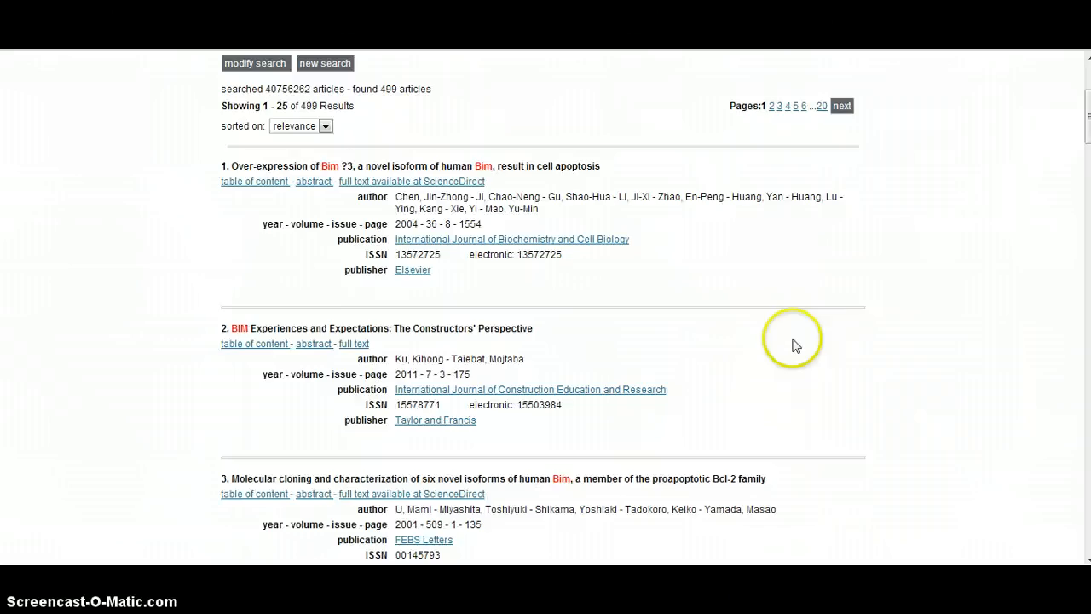
pyautogui.moveTo(798, 341)
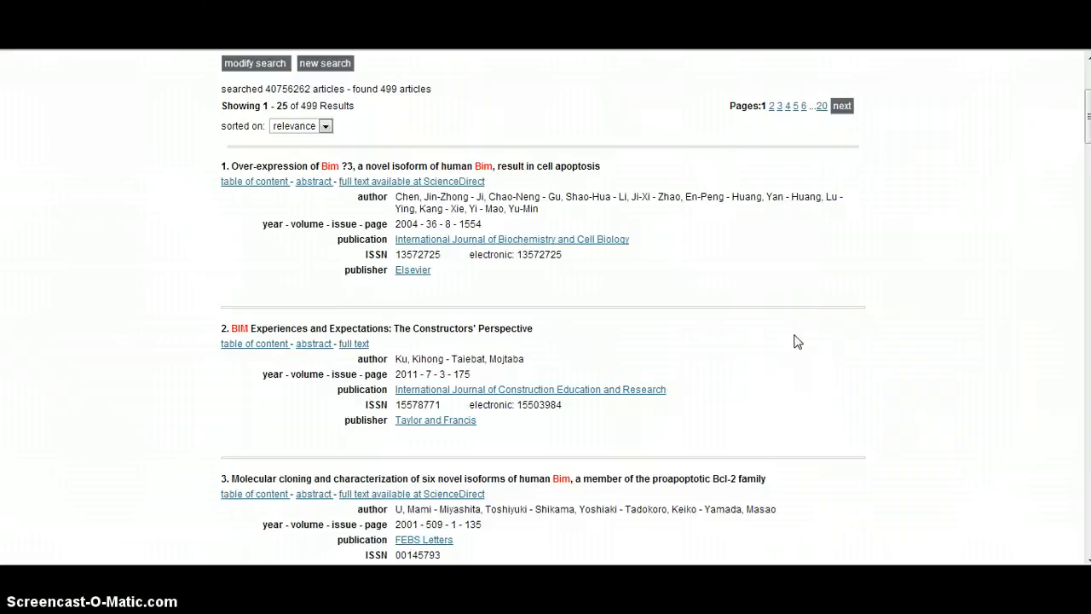
pyautogui.moveTo(617, 262)
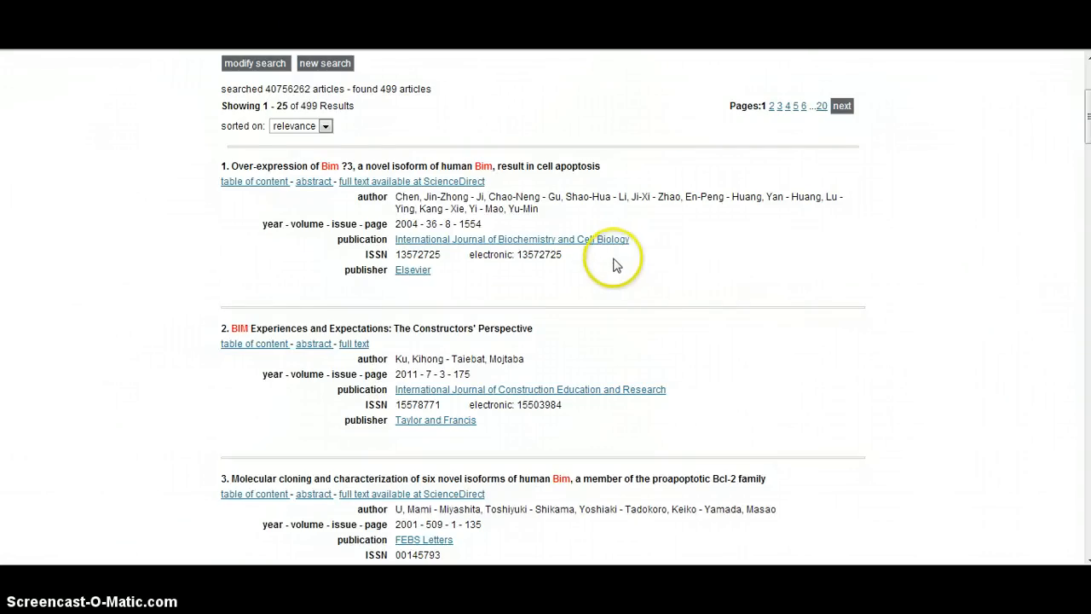
pyautogui.scroll(-3)
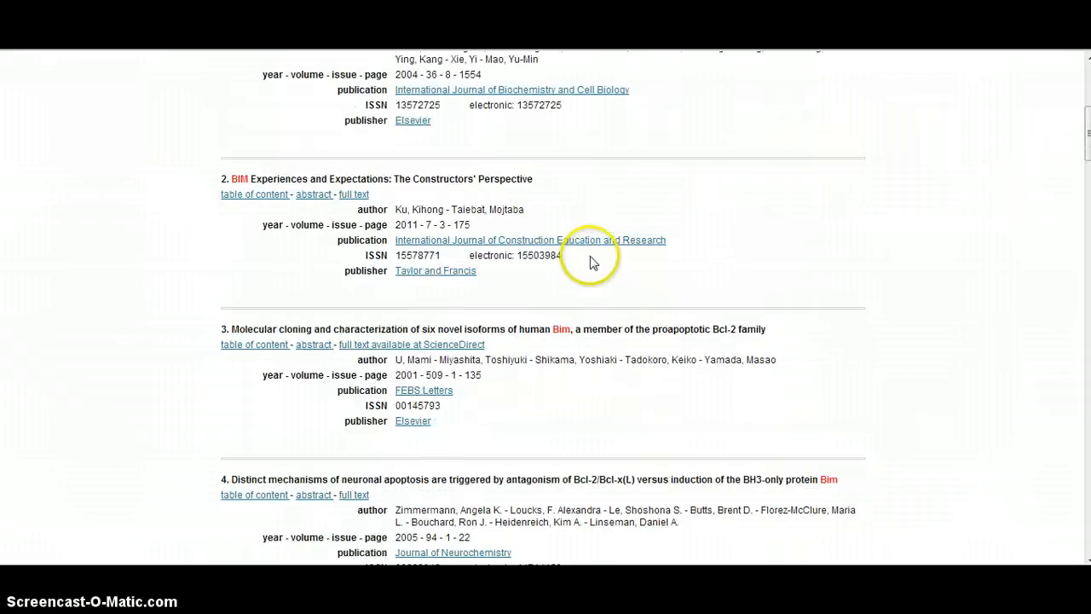
pyautogui.scroll(-3)
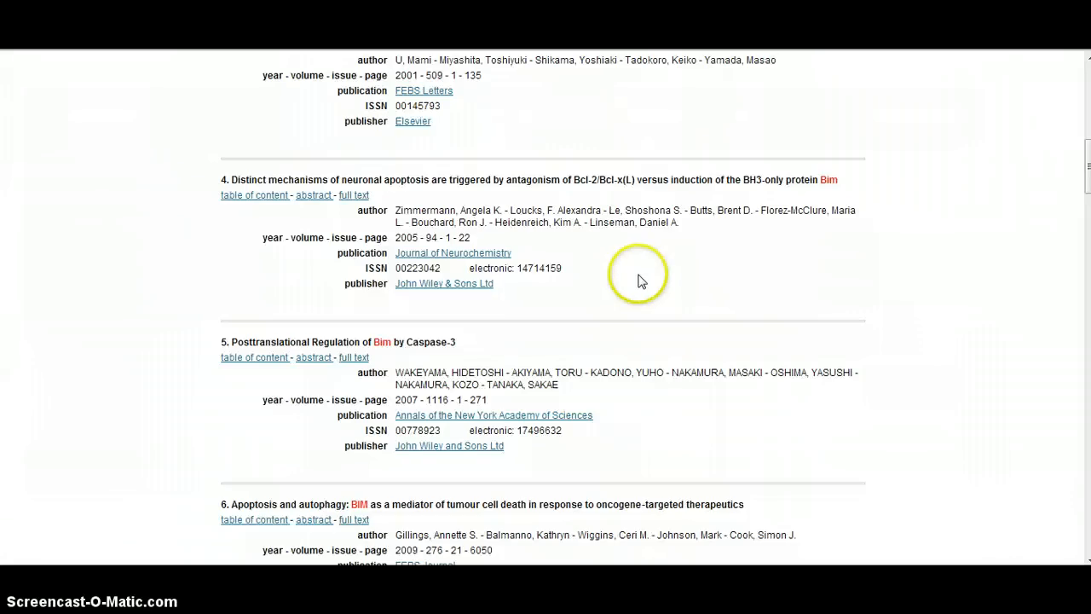
pyautogui.scroll(3)
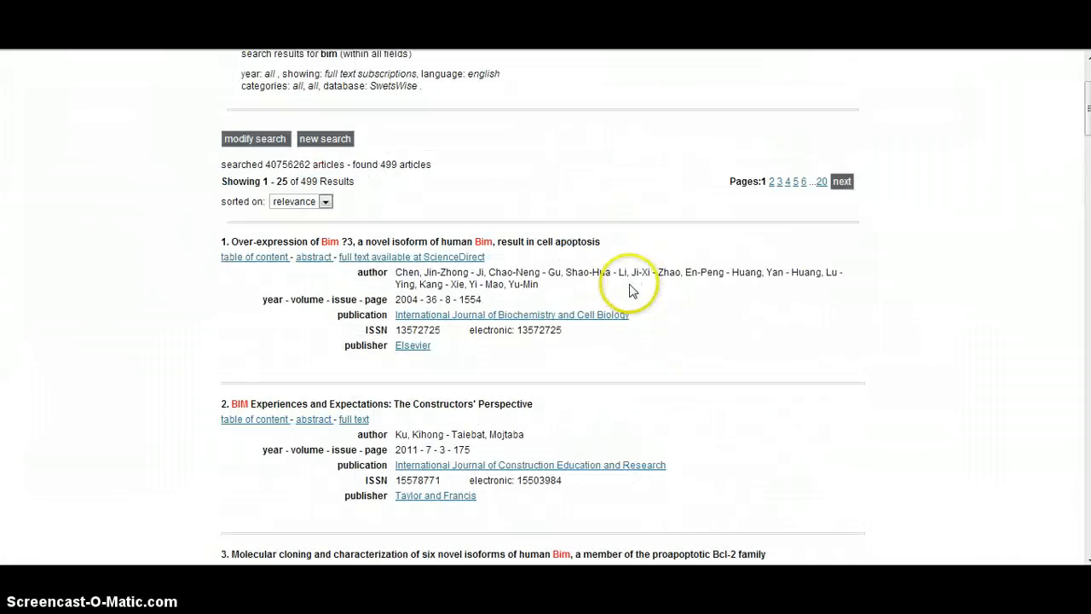
pyautogui.moveTo(605, 331)
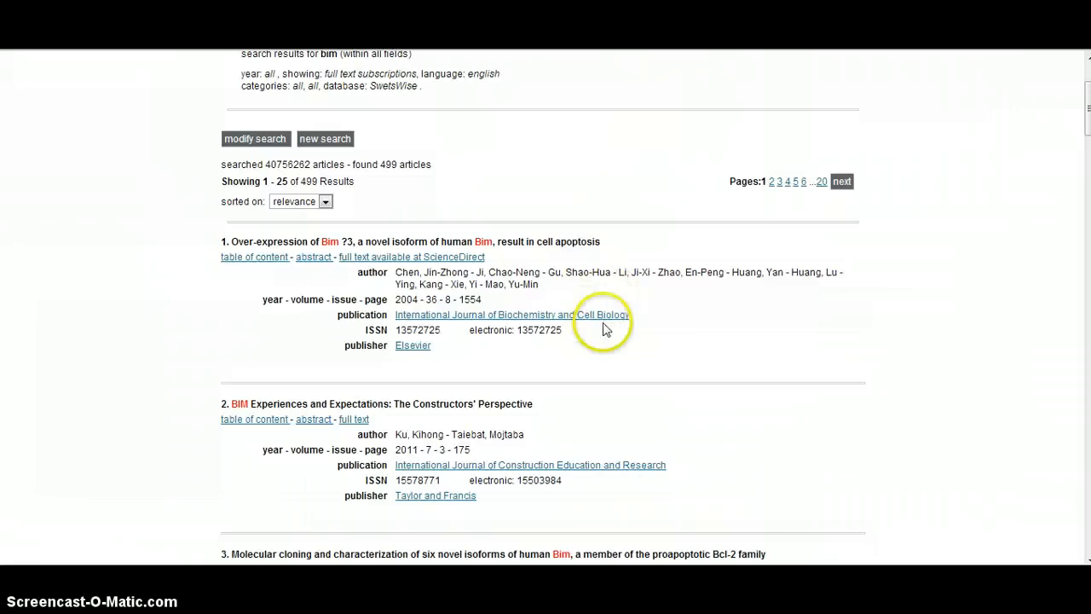
pyautogui.scroll(-3)
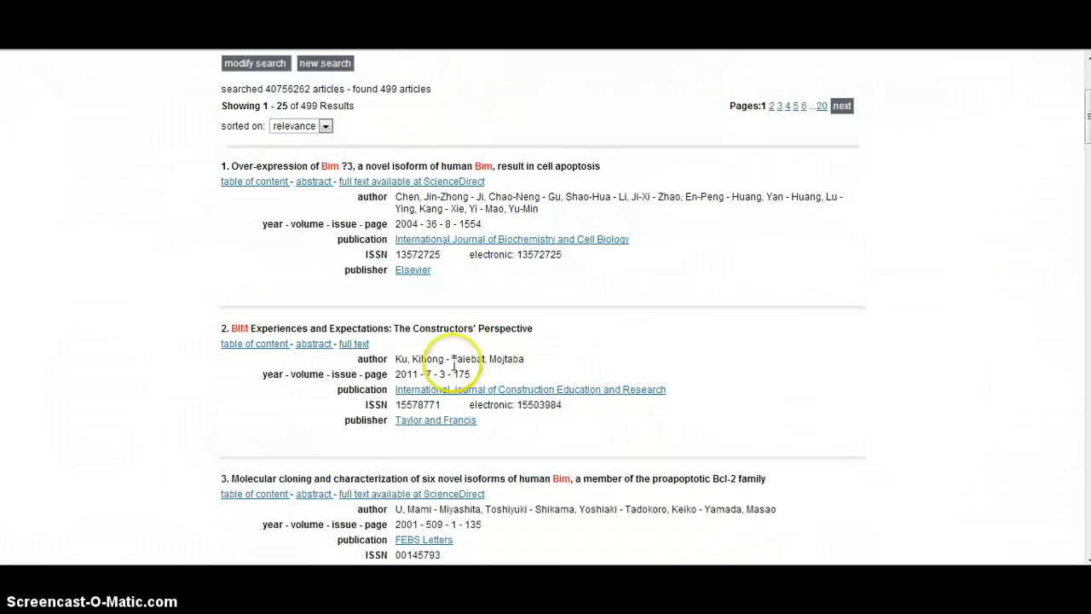
pyautogui.moveTo(236, 341)
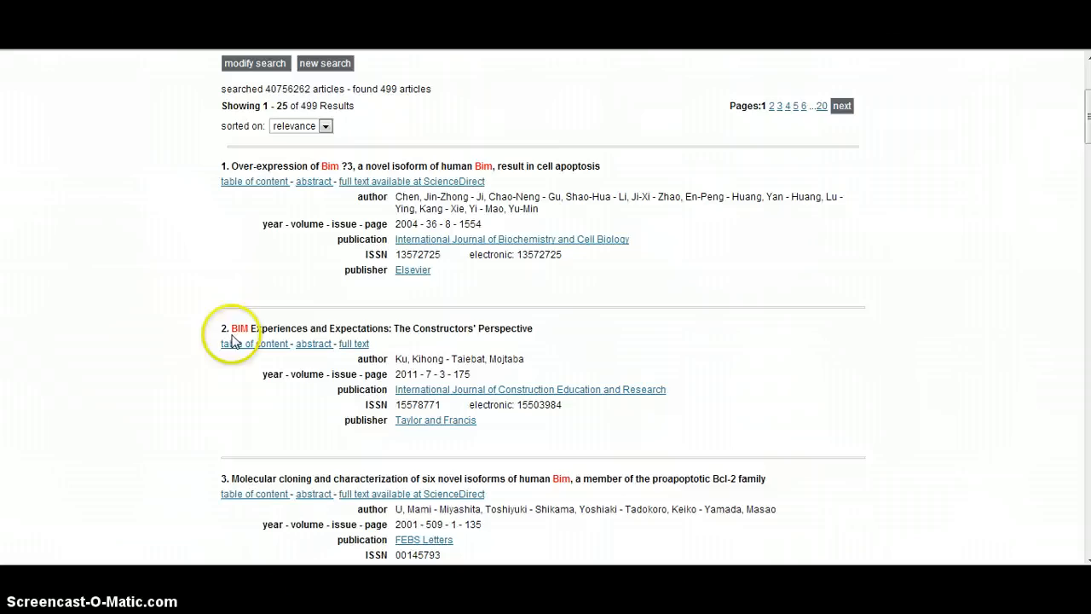
pyautogui.moveTo(337, 332)
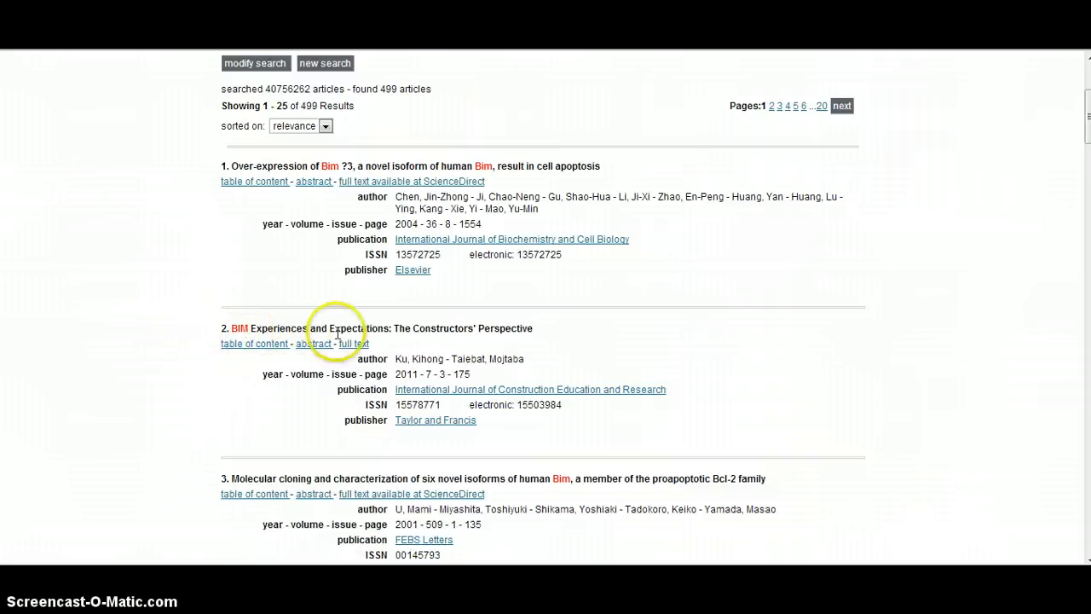
pyautogui.moveTo(529, 341)
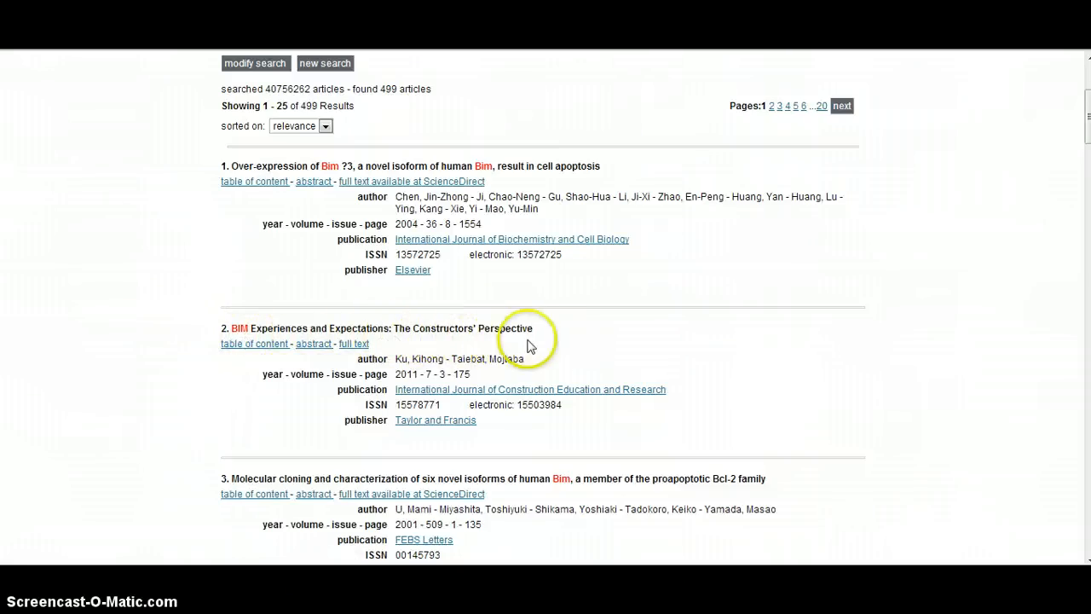
pyautogui.moveTo(316, 395)
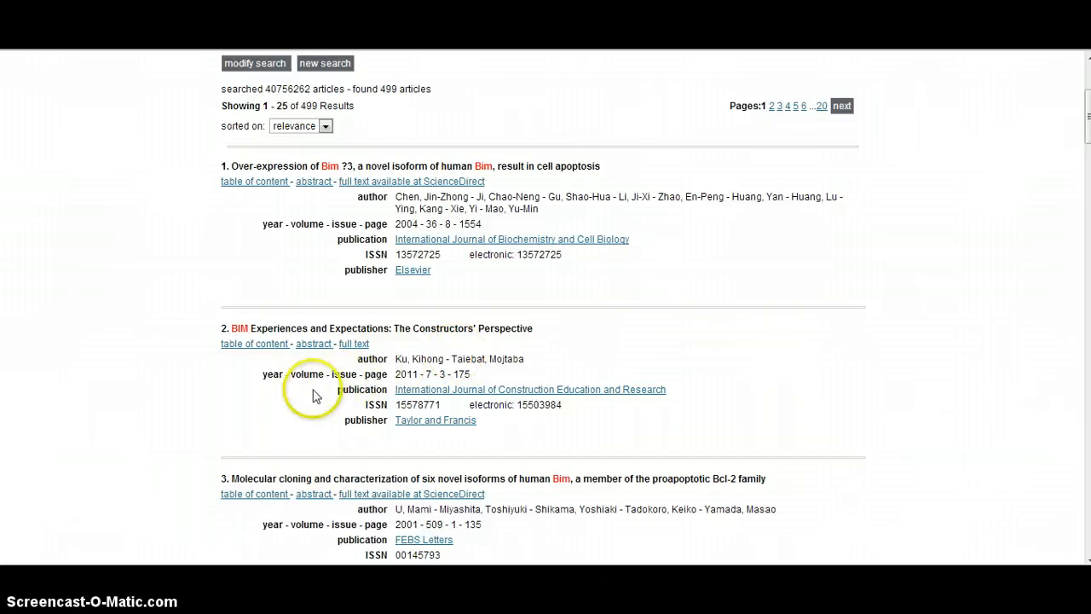
# - Read the abstract of result 2, 'BIM Experiences and Expectations', then go to its full text
pyautogui.click(314, 344)
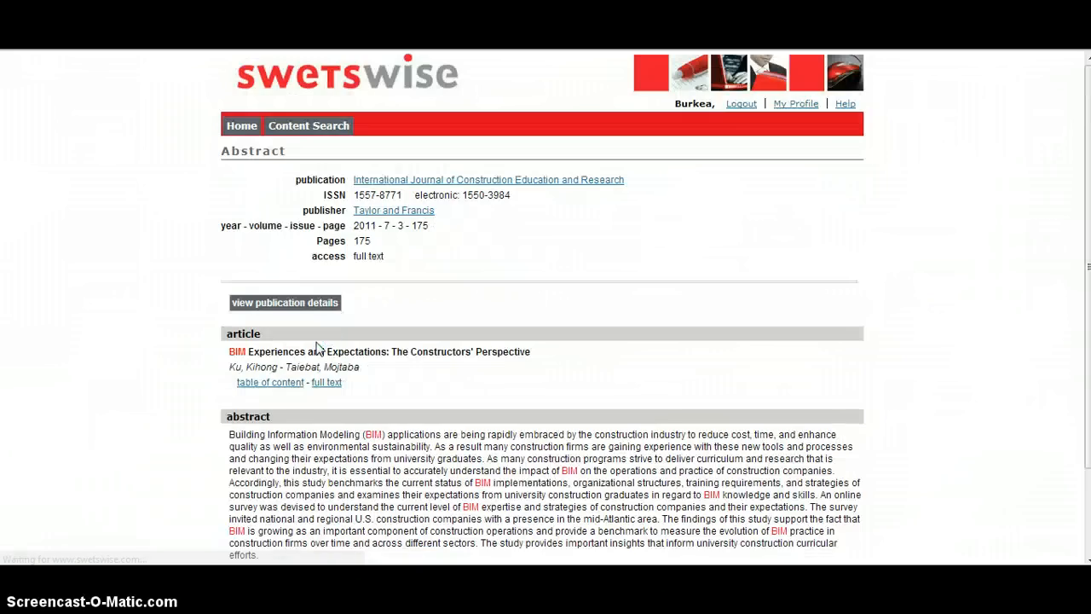
pyautogui.scroll(-3)
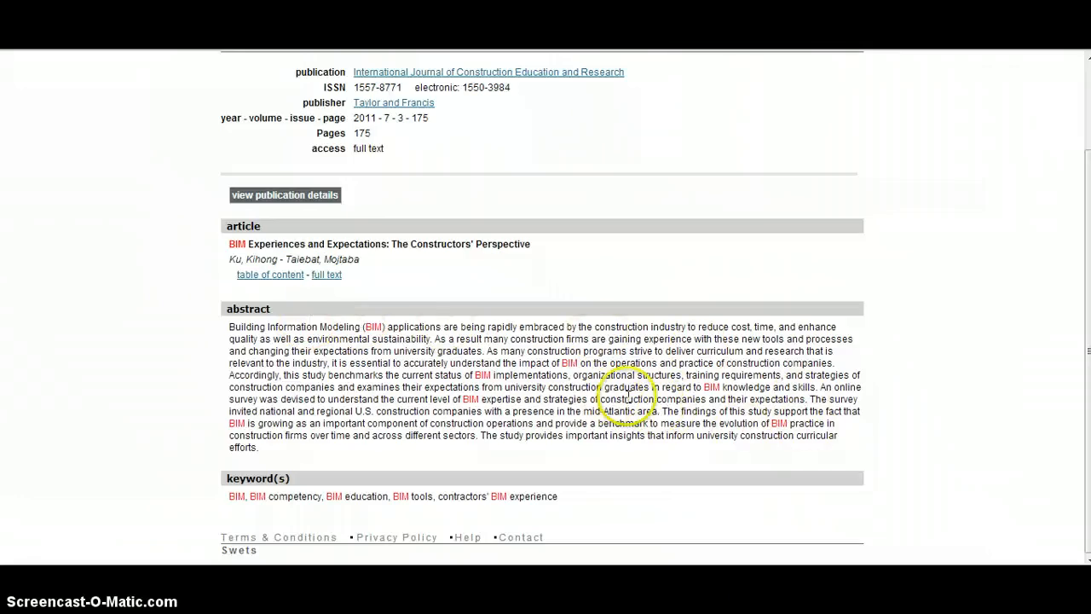
pyautogui.moveTo(746, 457)
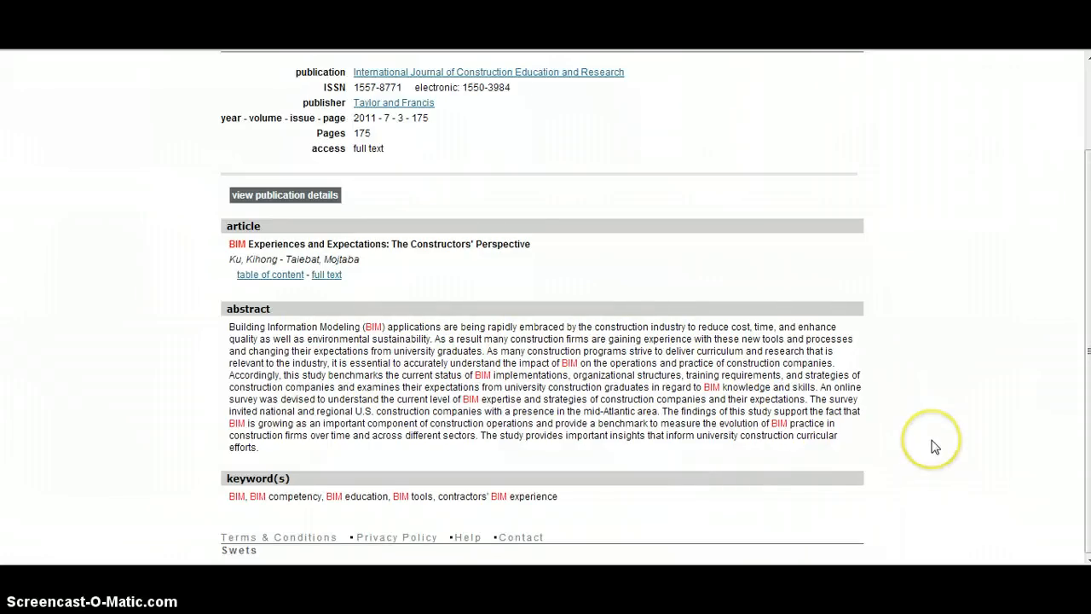
pyautogui.moveTo(344, 290)
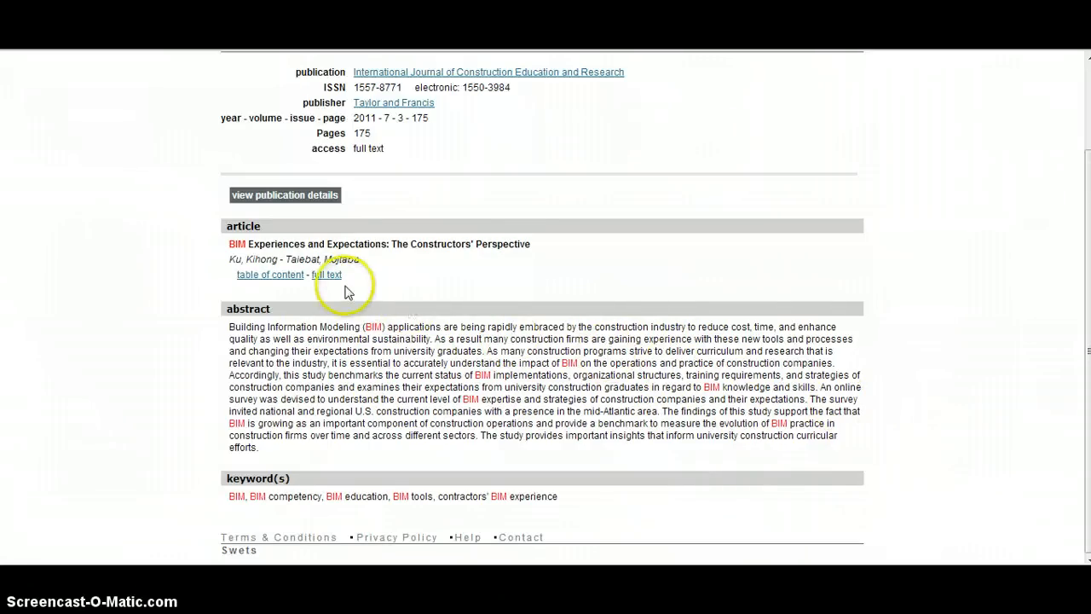
pyautogui.click(328, 275)
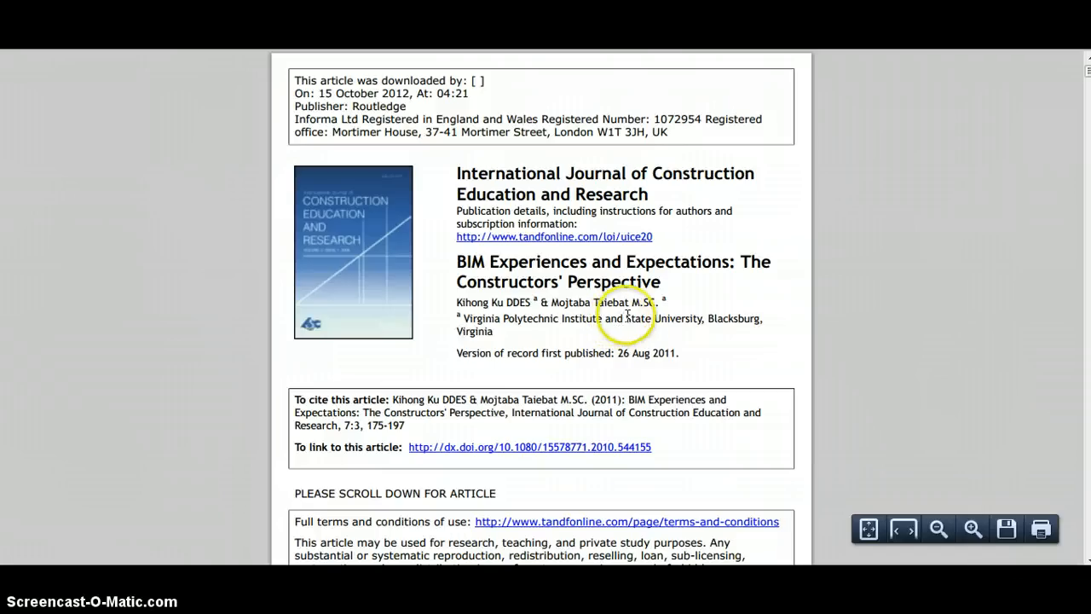
pyautogui.moveTo(714, 333)
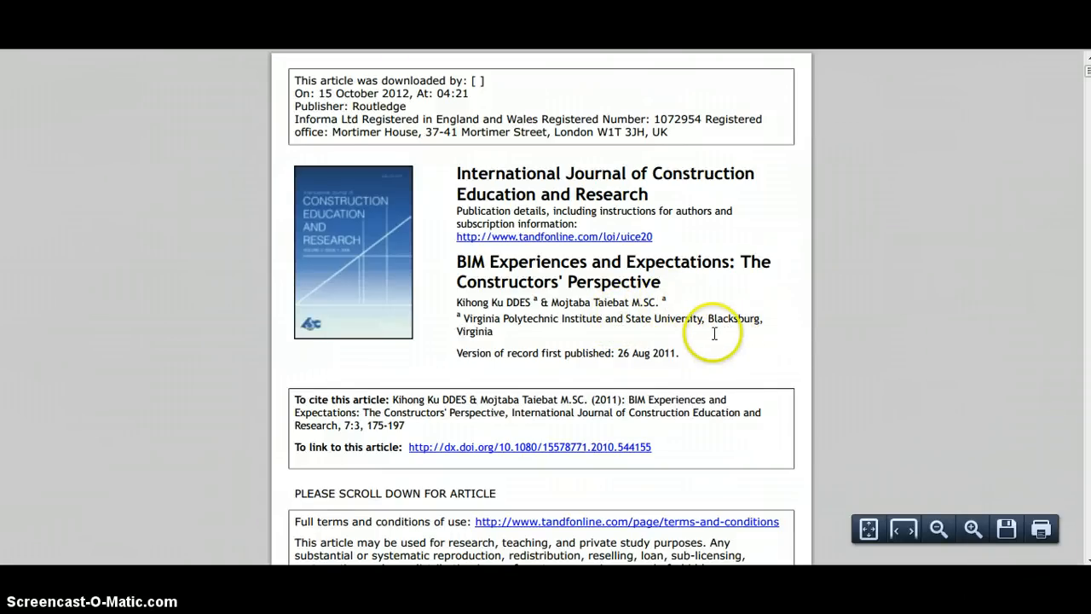
pyautogui.moveTo(726, 341)
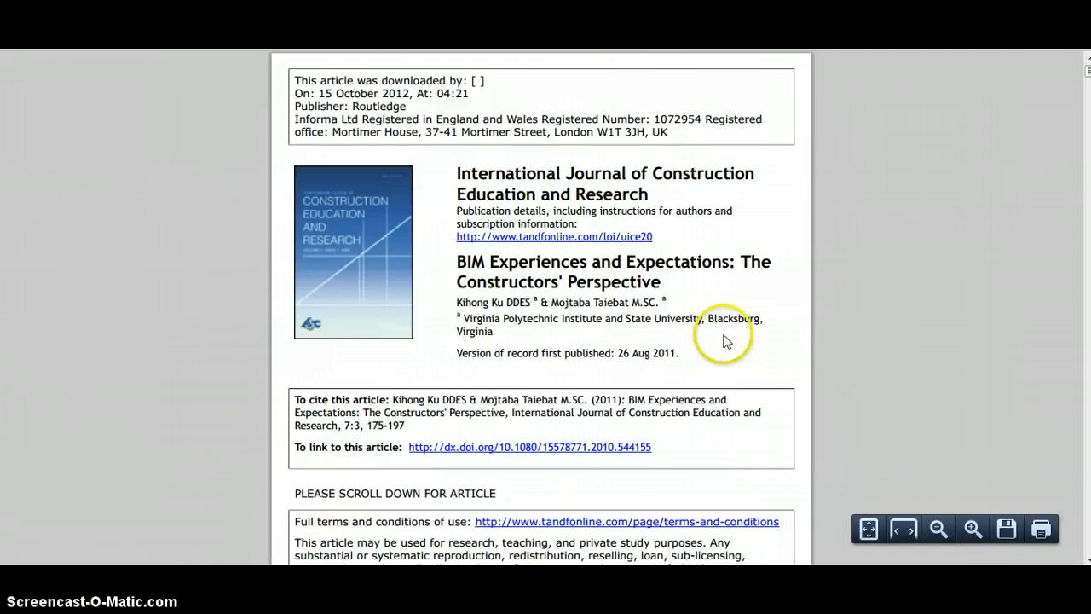
# - Scroll the PDF past its download cover sheet into the article pages and back up
pyautogui.scroll(-3)
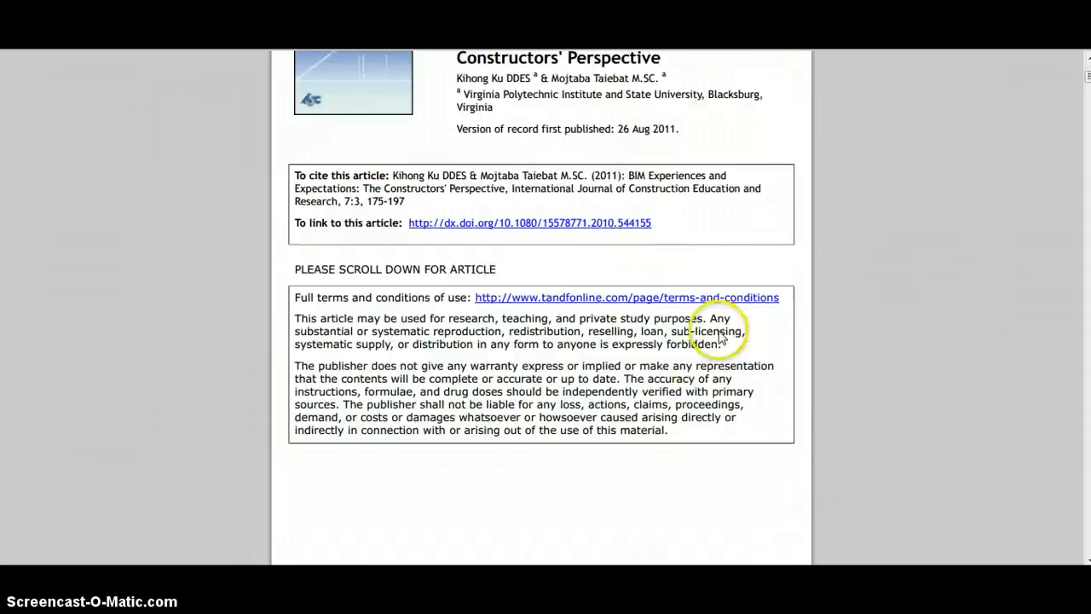
pyautogui.scroll(-3)
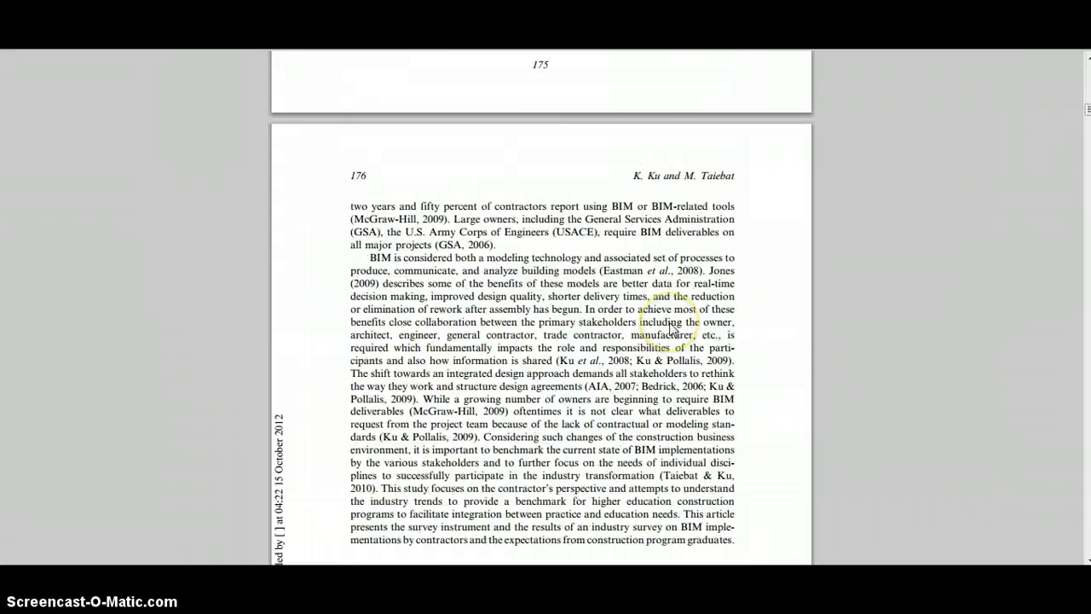
pyautogui.scroll(3)
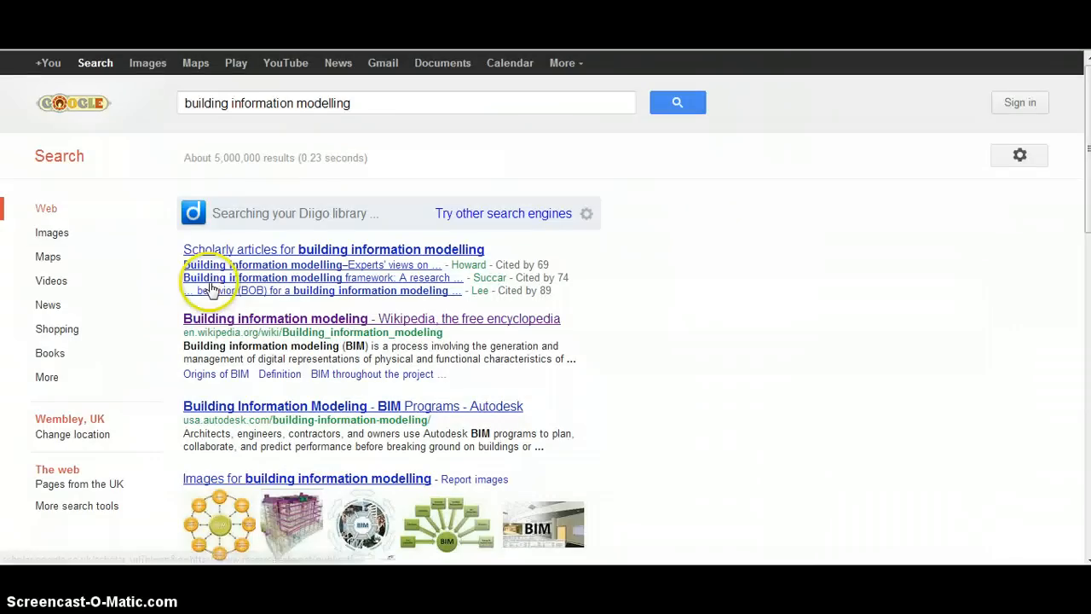
pyautogui.moveTo(736, 414)
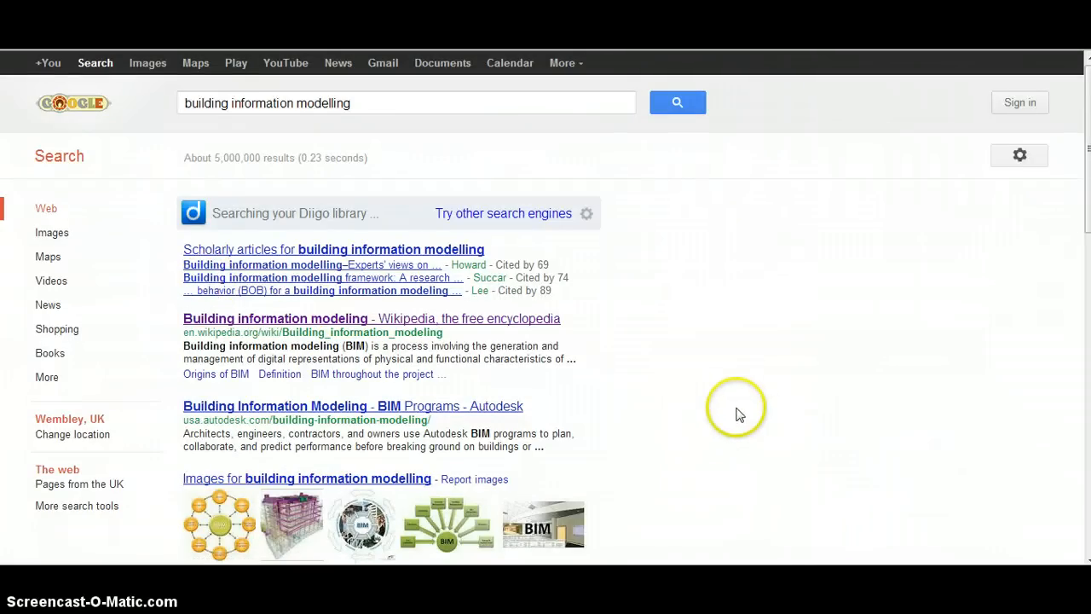
pyautogui.moveTo(668, 358)
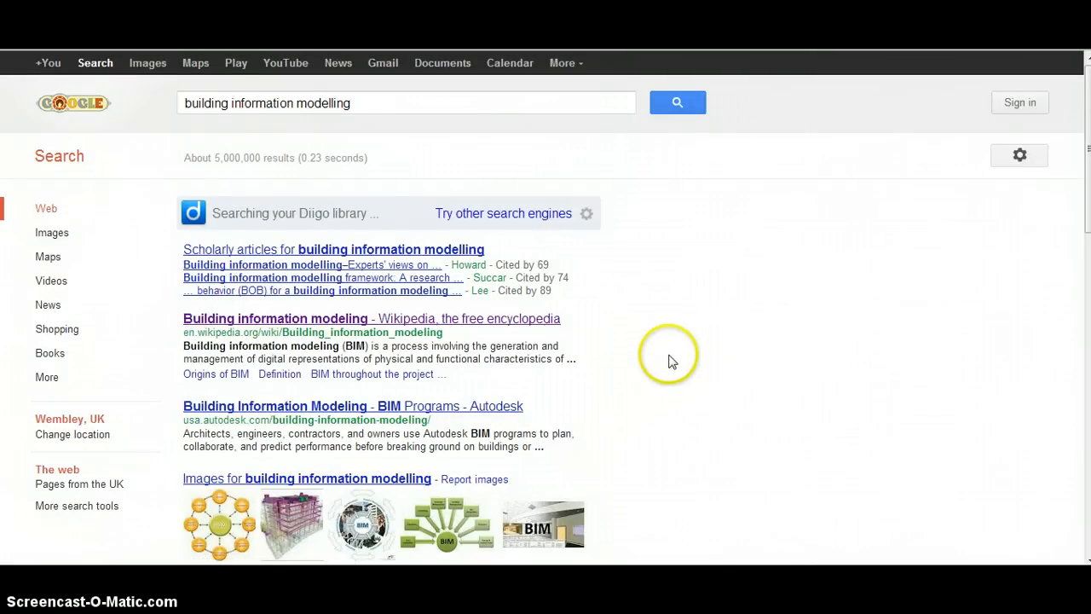
pyautogui.moveTo(566, 62)
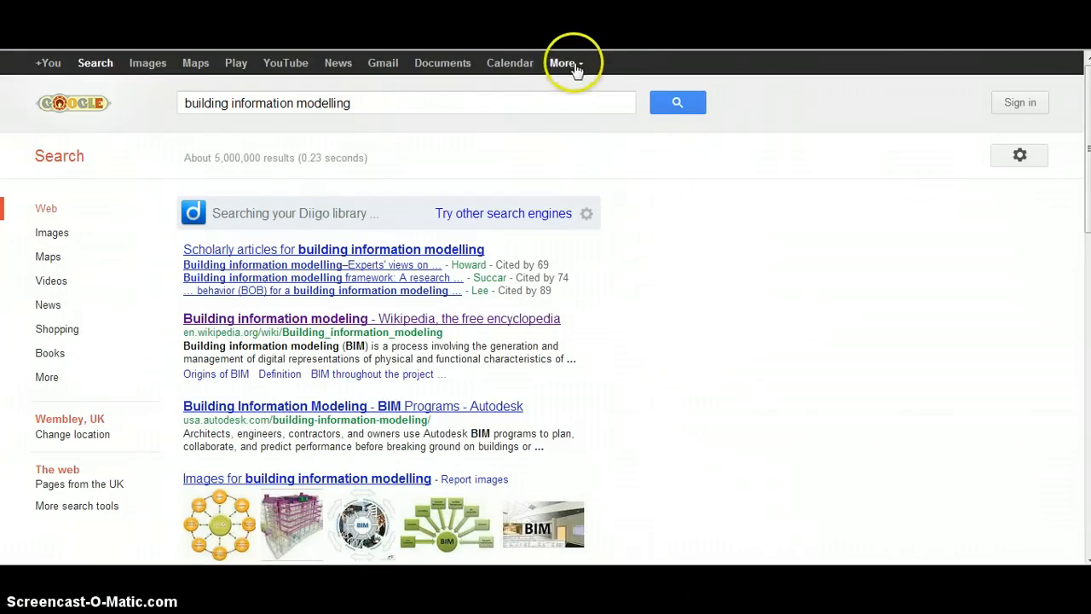
pyautogui.moveTo(422, 89)
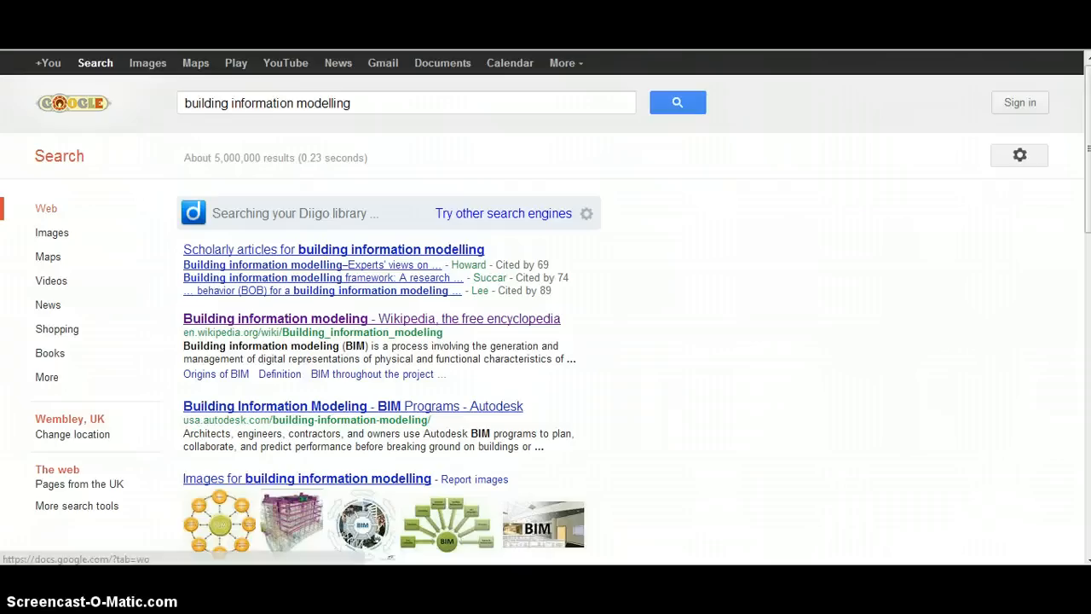
pyautogui.moveTo(562, 61)
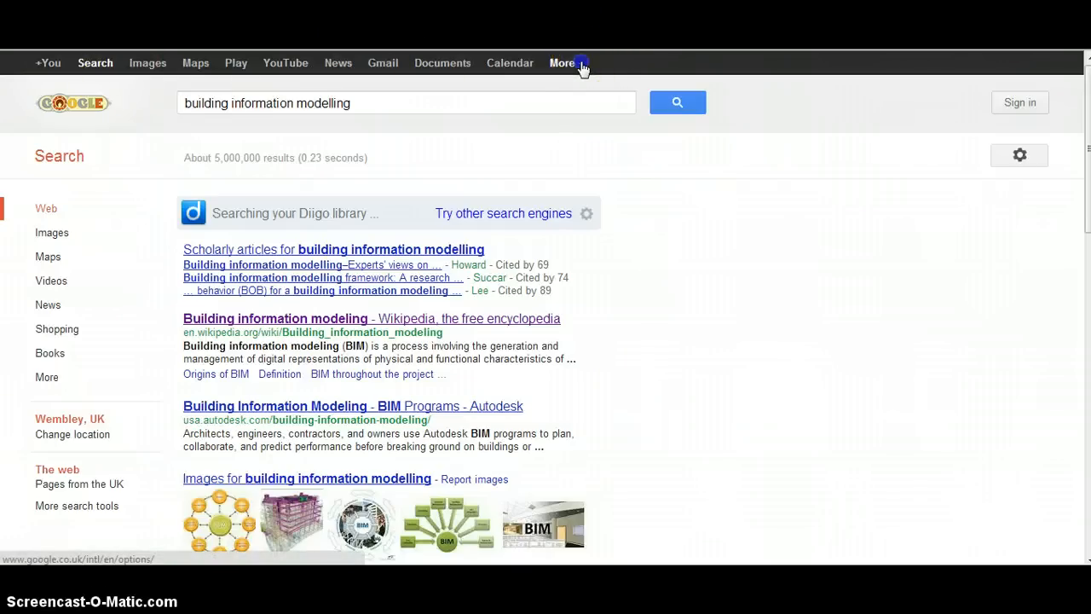
# - Show the More dropdown of Google services (Translate, Books, Blogger) over the results page
pyautogui.click(562, 61)
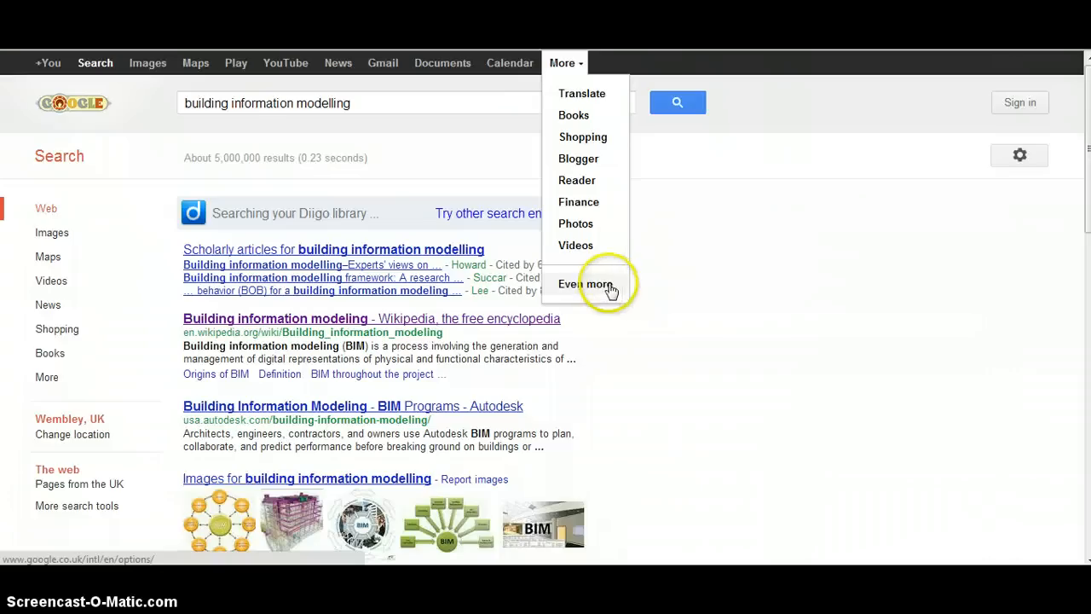
# - Go to 'Even more' for the full products page and scroll to the Specialised Search section
pyautogui.click(583, 283)
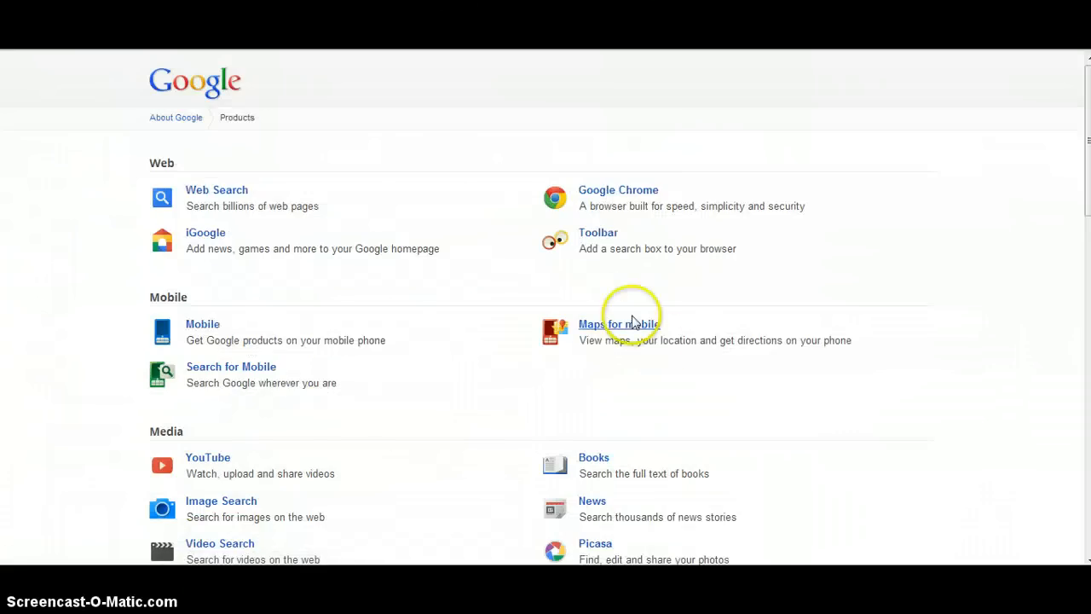
pyautogui.scroll(-3)
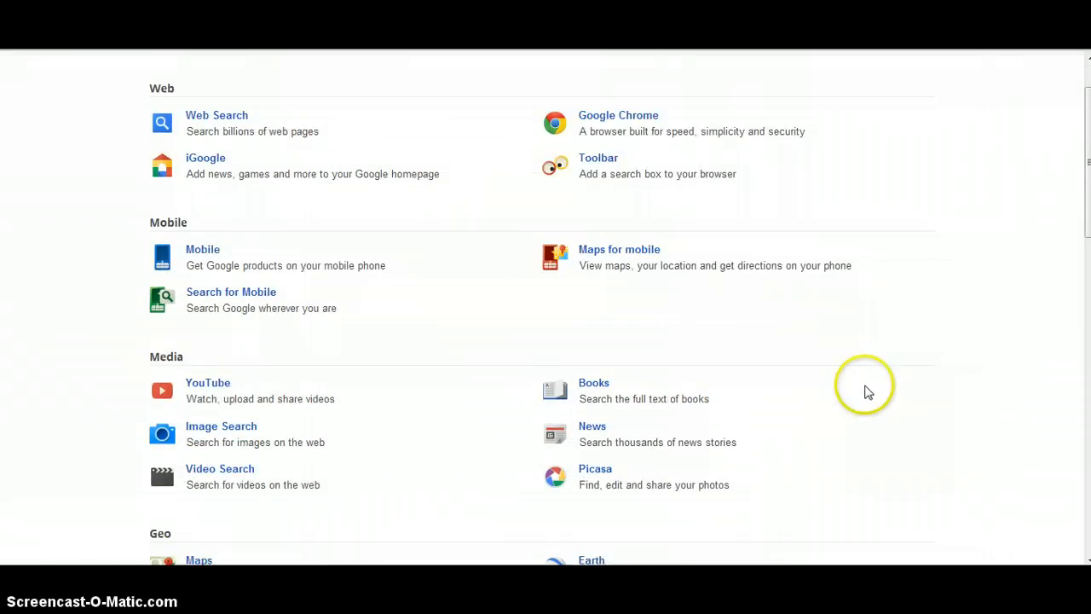
pyautogui.scroll(-3)
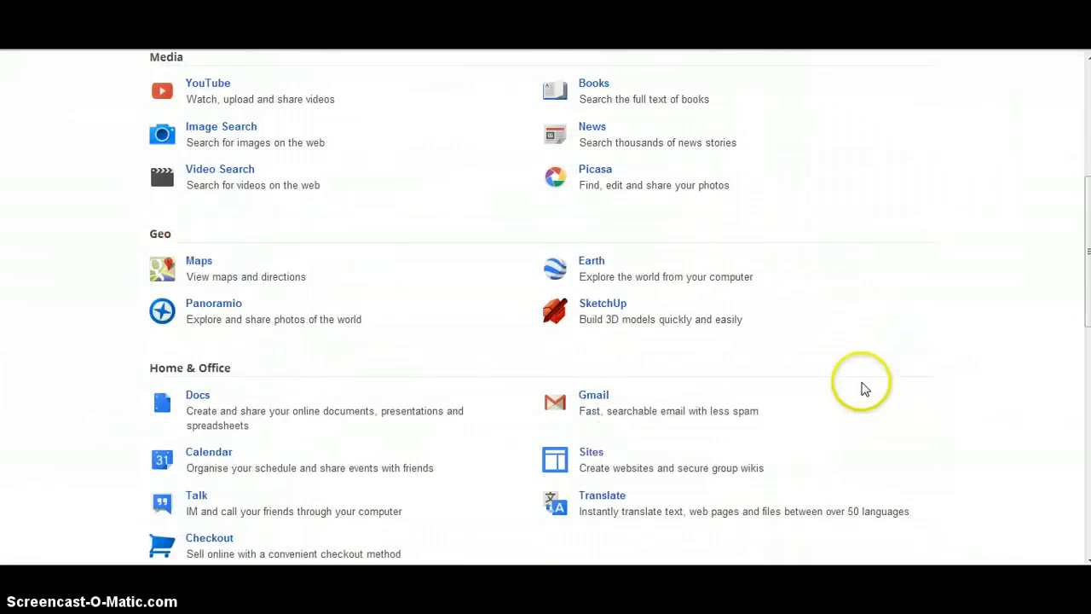
pyautogui.scroll(-3)
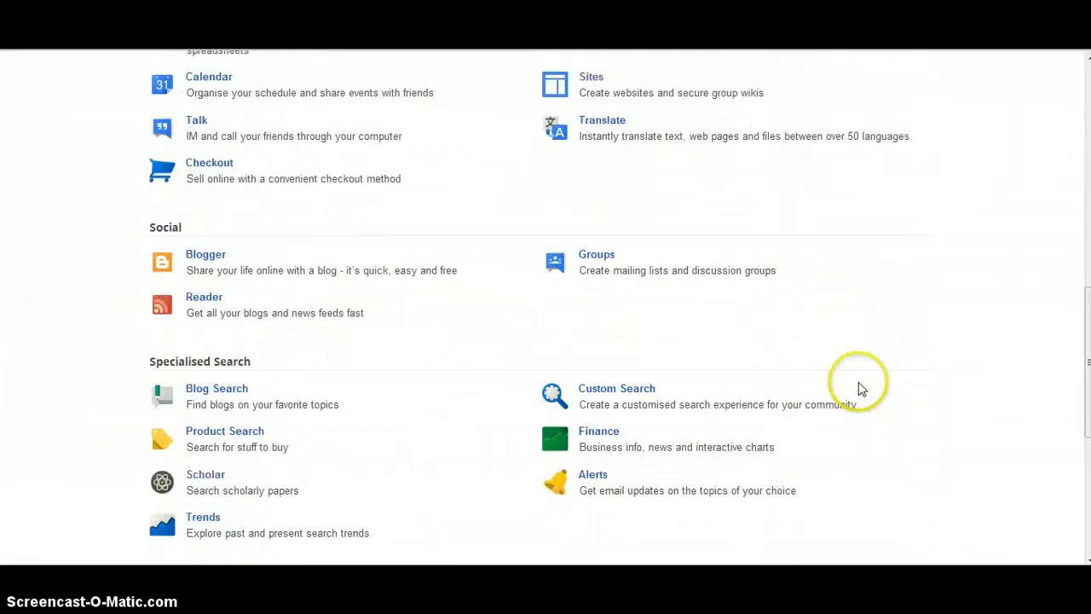
pyautogui.moveTo(859, 391)
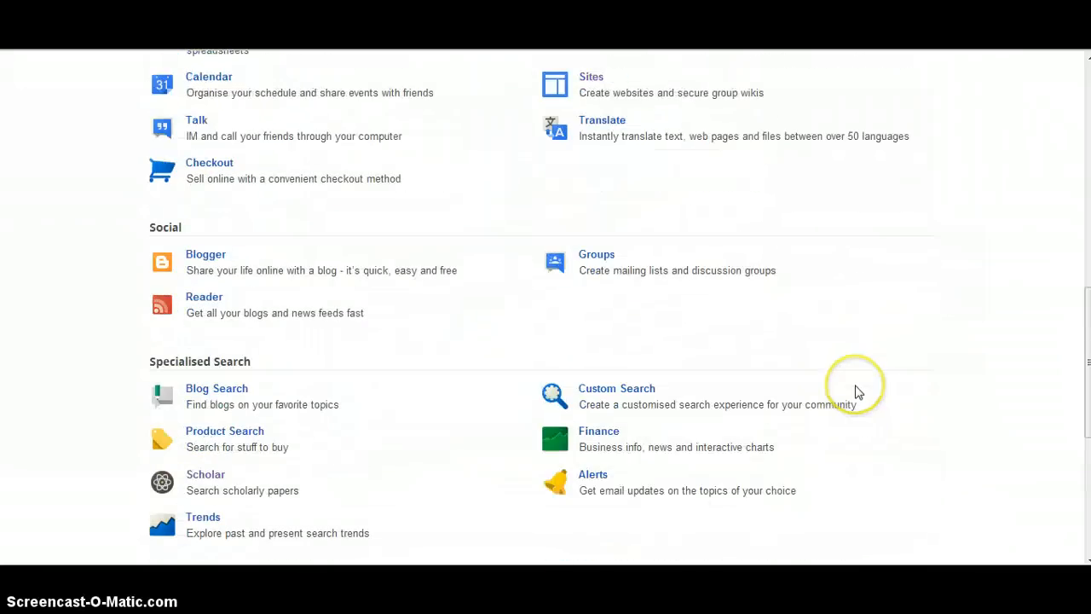
pyautogui.scroll(-3)
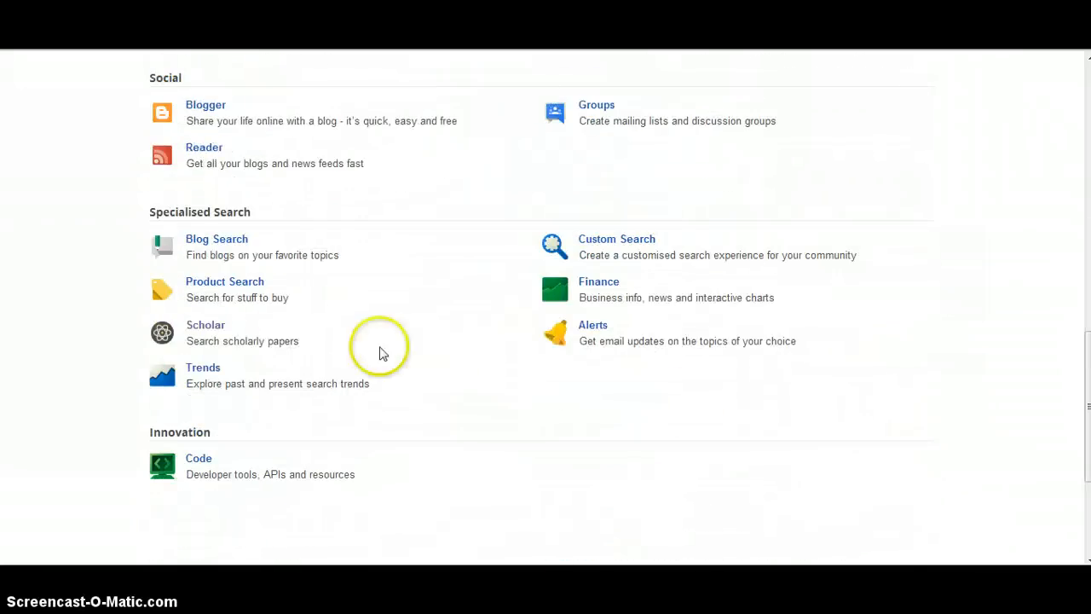
# - Go to Google Scholar and enter 'building information modelling' as the query
pyautogui.click(205, 324)
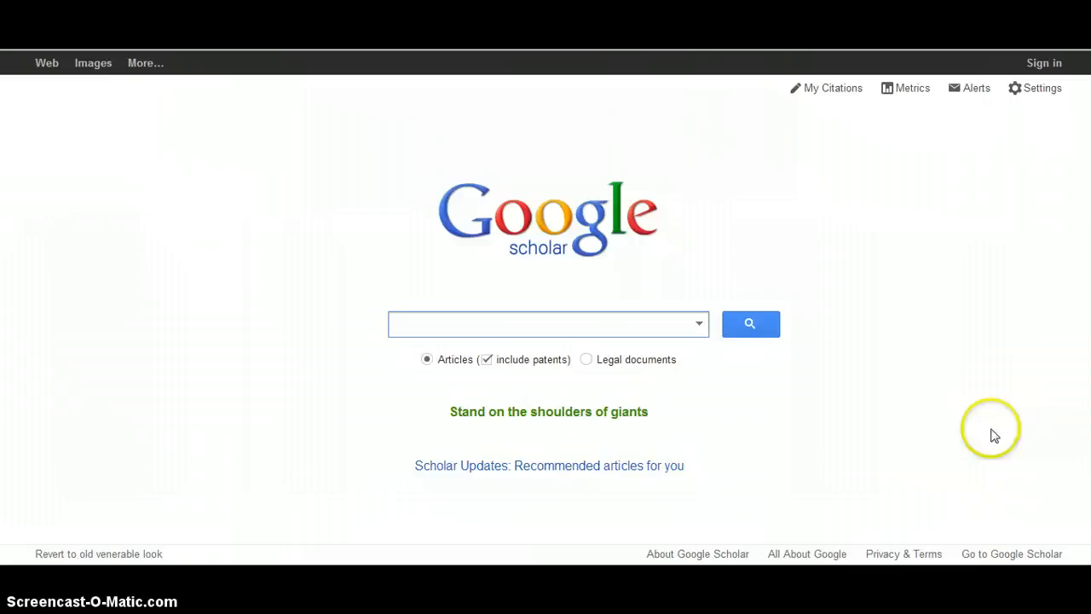
pyautogui.moveTo(963, 402)
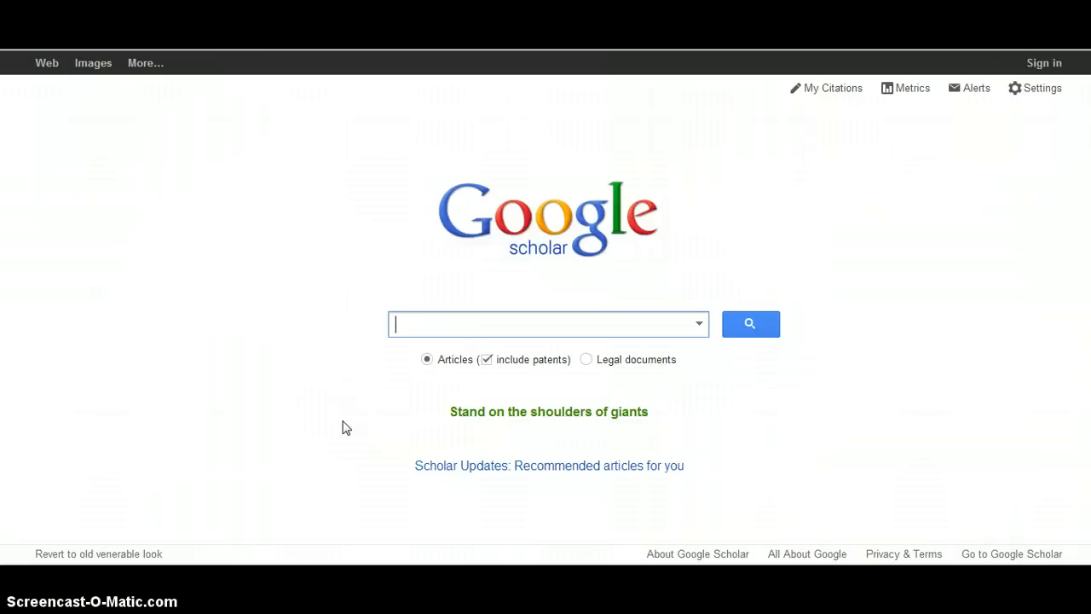
pyautogui.write('b')
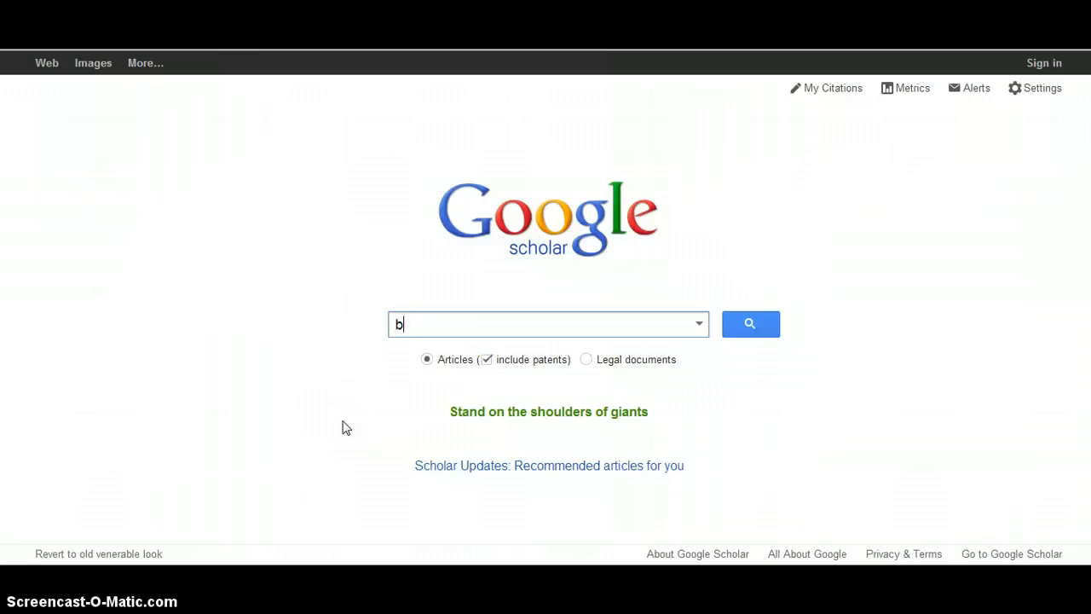
pyautogui.write('uildi')
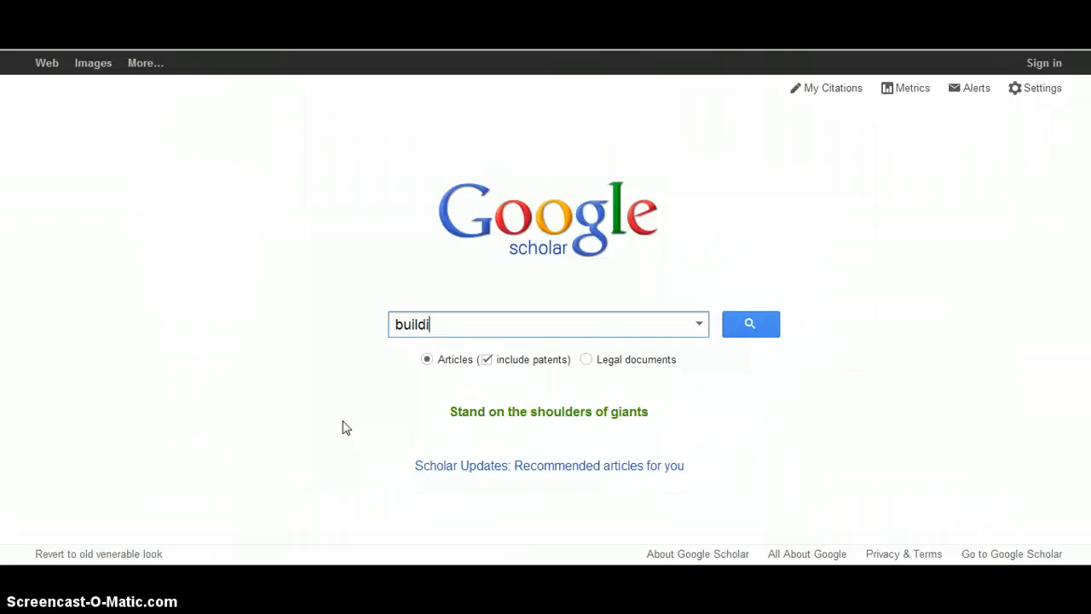
pyautogui.write('ng')
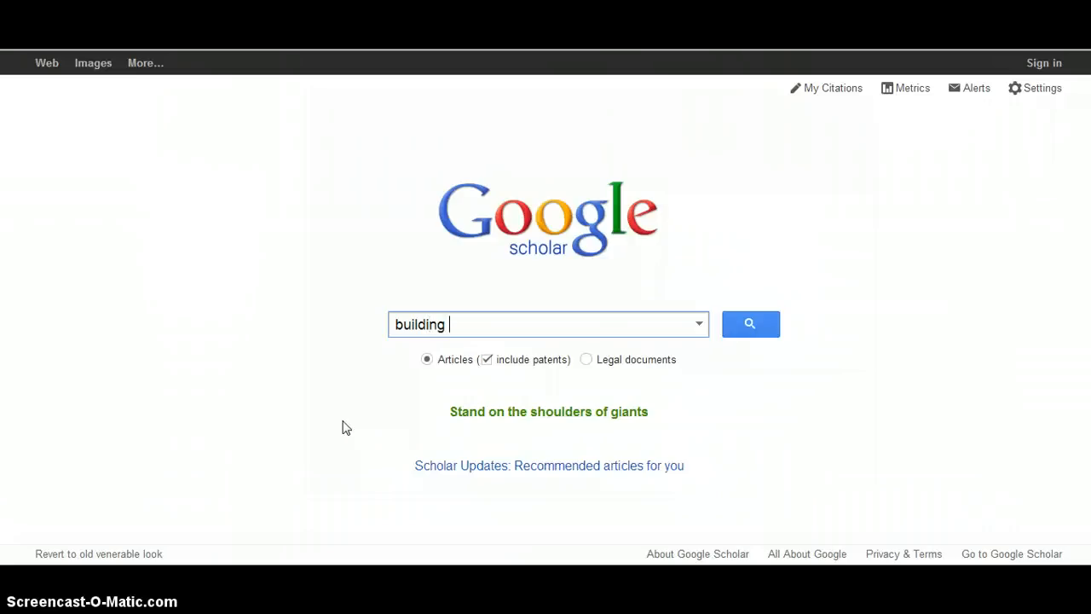
pyautogui.write('infor')
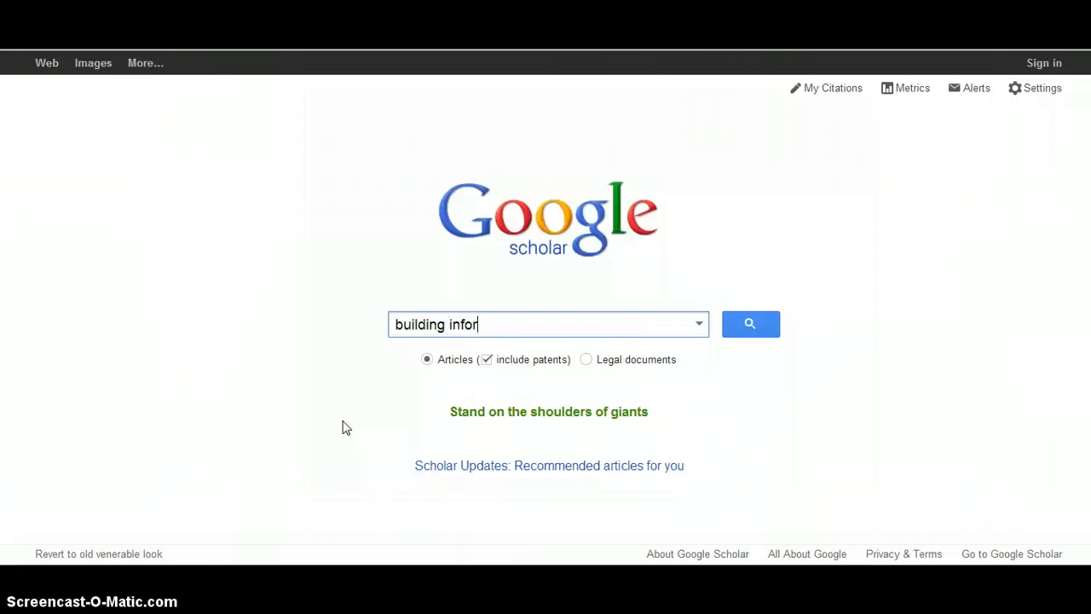
pyautogui.write('ation')
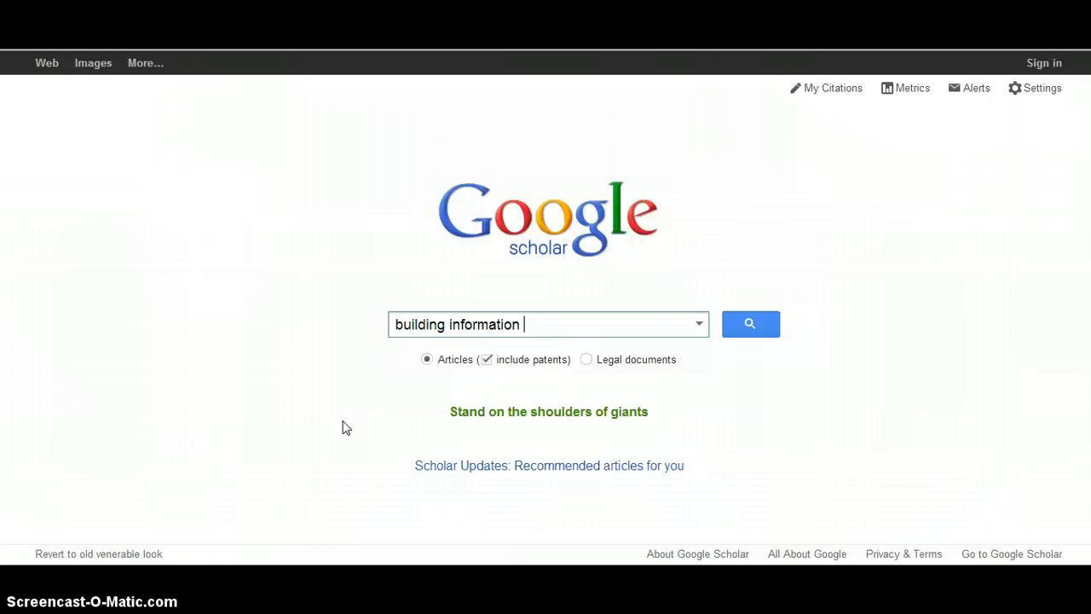
pyautogui.write('mod')
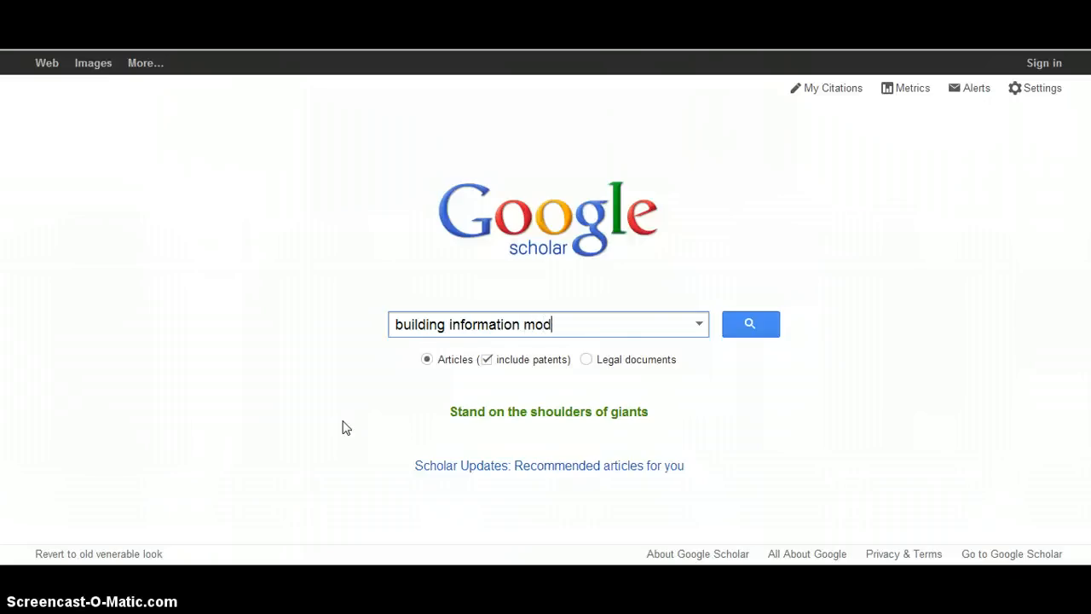
pyautogui.write('elling')
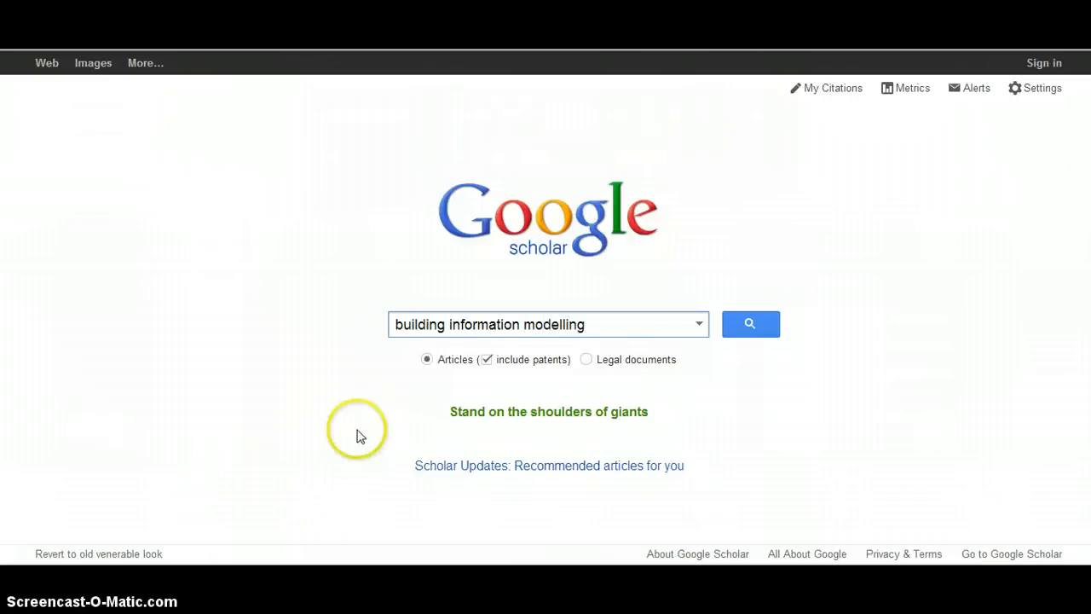
# - Run the 'building information modelling' Scholar search and scan down the ~2,460,000 results list
pyautogui.click(750, 324)
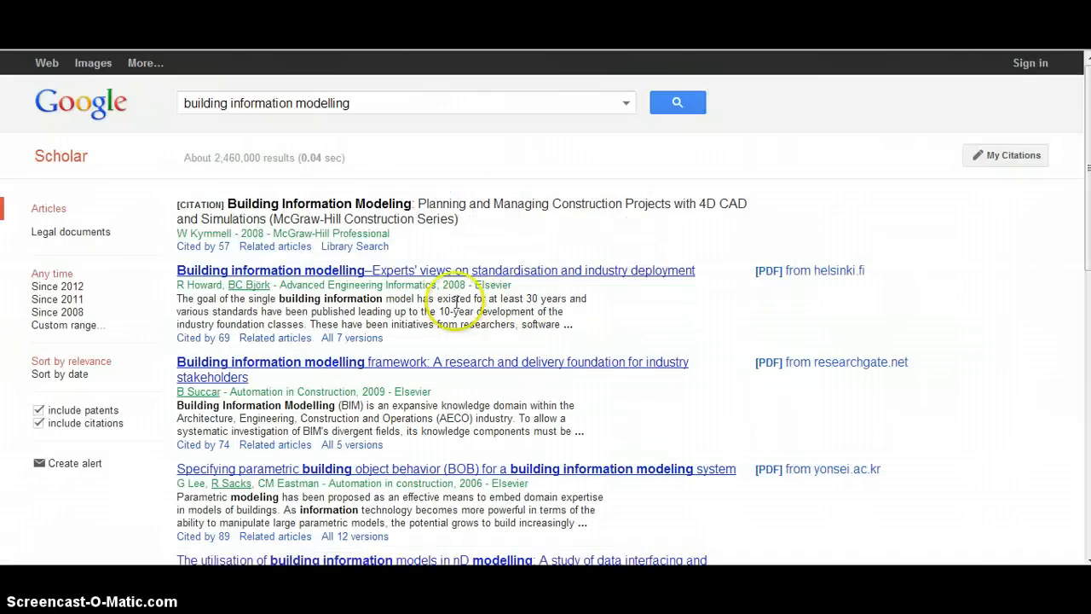
pyautogui.moveTo(531, 321)
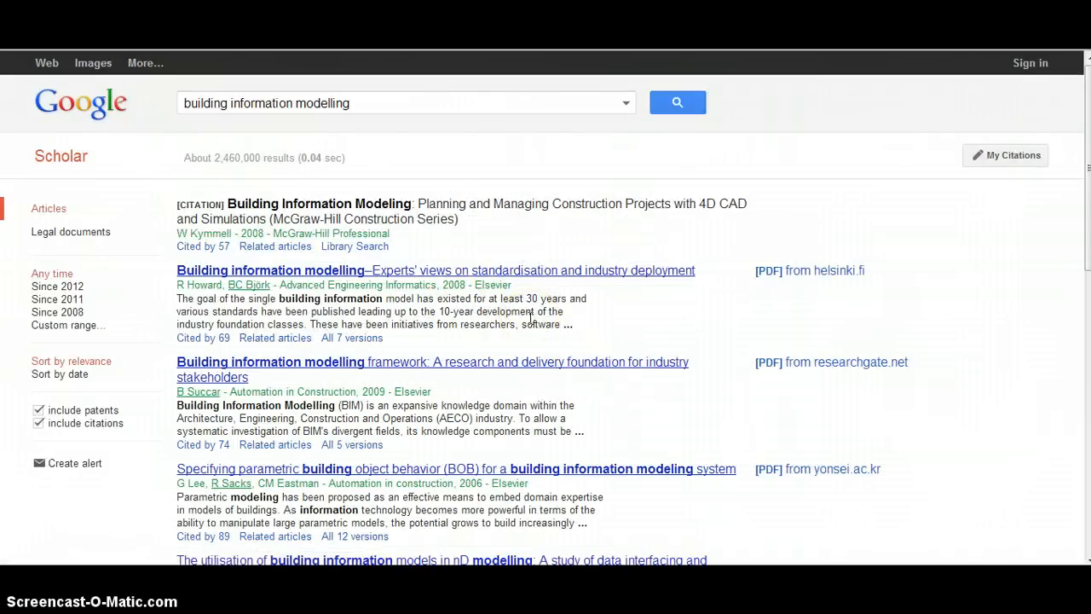
pyautogui.scroll(-3)
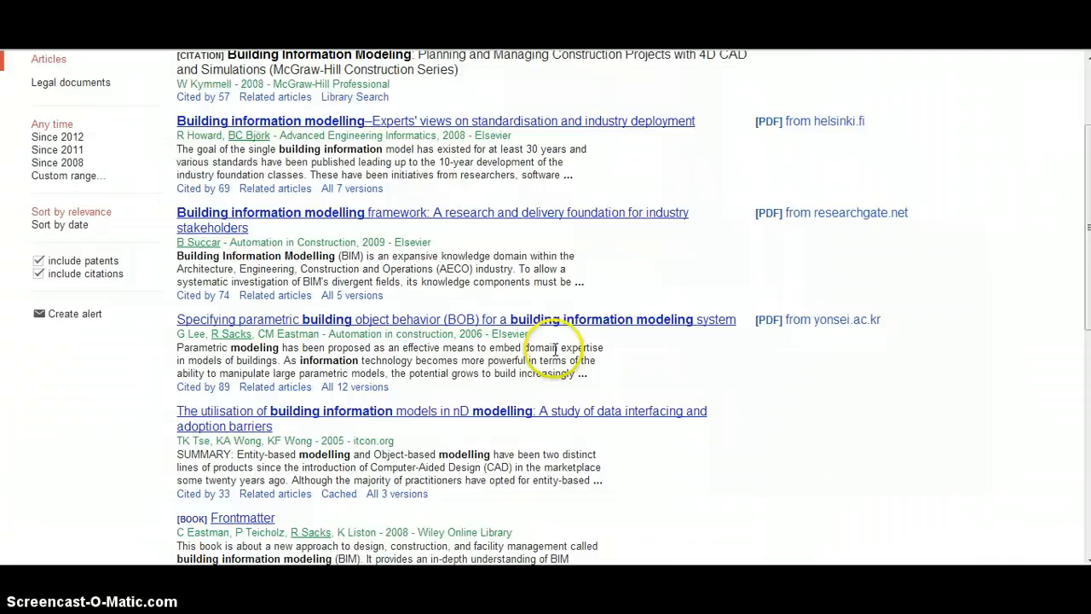
pyautogui.scroll(3)
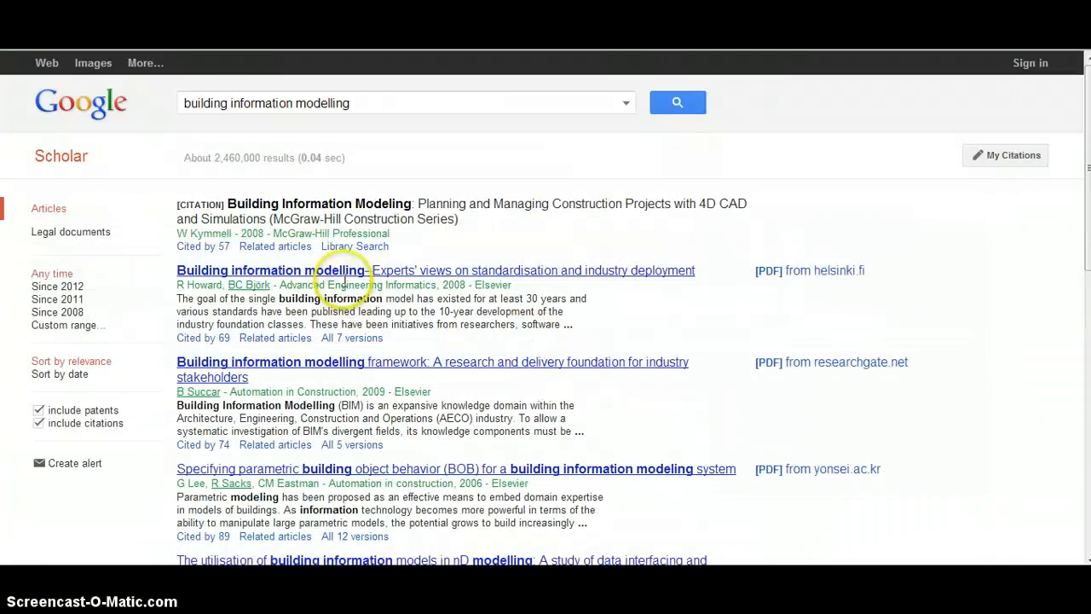
pyautogui.scroll(-3)
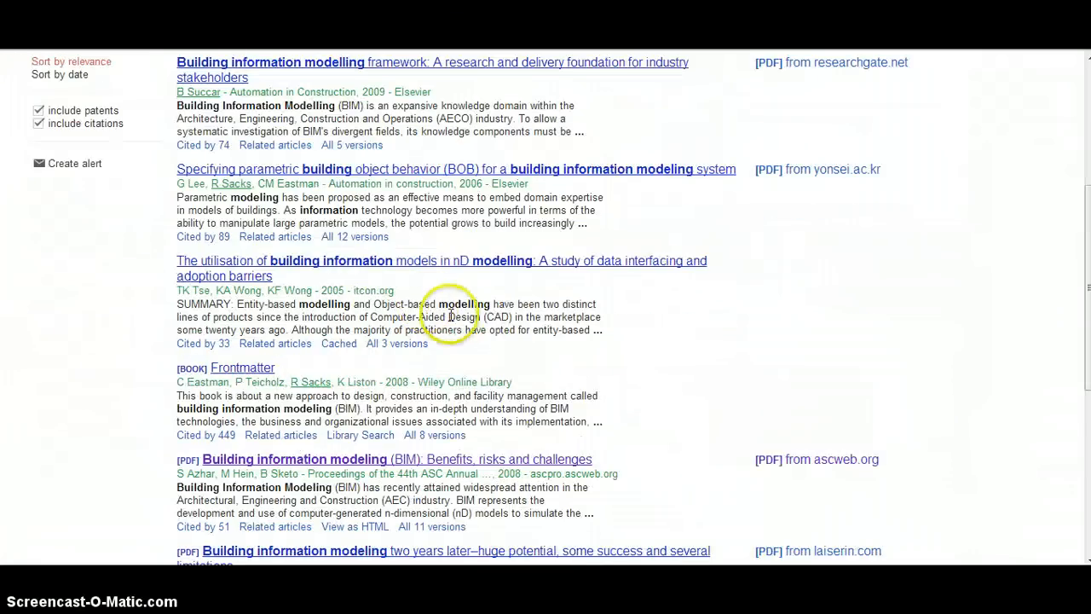
pyautogui.scroll(-3)
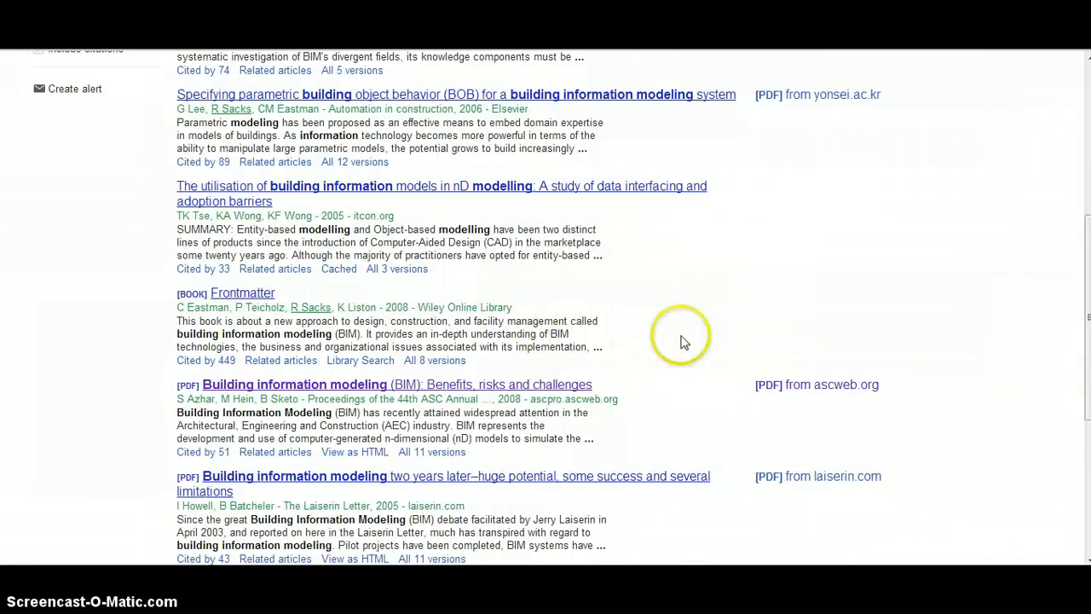
pyautogui.scroll(-3)
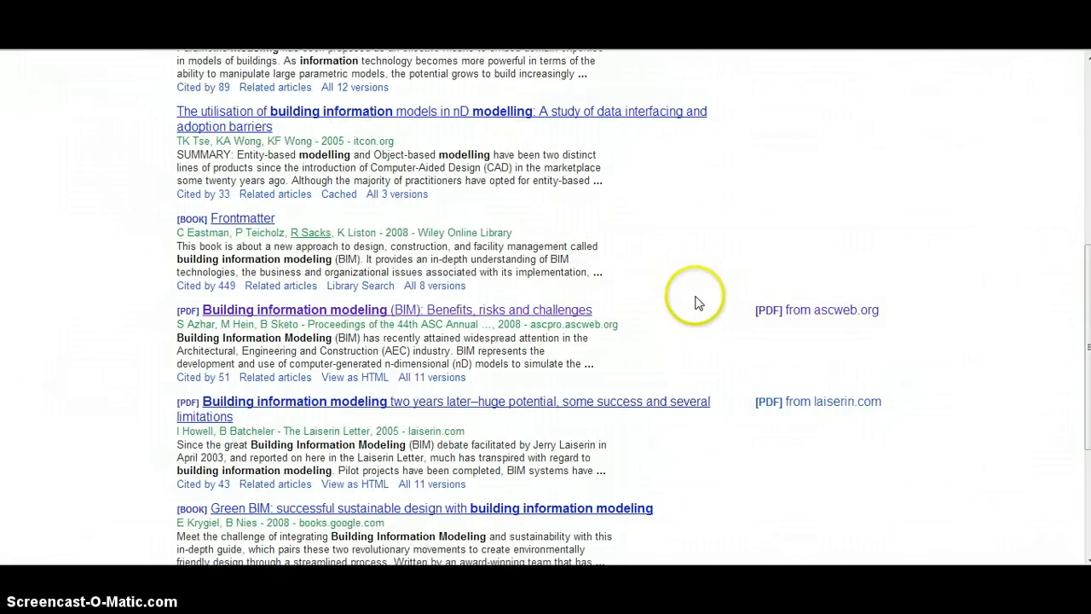
pyautogui.scroll(-3)
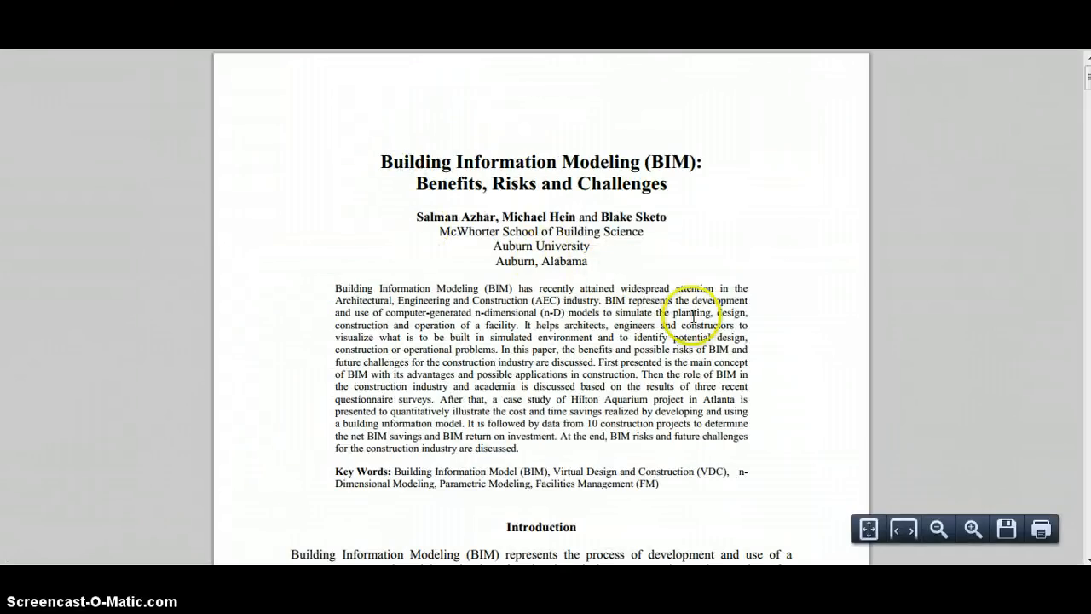
pyautogui.moveTo(730, 341)
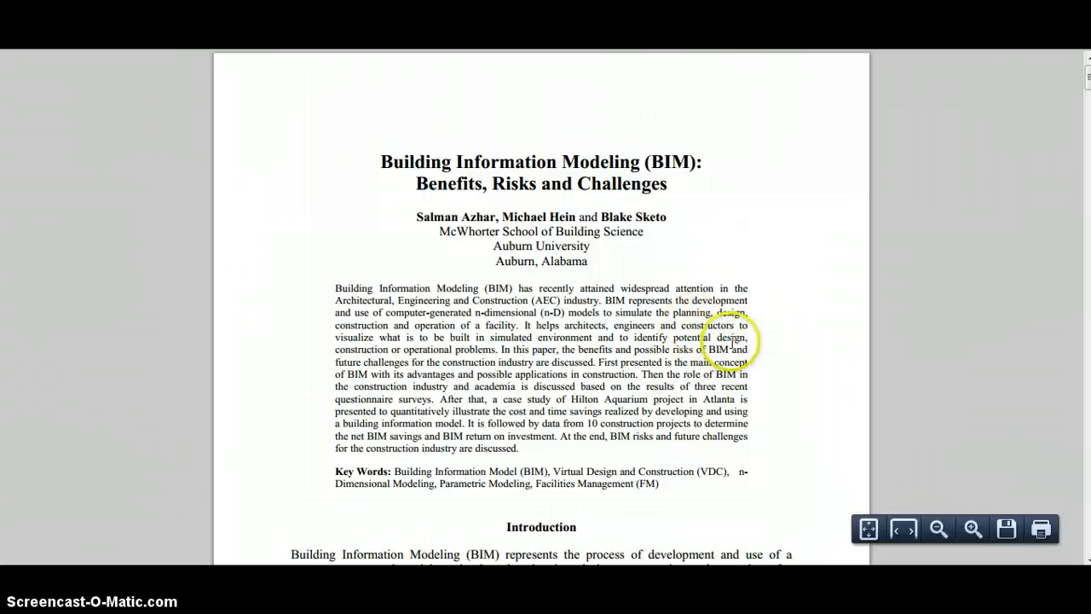
pyautogui.moveTo(493, 211)
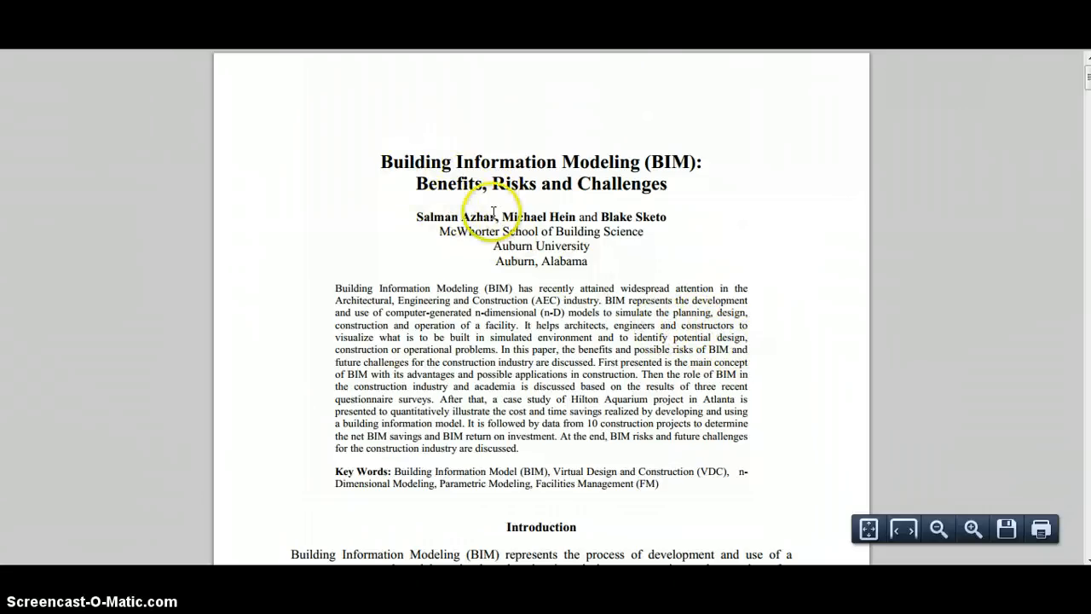
pyautogui.moveTo(761, 300)
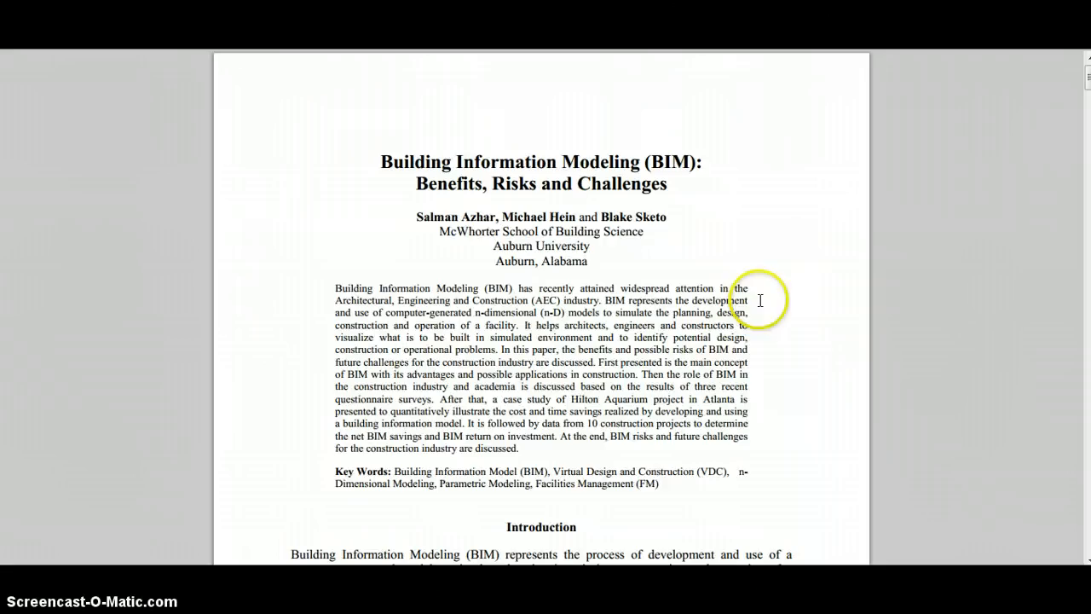
pyautogui.moveTo(716, 323)
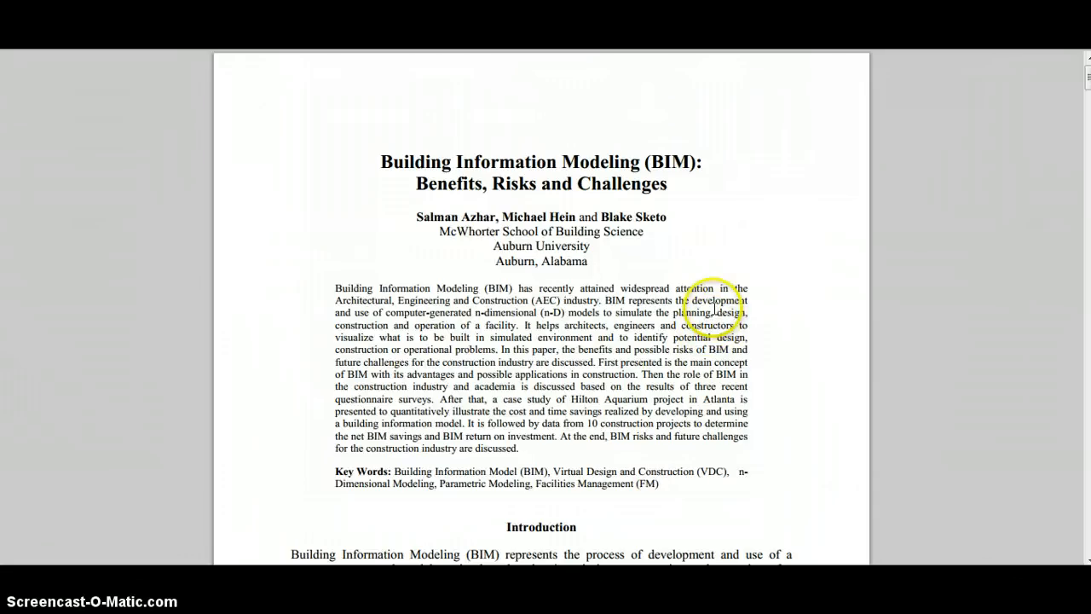
pyautogui.moveTo(839, 237)
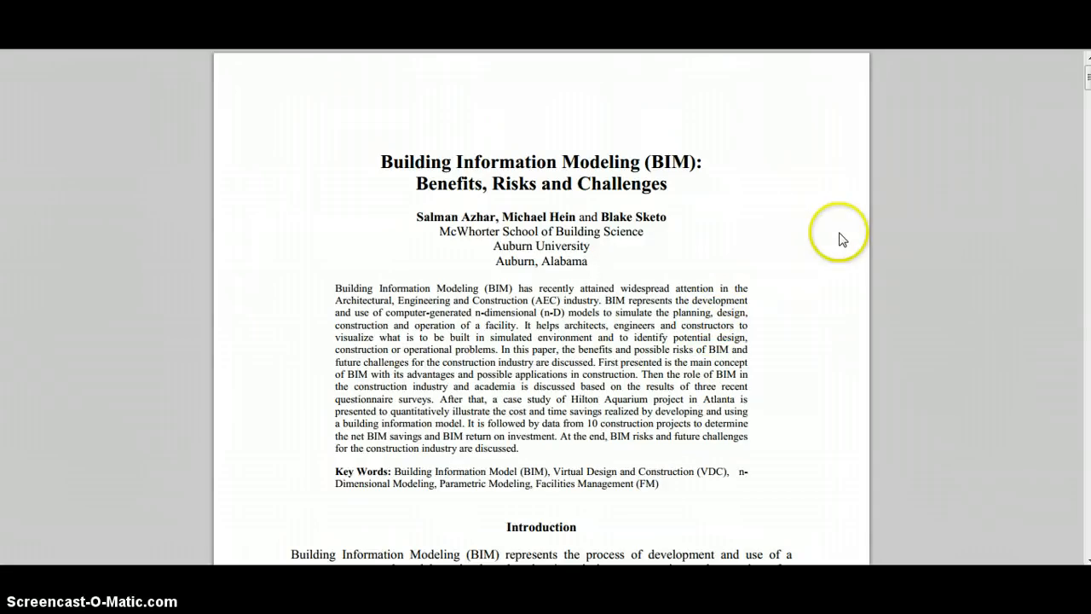
pyautogui.moveTo(770, 213)
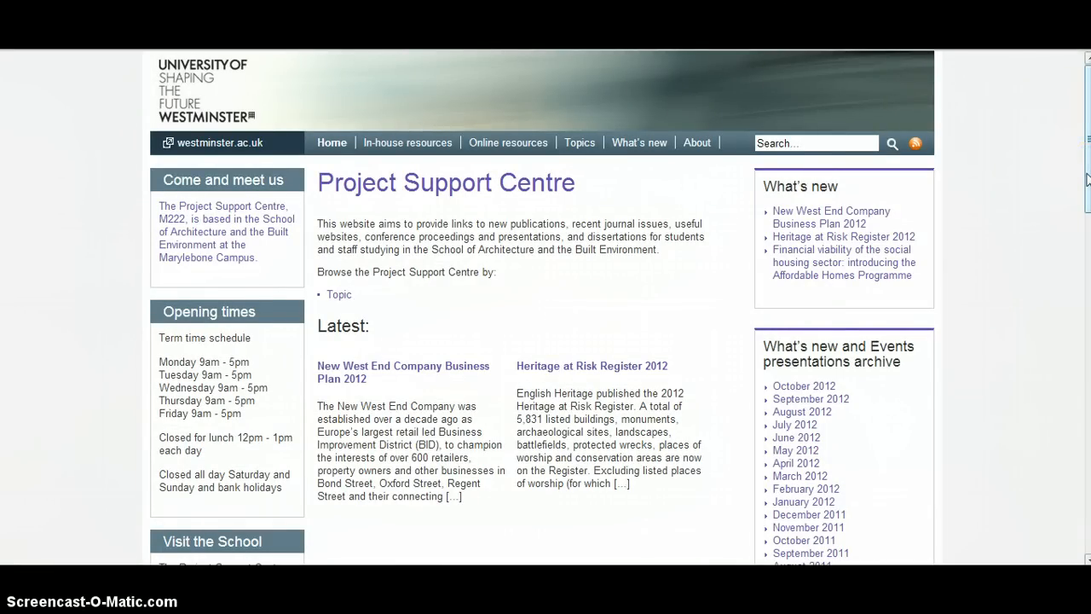
pyautogui.moveTo(699, 259)
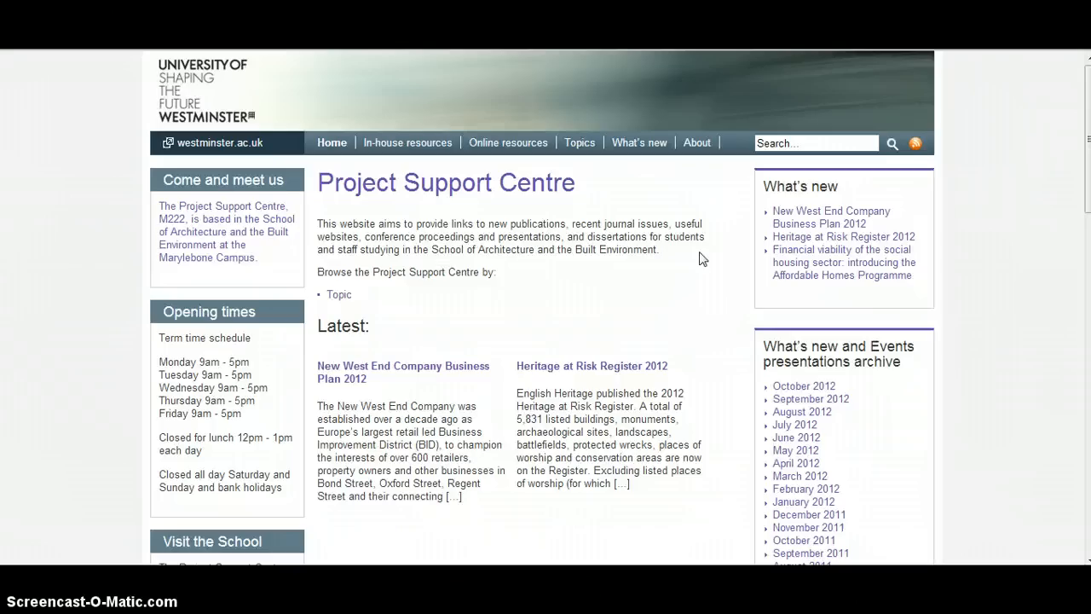
pyautogui.moveTo(600, 250)
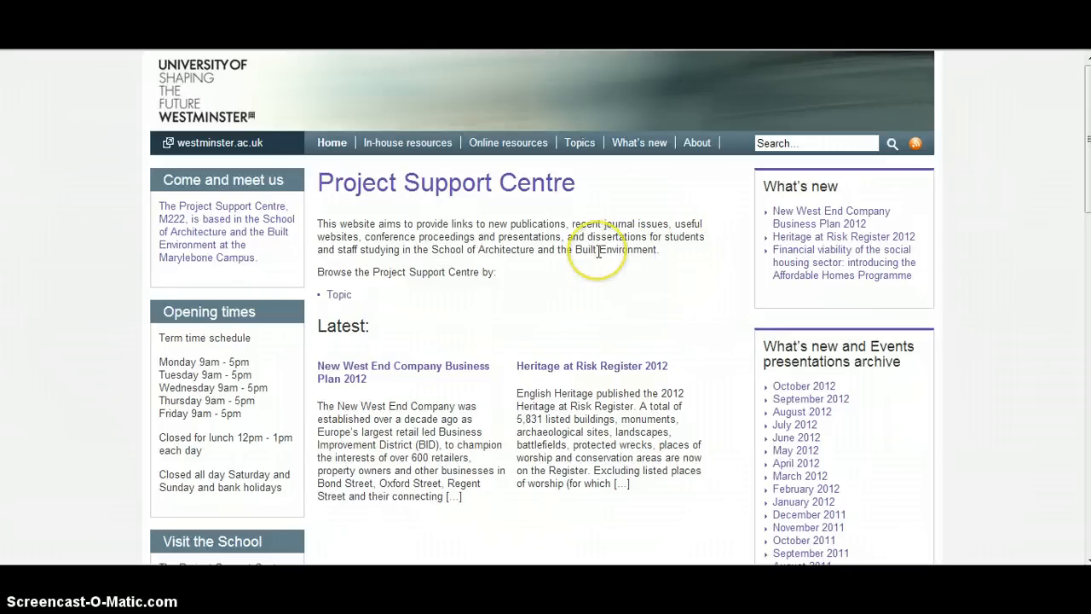
pyautogui.moveTo(596, 252)
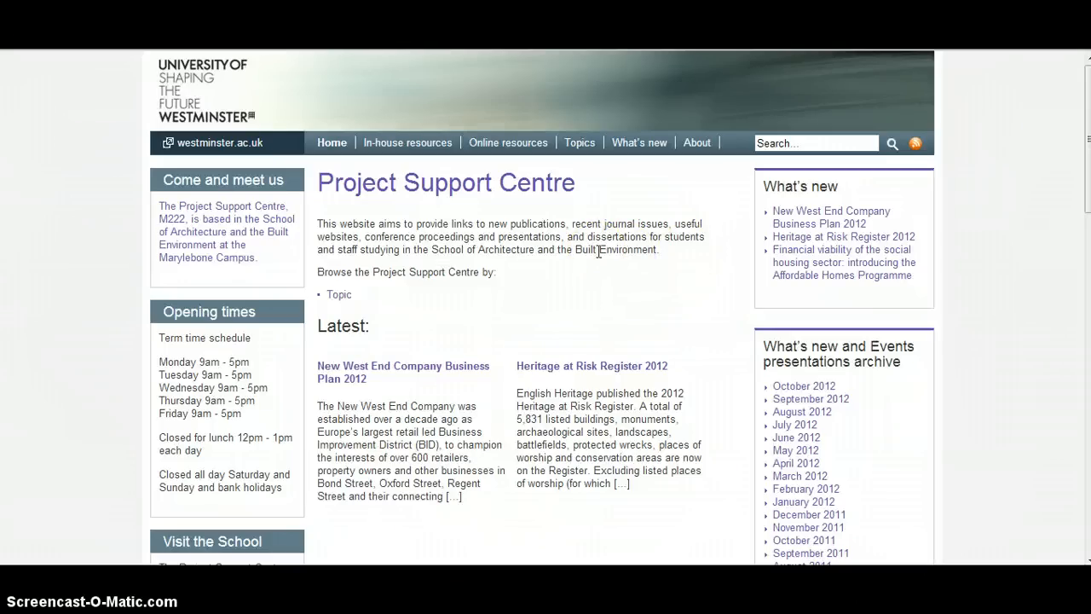
pyautogui.moveTo(587, 276)
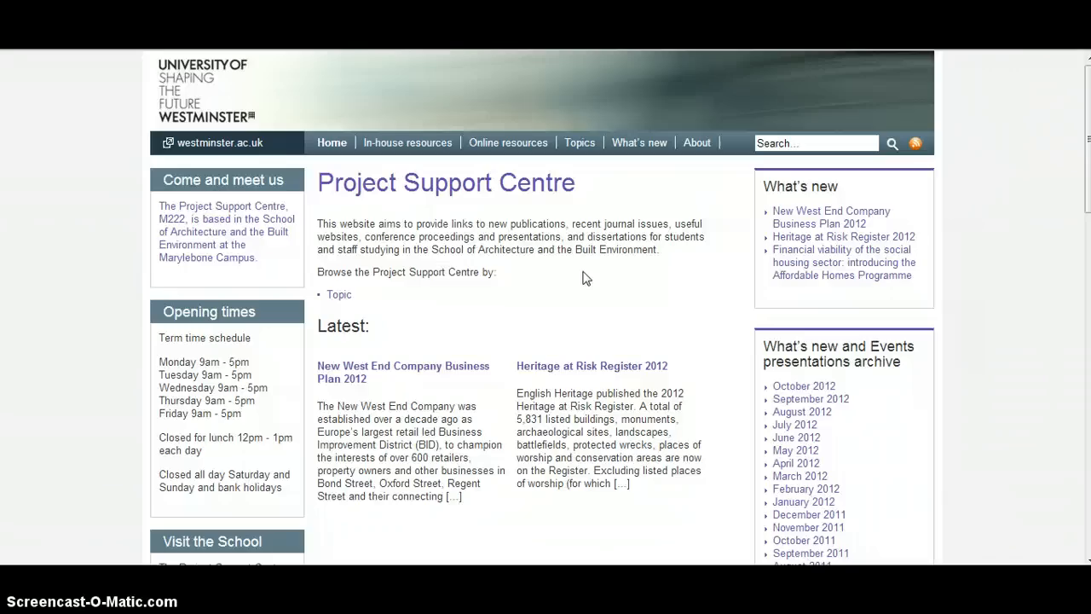
pyautogui.moveTo(335, 205)
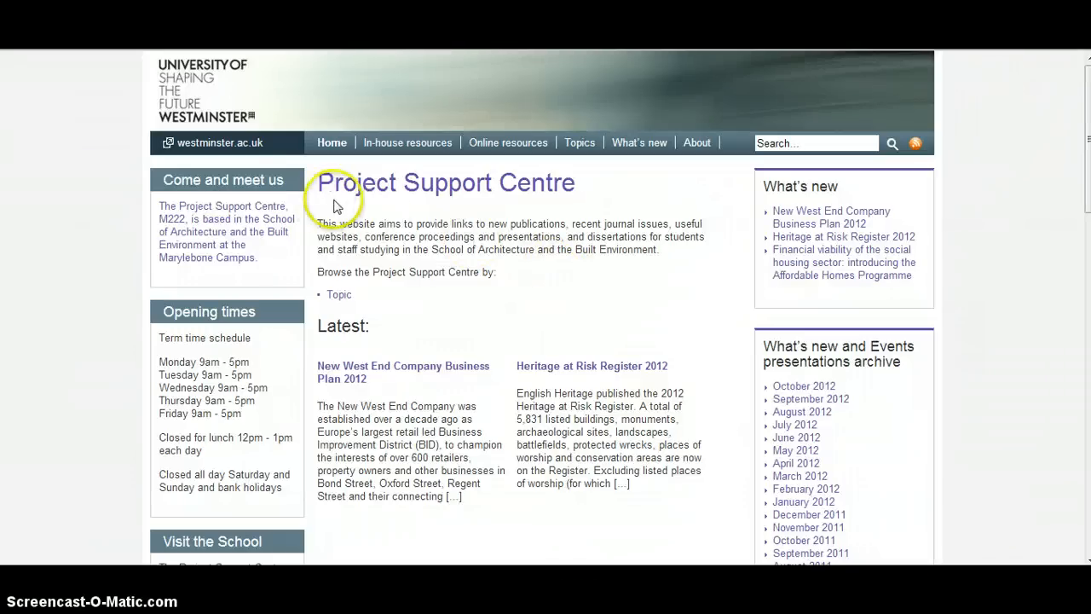
pyautogui.moveTo(450, 208)
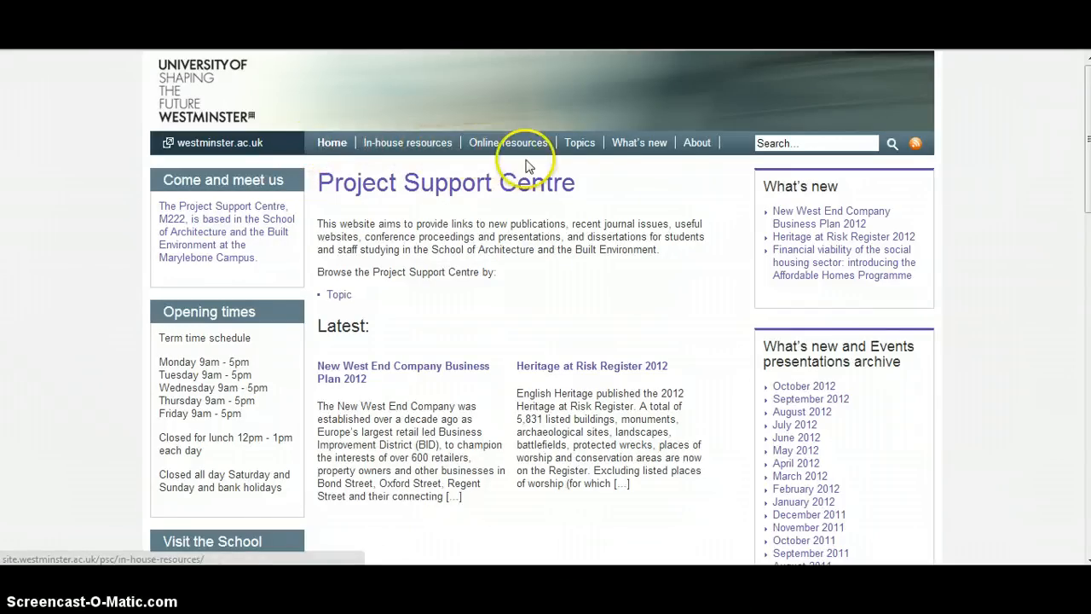
# - Go to the Topics page listing Building Information Modelling, Climate change and Construction
pyautogui.click(579, 143)
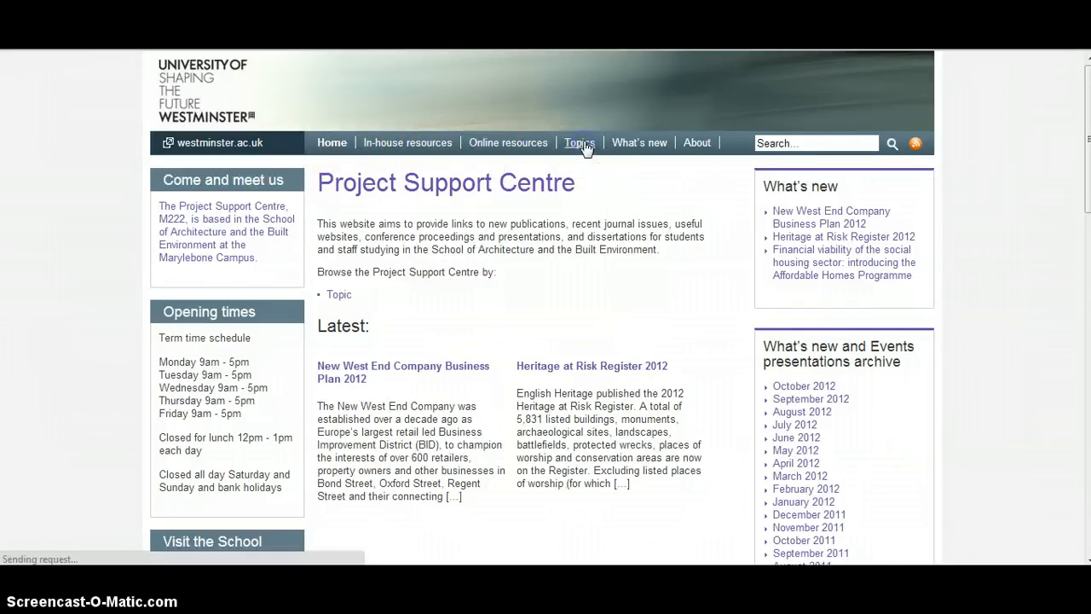
pyautogui.click(579, 143)
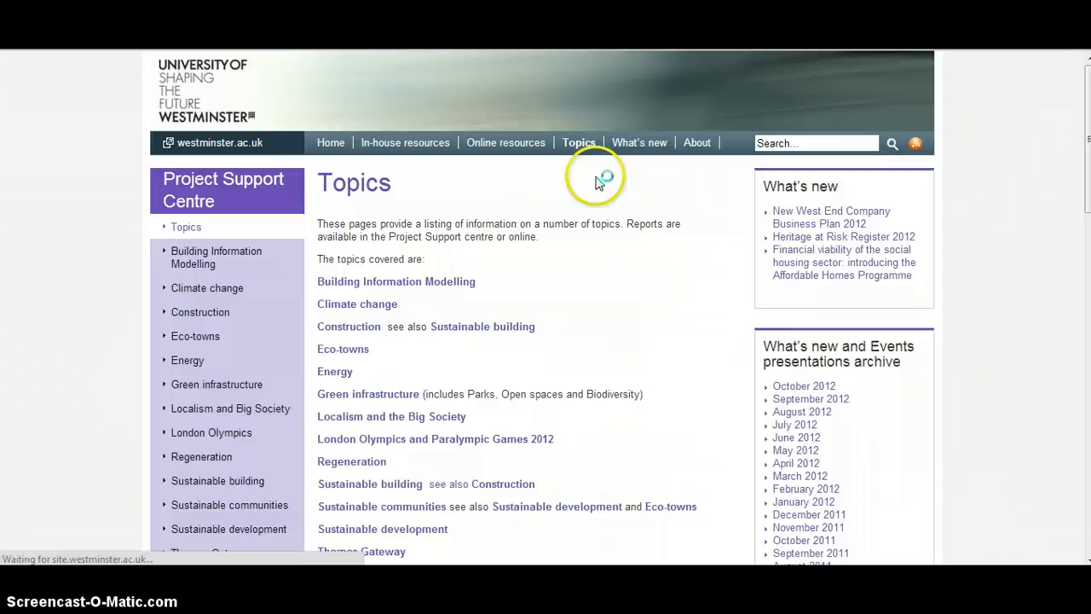
pyautogui.moveTo(586, 293)
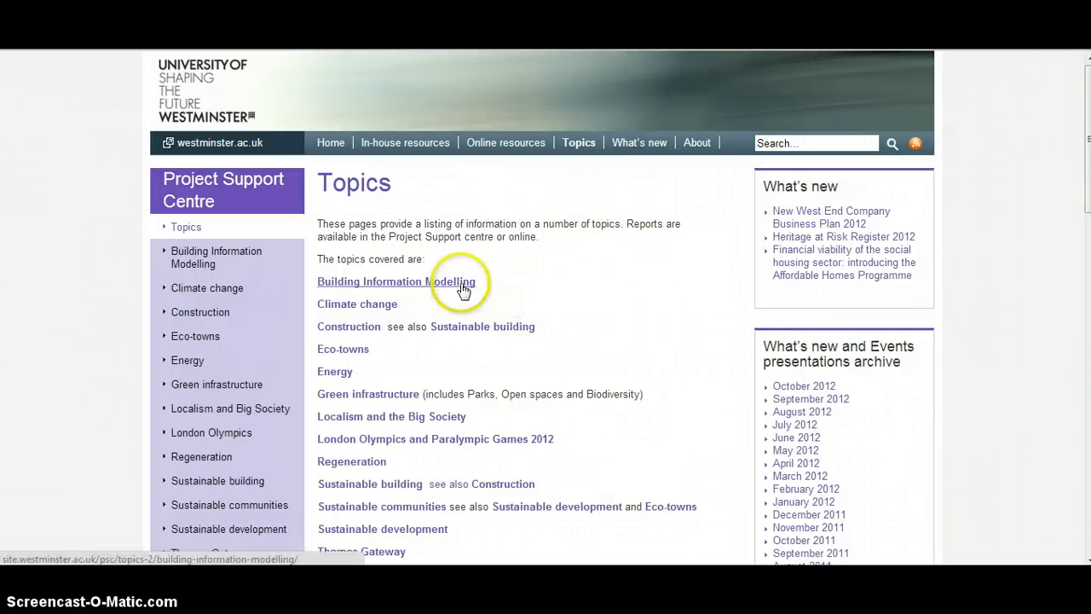
# - Browse the Building Information Modelling topic's reports and choose 'Getting the most out of BIM: a guide for clients'
pyautogui.click(395, 281)
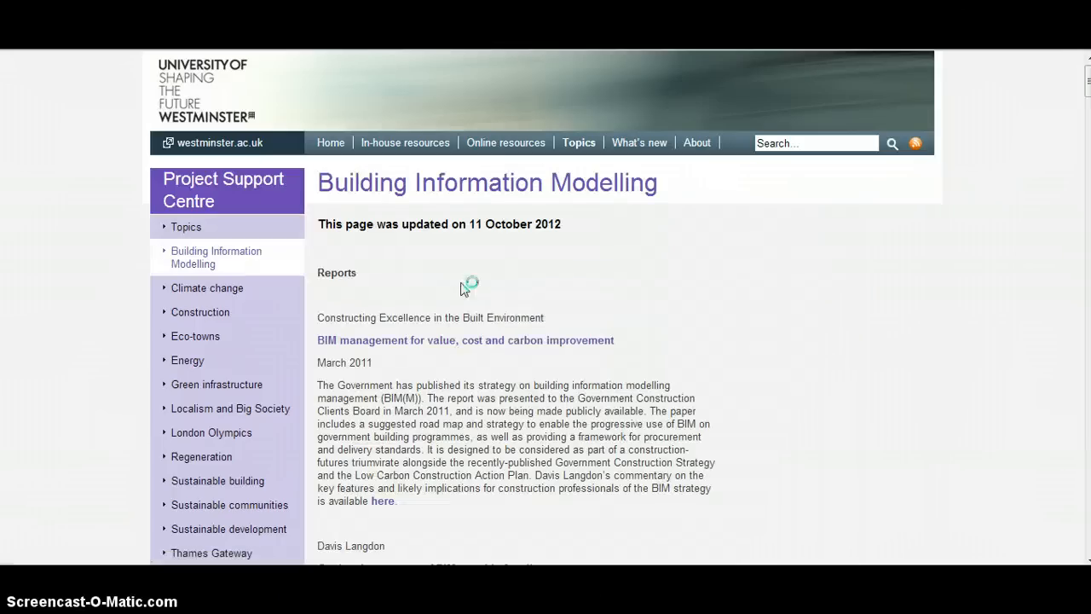
pyautogui.scroll(-3)
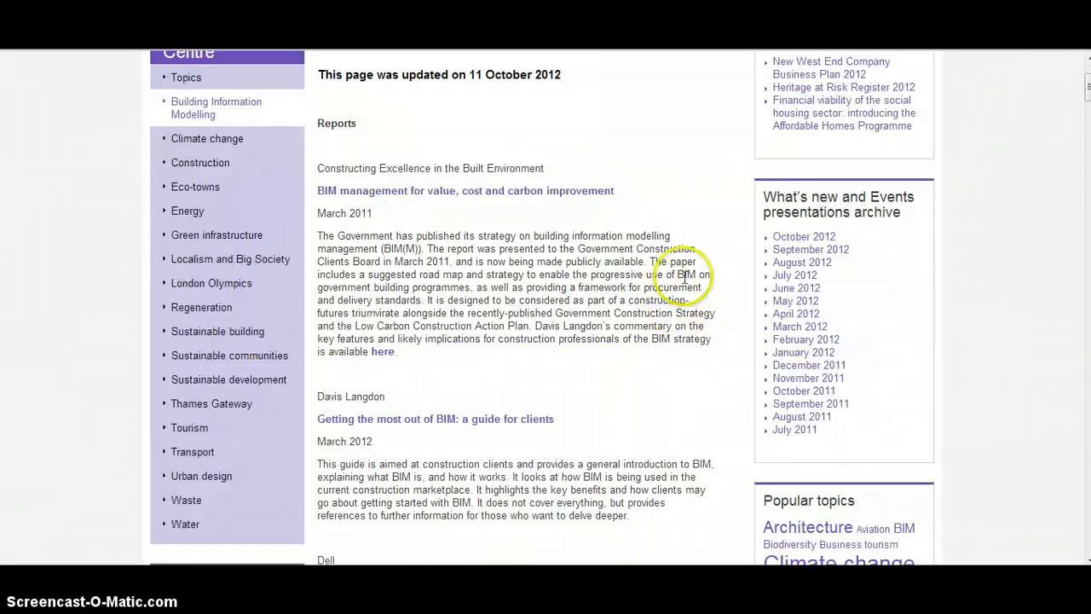
pyautogui.scroll(-3)
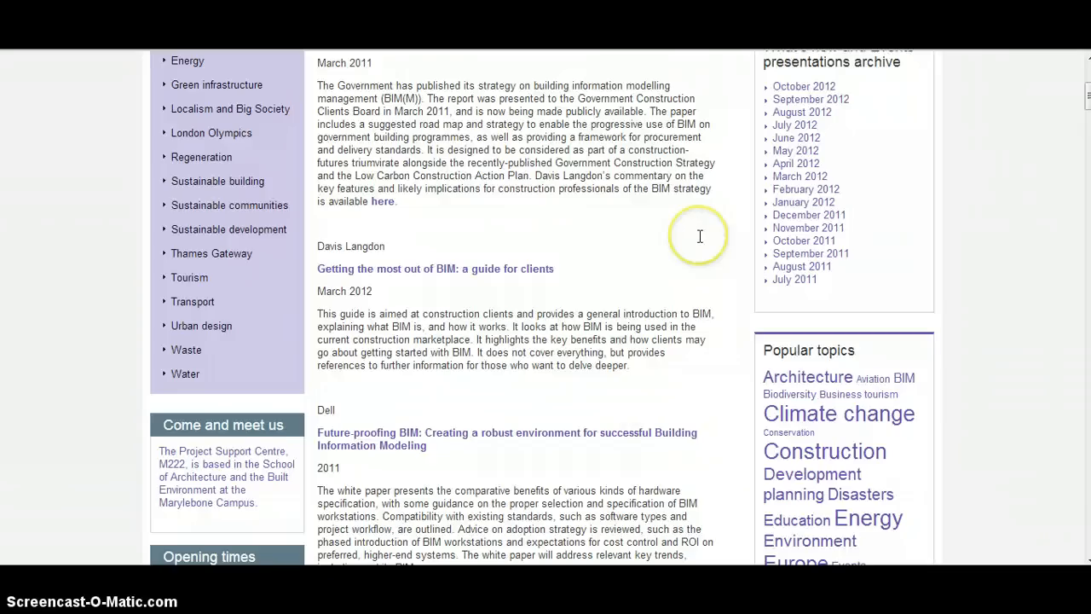
pyautogui.scroll(-3)
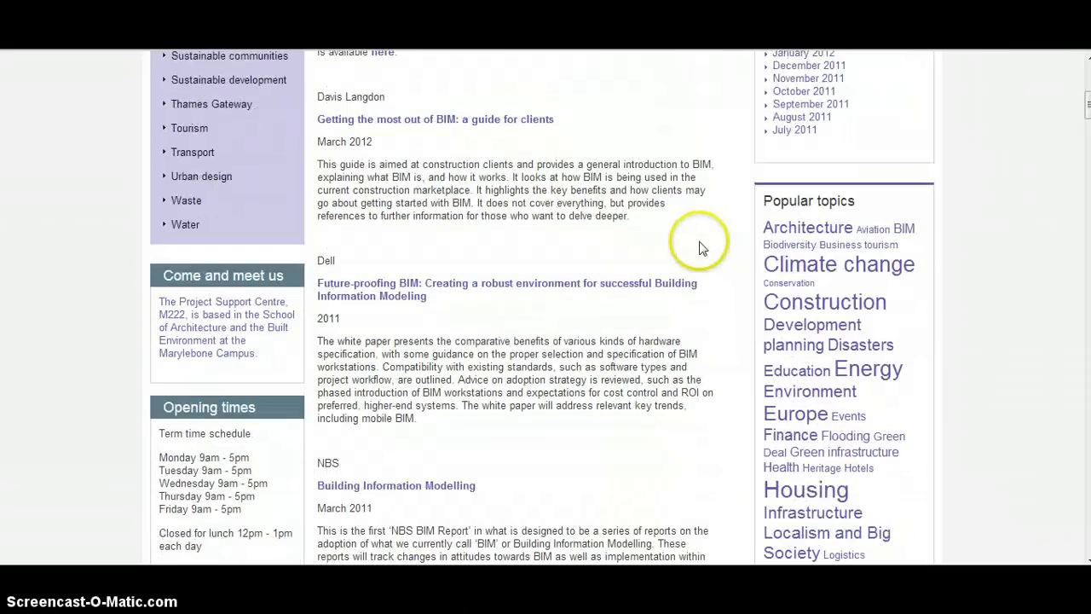
pyautogui.scroll(3)
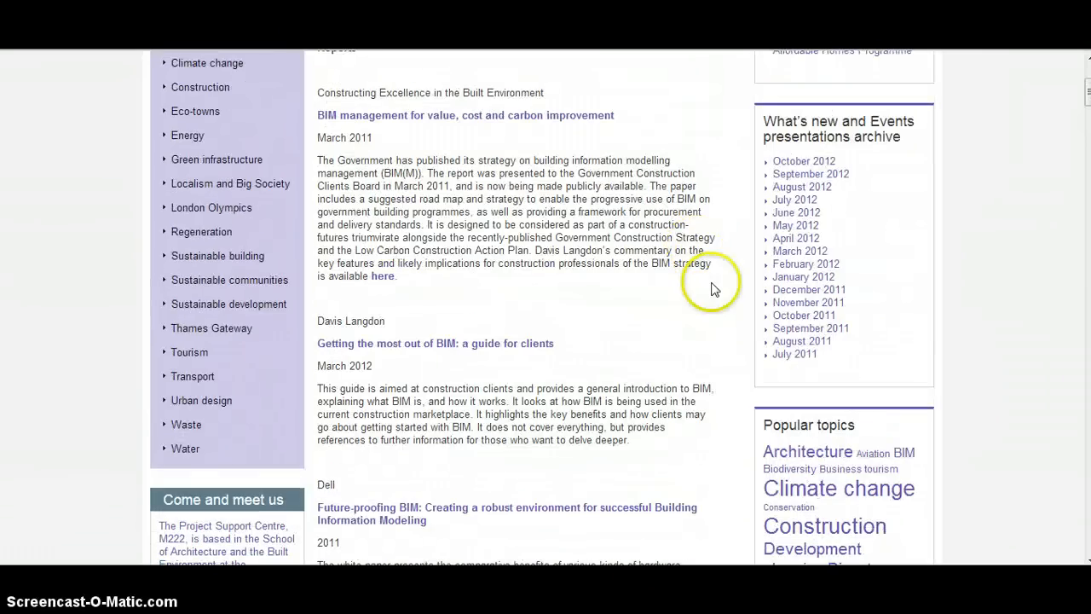
pyautogui.moveTo(698, 304)
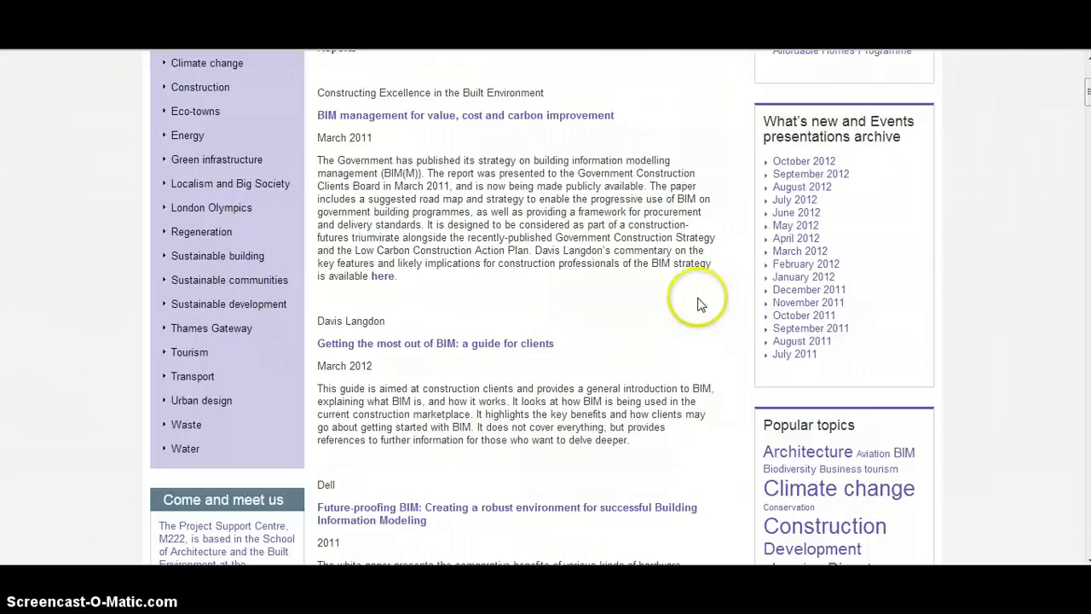
pyautogui.moveTo(339, 324)
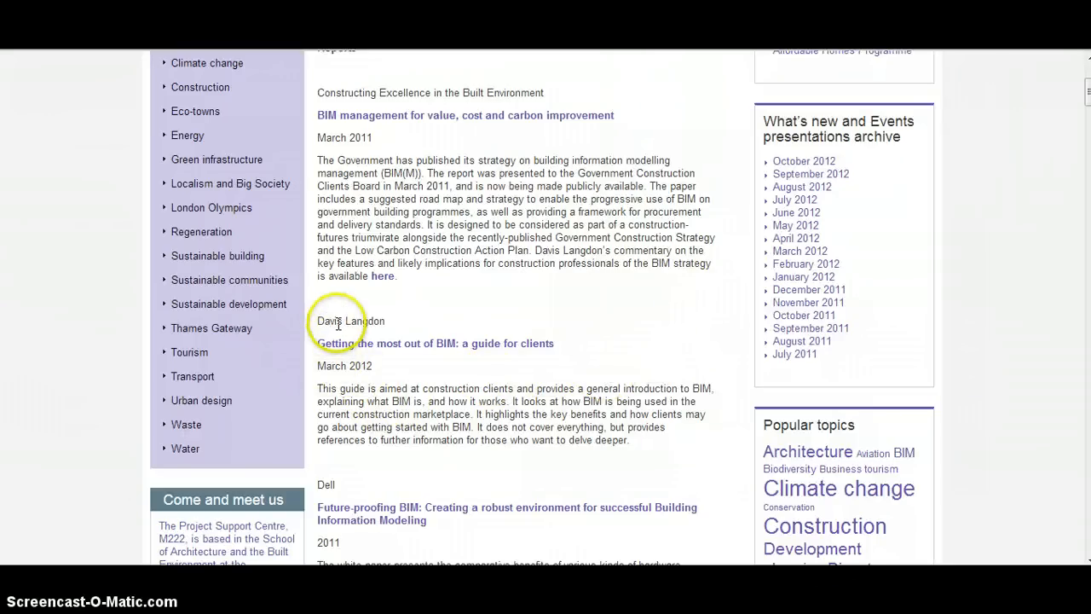
pyautogui.click(435, 342)
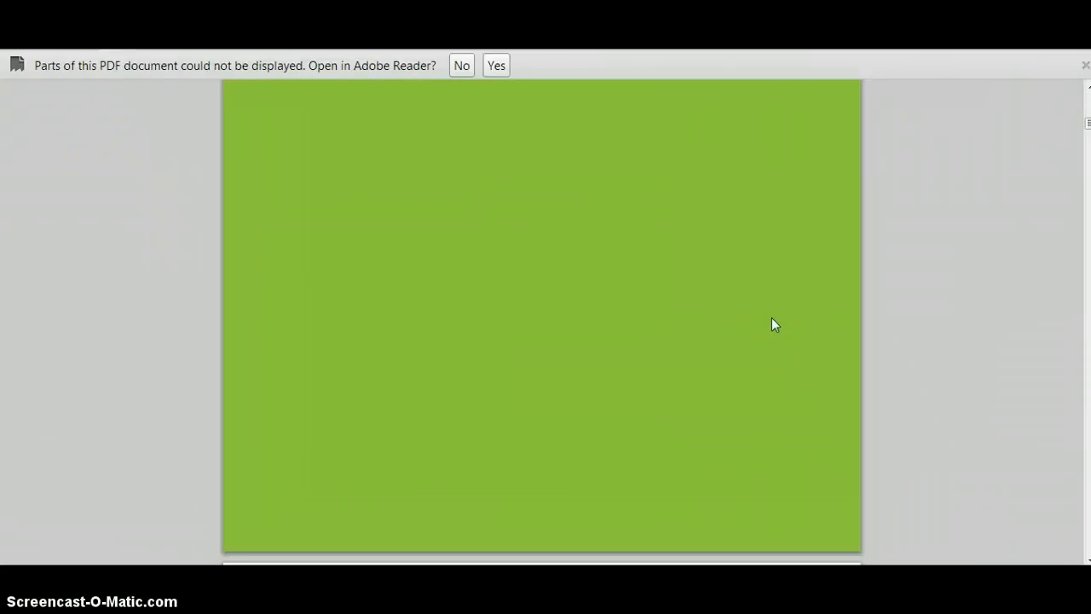
# - Move past the green cover of the Davis Langdon guide to its Contents page
pyautogui.scroll(-3)
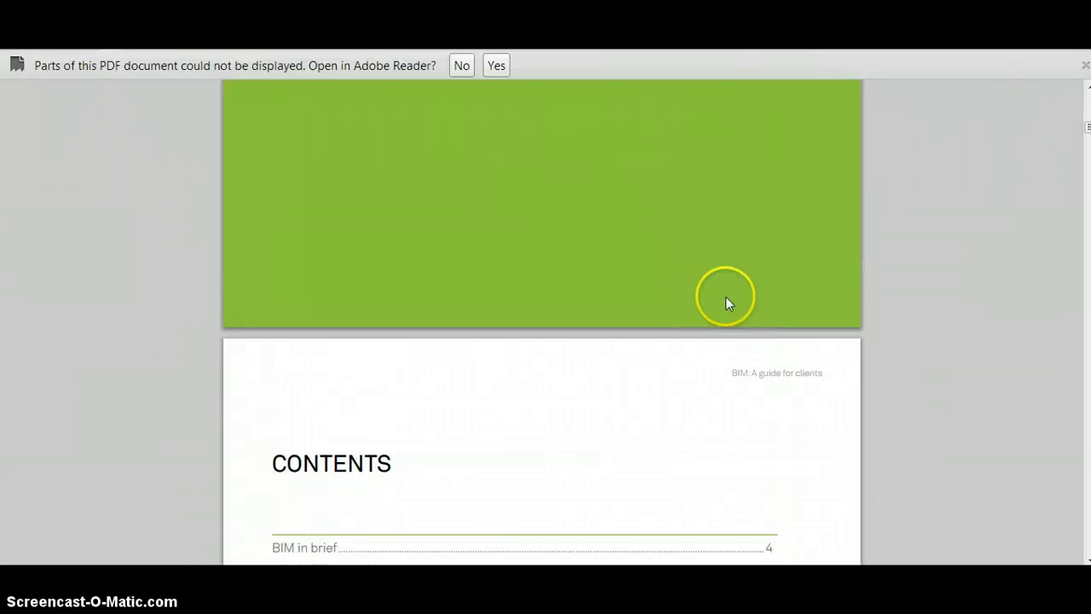
pyautogui.moveTo(724, 303)
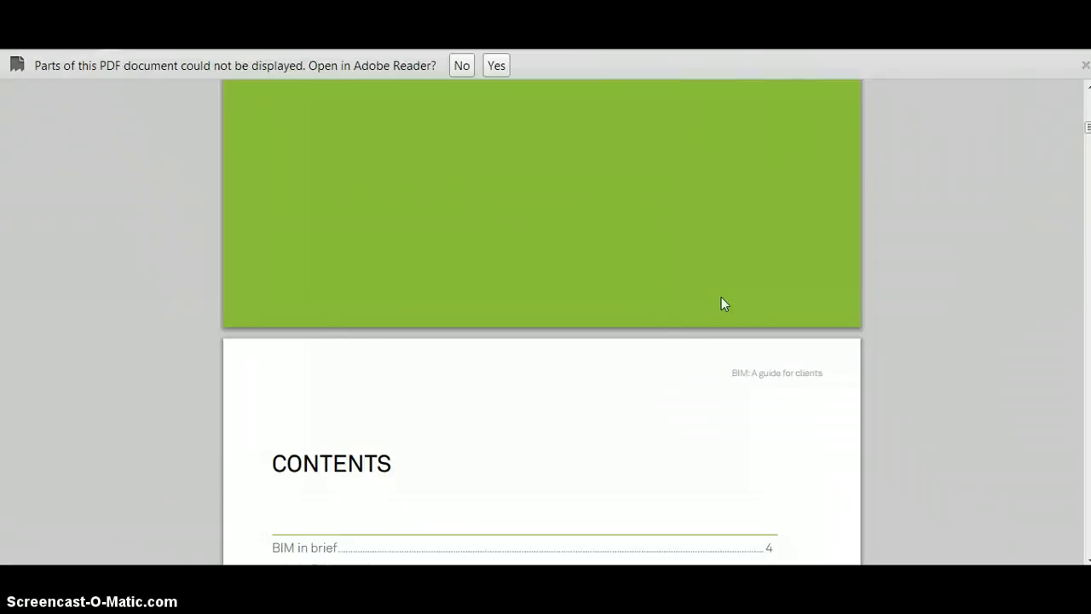
pyautogui.scroll(-3)
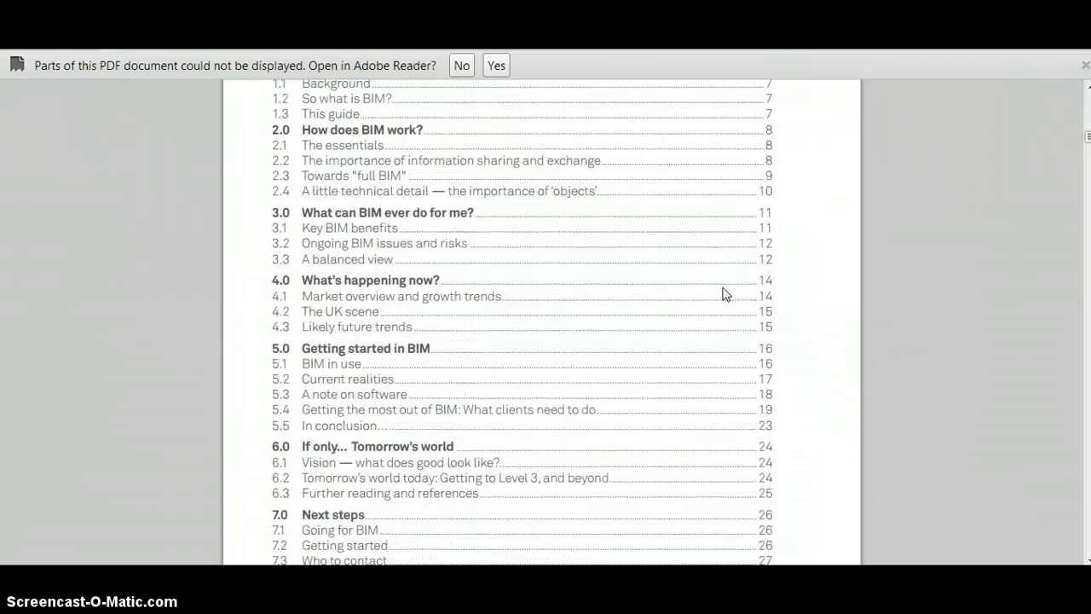